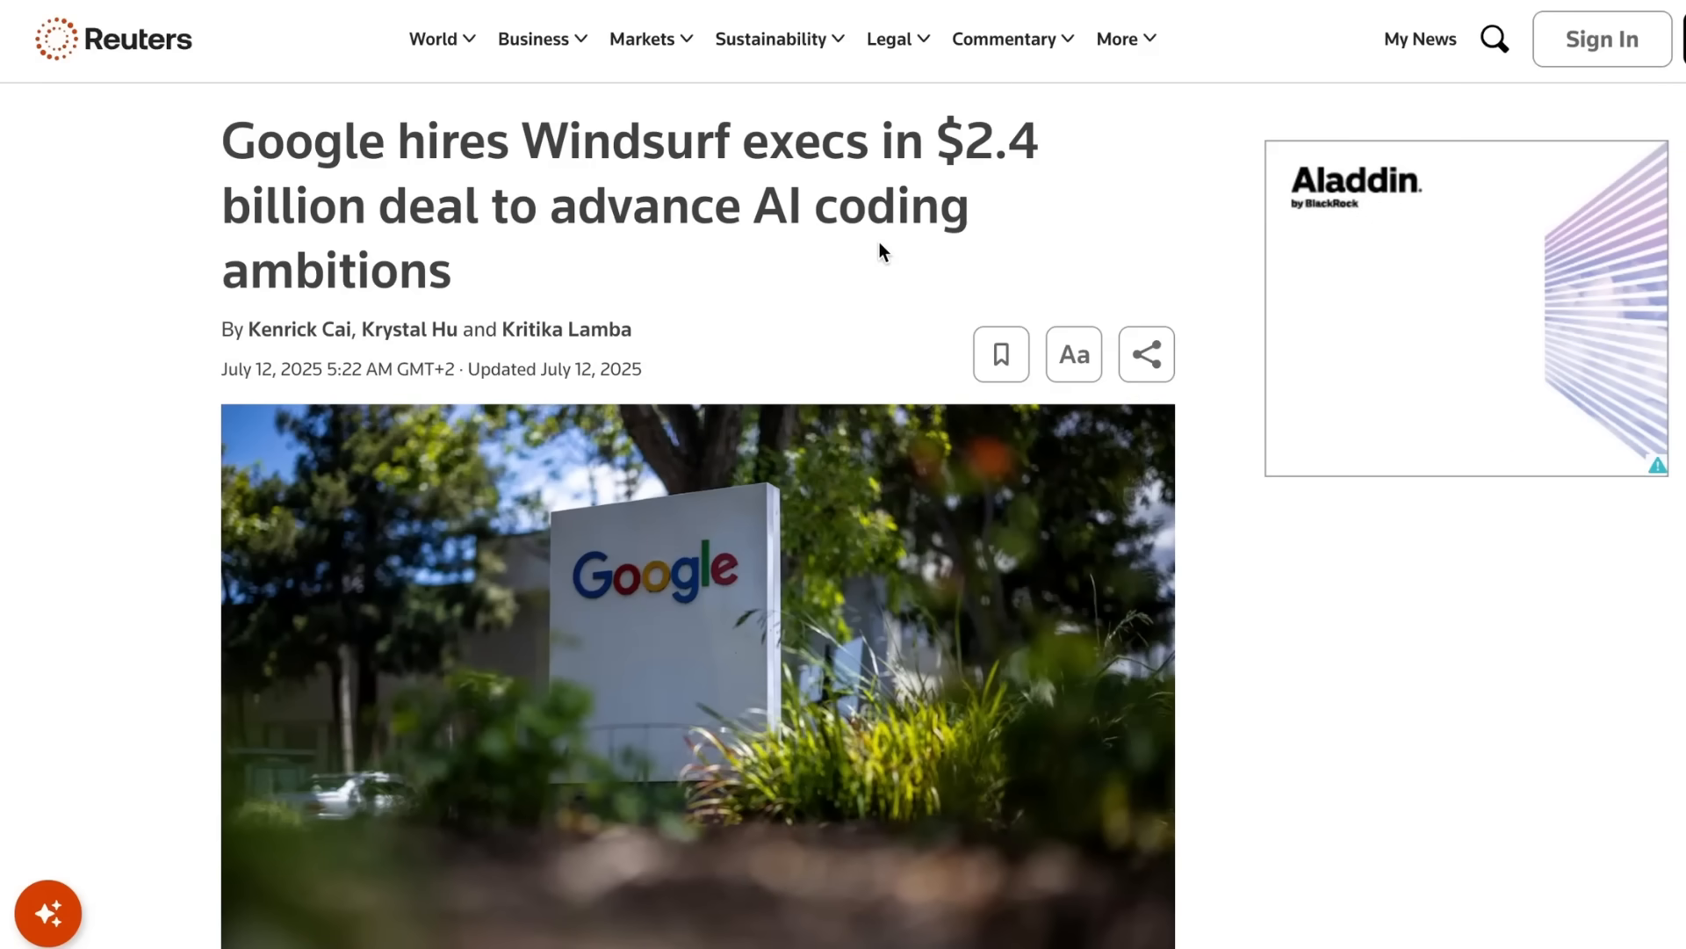
{"action": "mouse_move", "coordinate": [154, 151]}
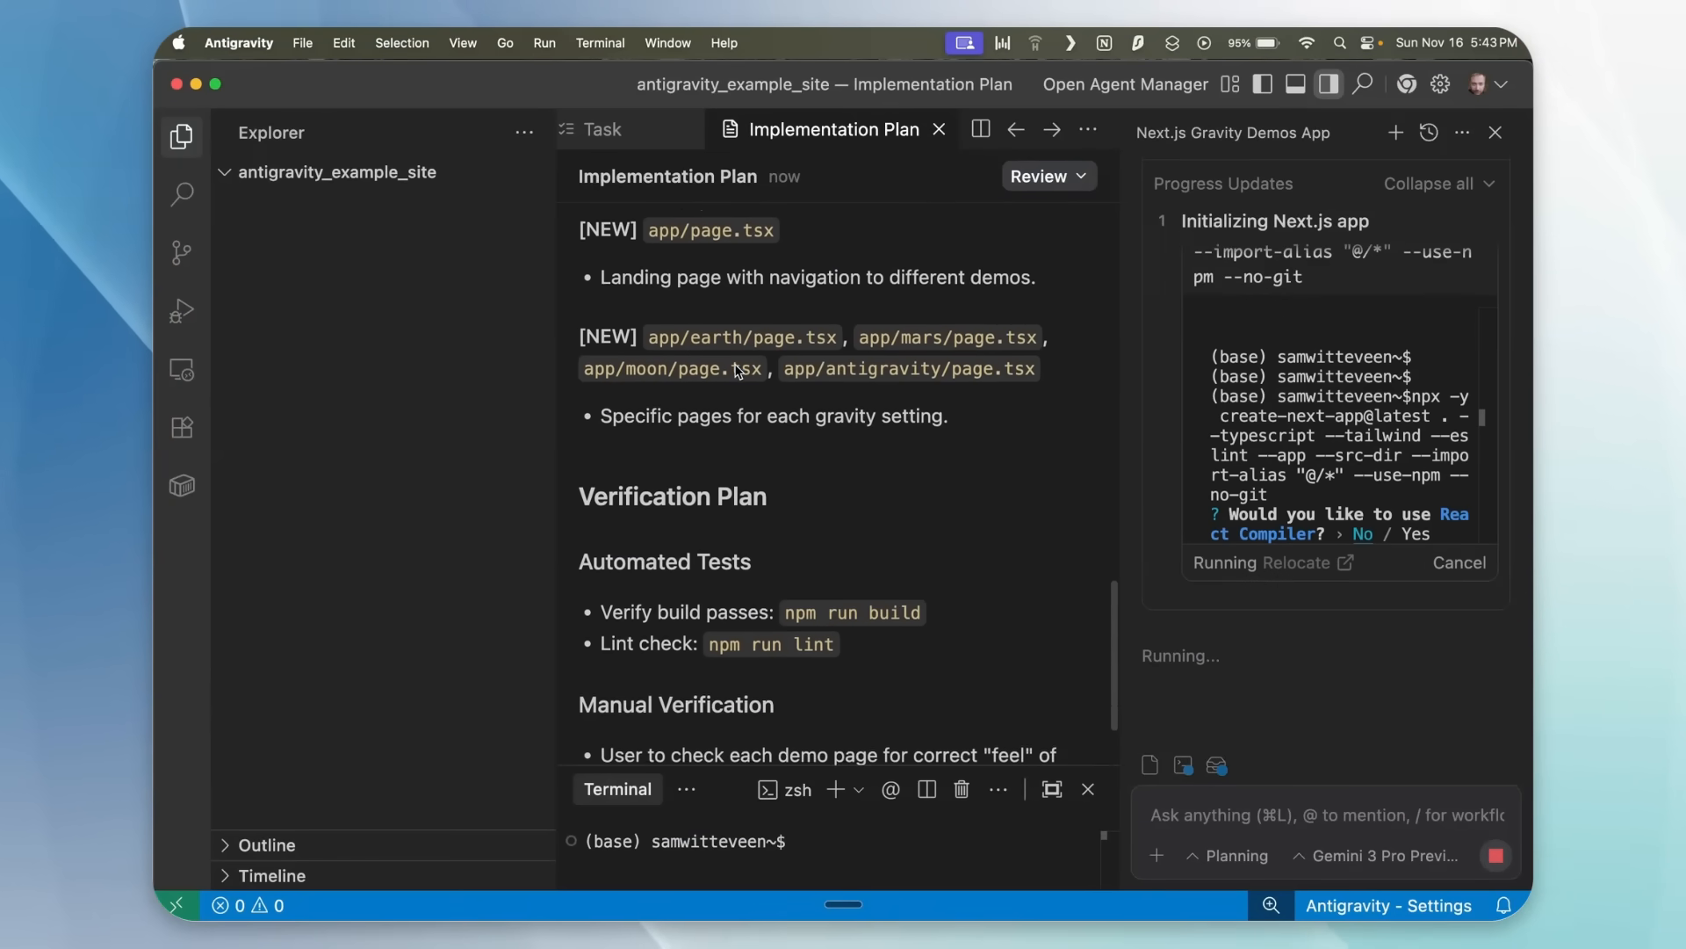
- Accept the agent's suggested command so the Next.js project gets initialized
{"action": "left_click", "coordinate": [605, 128]}
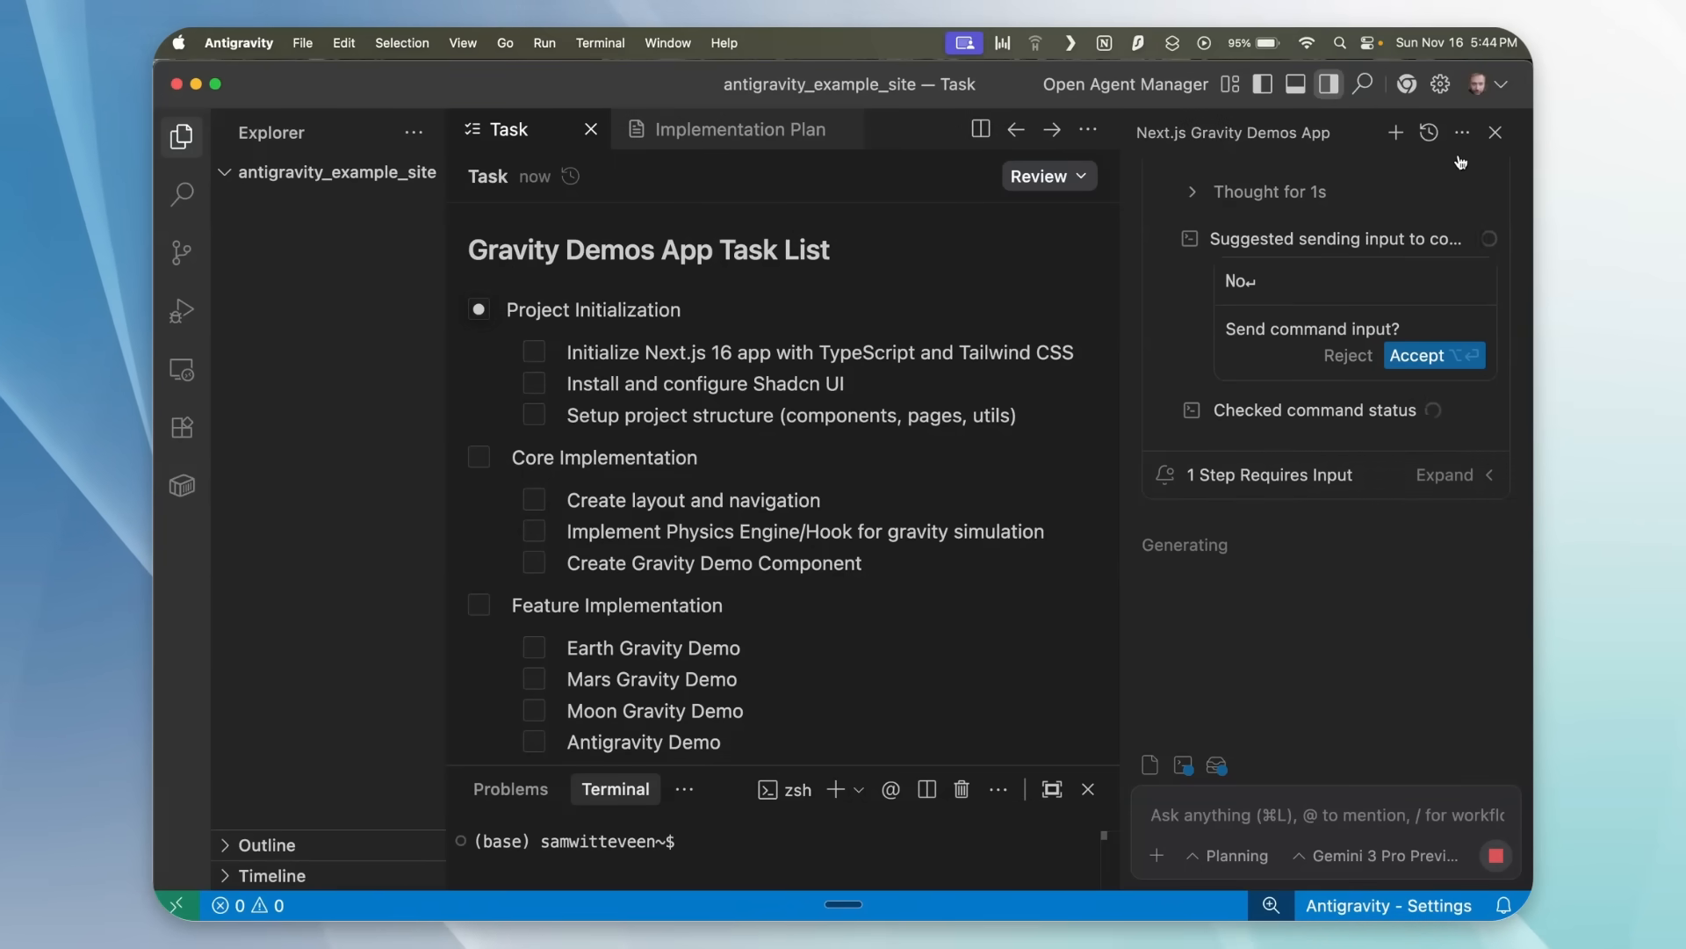
{"action": "left_click", "coordinate": [1433, 354]}
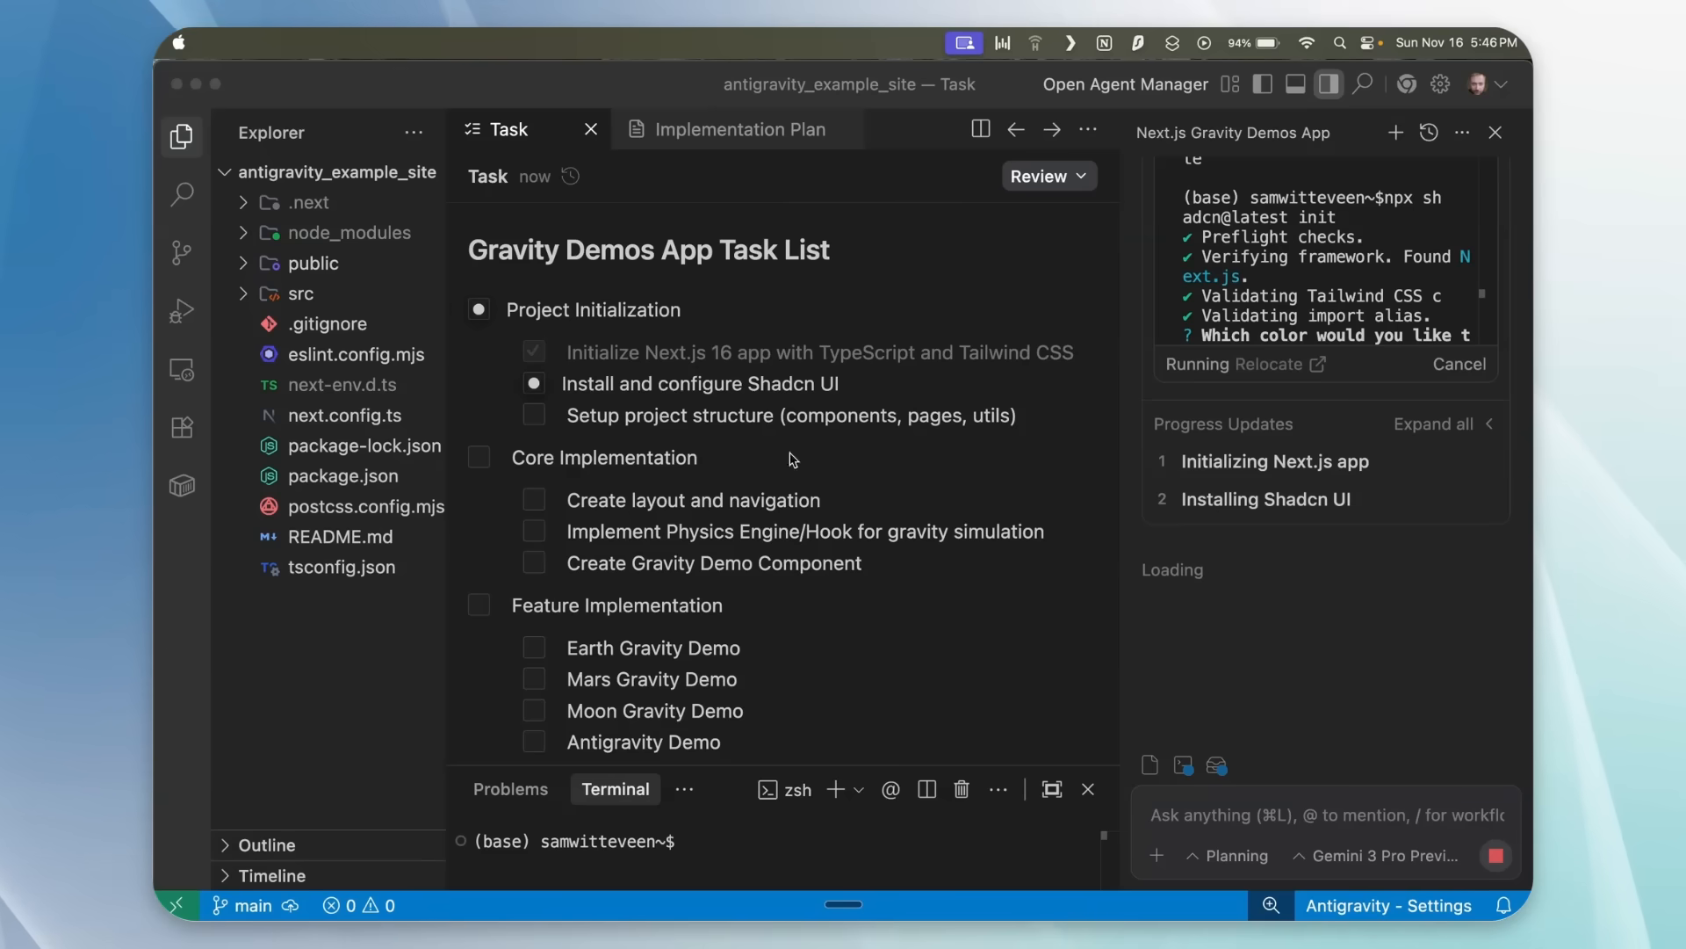
{"action": "mouse_move", "coordinate": [636, 311]}
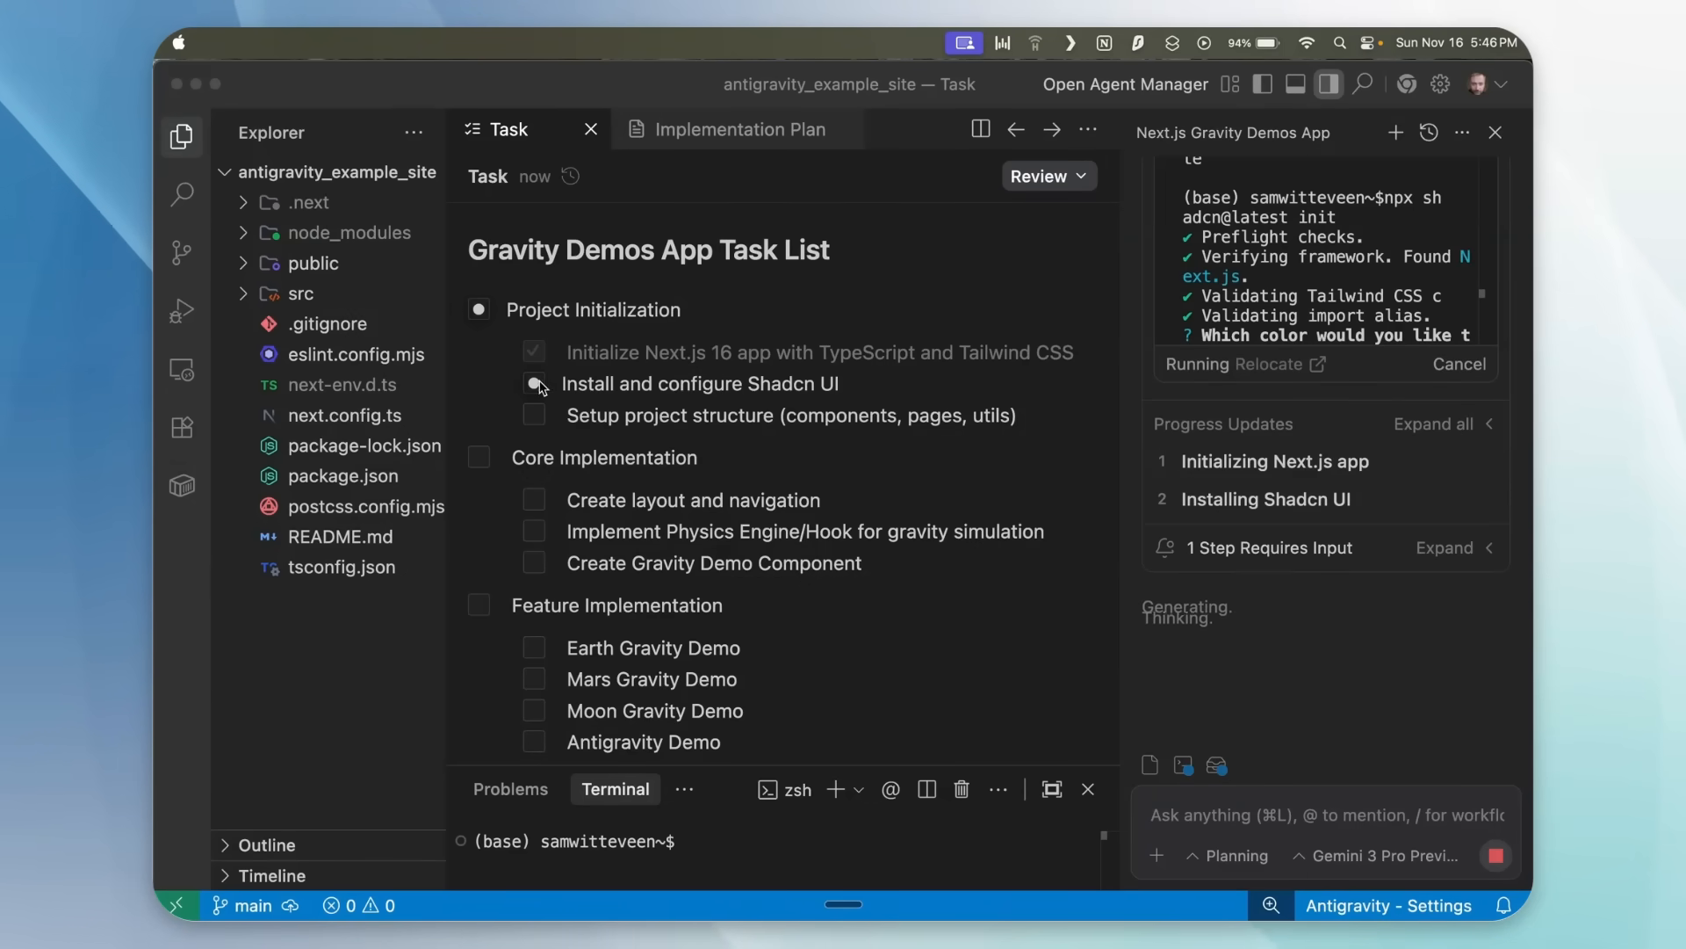
- Comment 'try to match the colors to their locations' on the Feature Implementation tasks
{"action": "left_click", "coordinate": [738, 128]}
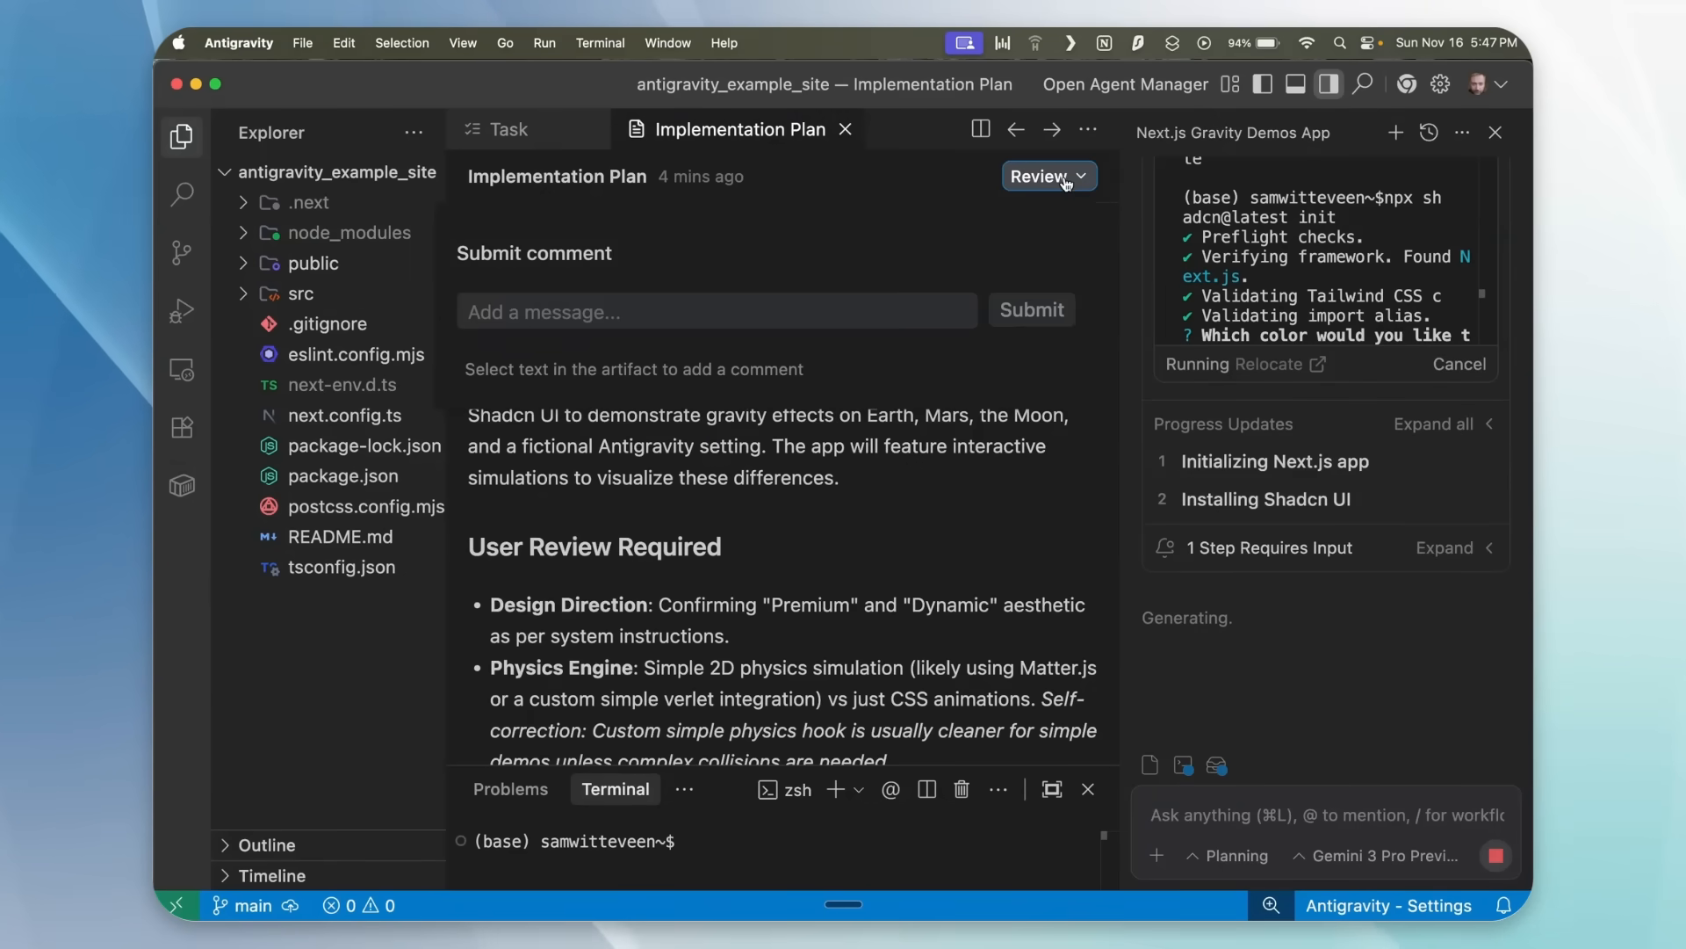
{"action": "mouse_move", "coordinate": [989, 353]}
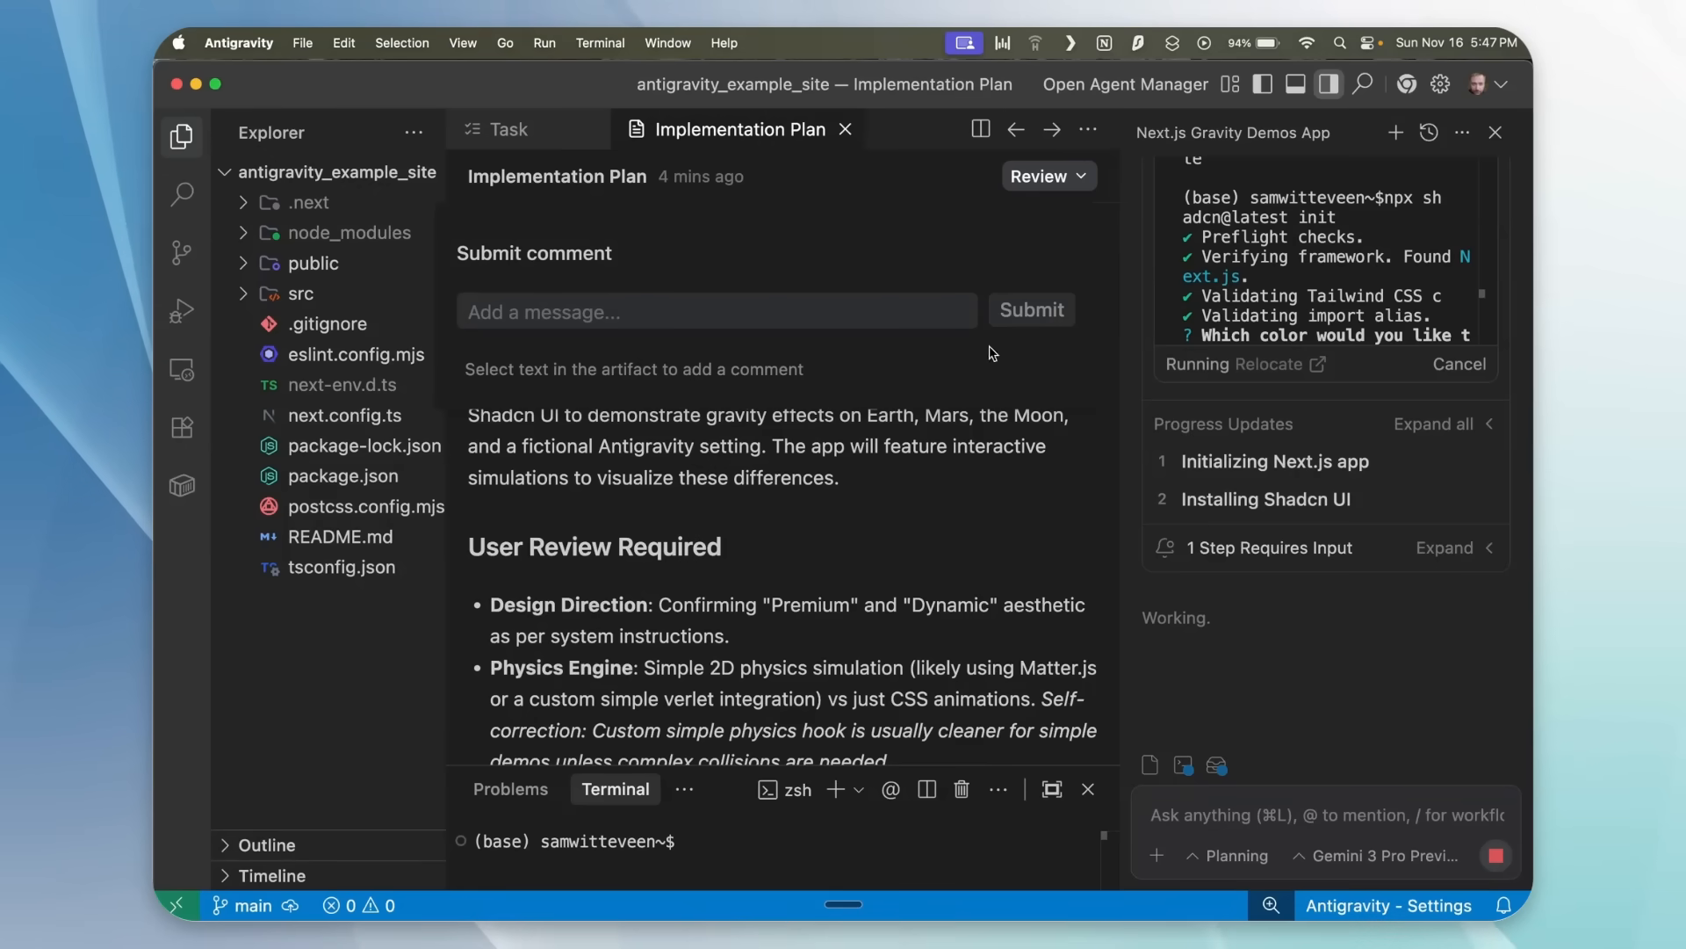
{"action": "left_click", "coordinate": [506, 128]}
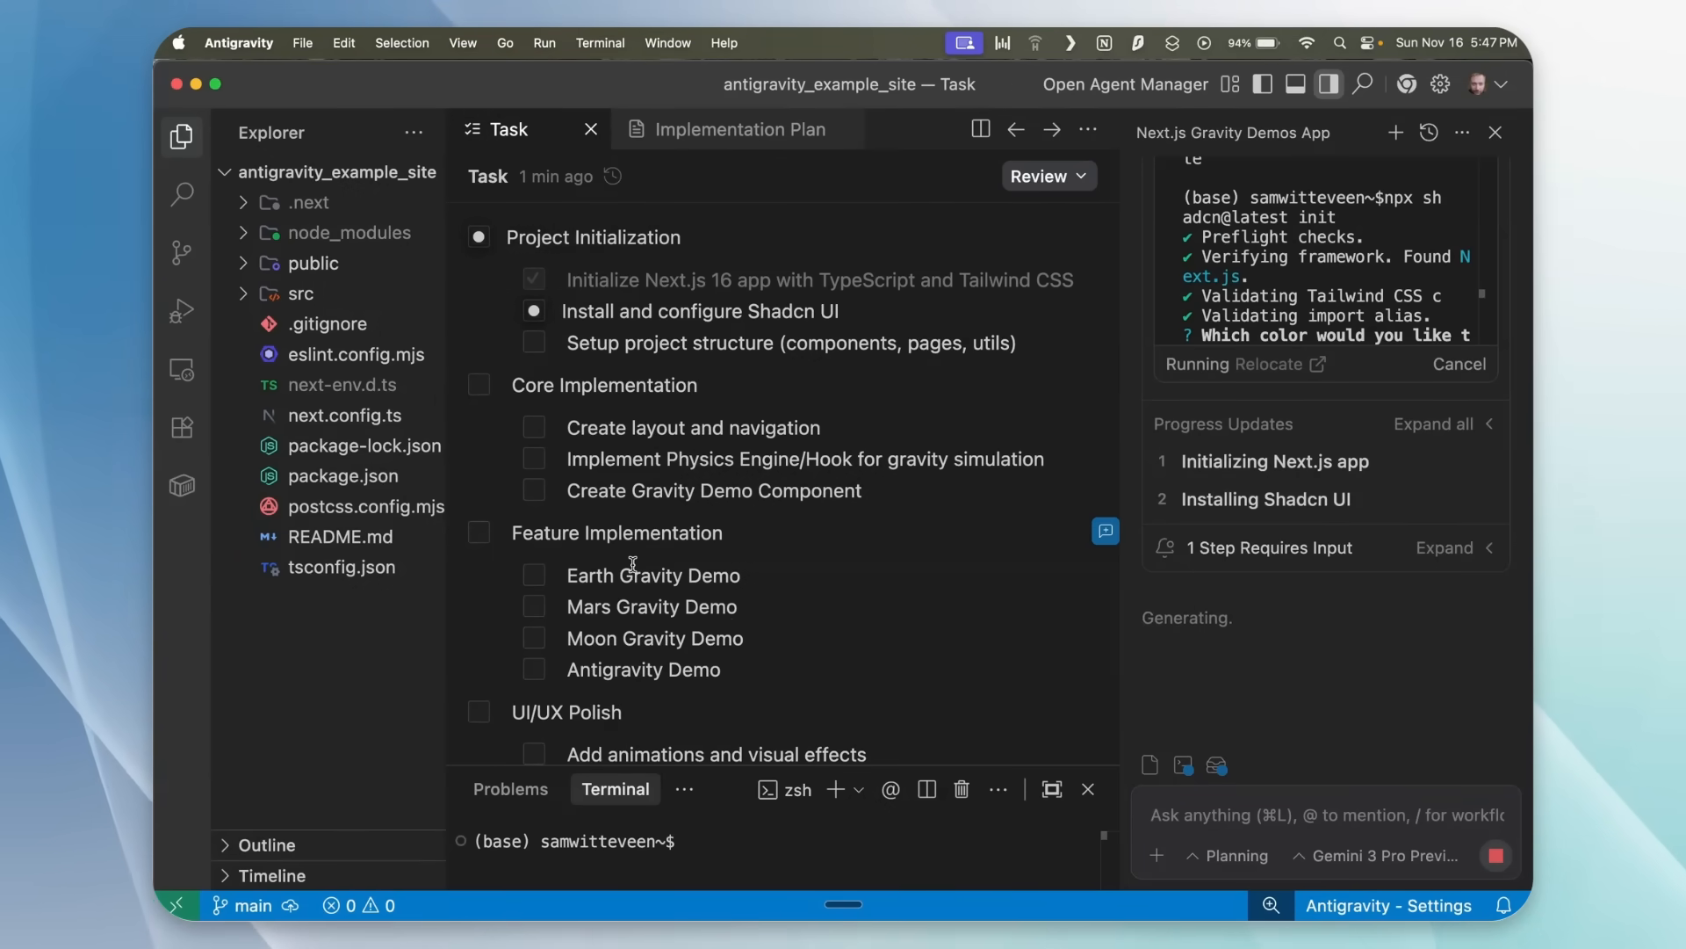
{"action": "mouse_move", "coordinate": [511, 556]}
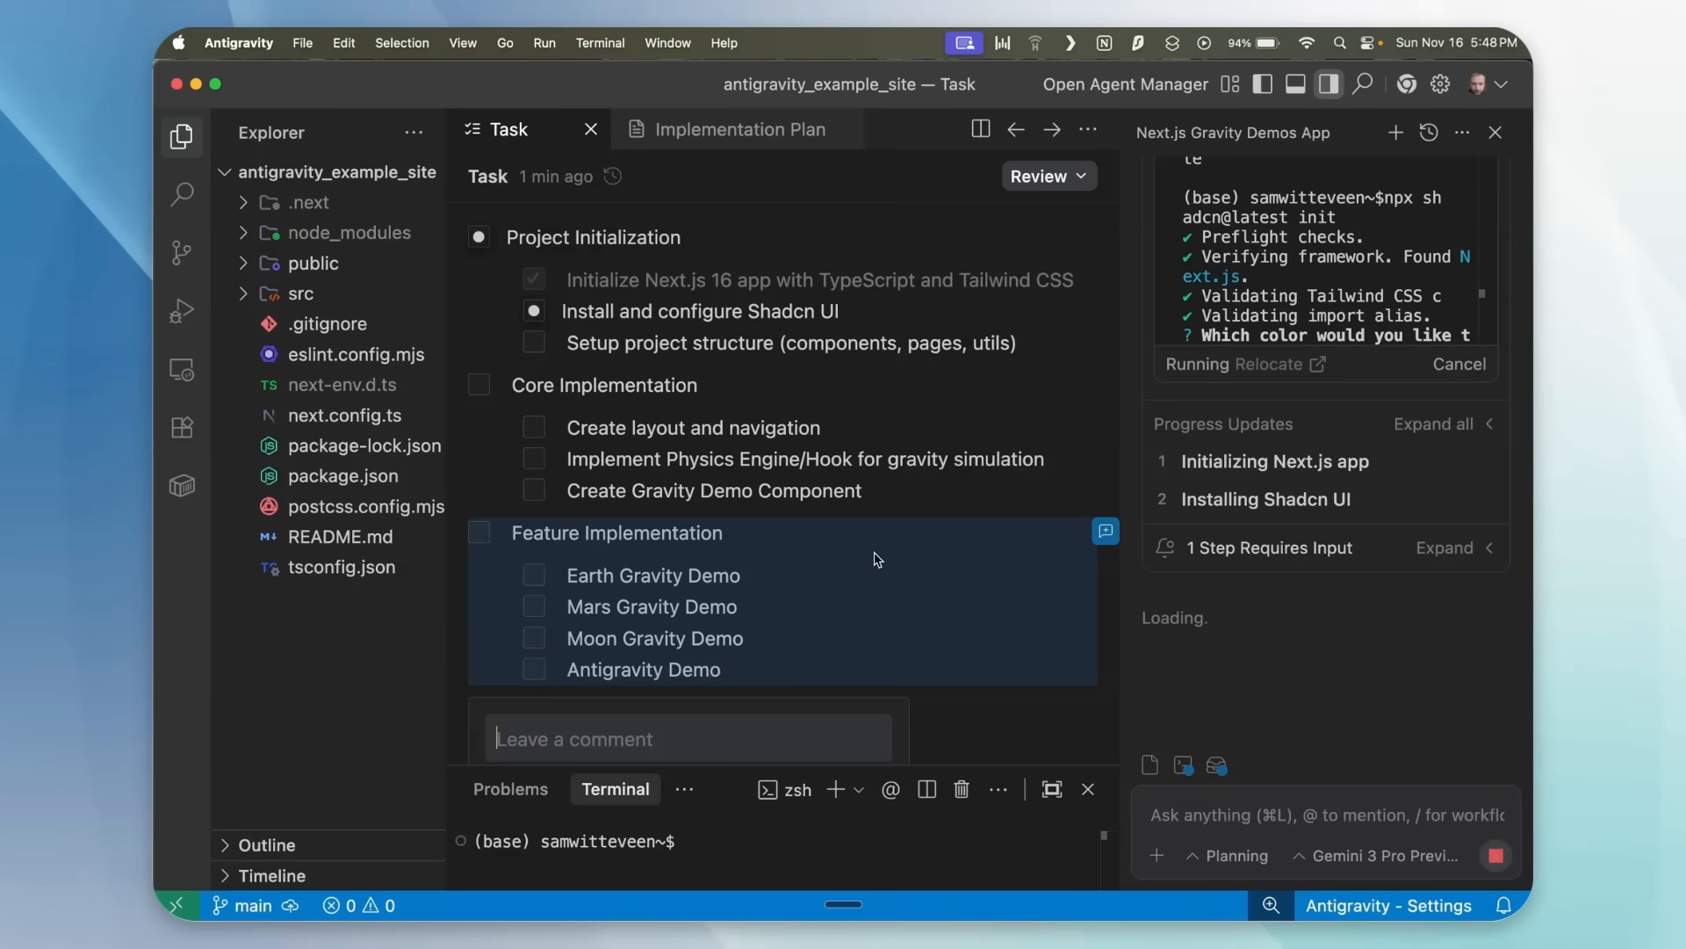
{"action": "type", "text": "try to match the"}
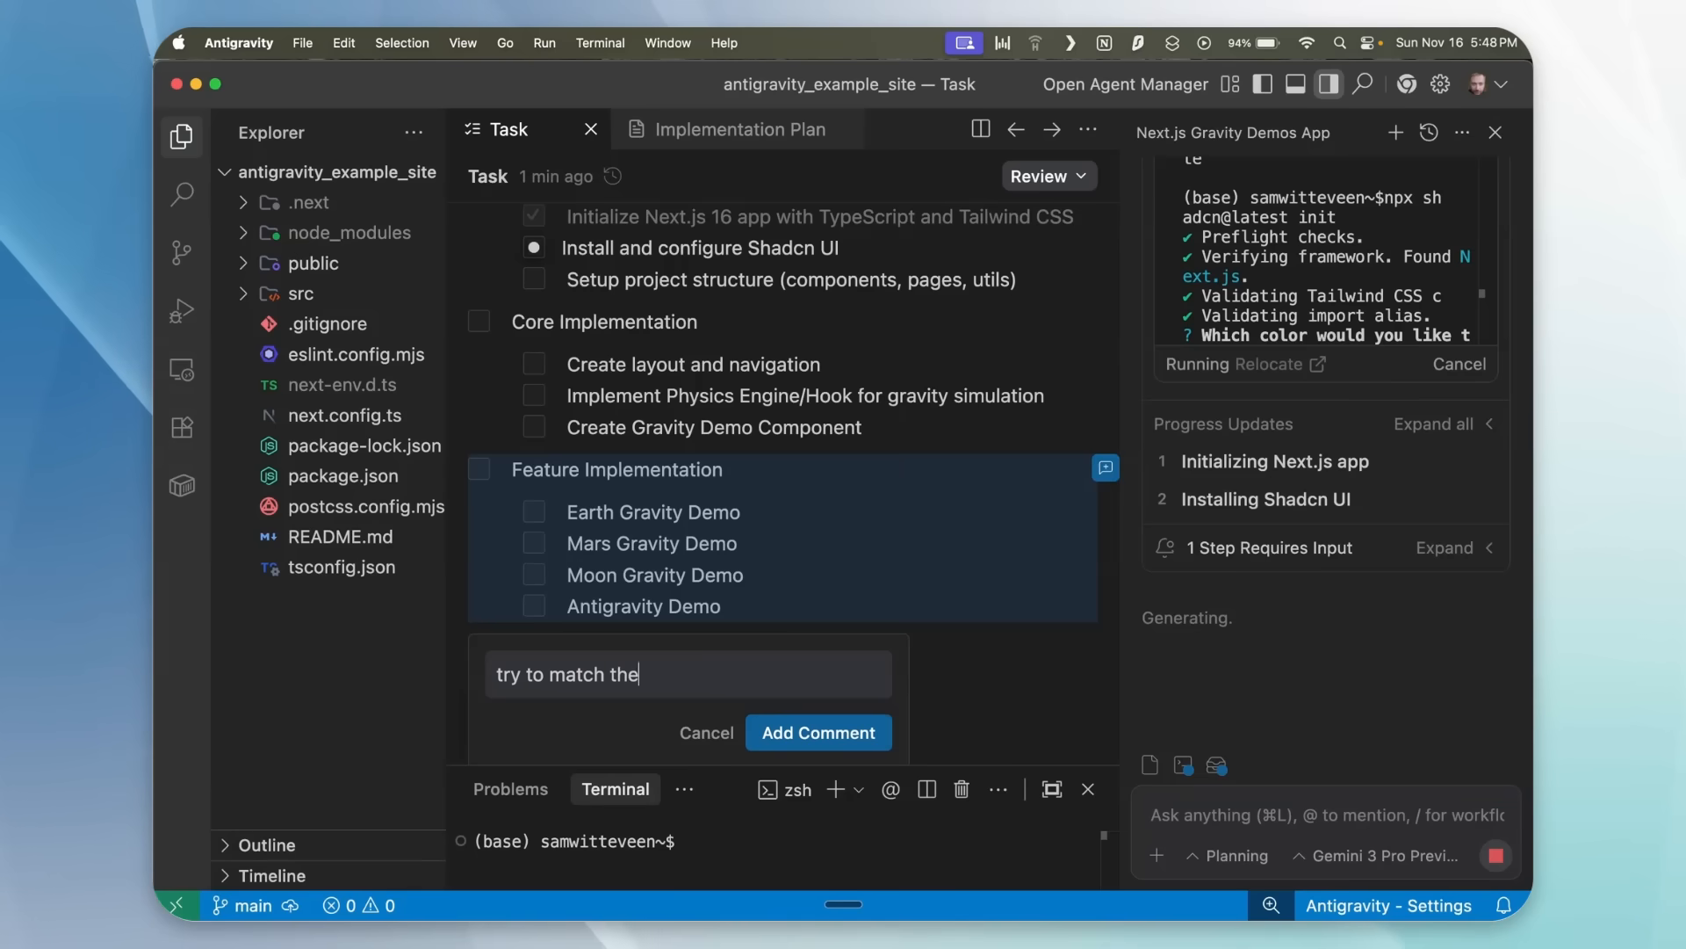
{"action": "type", "text": "colors to their locations"}
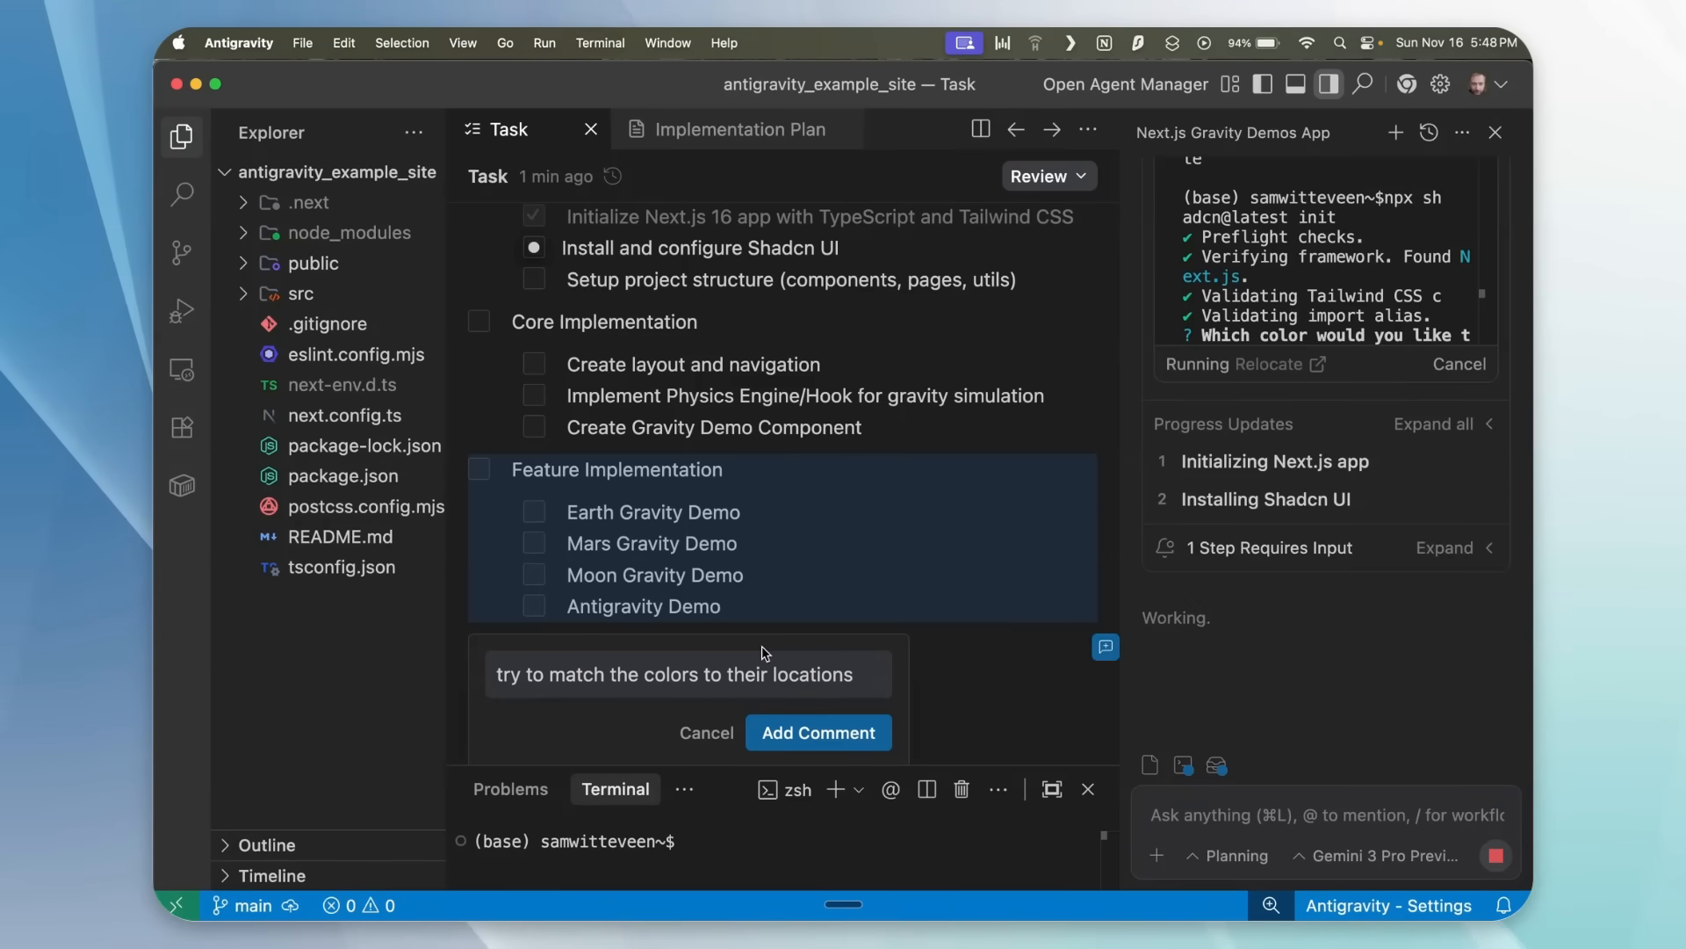
{"action": "left_click", "coordinate": [817, 733]}
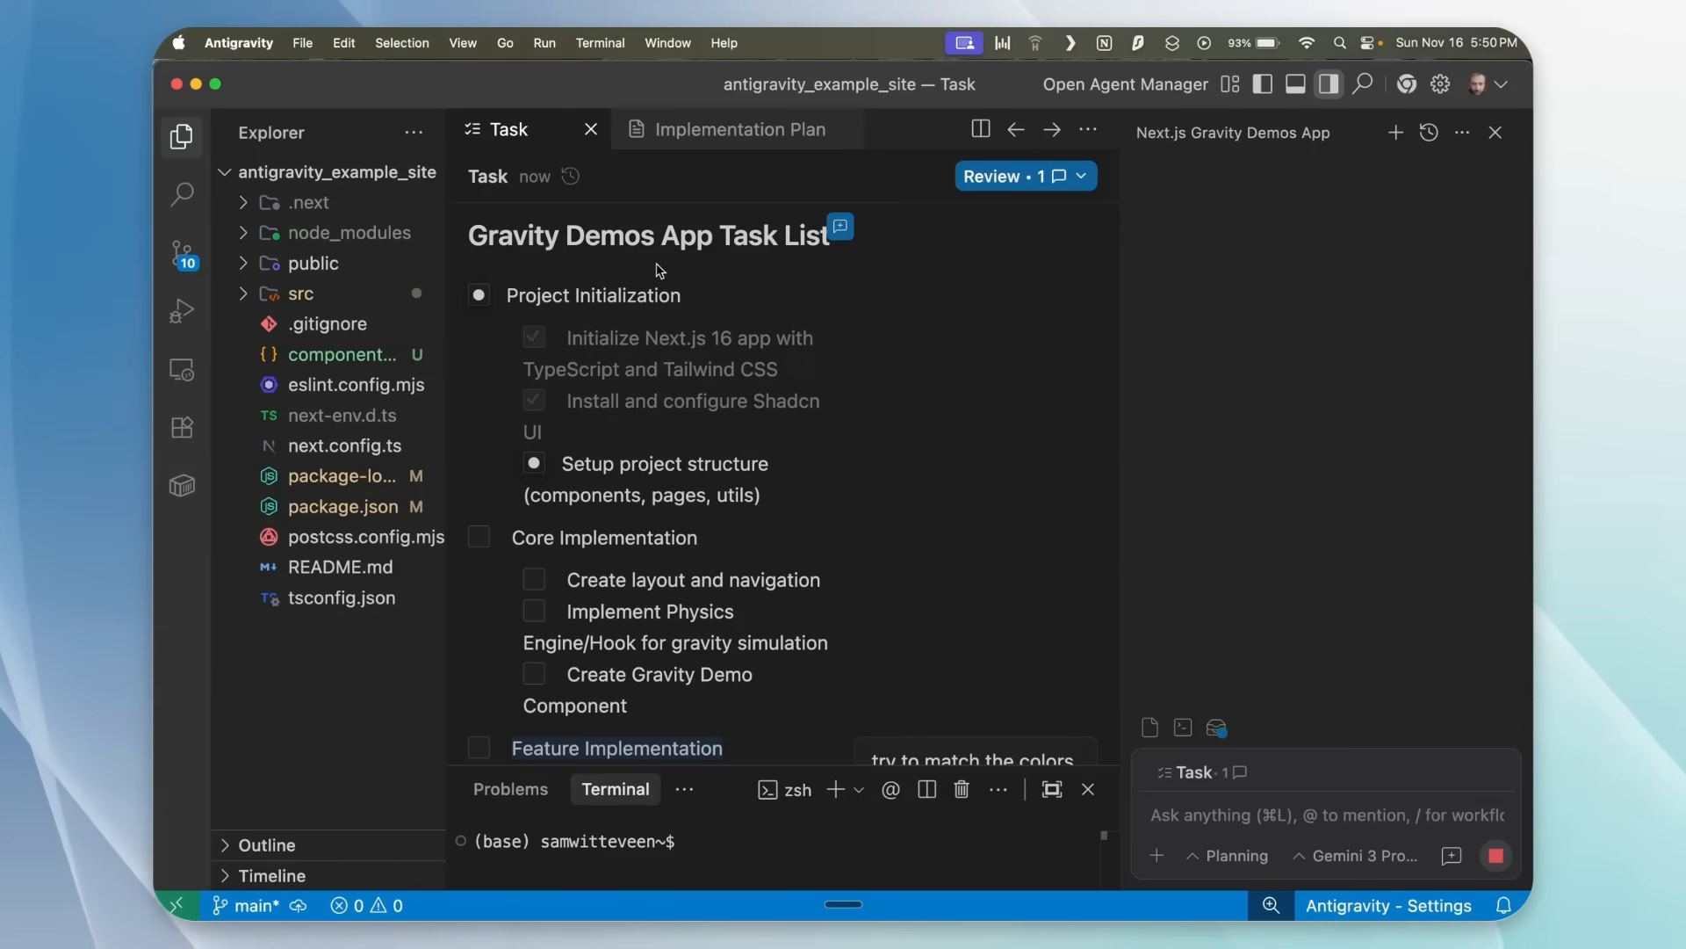
- Scroll the Task artifact to review progress while GravitySimulation.tsx is created
{"action": "scroll", "scroll_direction": "down", "scroll_amount": 3}
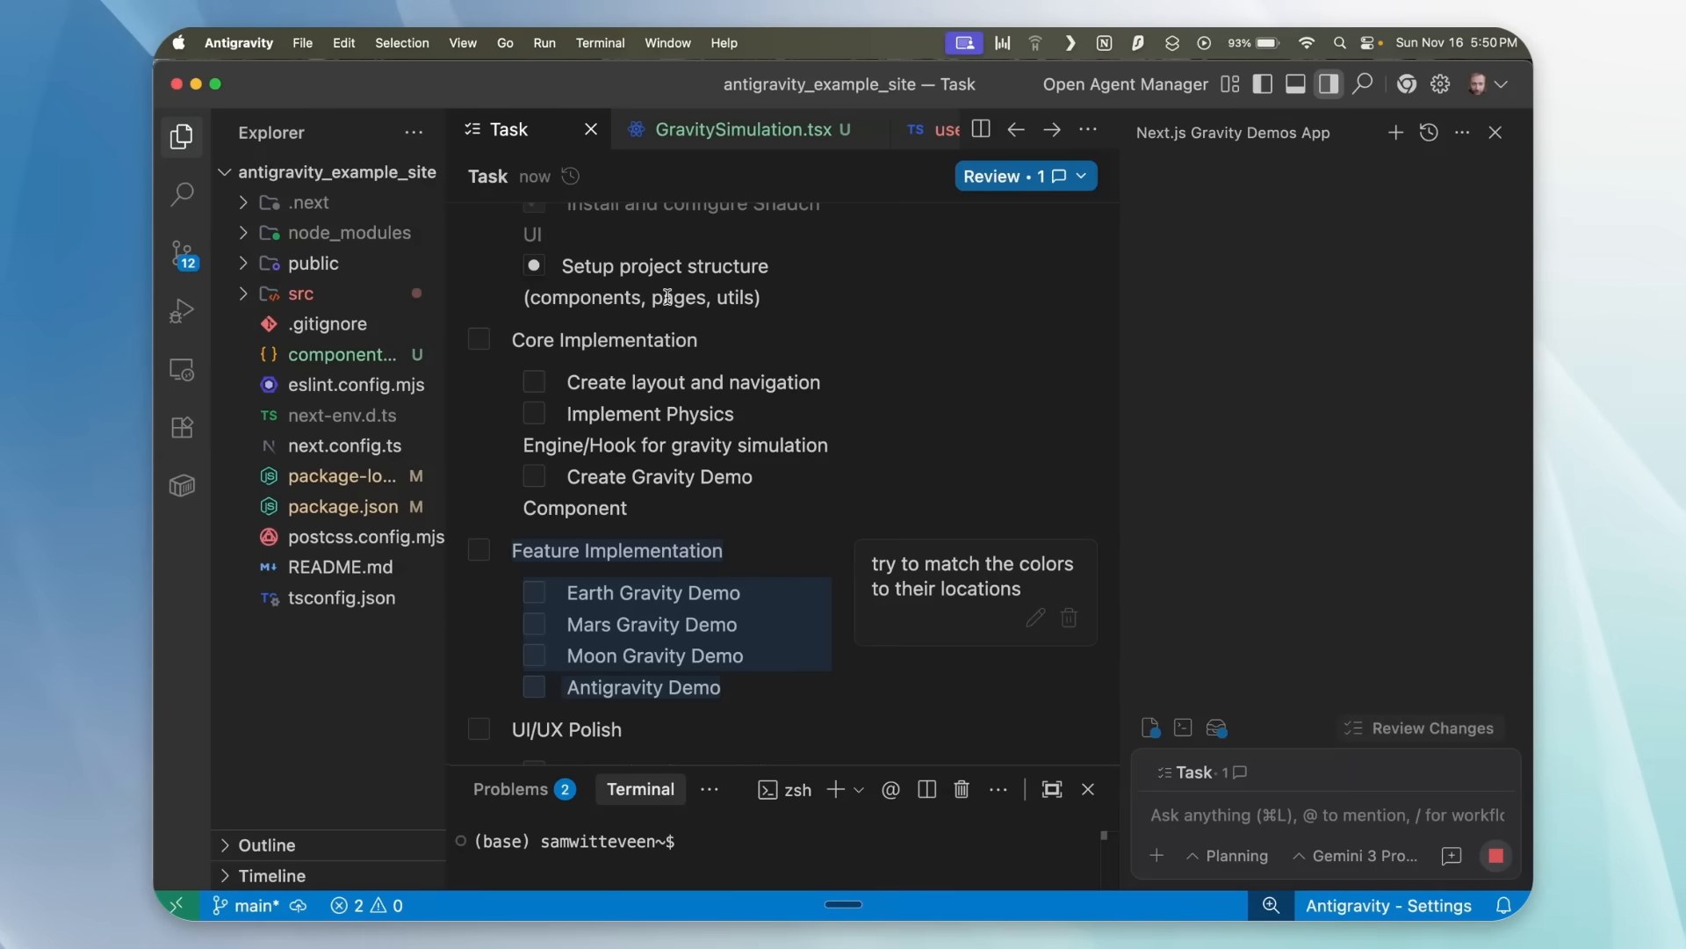
{"action": "mouse_move", "coordinate": [1305, 328]}
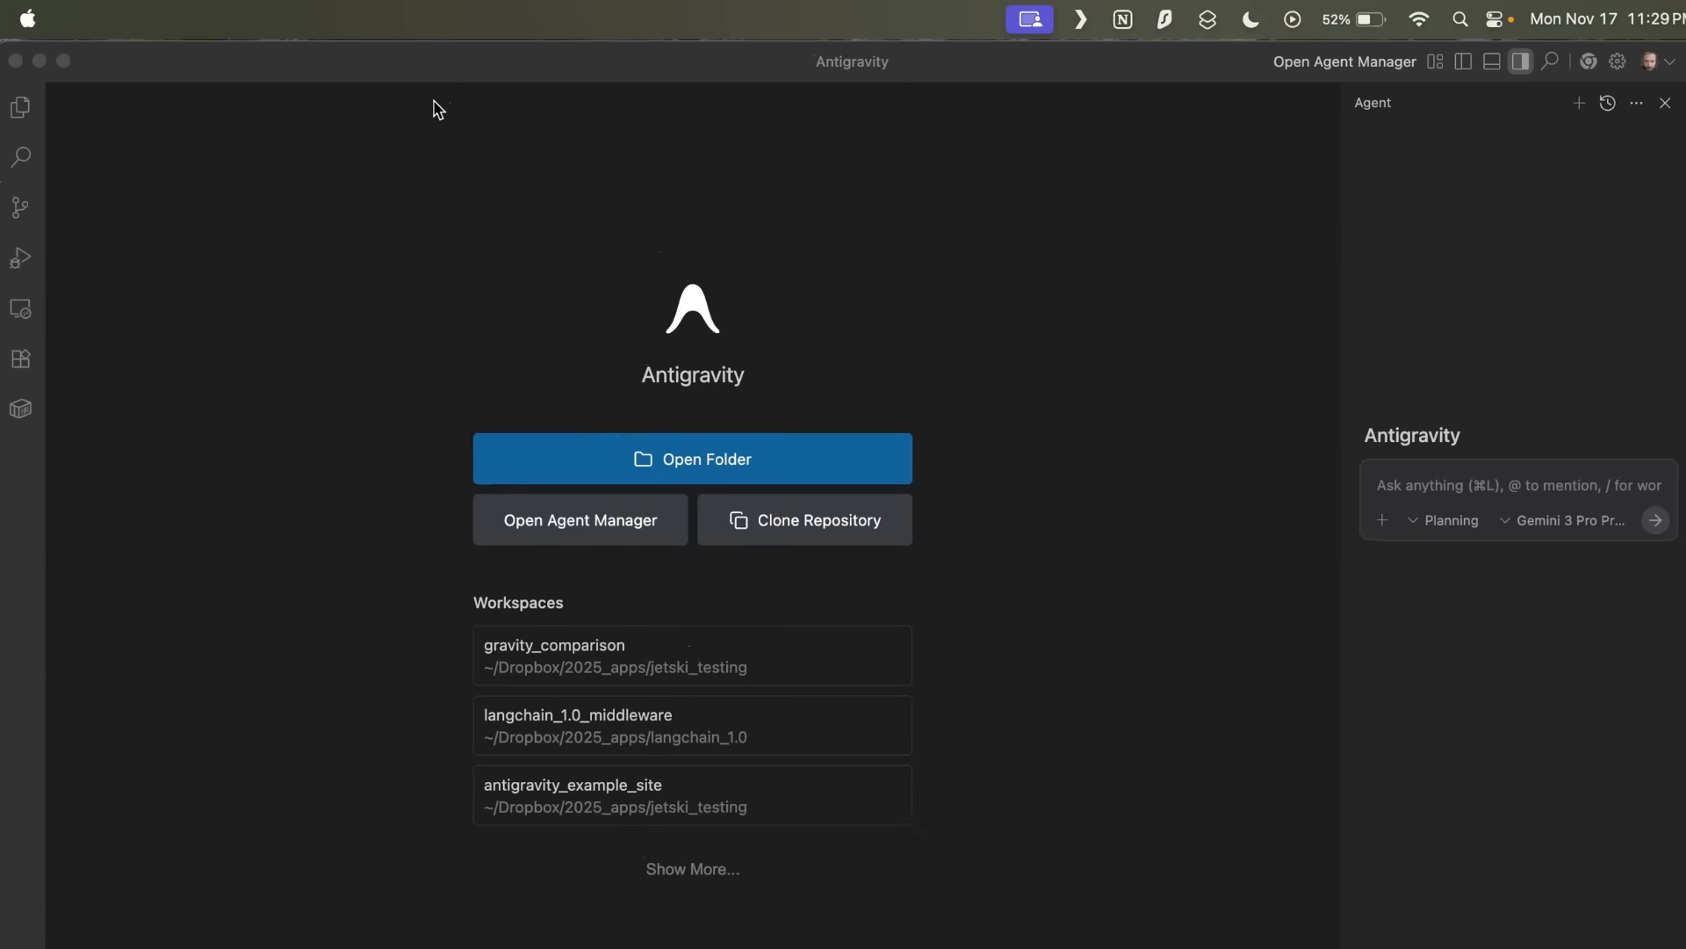
{"action": "mouse_move", "coordinate": [323, 225]}
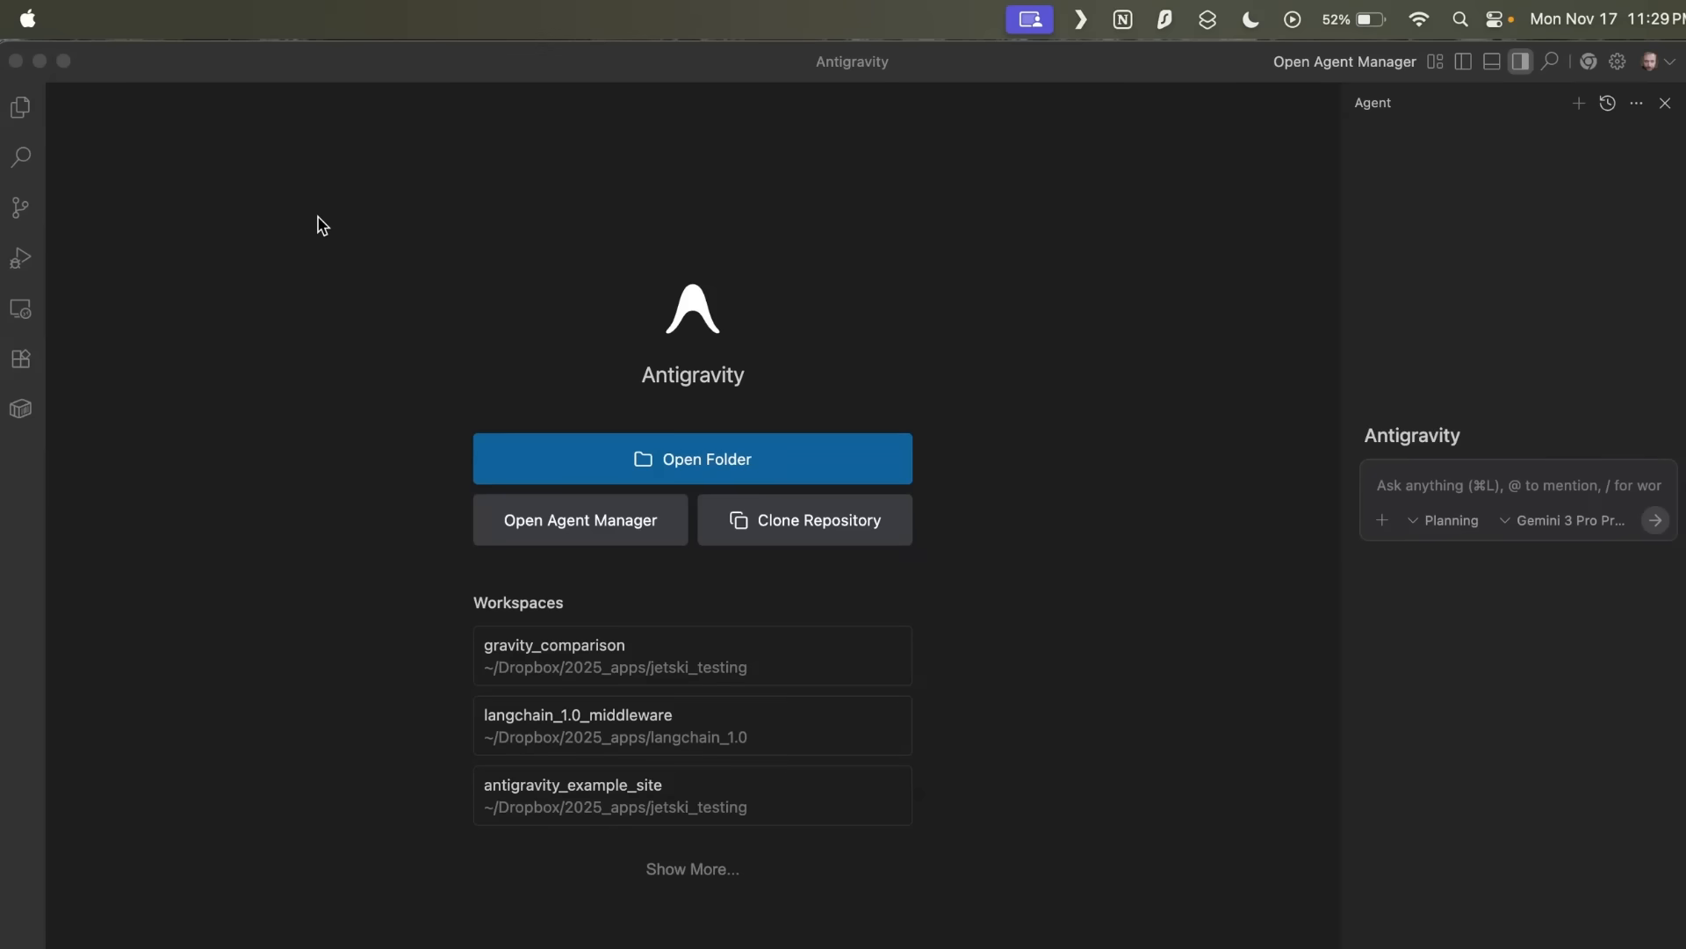
{"action": "mouse_move", "coordinate": [711, 448]}
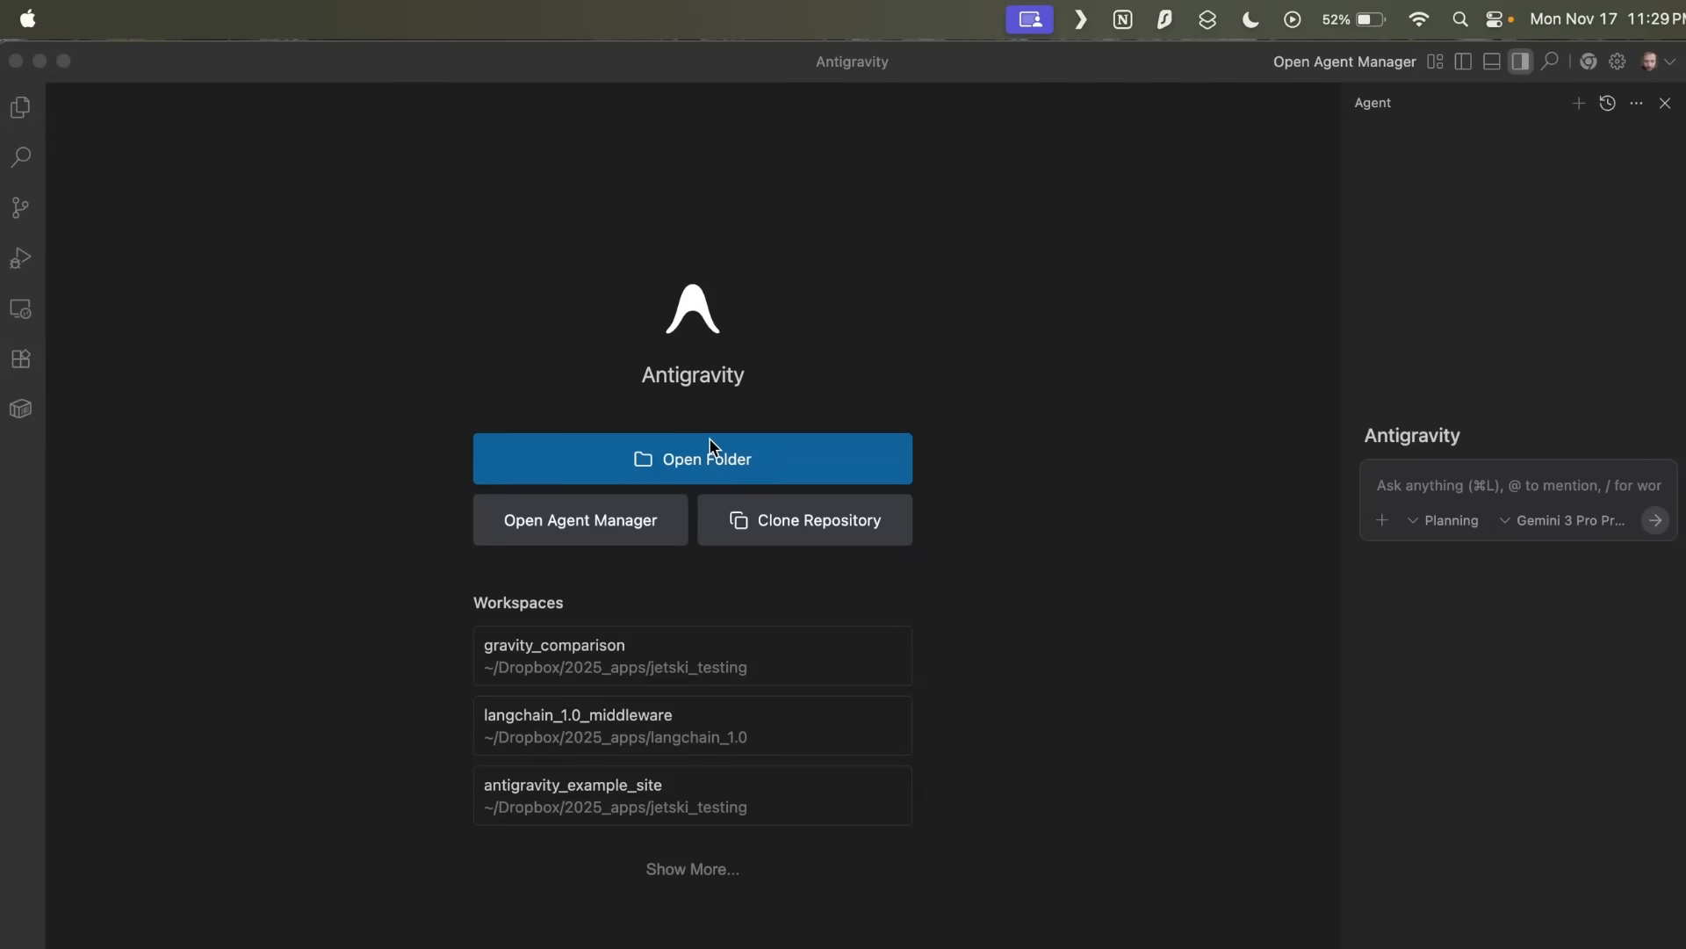
- Open the gravity_comparison workspace and check Planning mode in the agent panel
{"action": "left_click", "coordinate": [692, 655]}
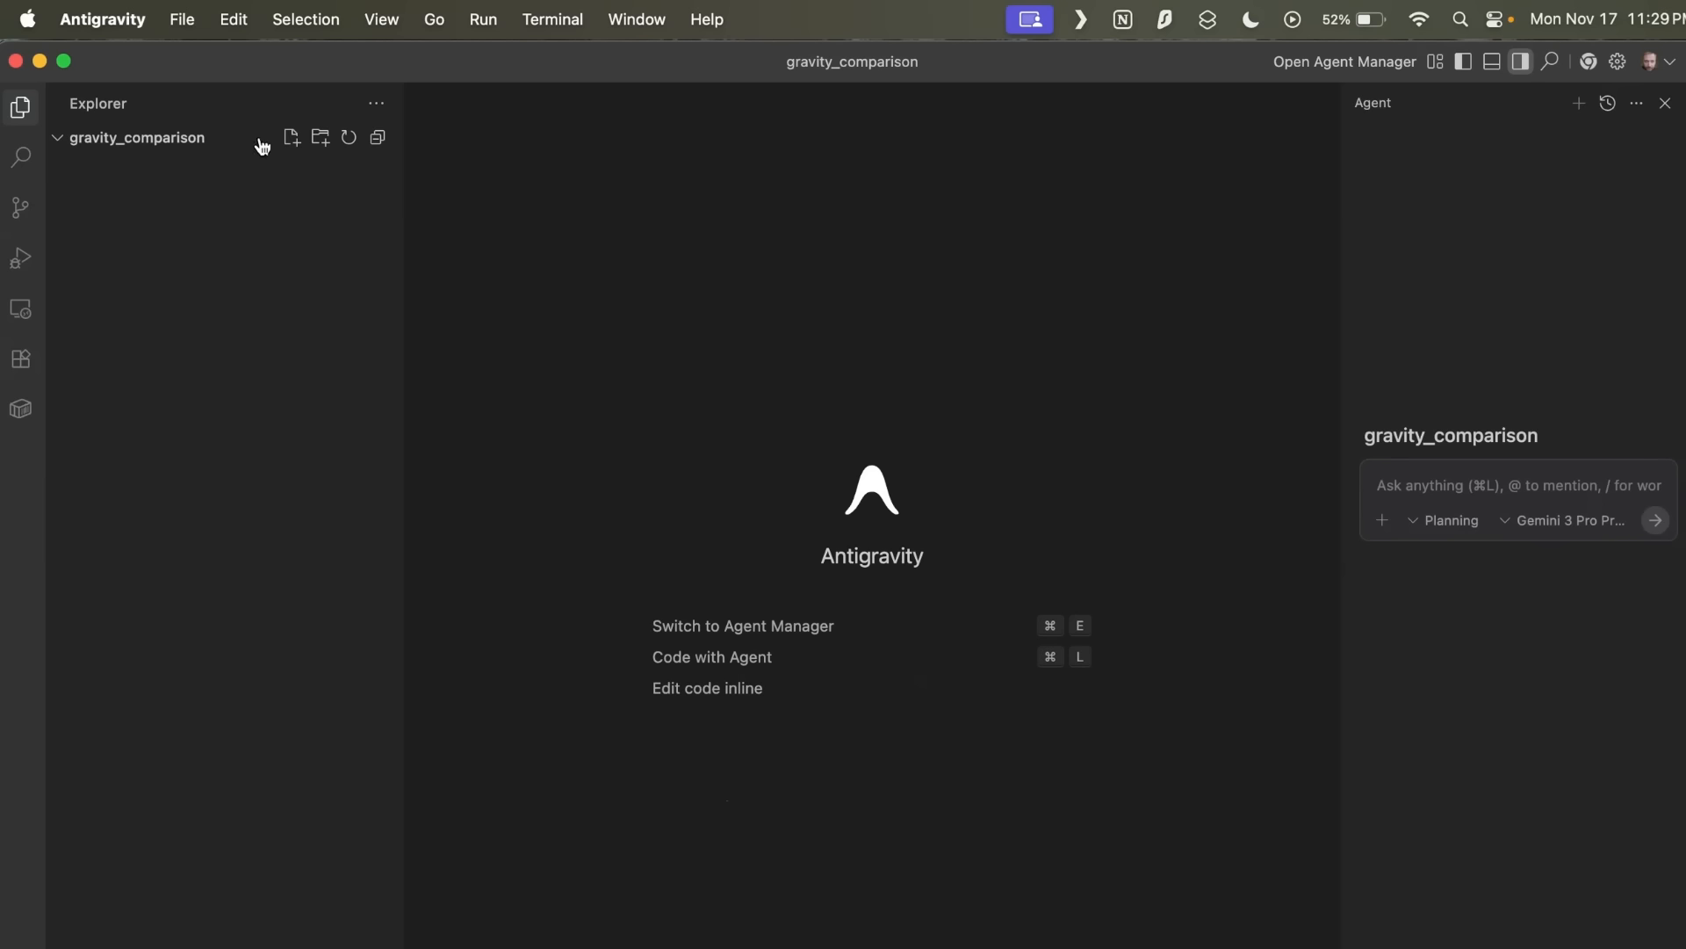
{"action": "mouse_move", "coordinate": [315, 360]}
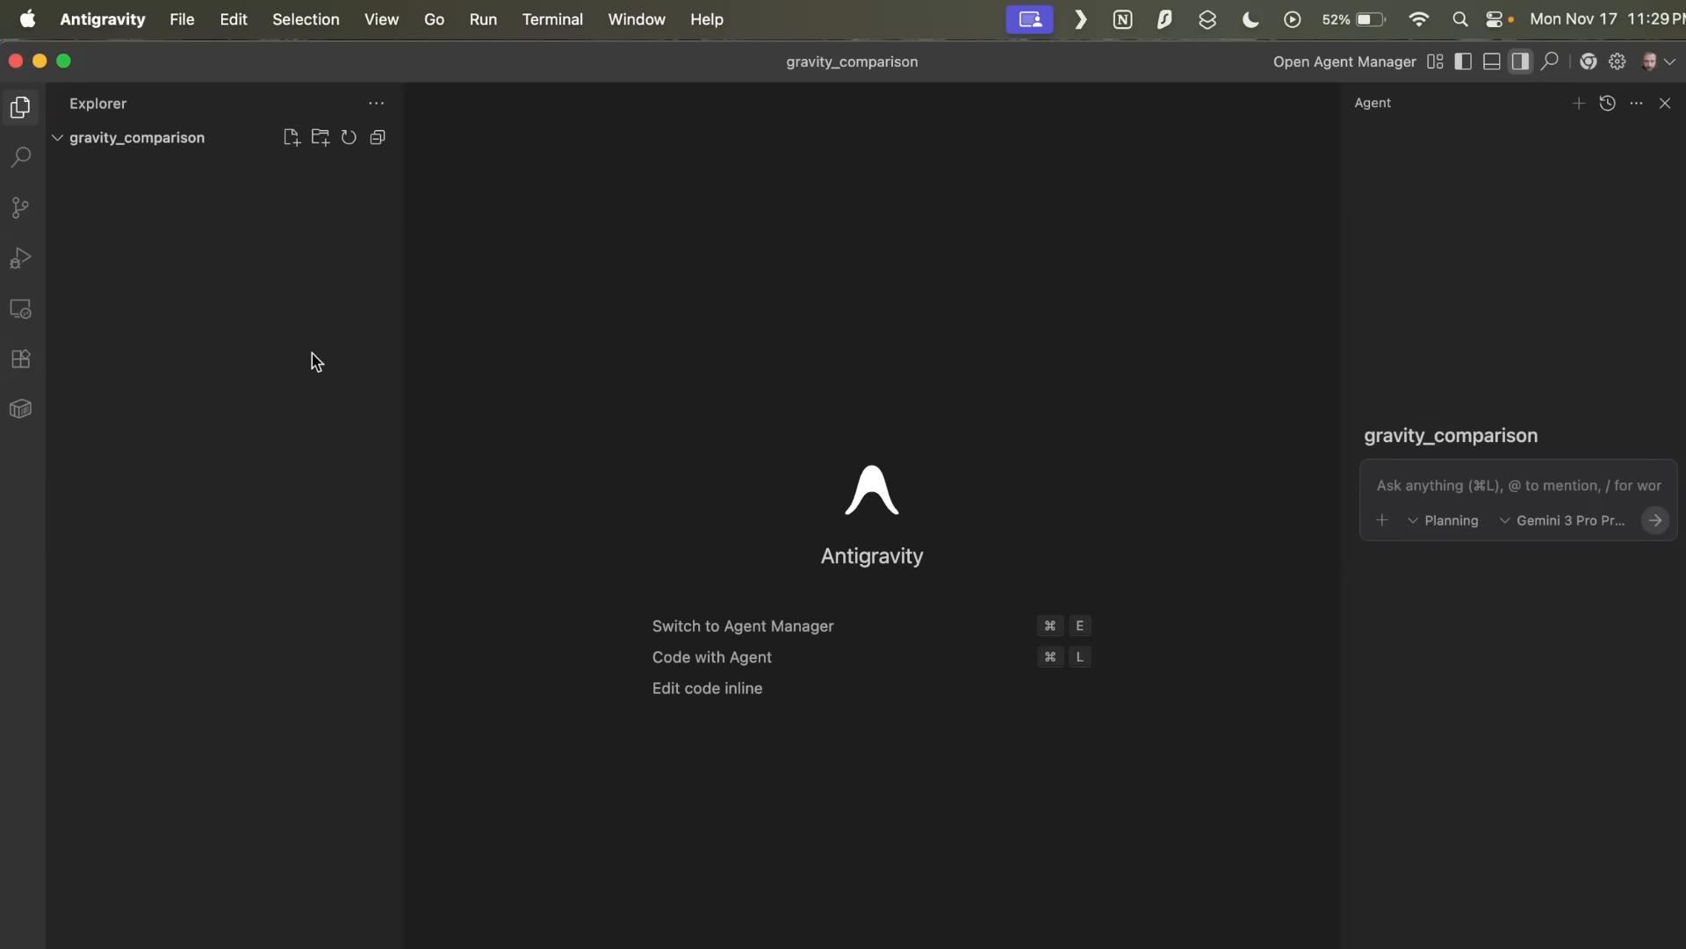
{"action": "mouse_move", "coordinate": [573, 481]}
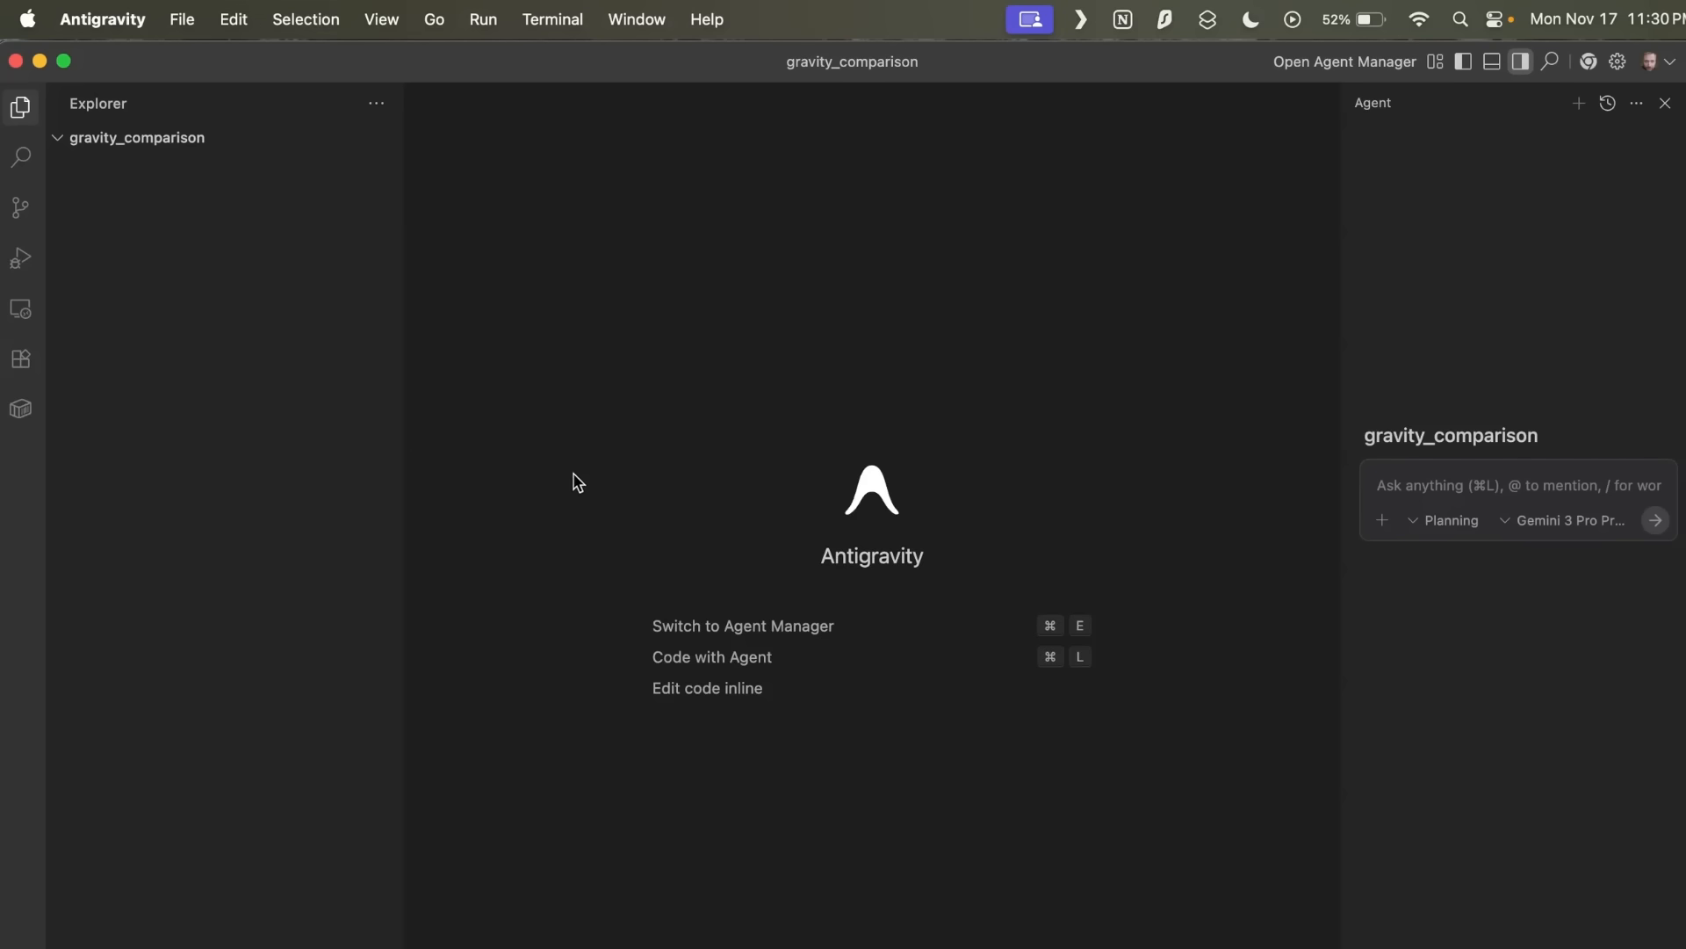
{"action": "mouse_move", "coordinate": [1339, 423]}
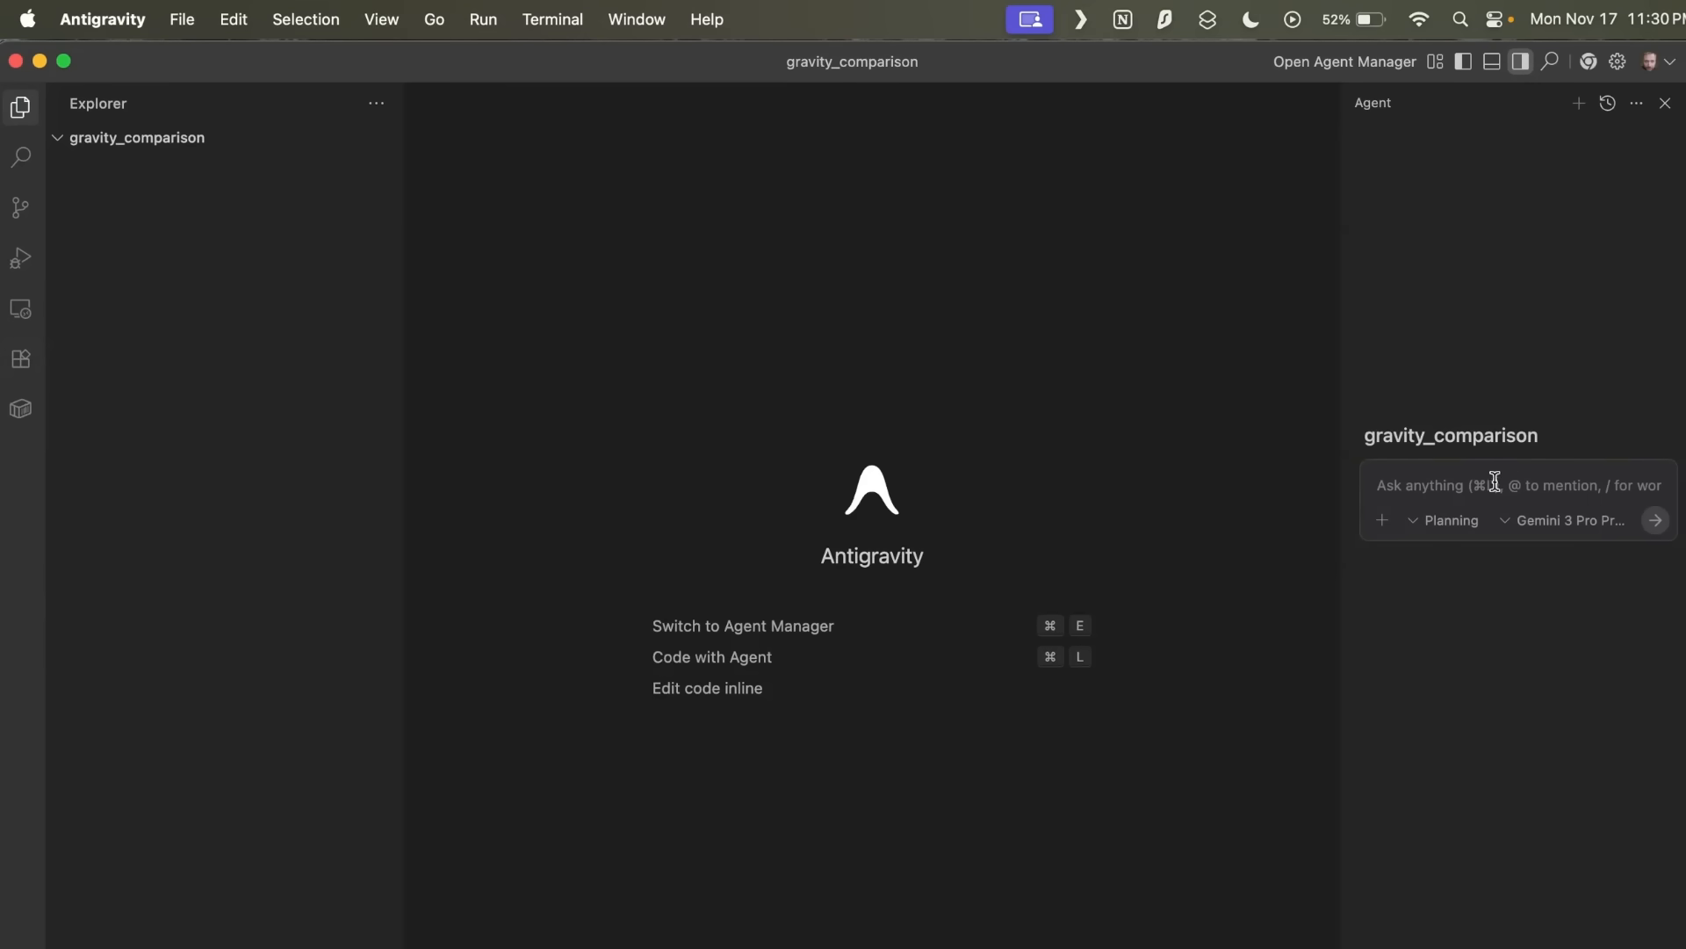
{"action": "mouse_move", "coordinate": [1451, 520]}
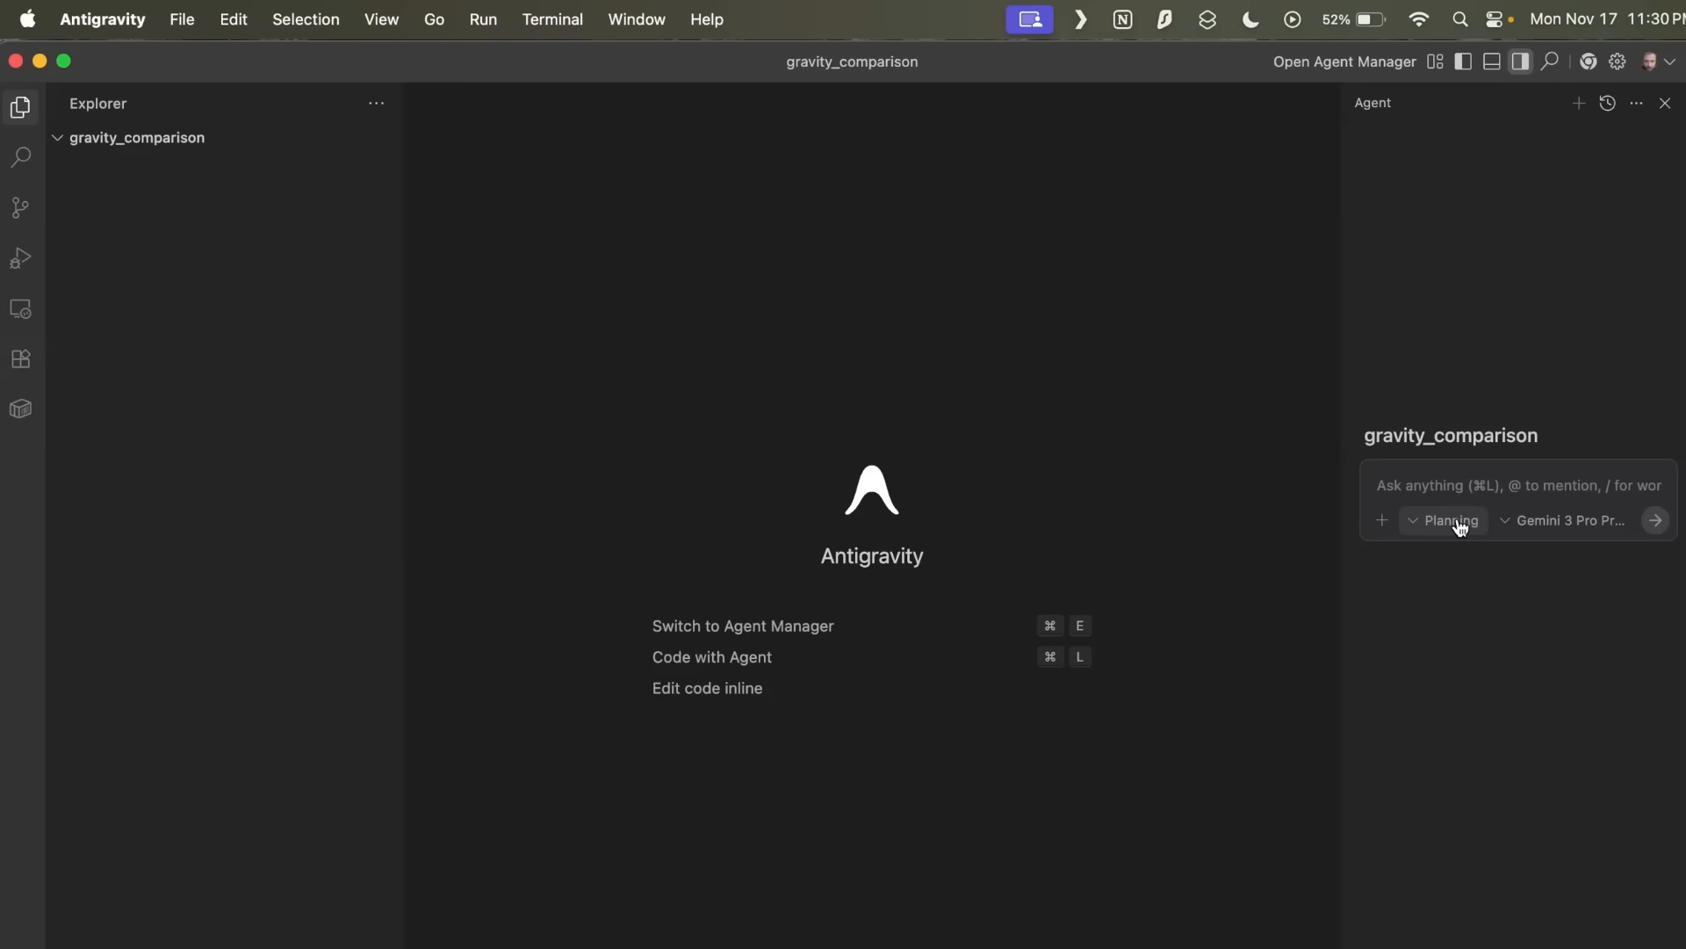
{"action": "left_click", "coordinate": [1447, 520]}
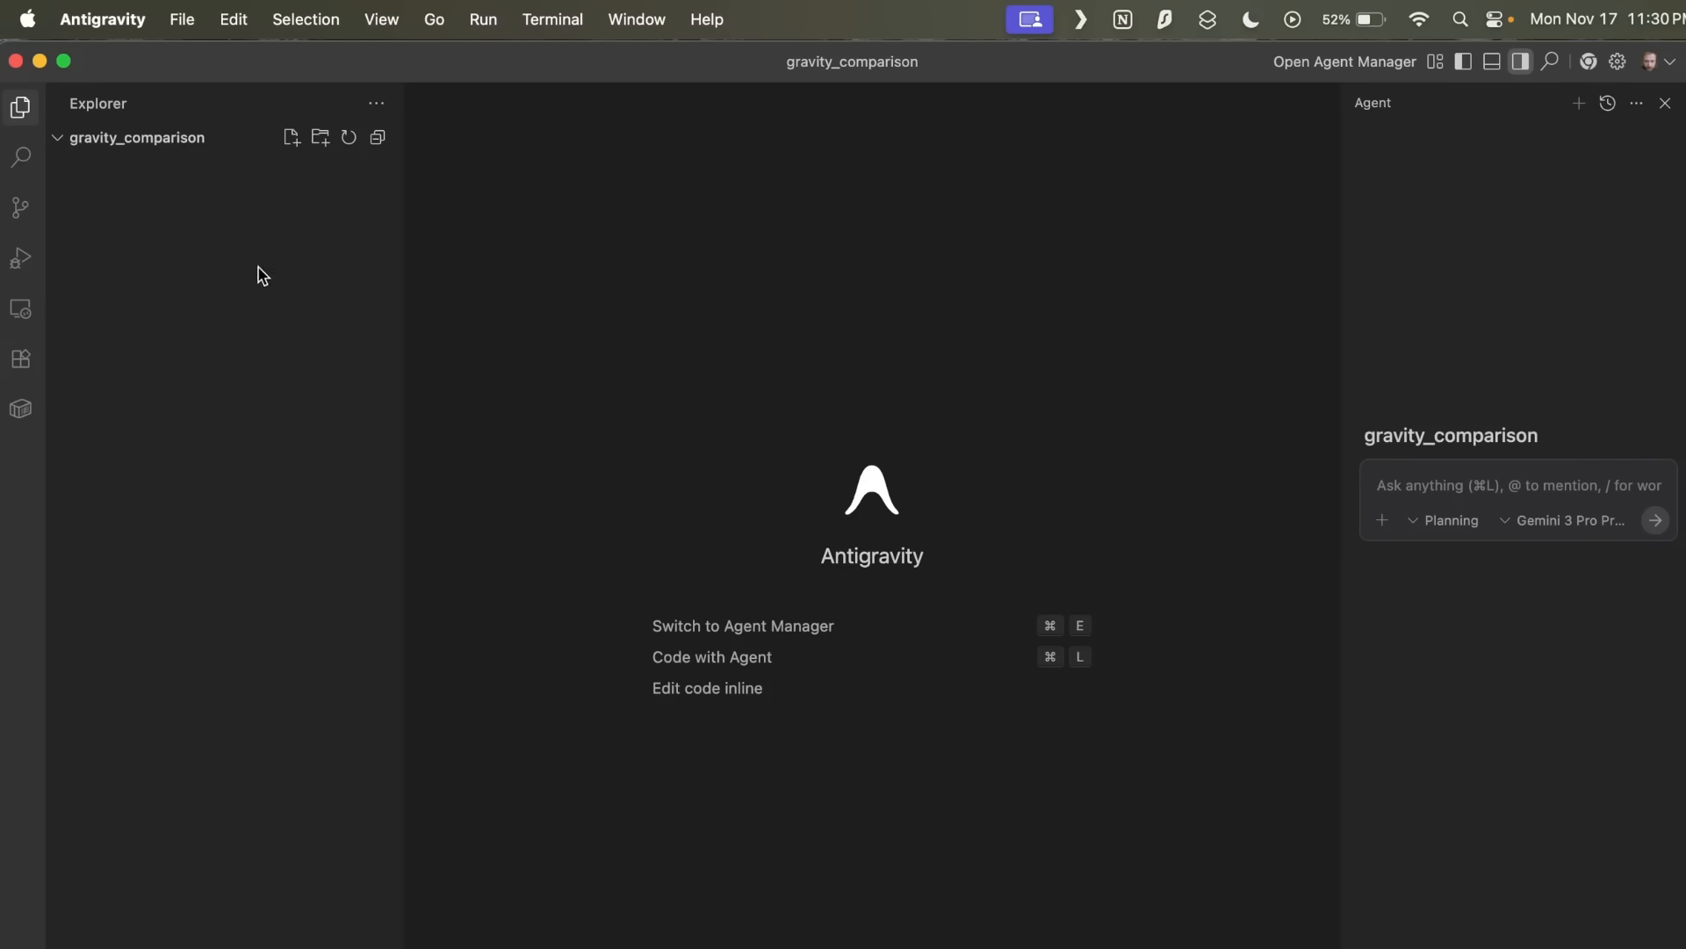
{"action": "mouse_move", "coordinate": [602, 295]}
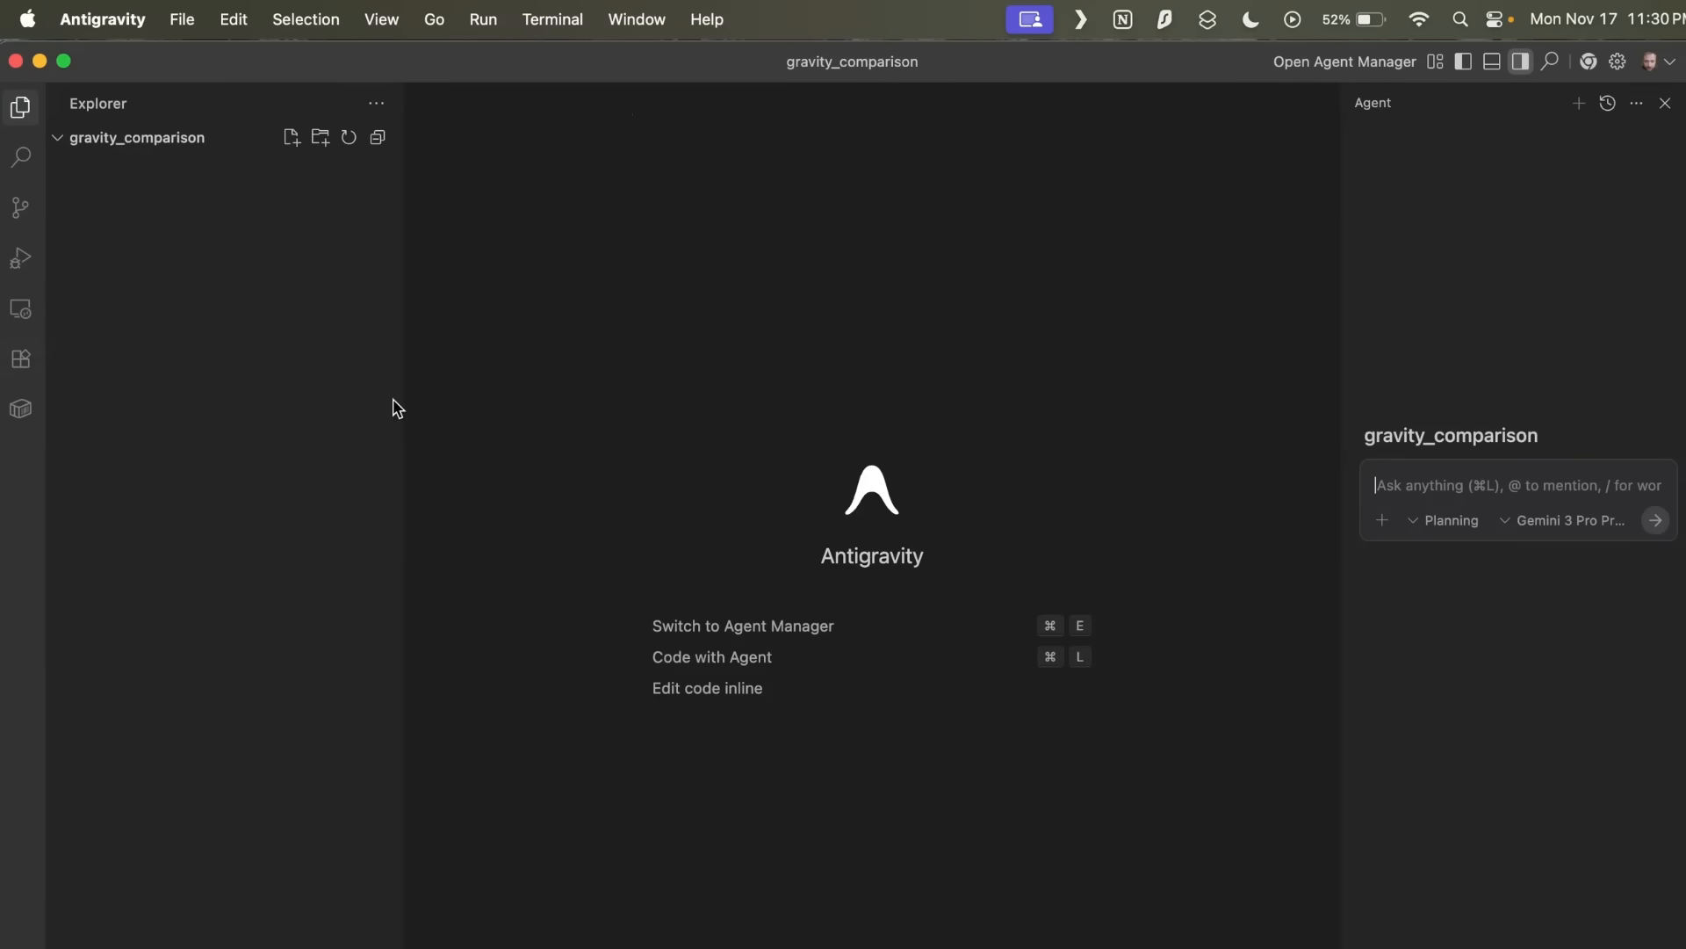
{"action": "mouse_move", "coordinate": [694, 341]}
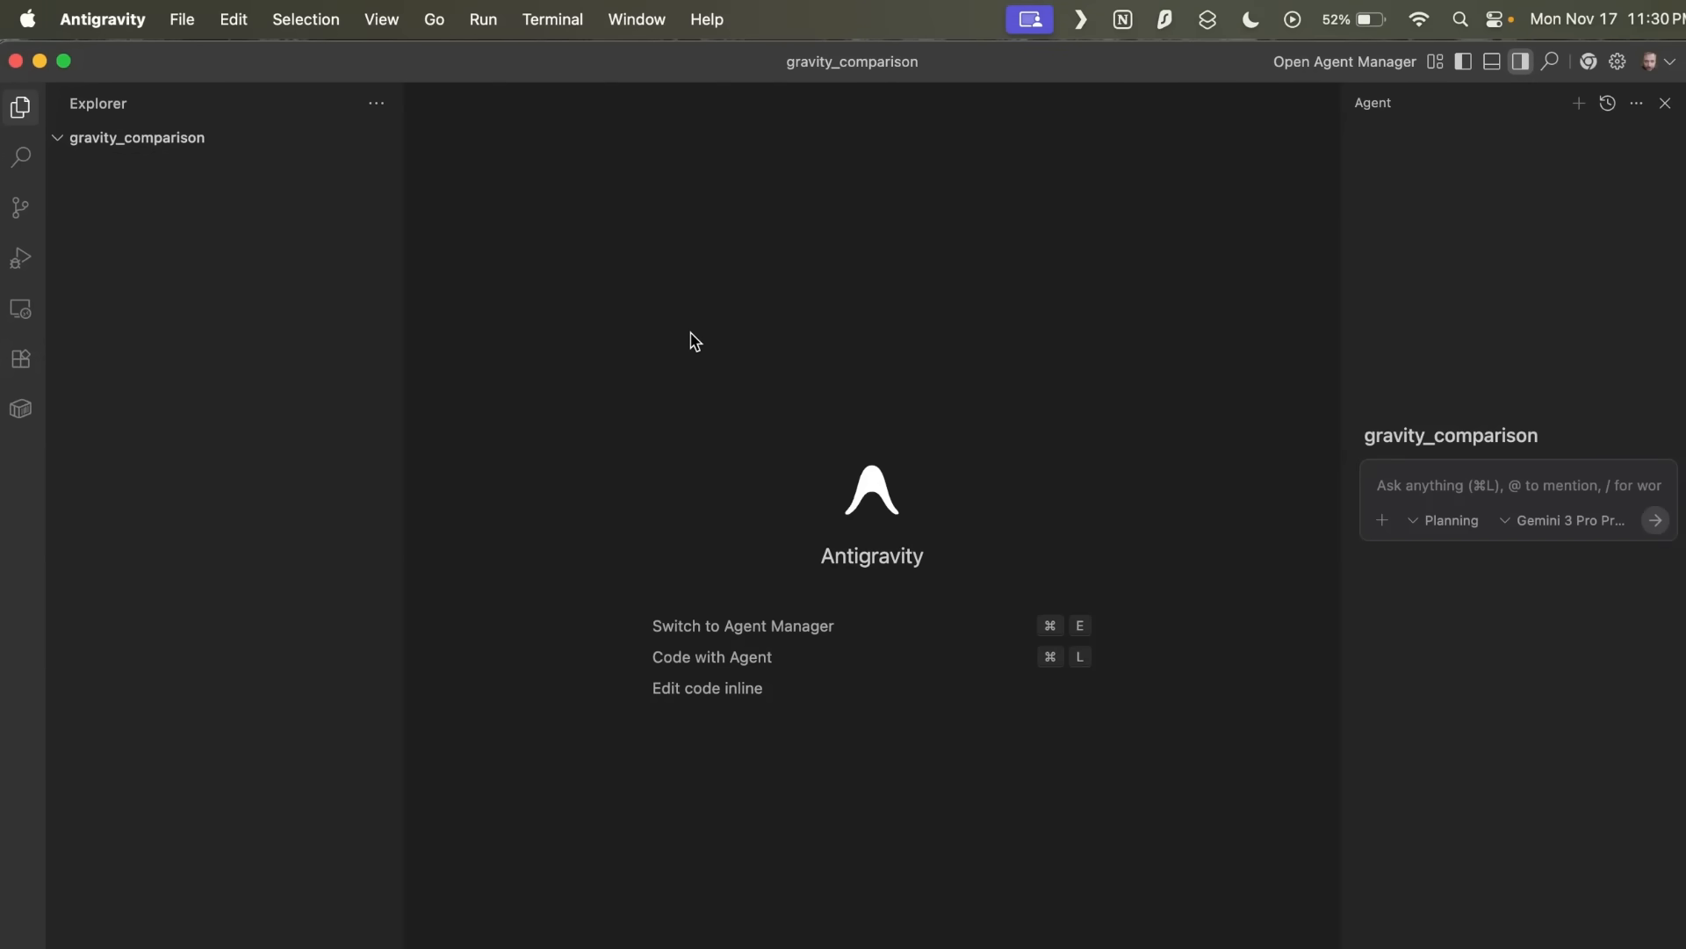
{"action": "left_click", "coordinate": [1506, 485]}
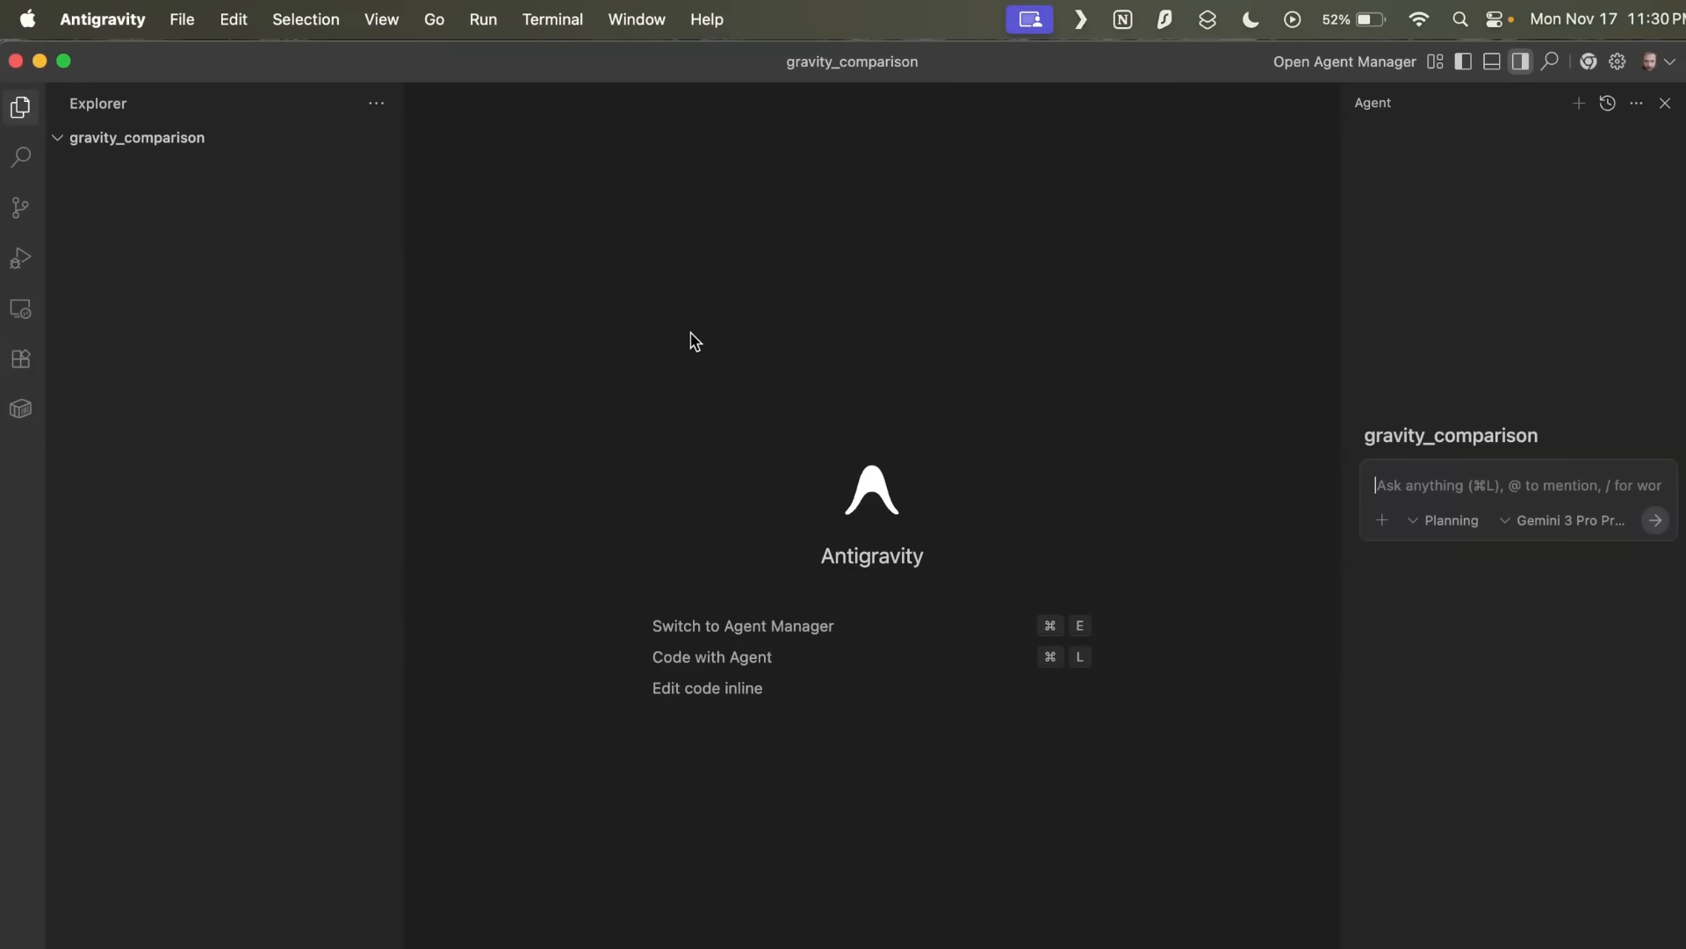
{"action": "left_click", "coordinate": [1343, 62]}
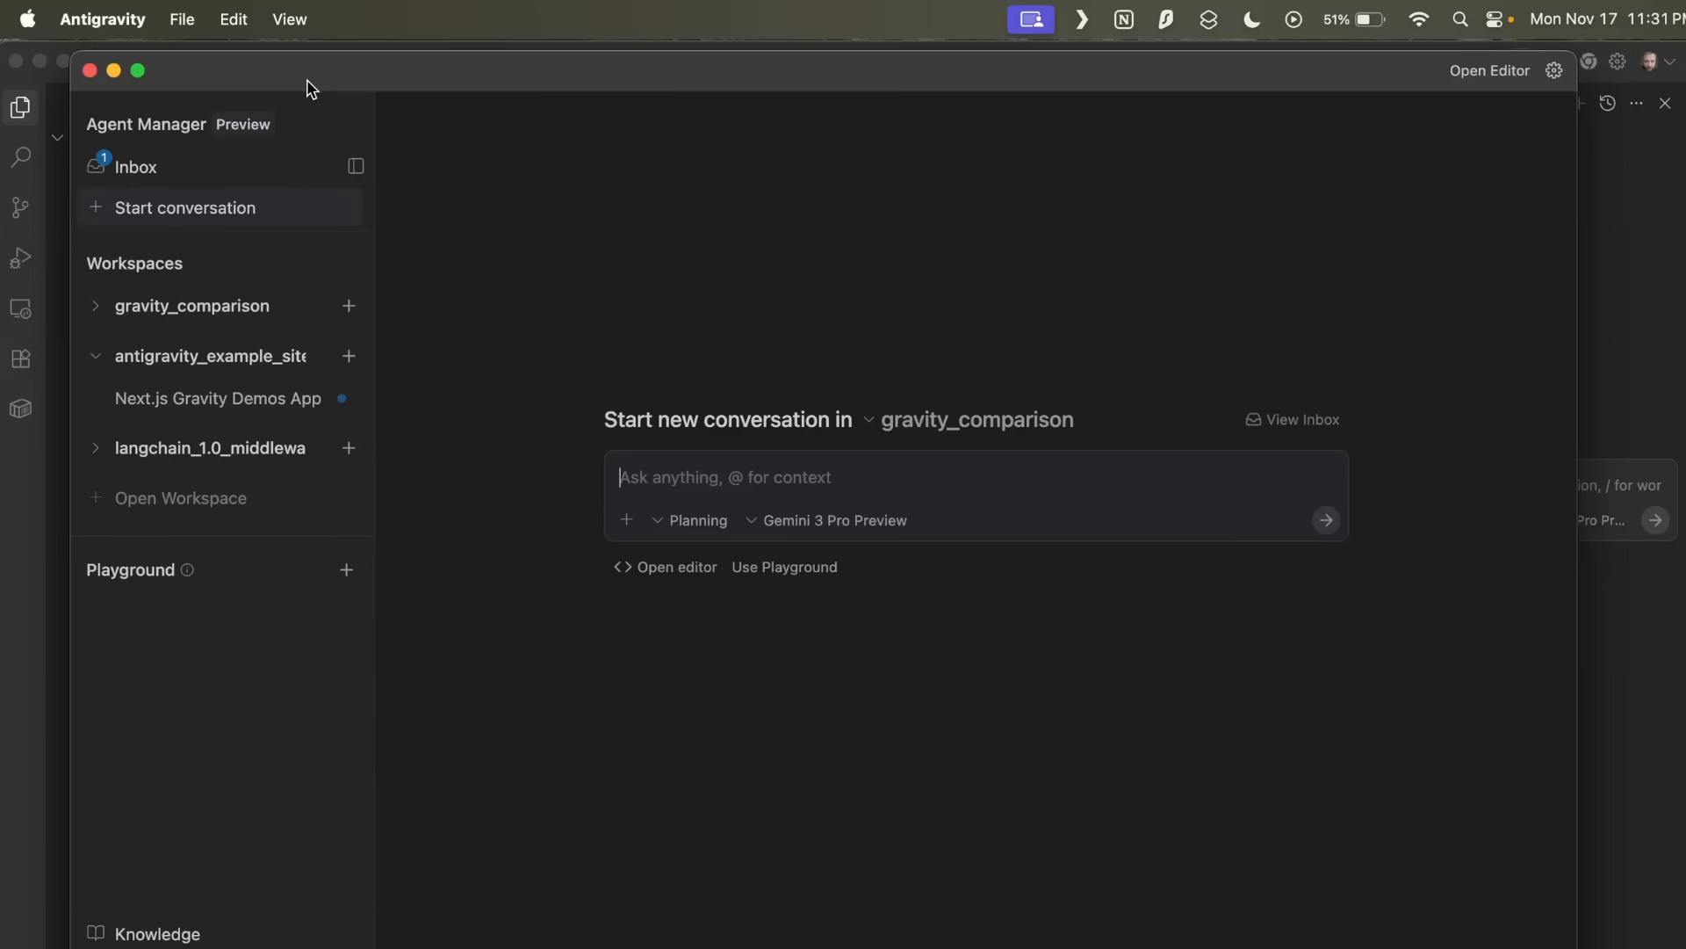
- Send the request to build a Next.js app showing gravity on Earth, Mars, the Moon and antigravity
{"action": "type", "text": "build me a nextjs app that shows off the different level of gravity on earth, mars, the moon and even antigravity. Make each example its own page. Use Tailwind, and shadcn for css and make it look beutiful"}
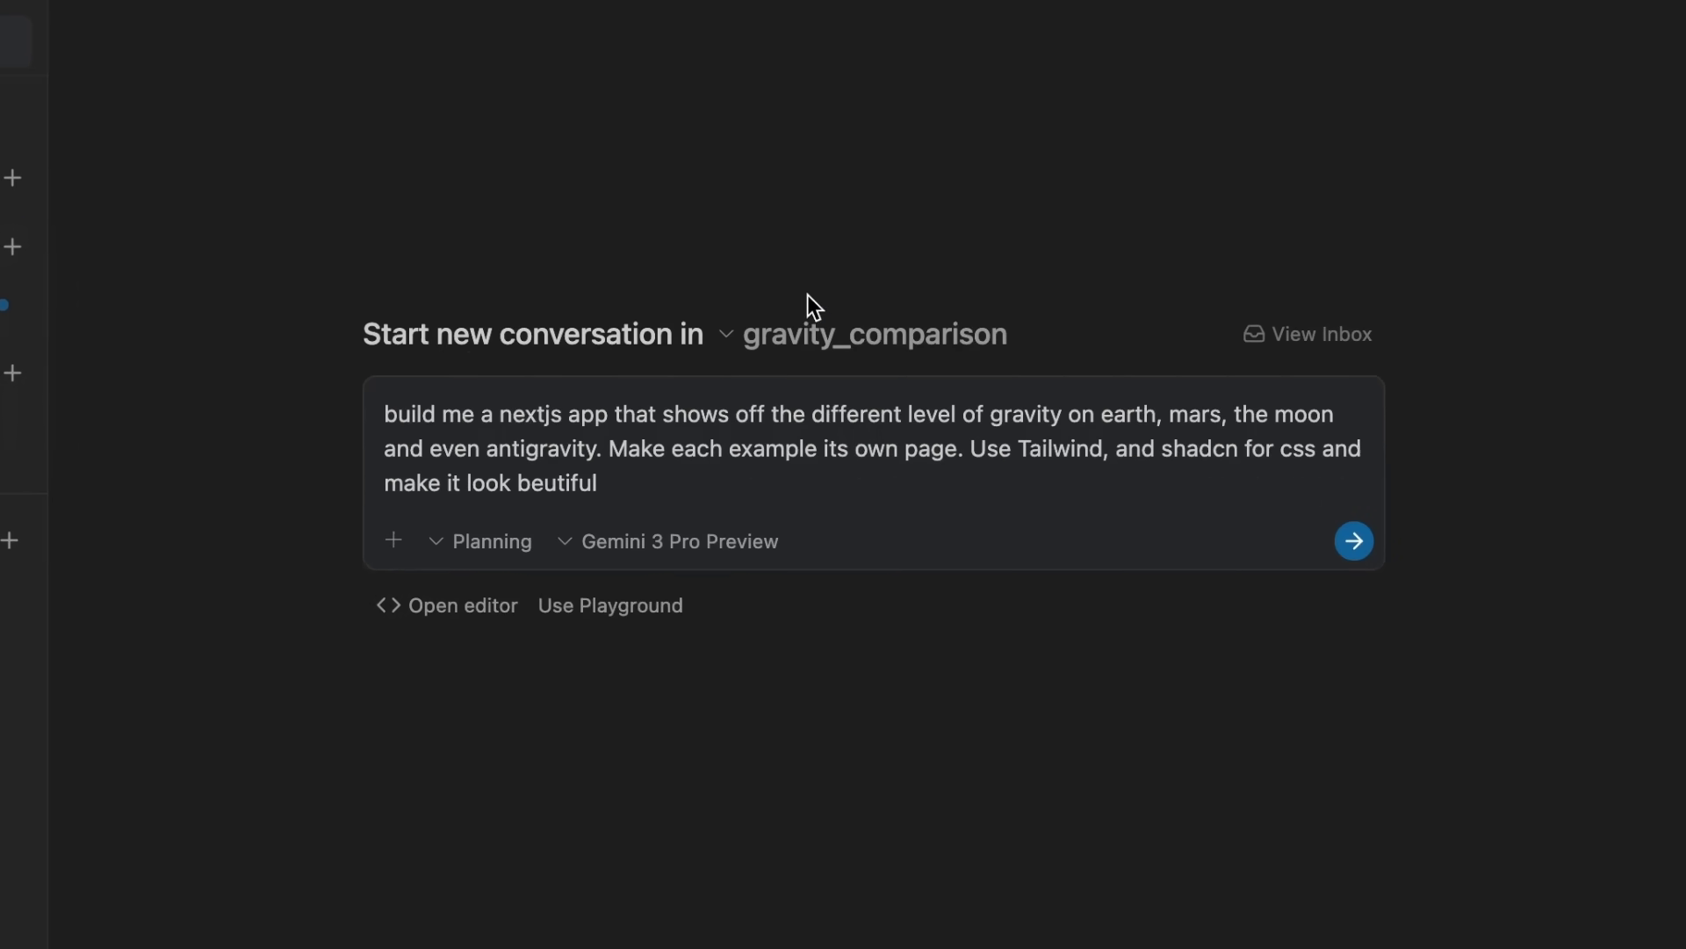
{"action": "mouse_move", "coordinate": [599, 402]}
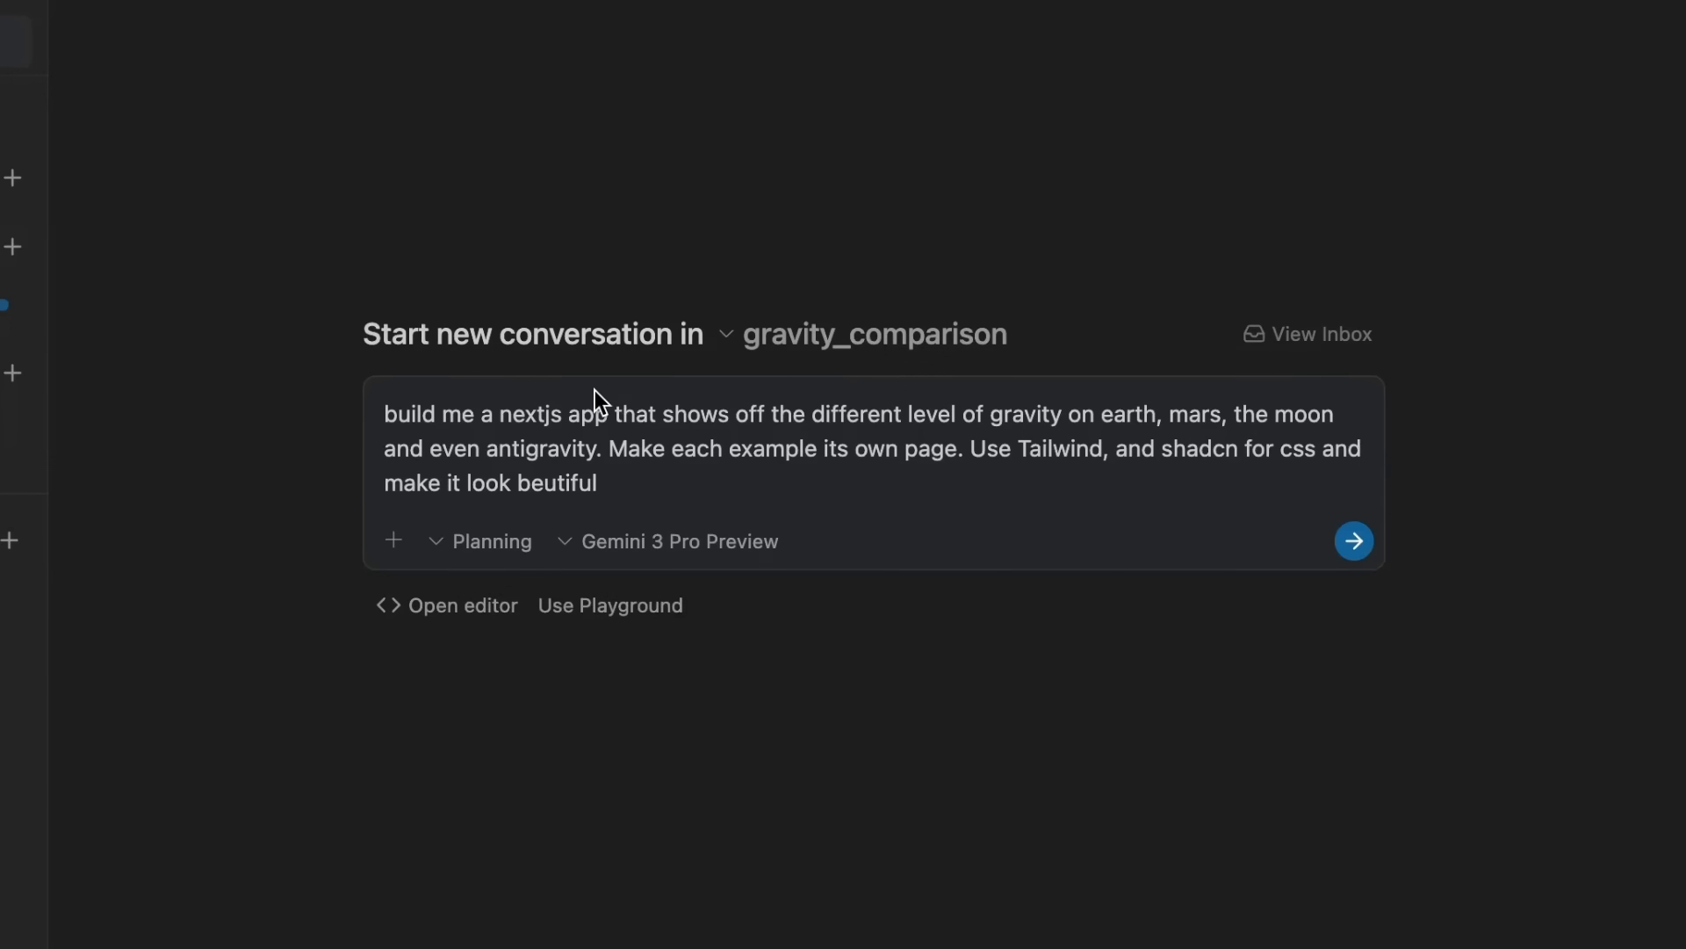
{"action": "mouse_move", "coordinate": [750, 450]}
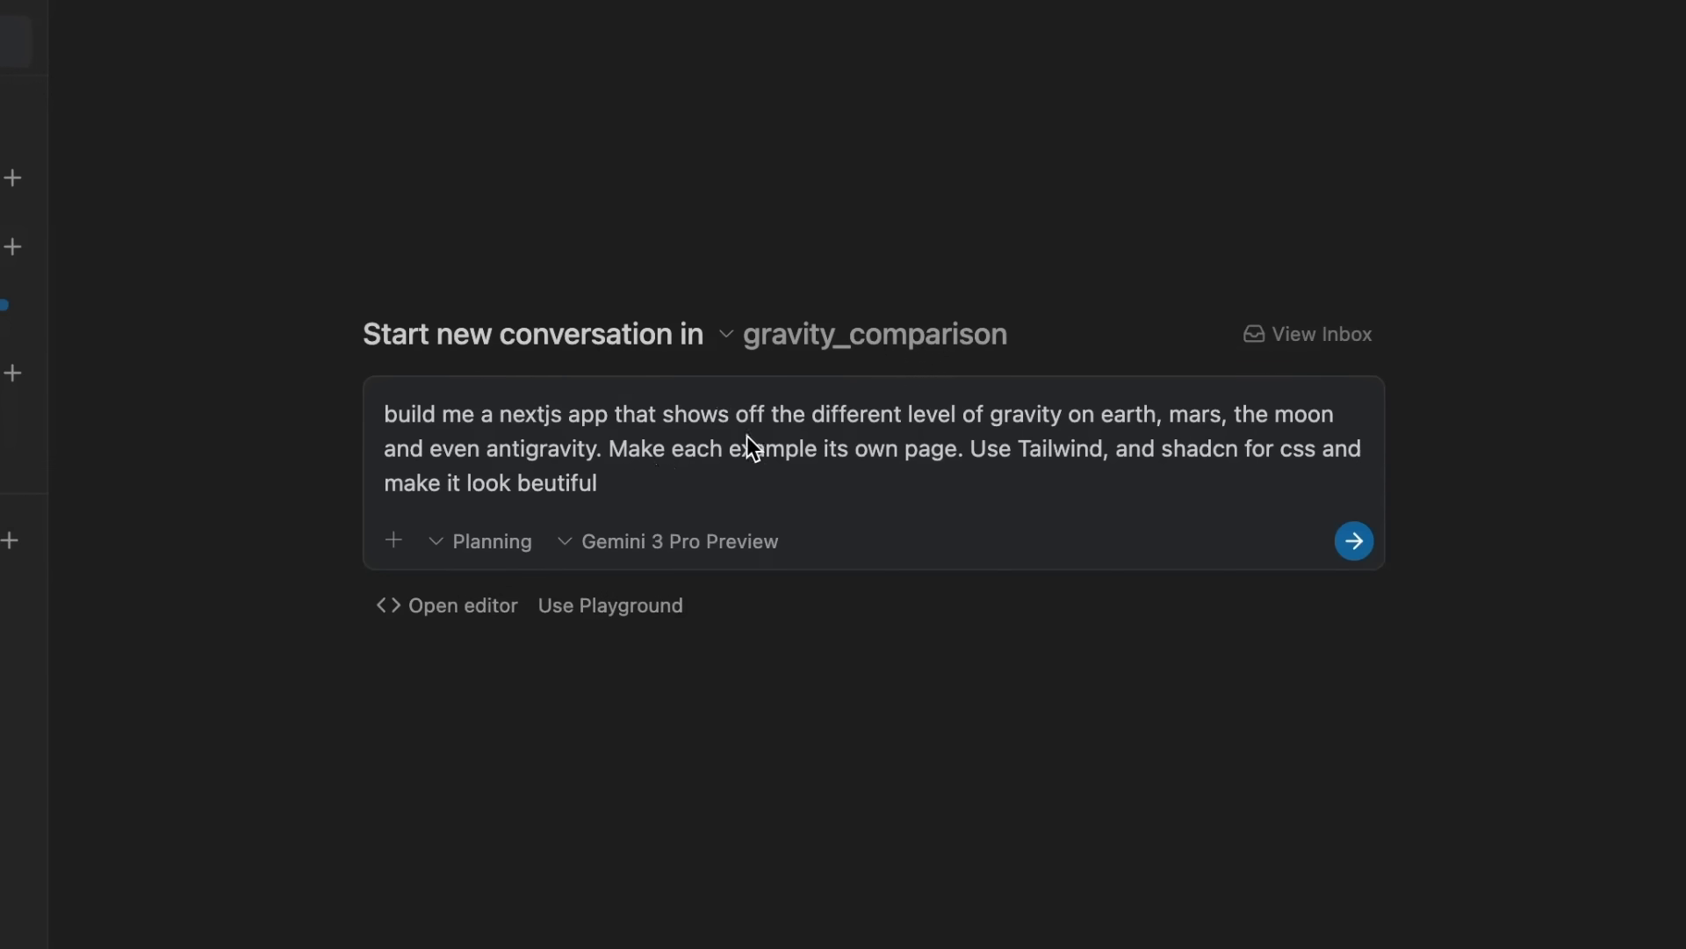
{"action": "mouse_move", "coordinate": [1079, 429]}
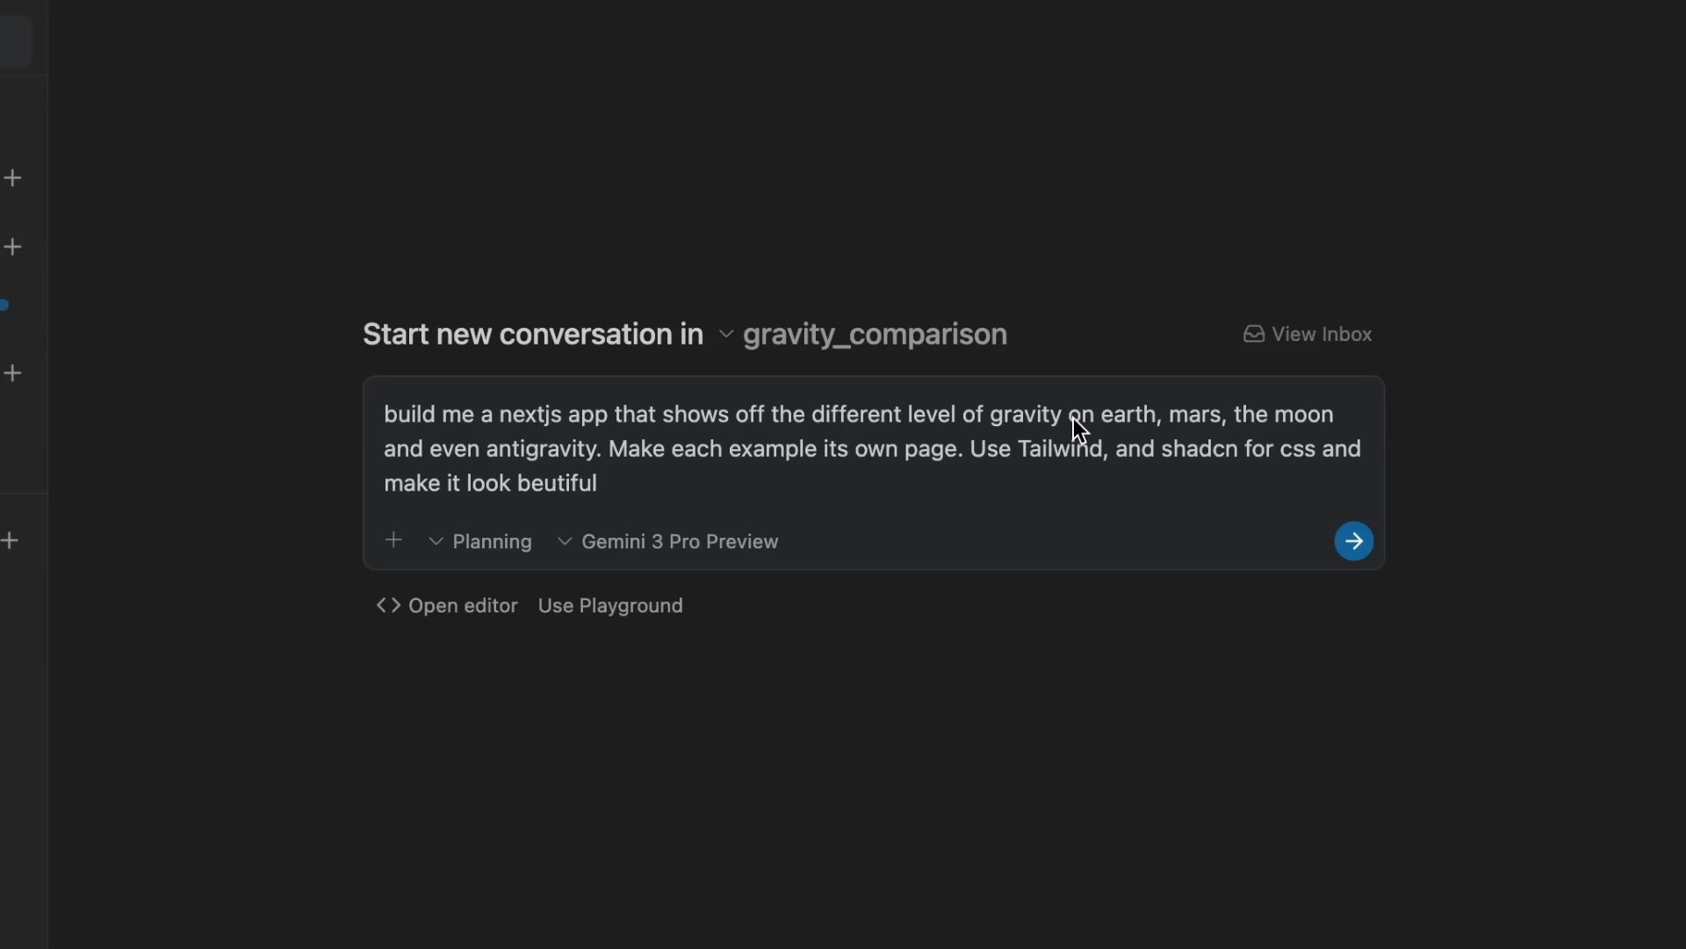
{"action": "mouse_move", "coordinate": [1308, 429]}
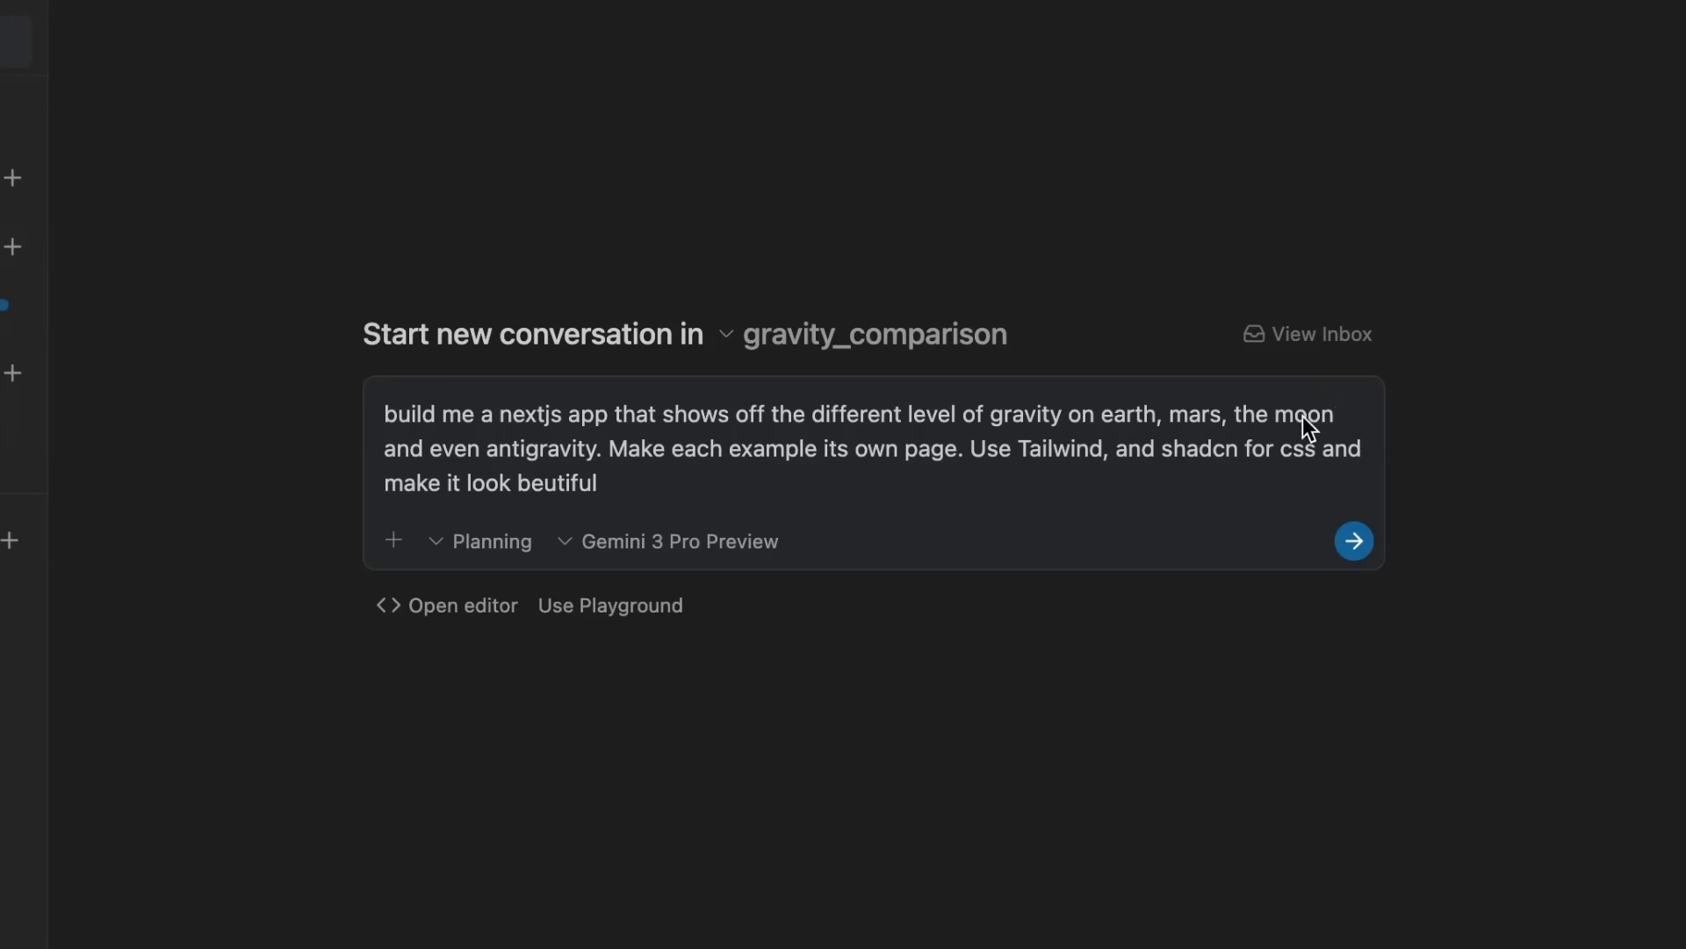
{"action": "mouse_move", "coordinate": [759, 467]}
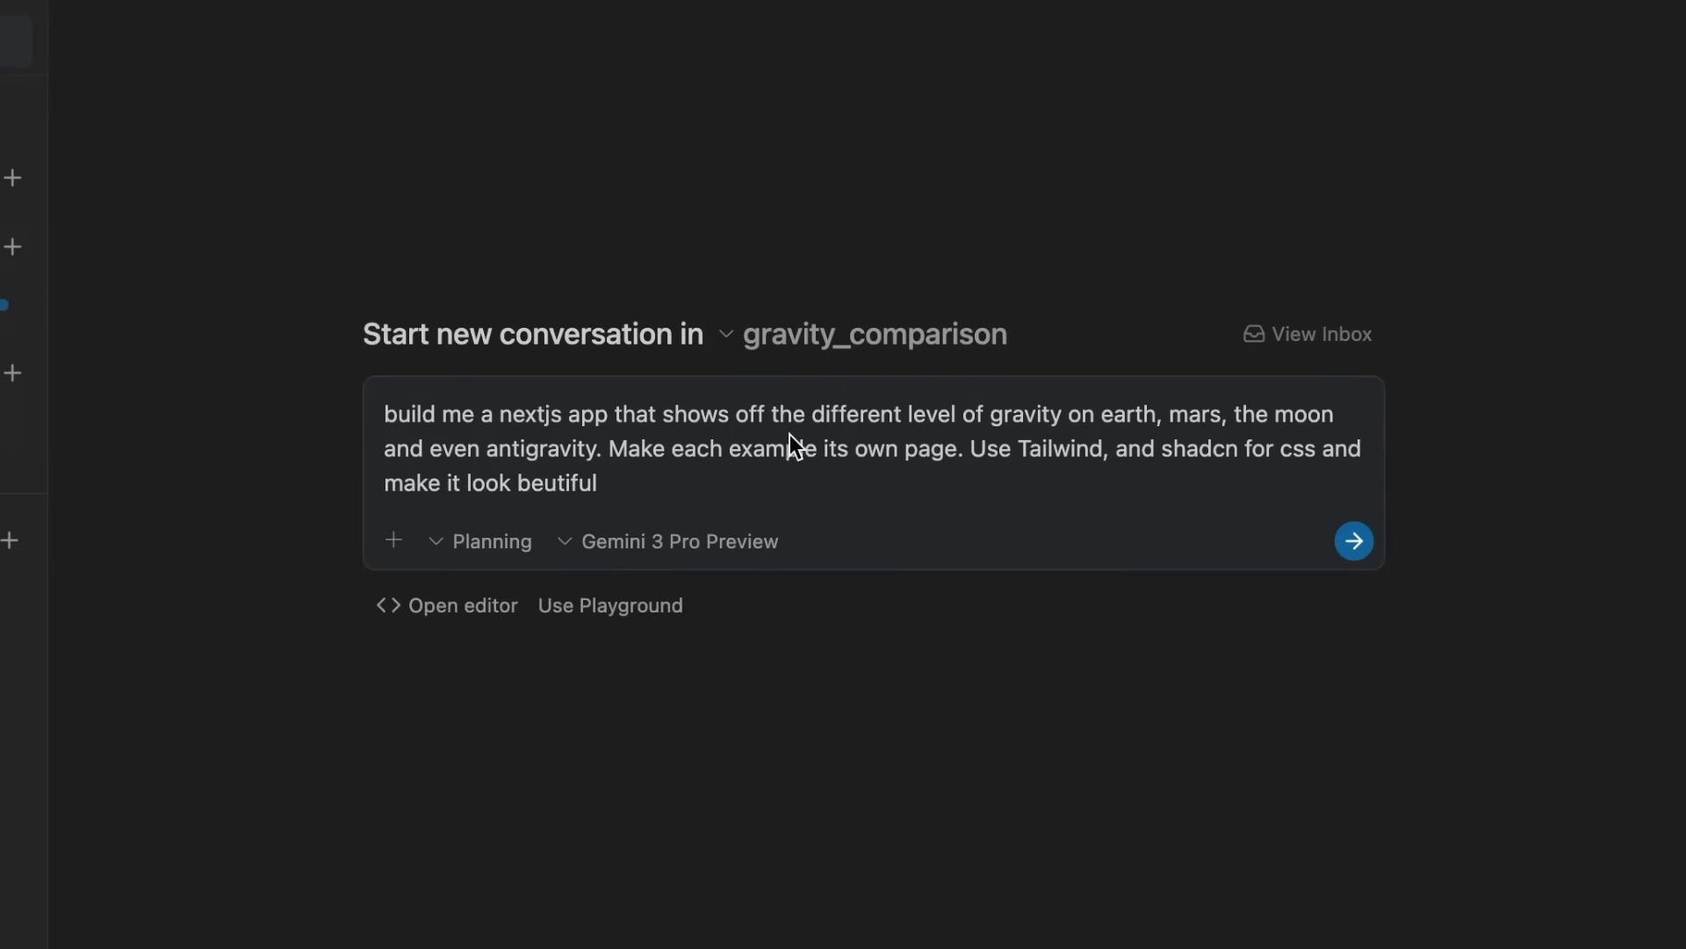
{"action": "mouse_move", "coordinate": [1037, 460]}
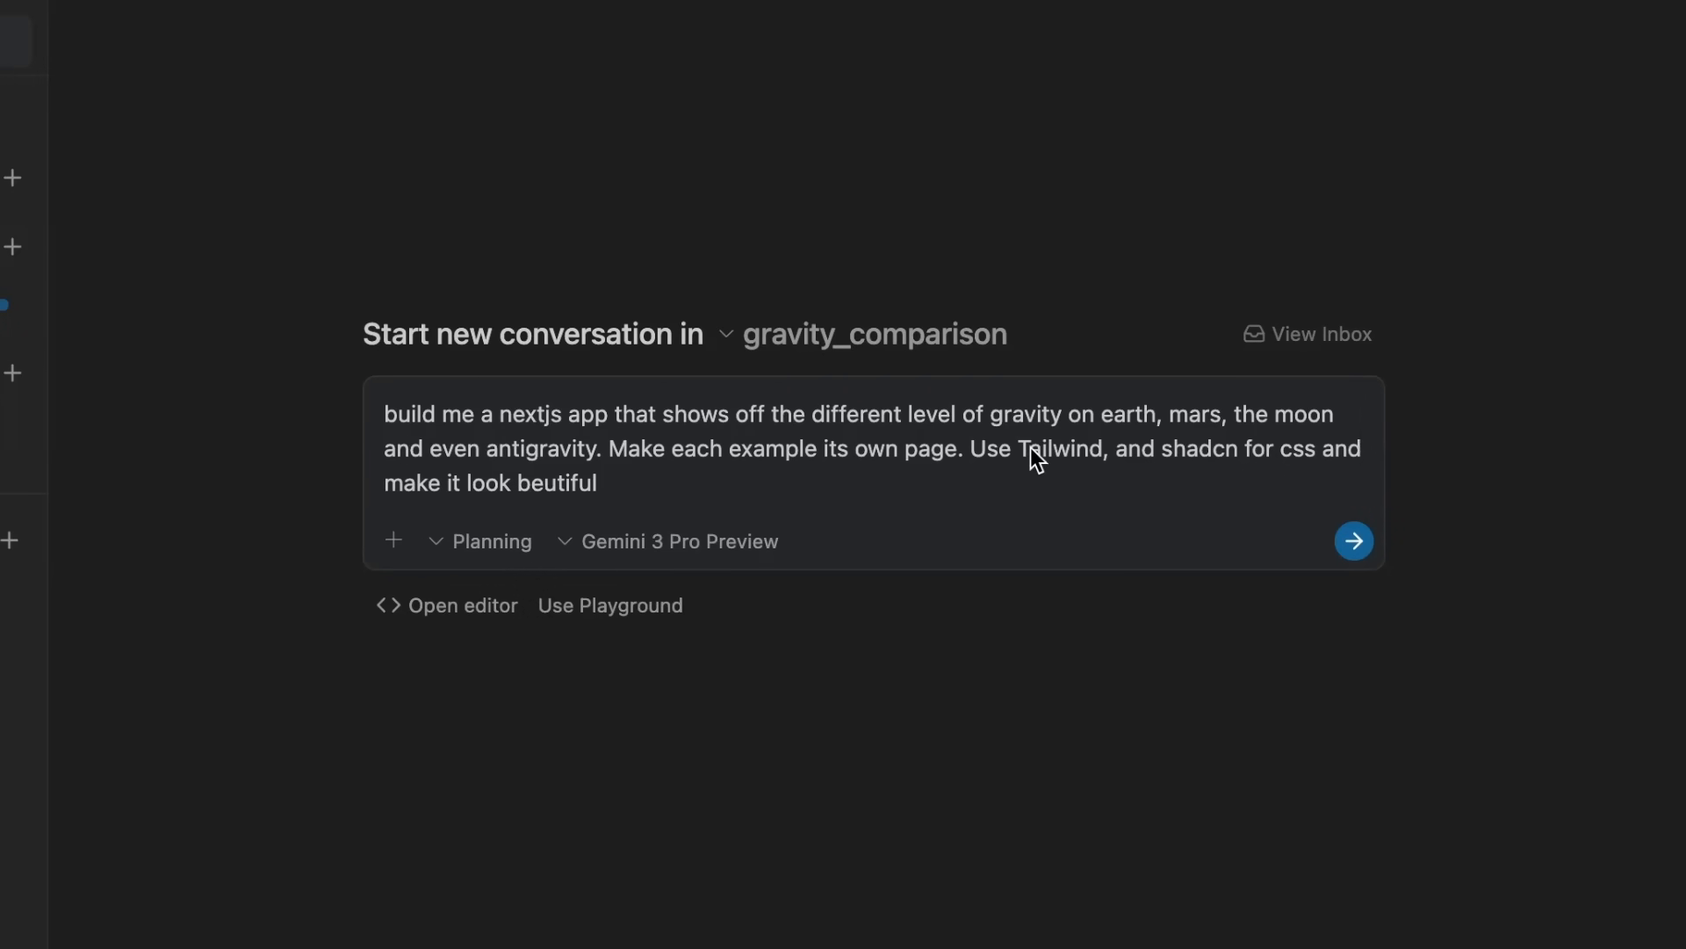
{"action": "mouse_move", "coordinate": [1310, 471]}
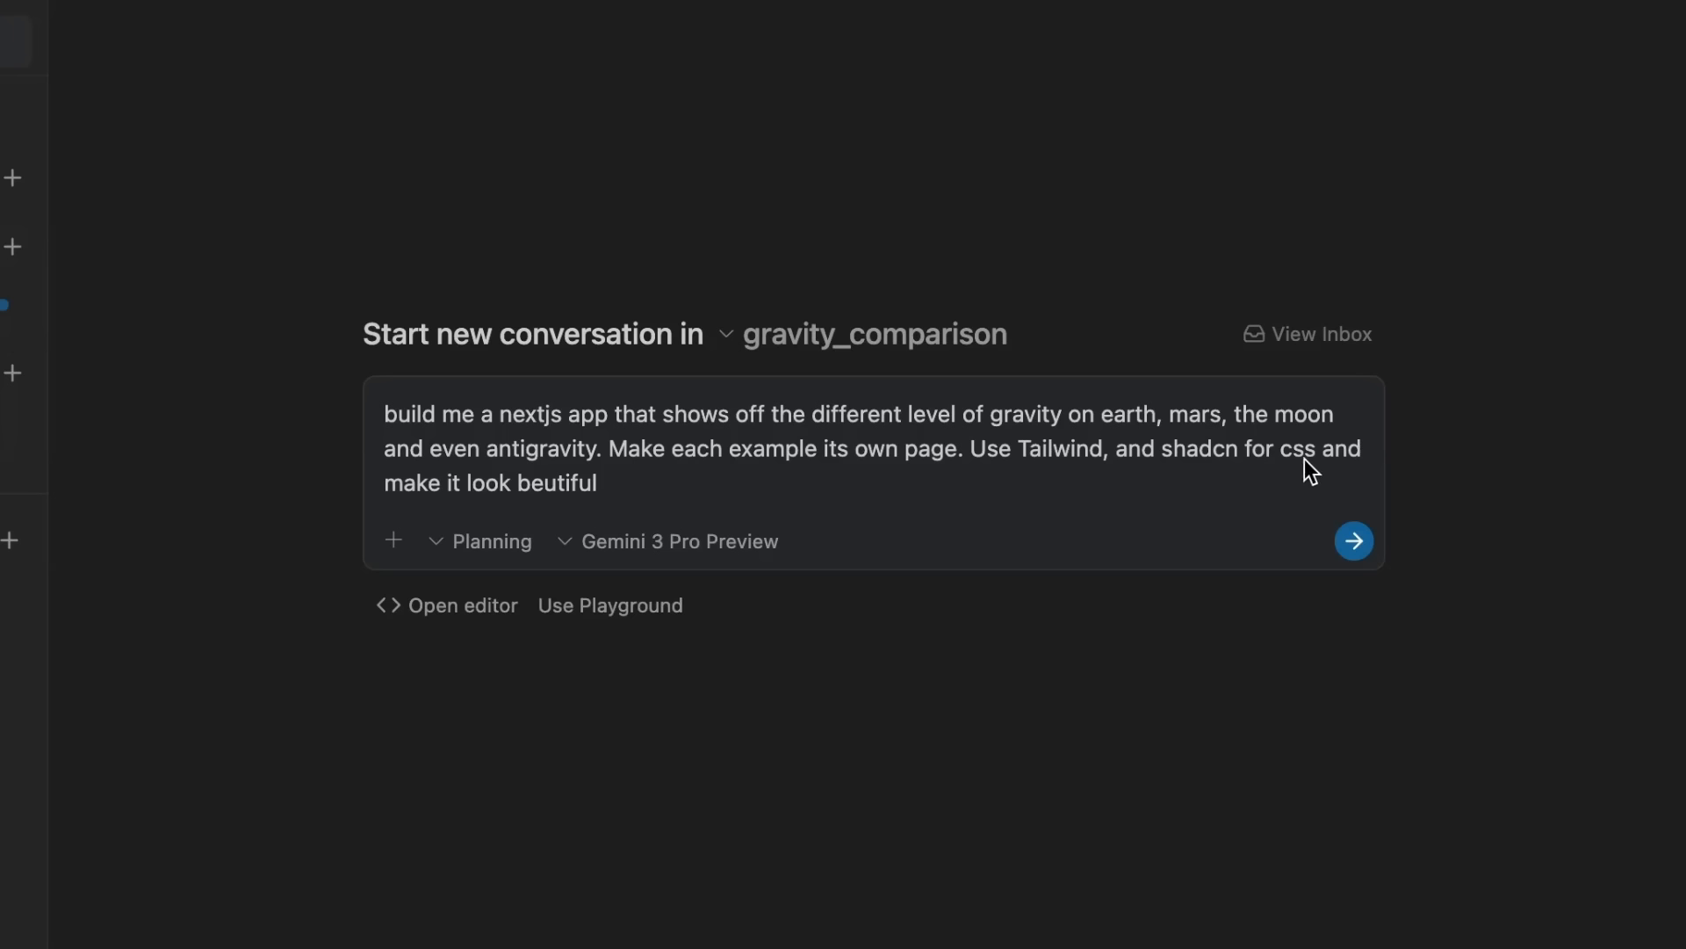
{"action": "mouse_move", "coordinate": [1351, 583]}
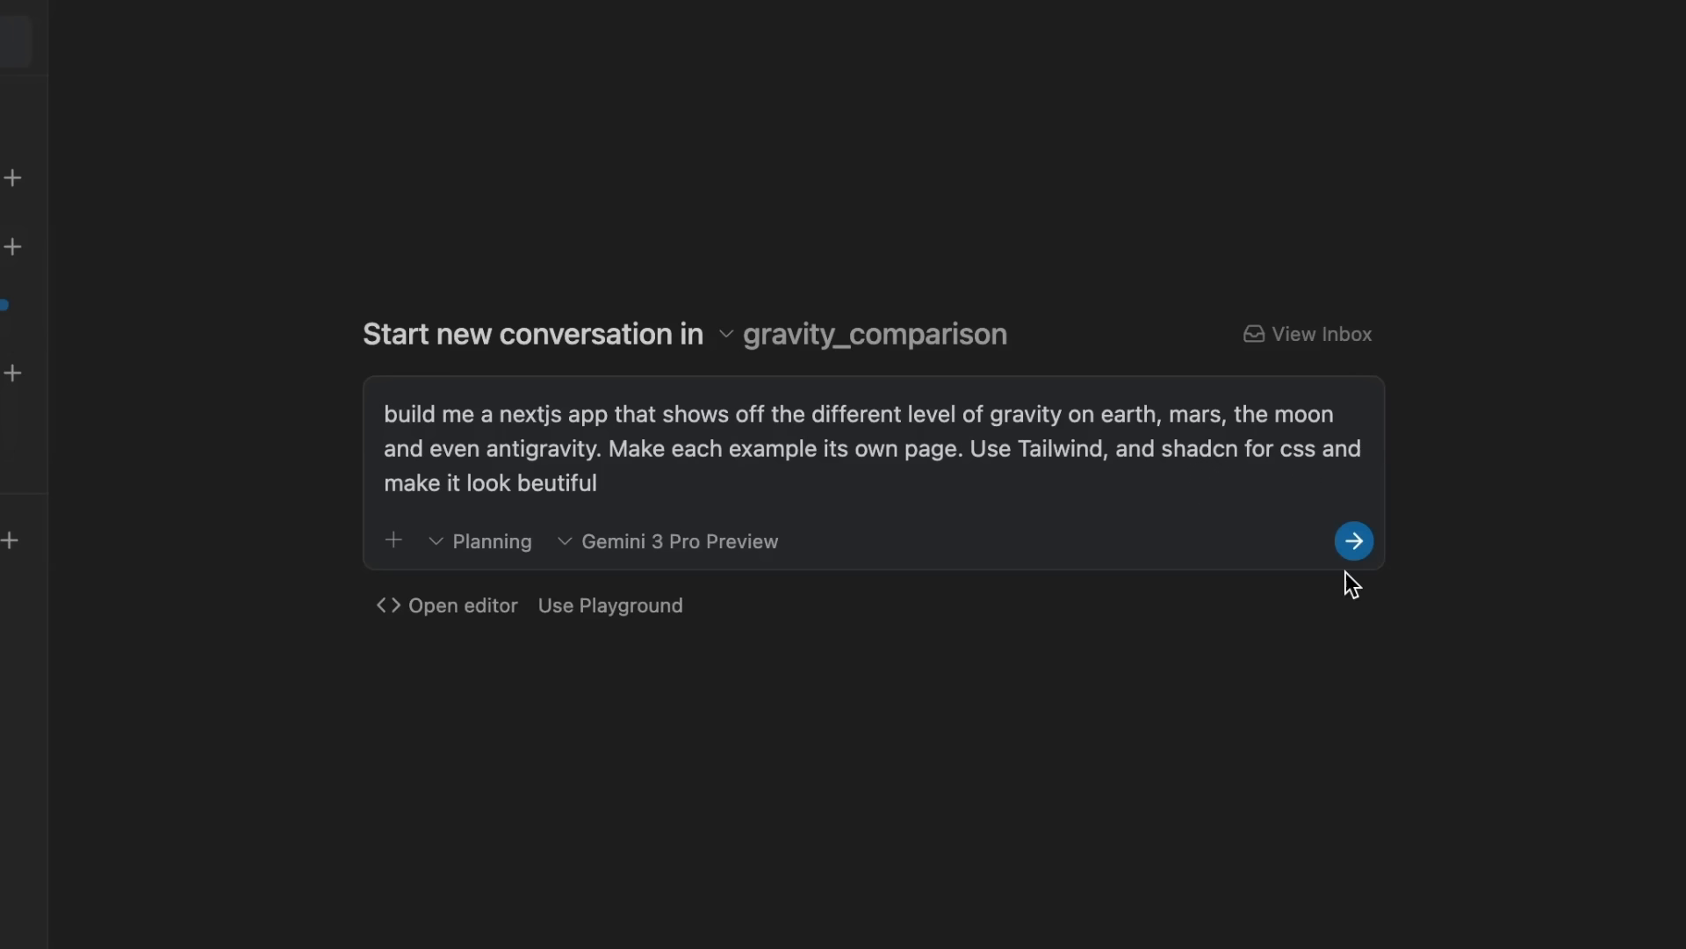
{"action": "mouse_move", "coordinate": [1355, 564]}
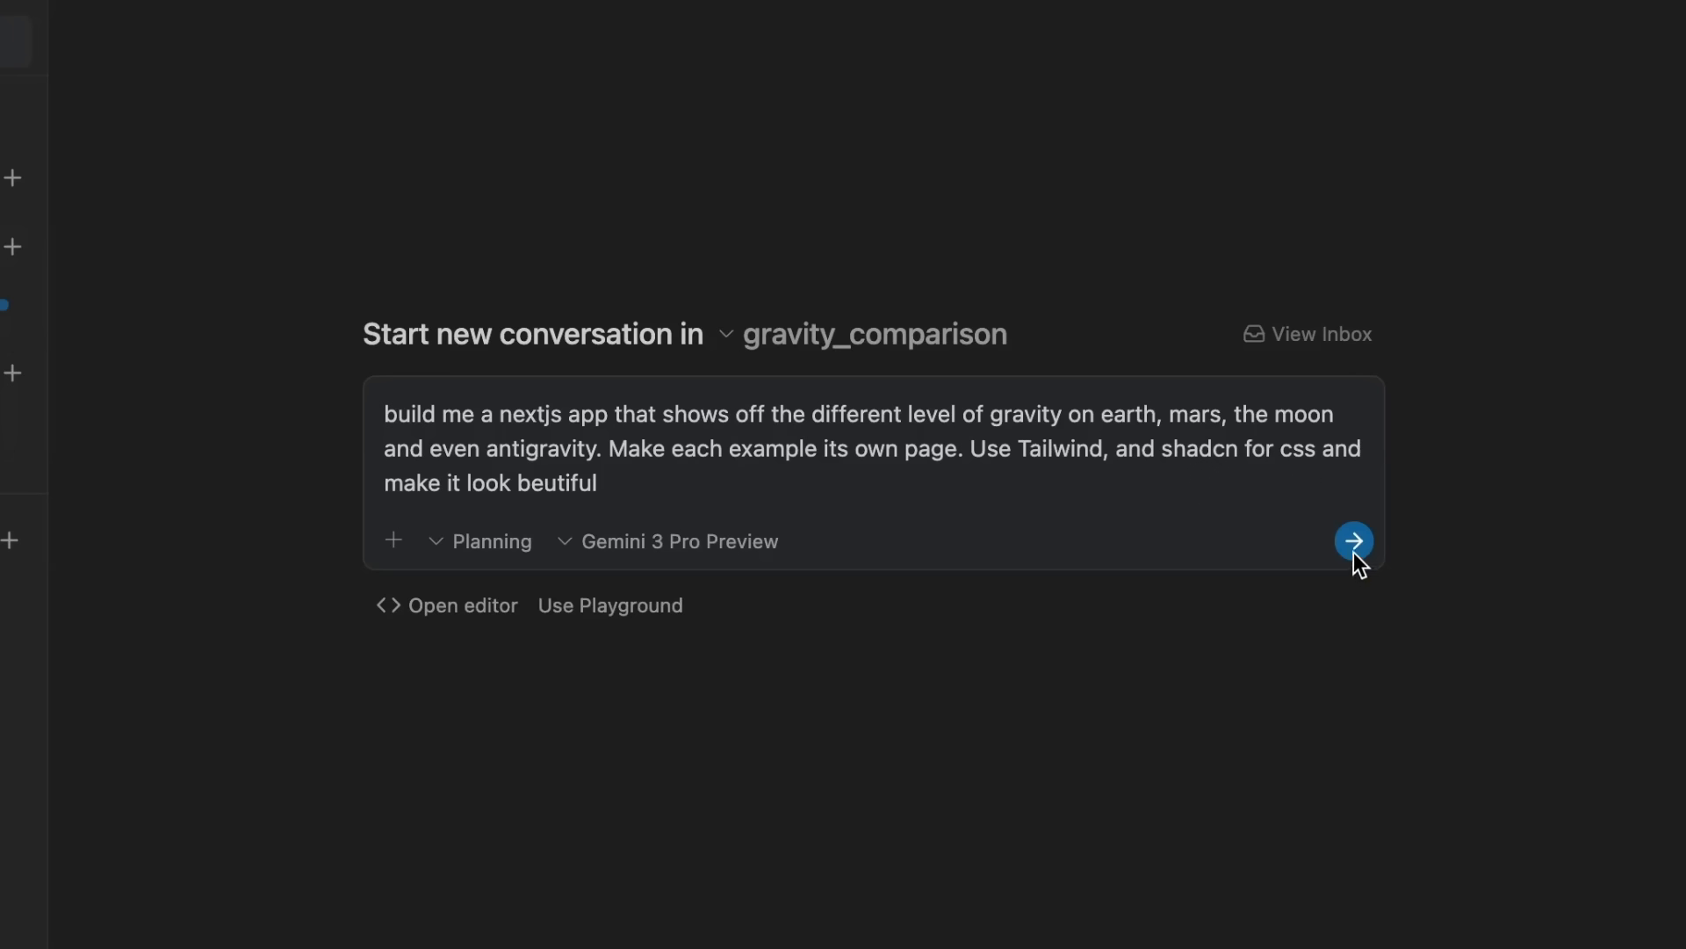
{"action": "left_click", "coordinate": [1352, 540]}
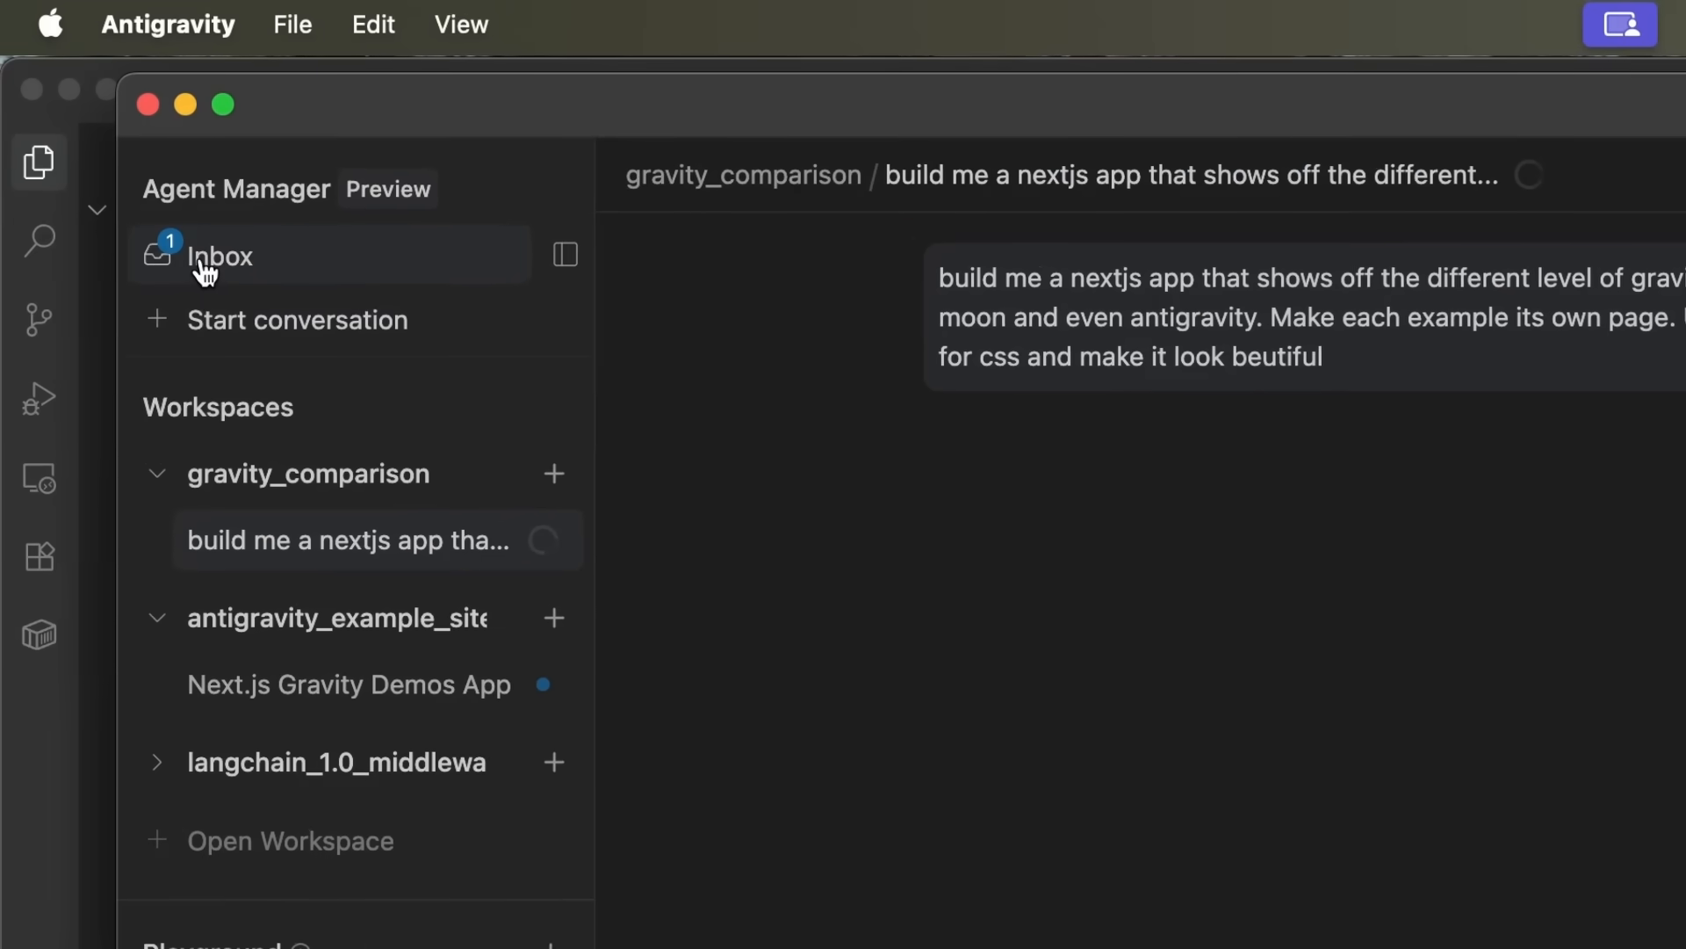
- From the Inbox, open the running 'build me a nextjs app…' conversation
{"action": "left_click", "coordinate": [218, 254]}
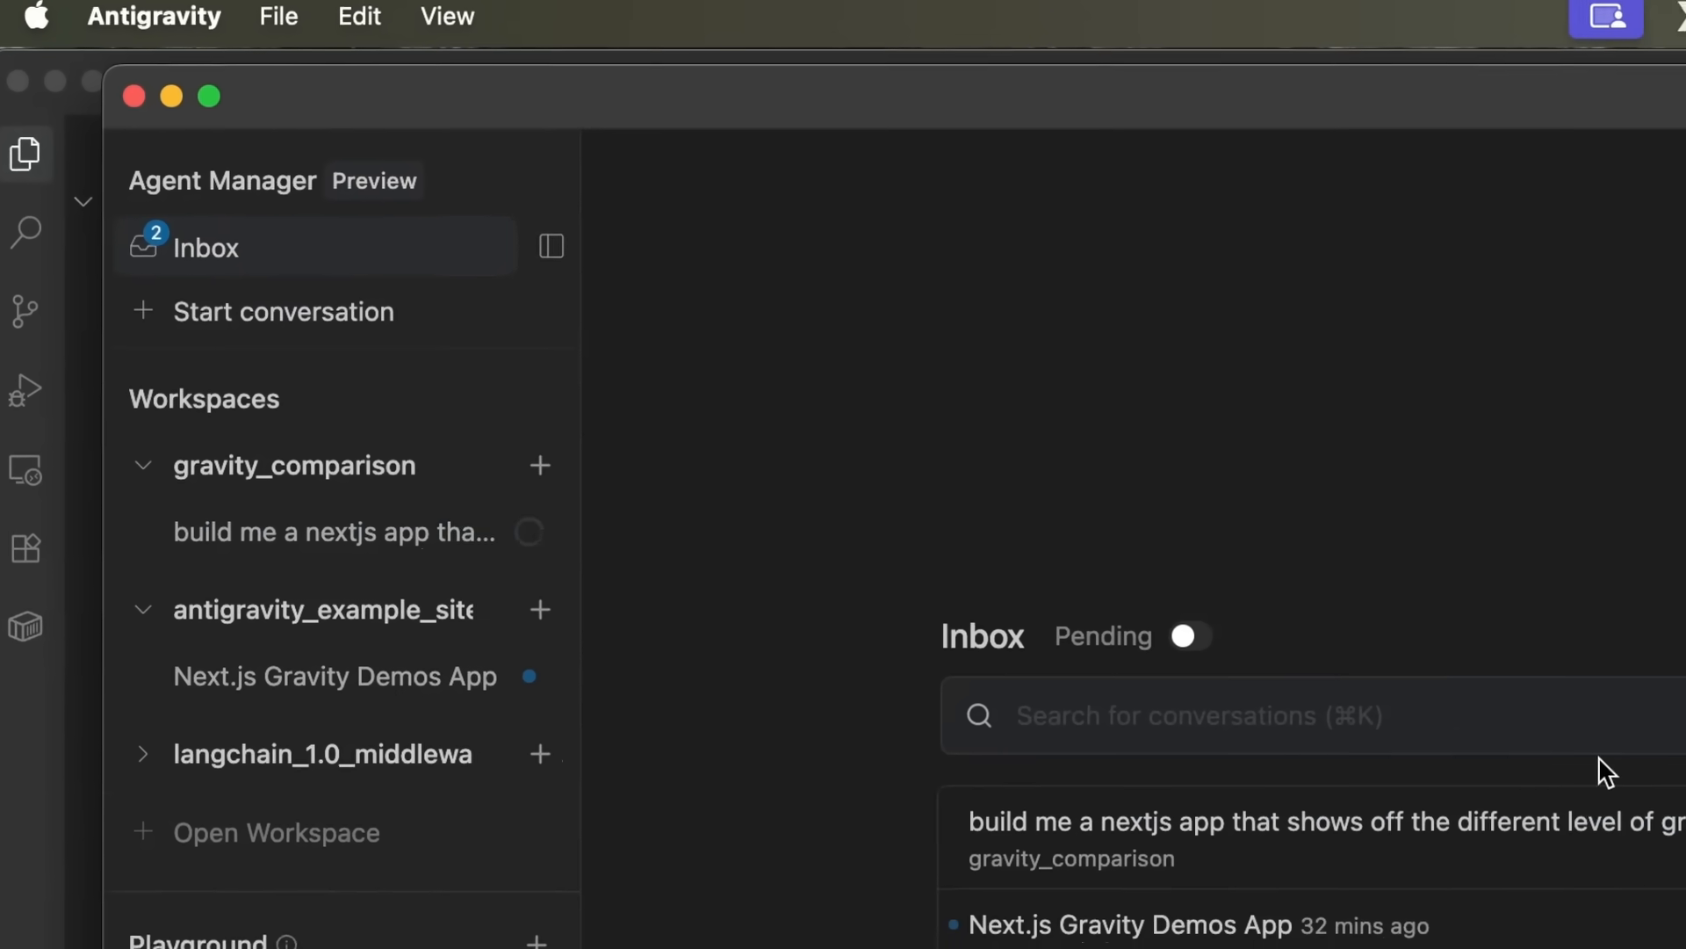
{"action": "left_click", "coordinate": [552, 246]}
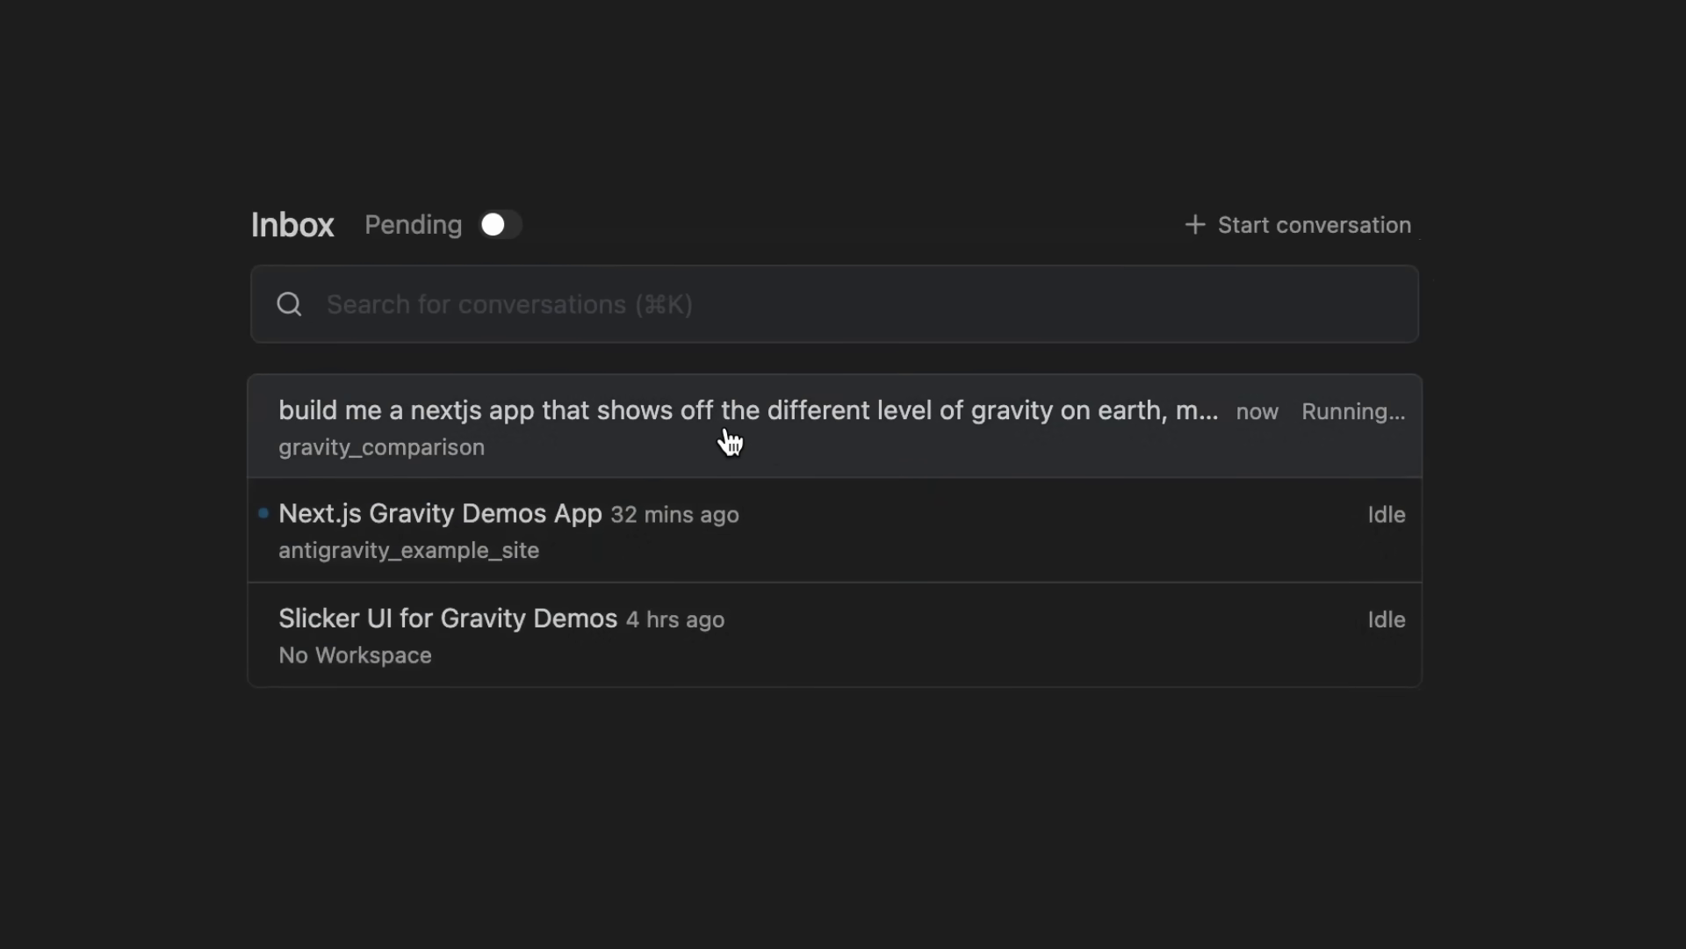
{"action": "mouse_move", "coordinate": [520, 559]}
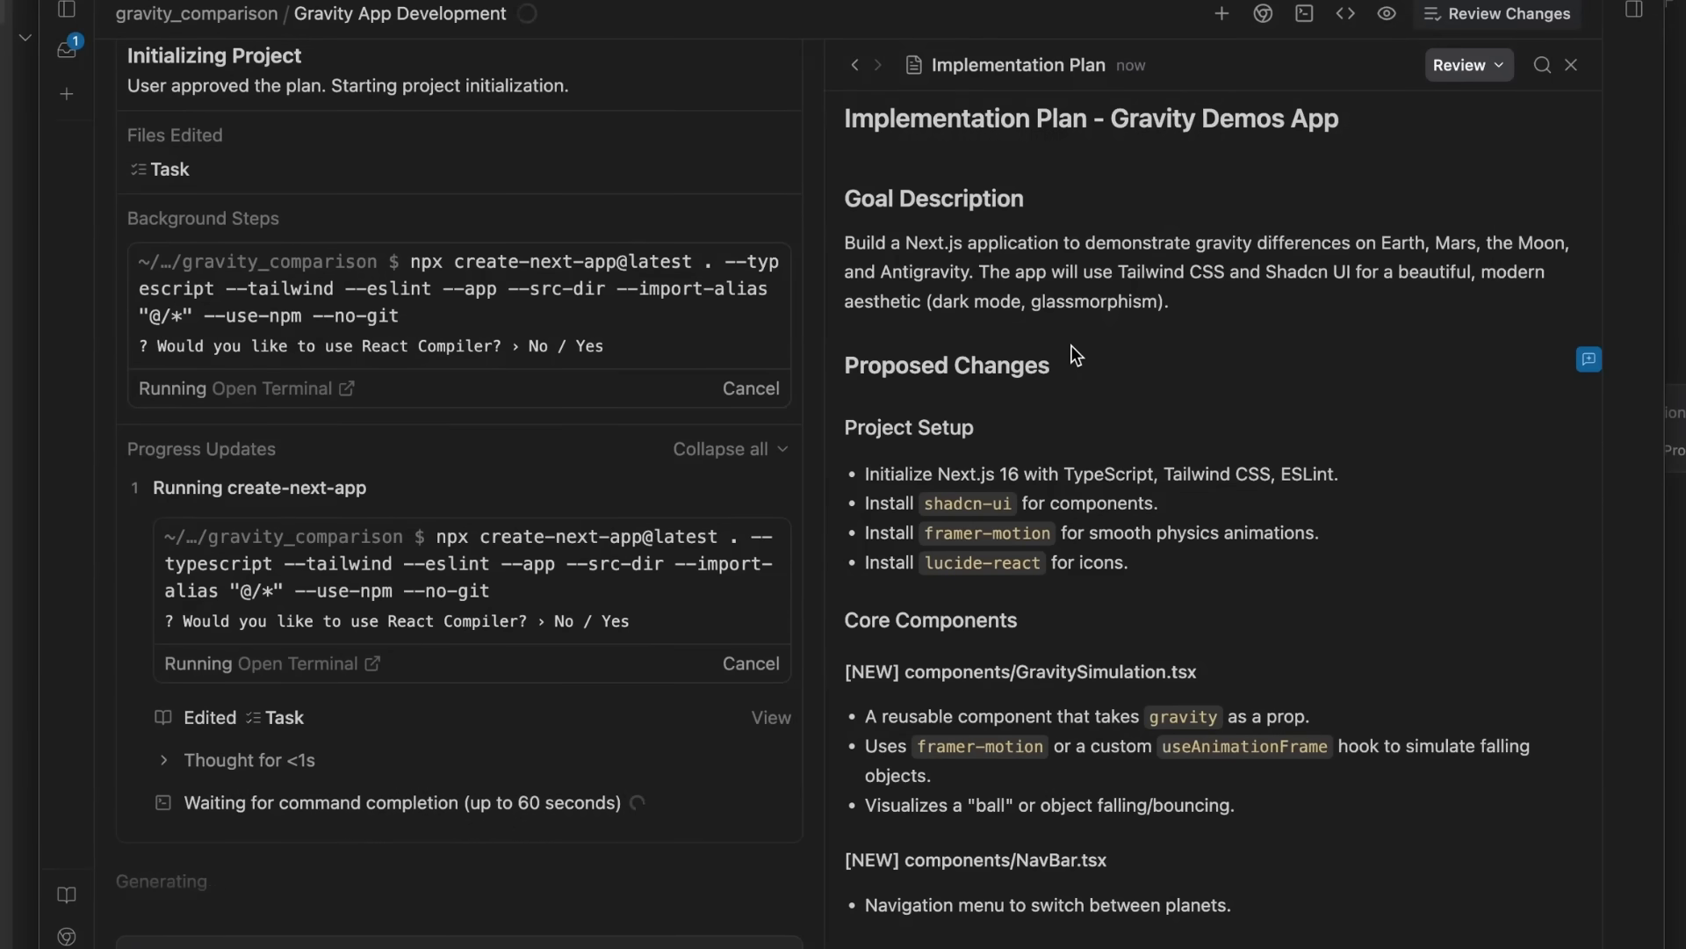
{"action": "mouse_move", "coordinate": [1366, 497]}
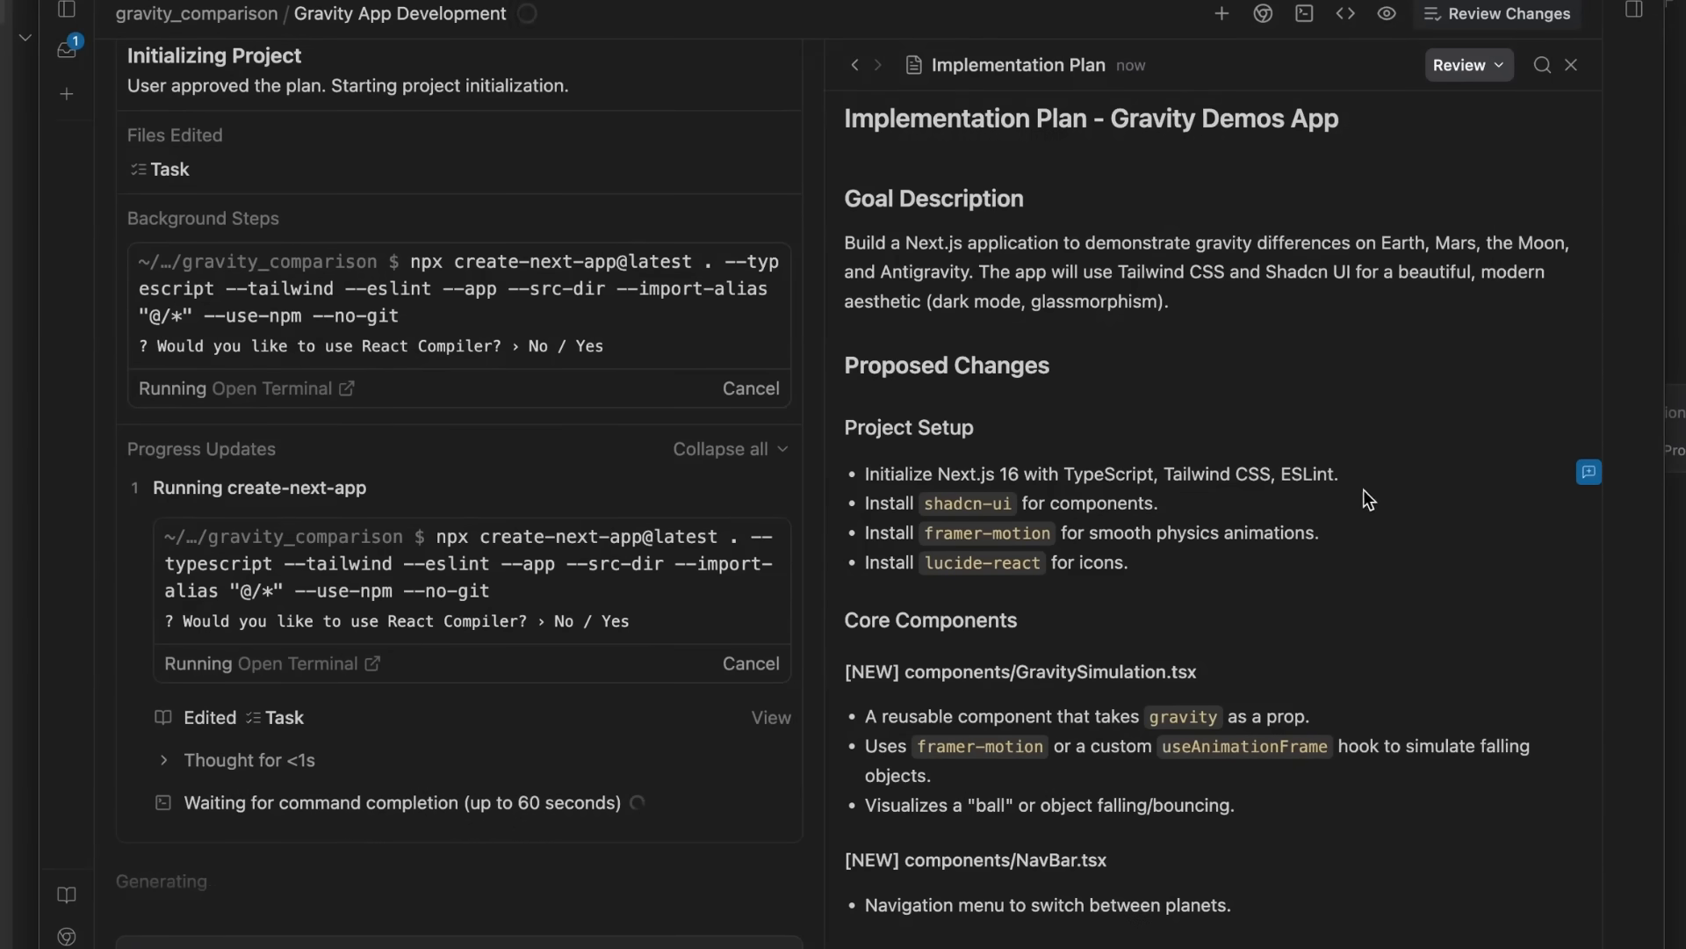
{"action": "mouse_move", "coordinate": [1070, 567]}
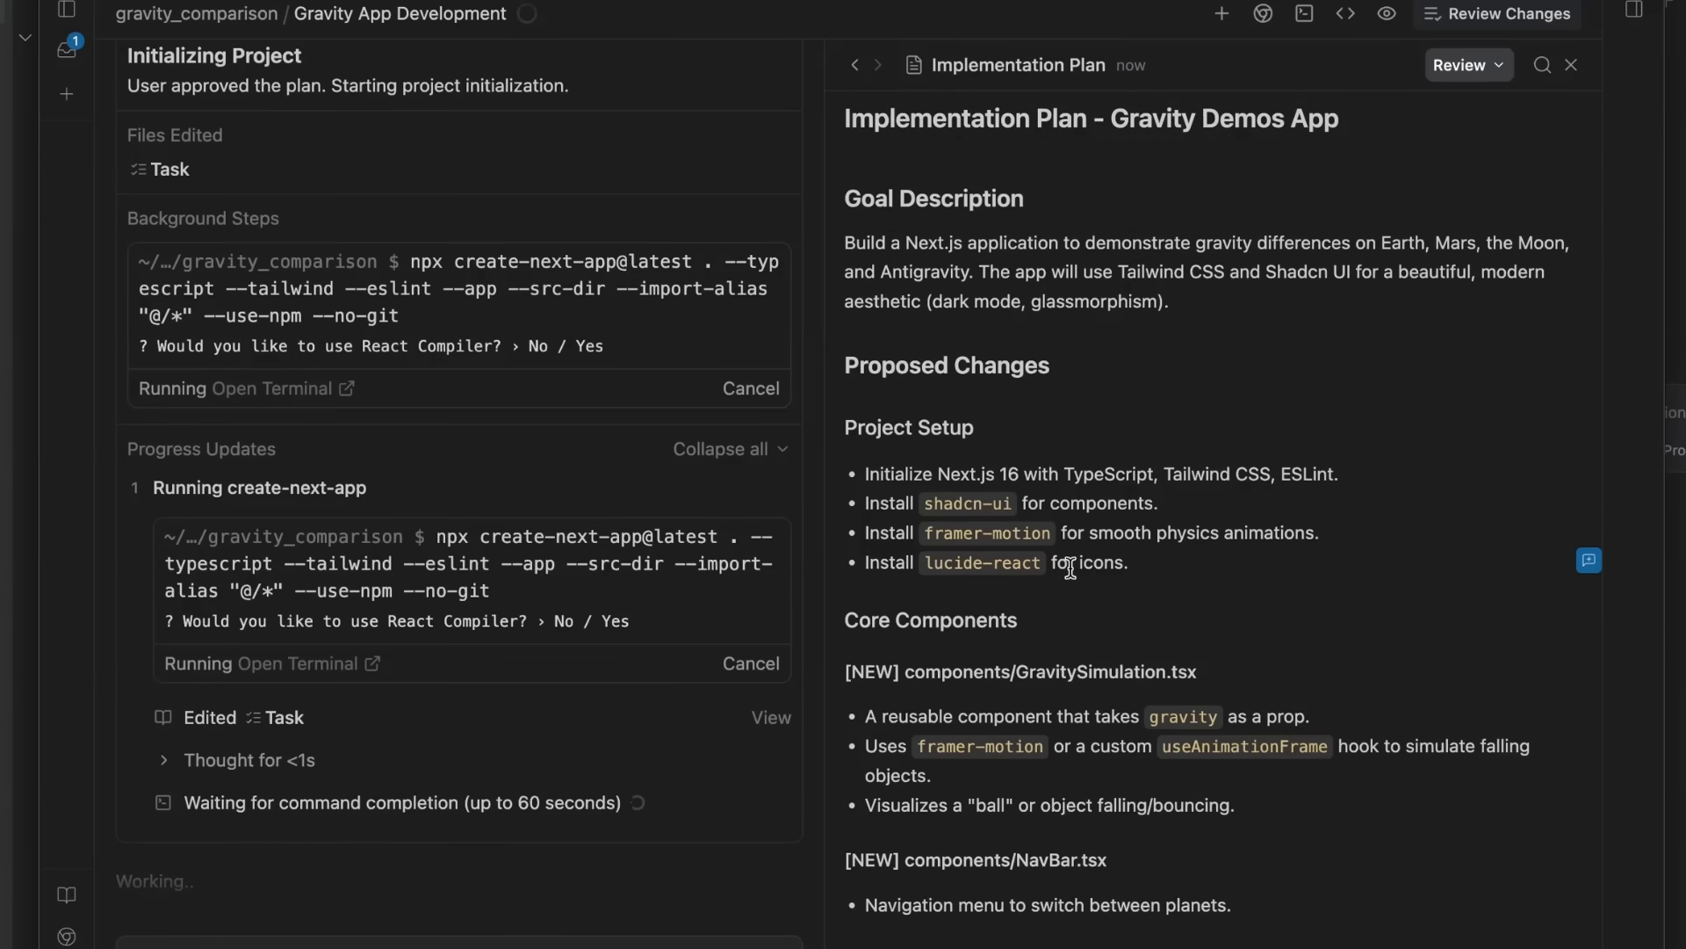
- Scroll through the Implementation Plan artifact to reach the shadcn-ui install step
{"action": "scroll", "scroll_direction": "down", "scroll_amount": 3}
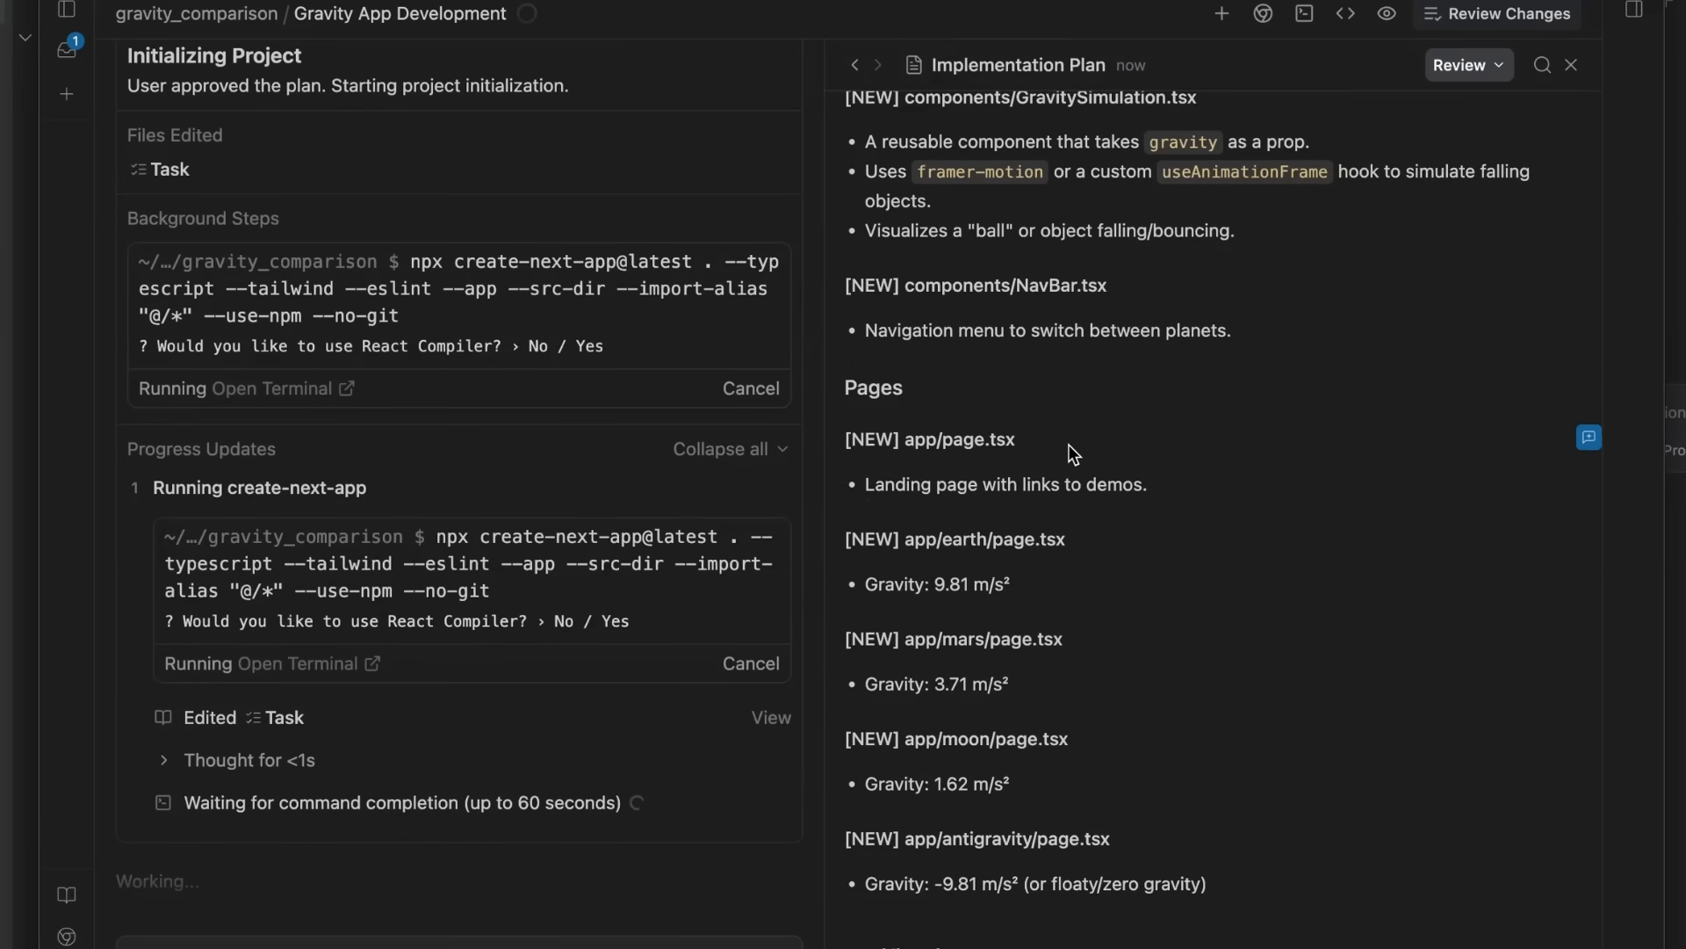
{"action": "scroll", "scroll_direction": "down", "scroll_amount": 3}
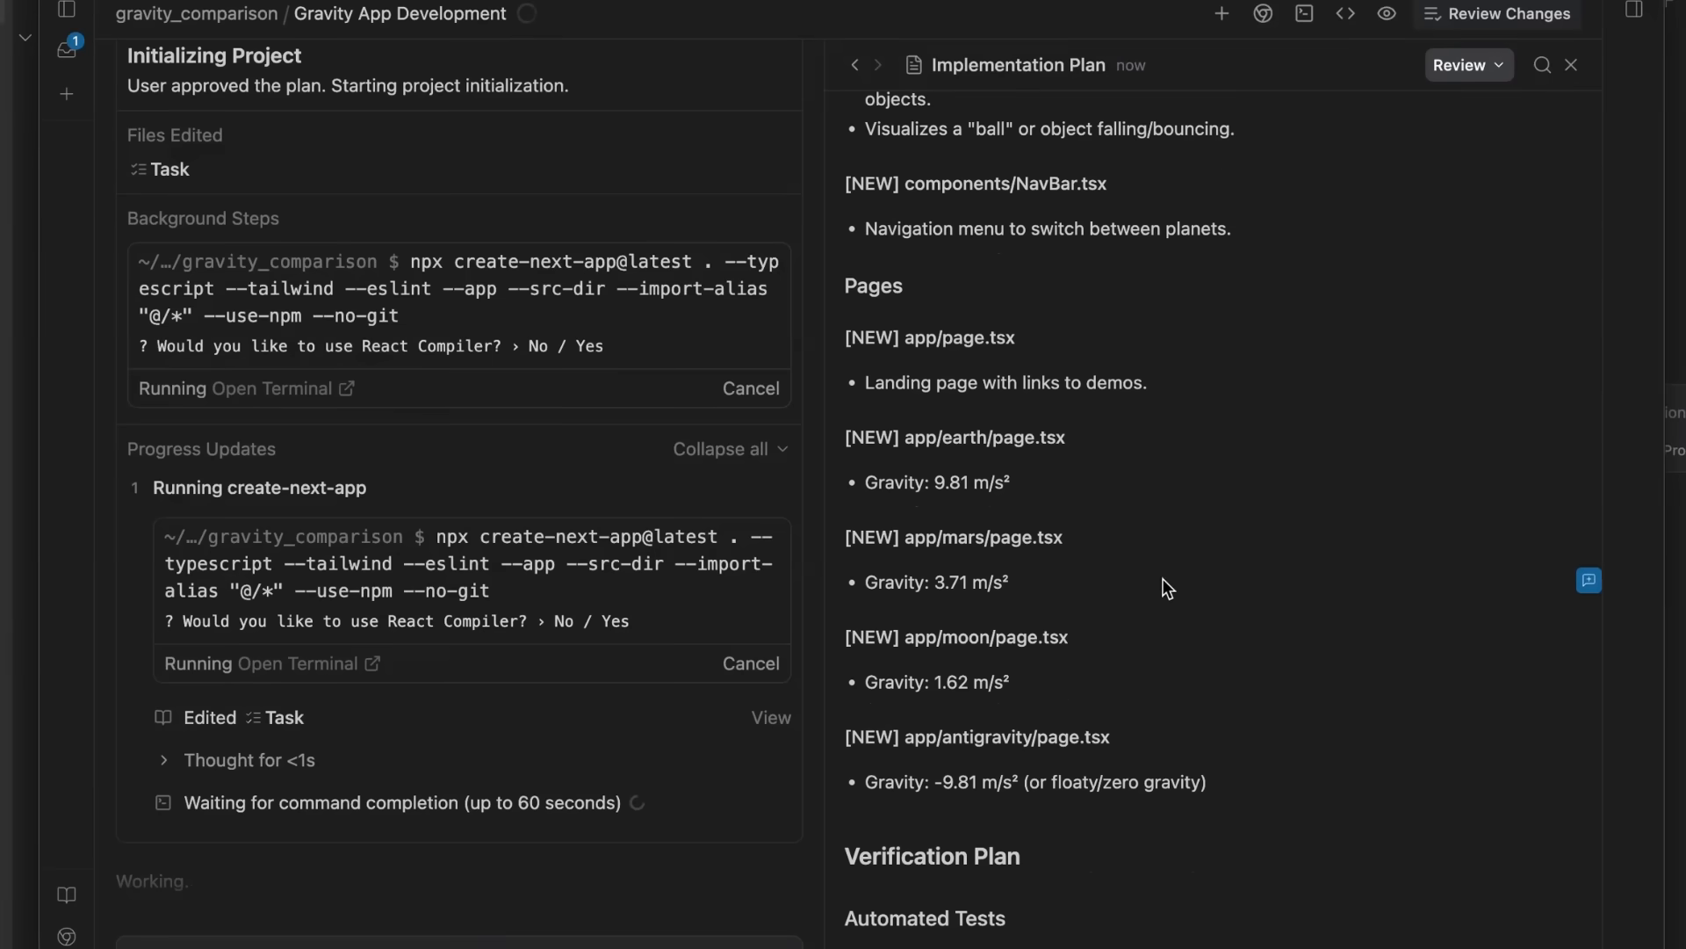
{"action": "scroll", "scroll_direction": "down", "scroll_amount": 3}
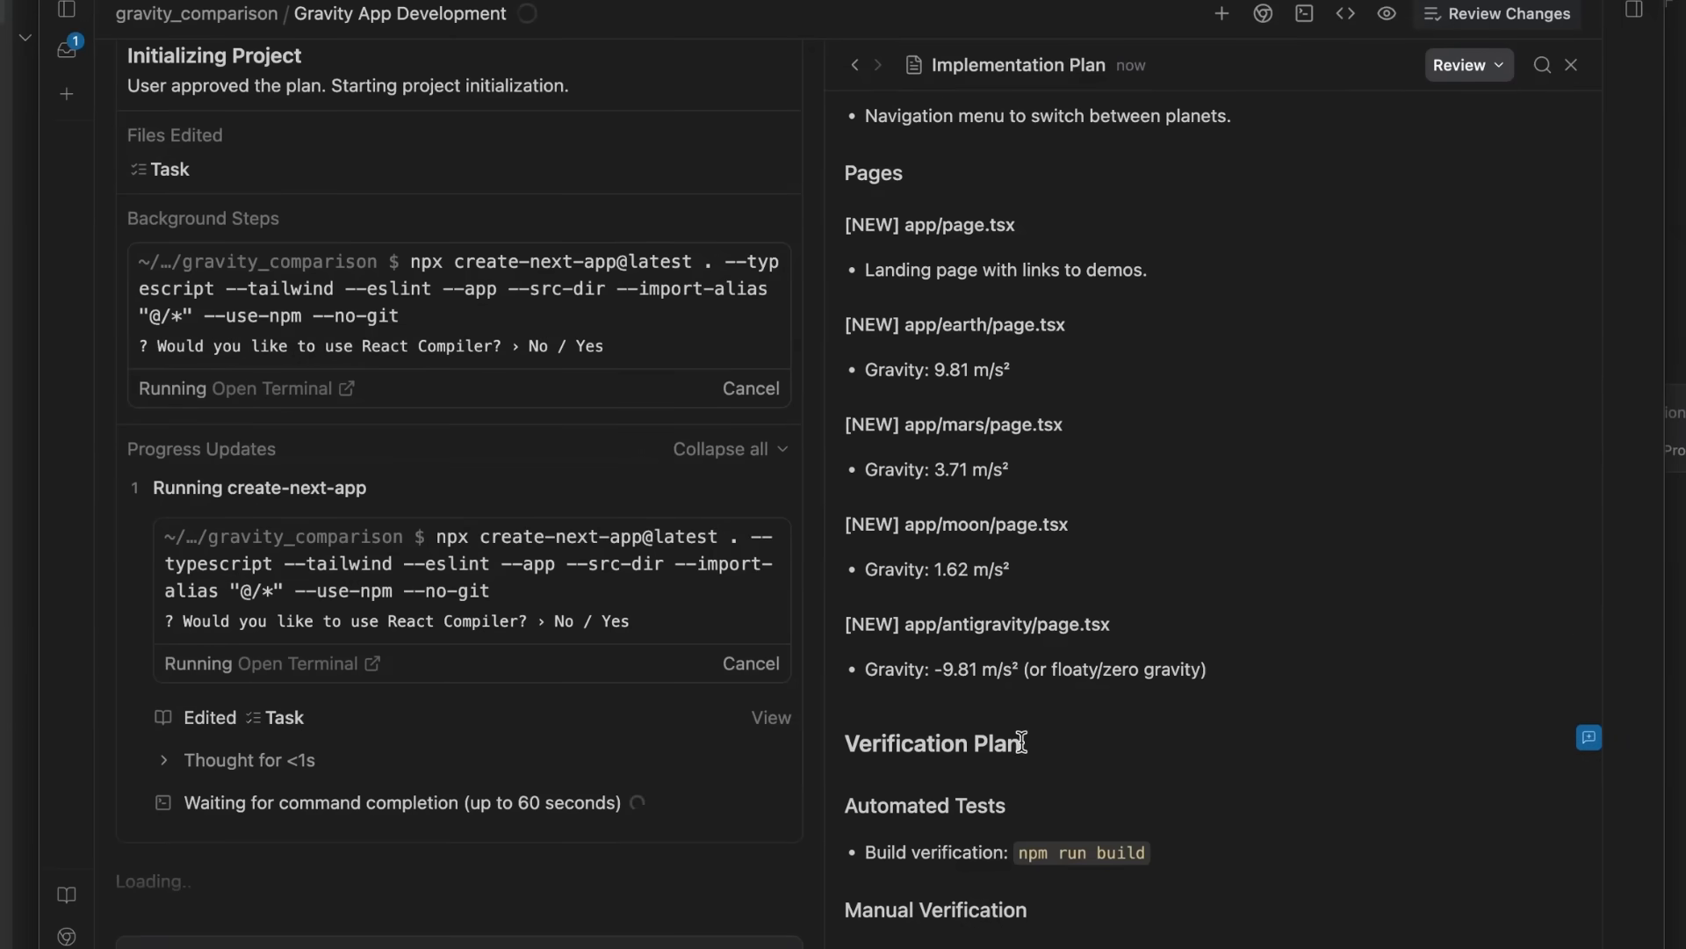
{"action": "scroll", "scroll_direction": "up", "scroll_amount": 3}
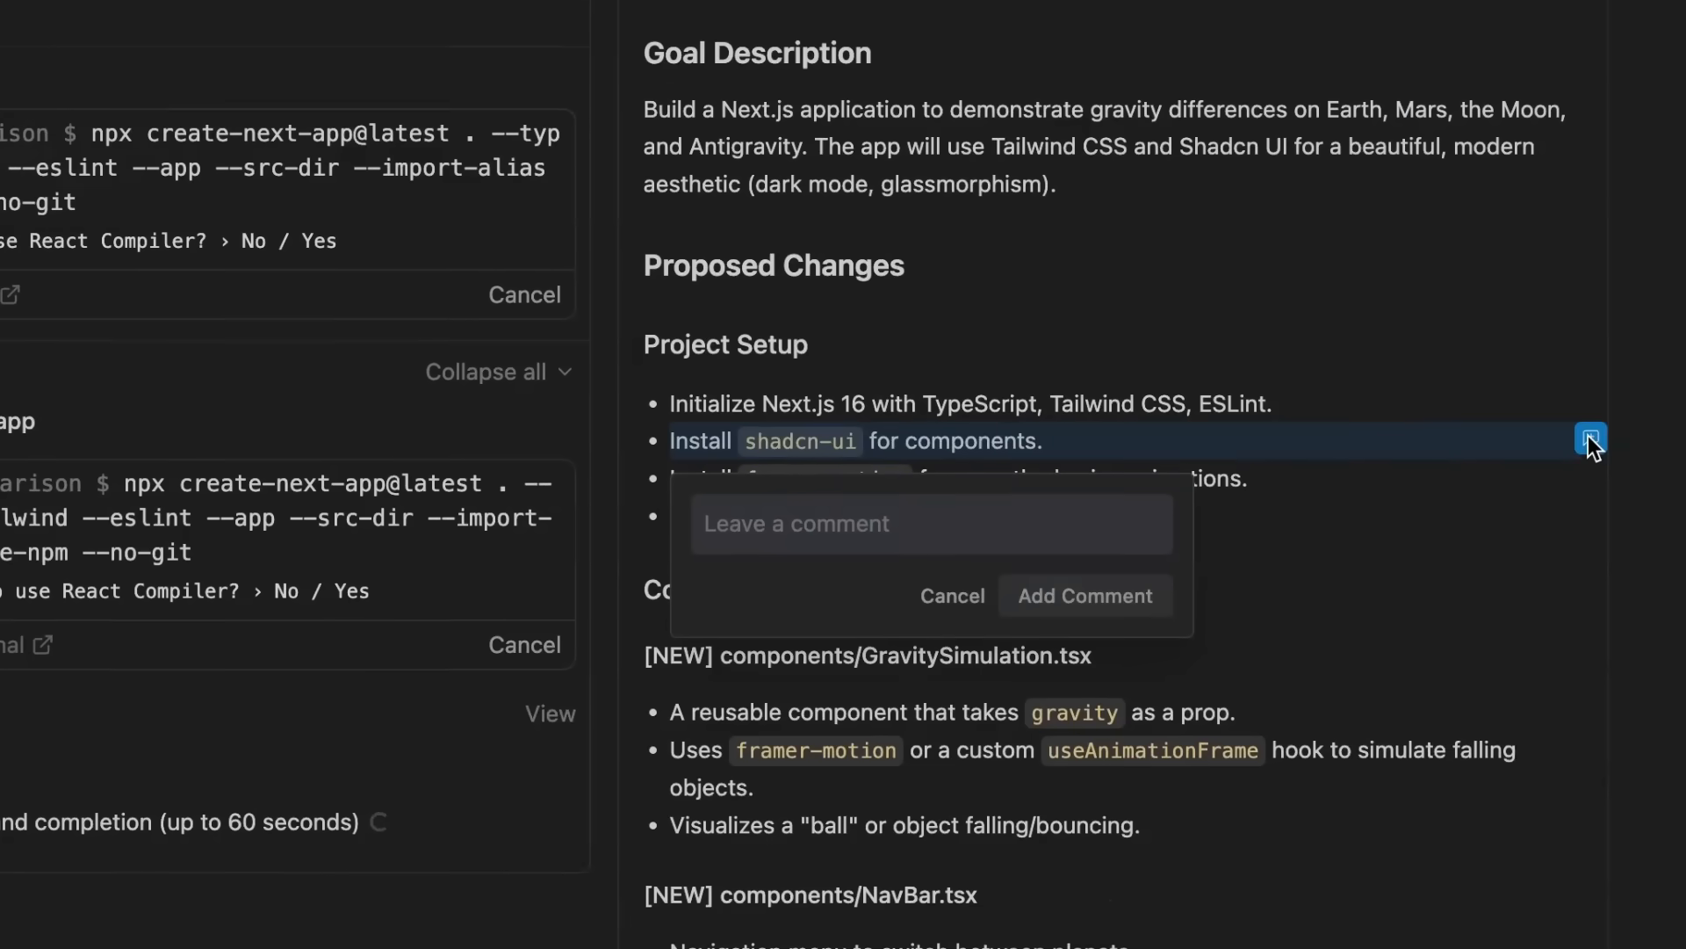
- Add the comment 'make the colors for each page match that planet' to the plan
{"action": "left_click", "coordinate": [931, 524]}
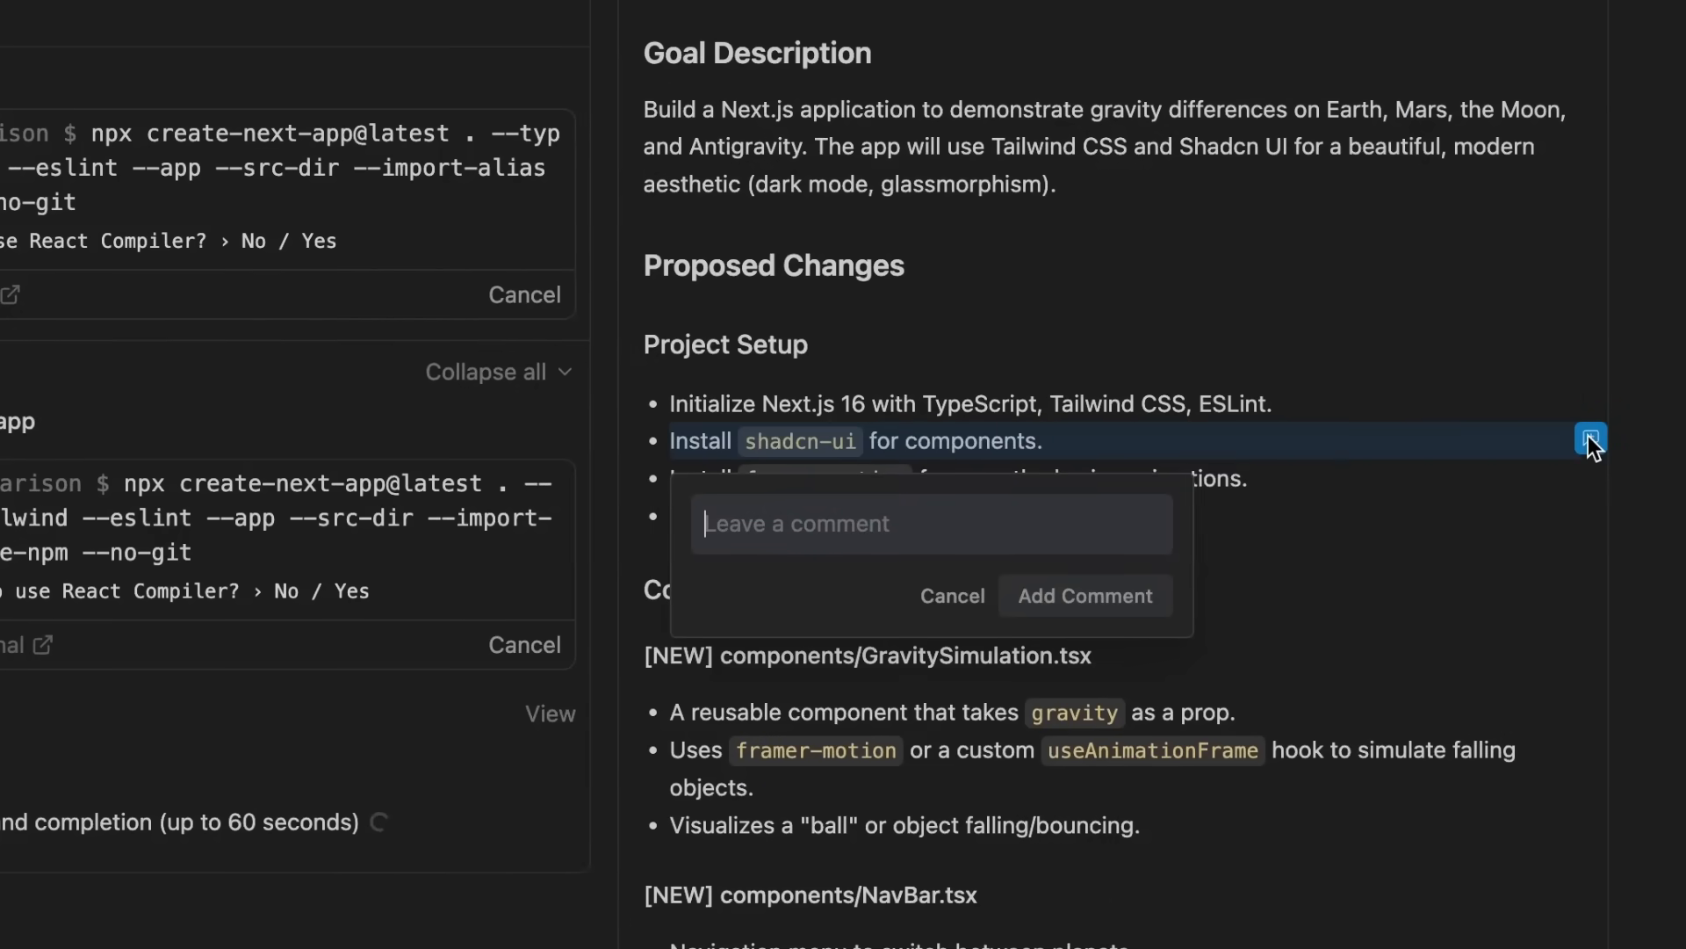
{"action": "type", "text": "make the"}
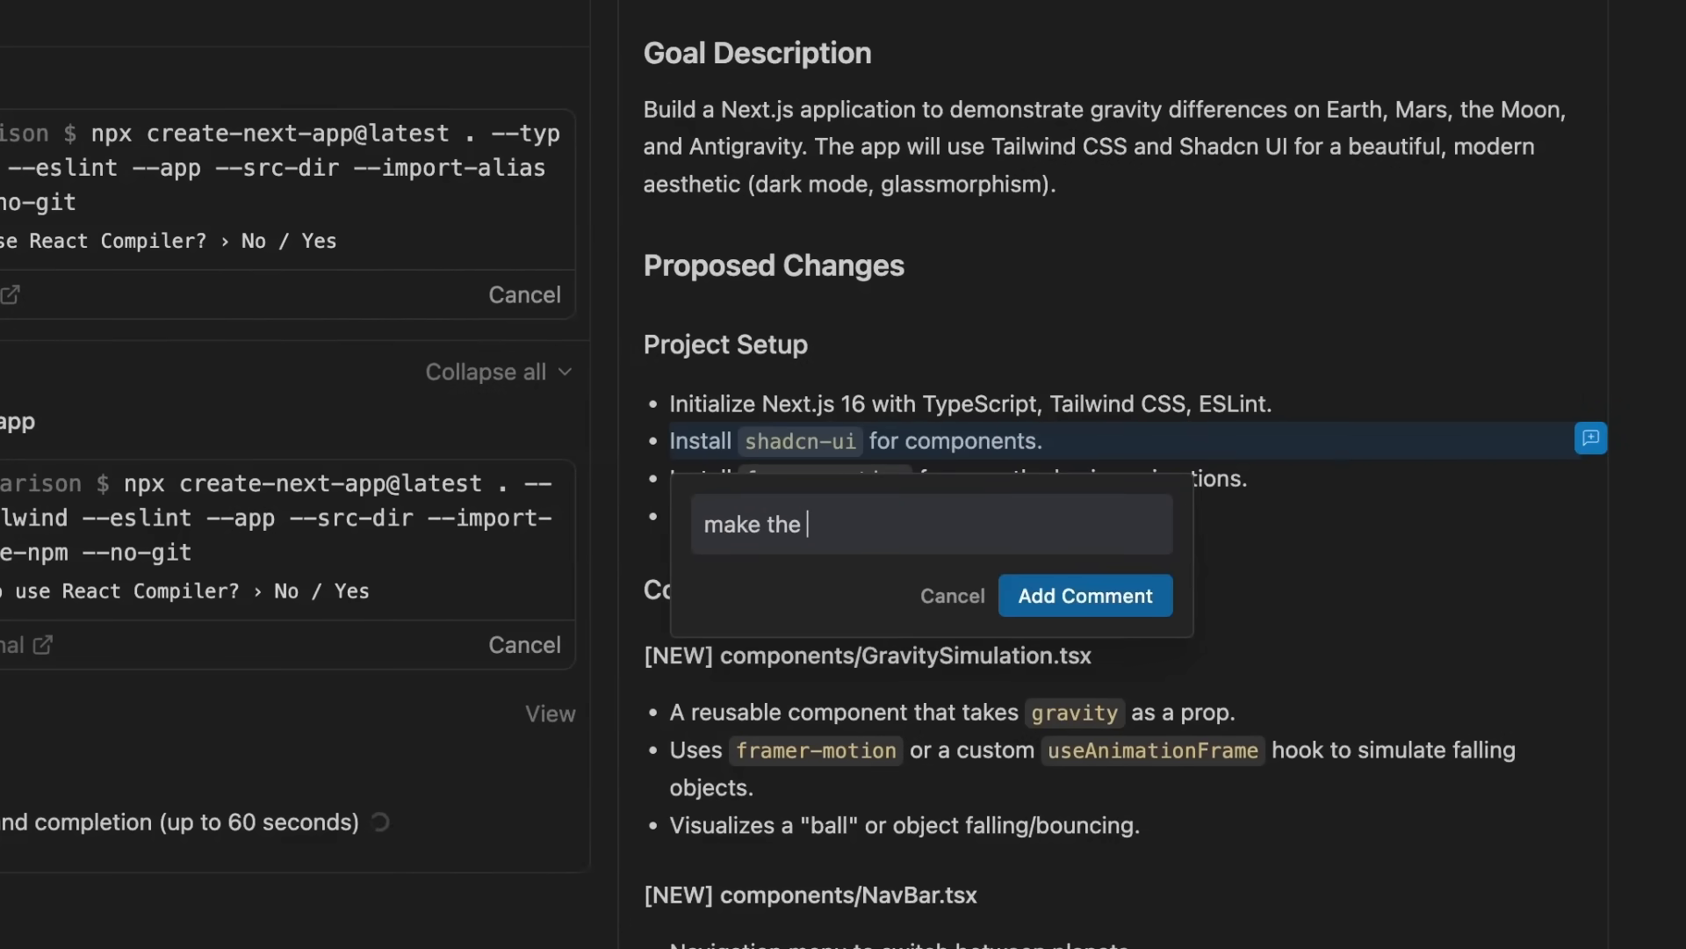
{"action": "type", "text": "colors for eac"}
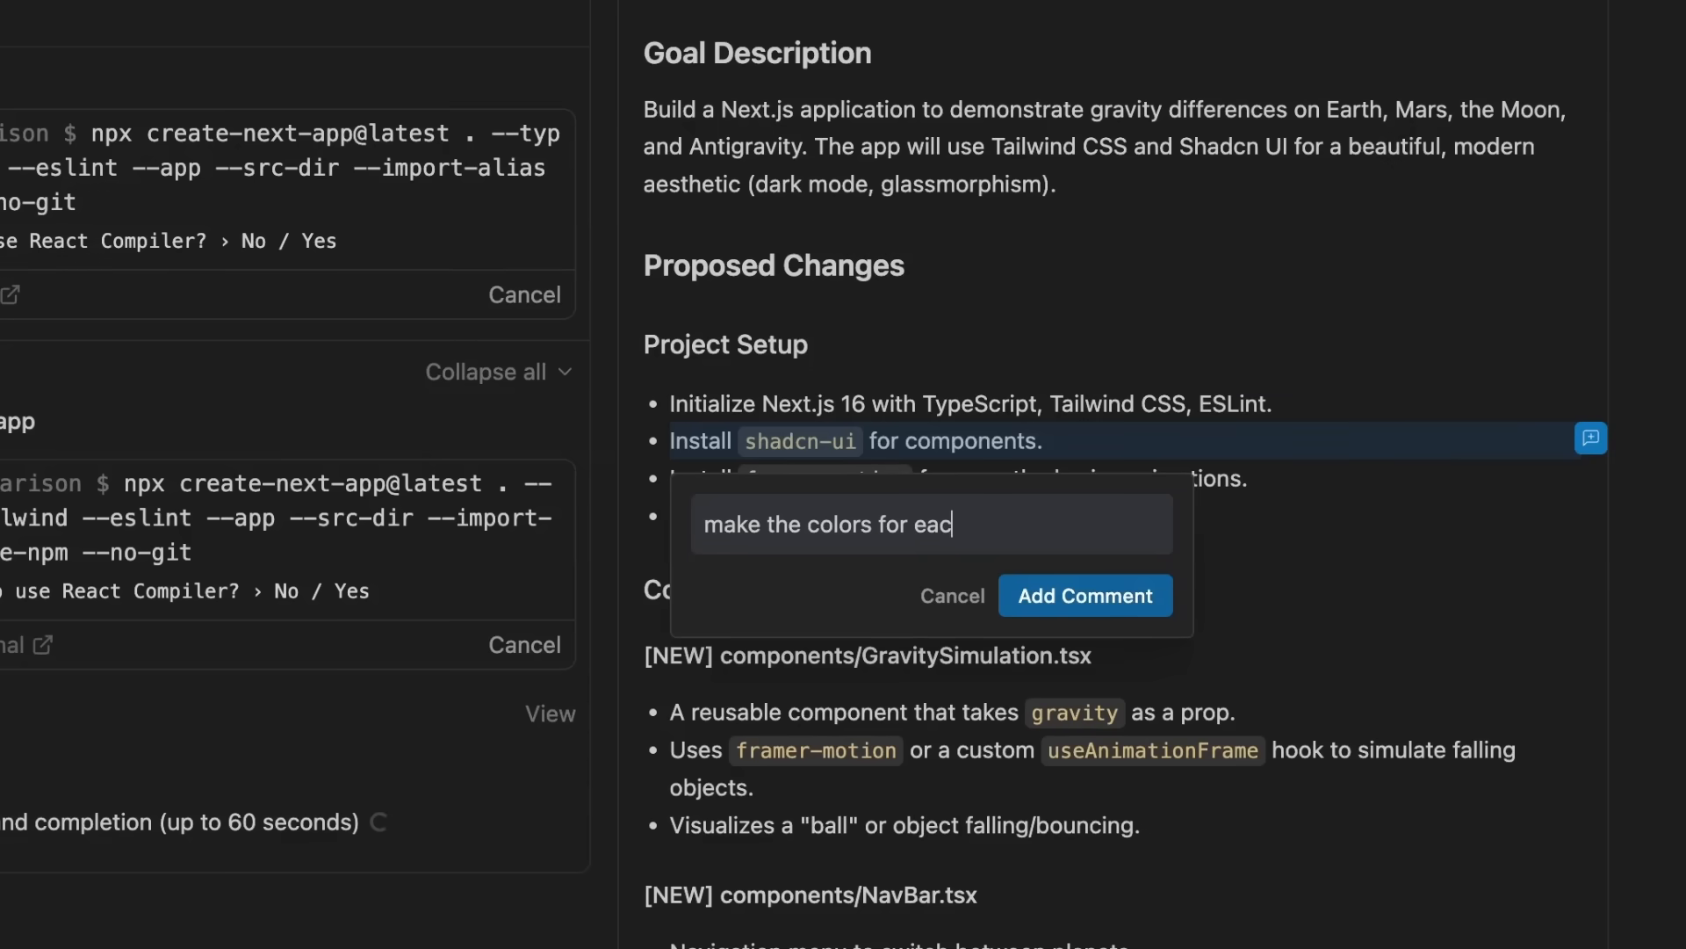
{"action": "type", "text": "h page r"}
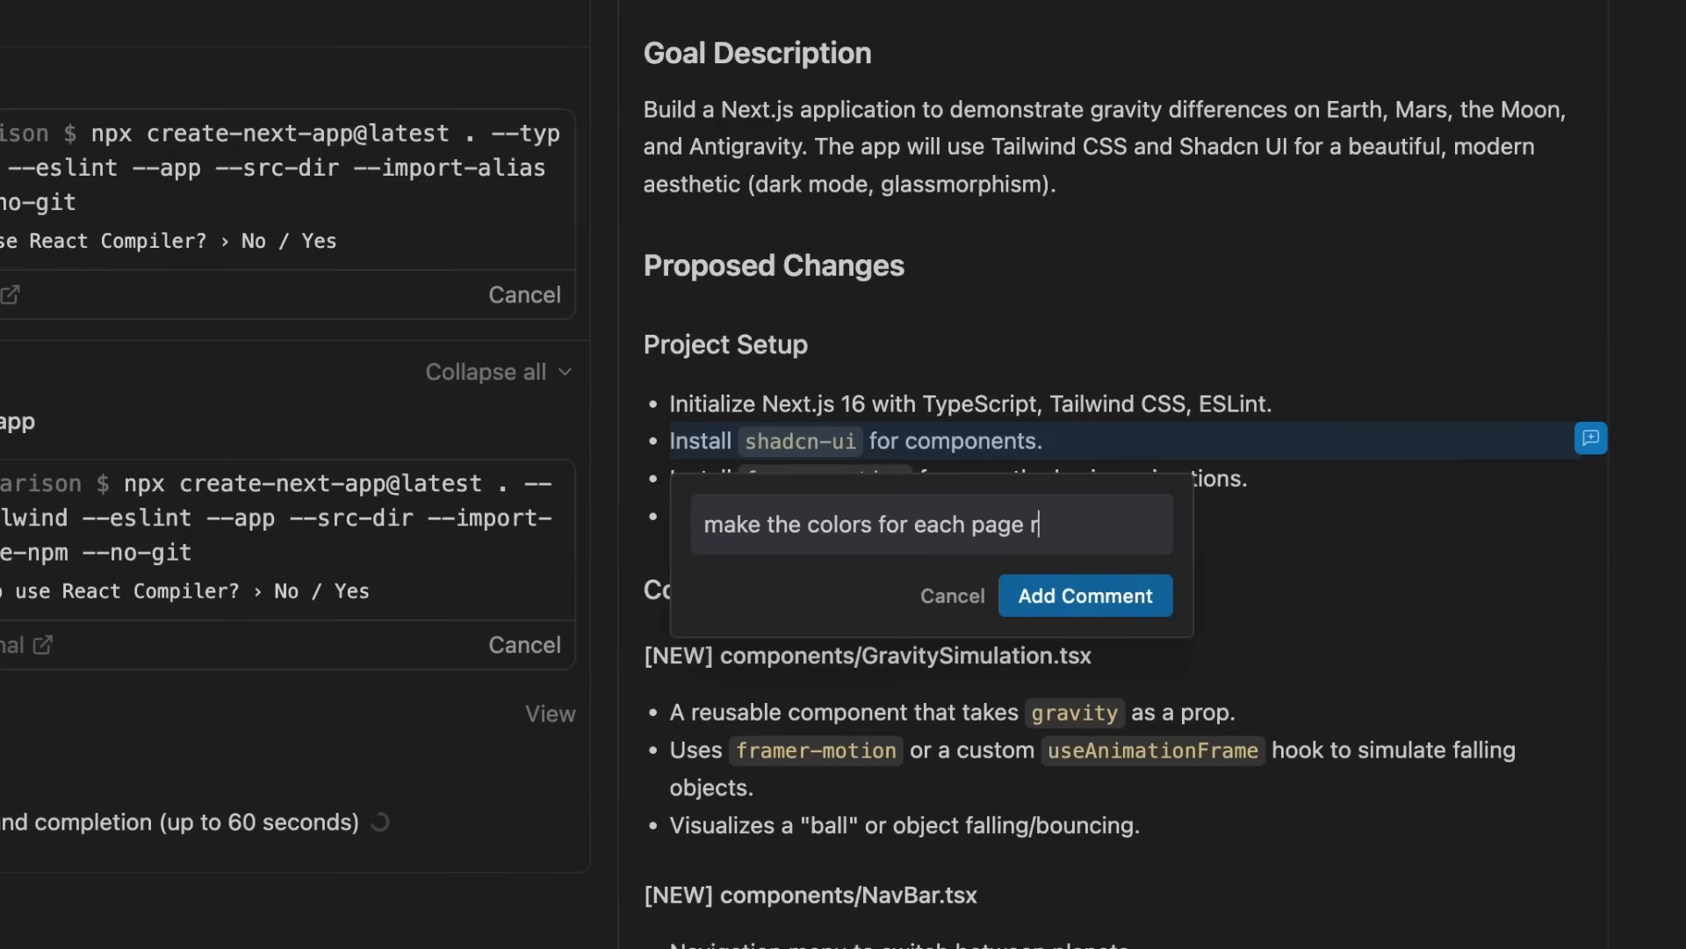
{"action": "type", "text": "match that planet"}
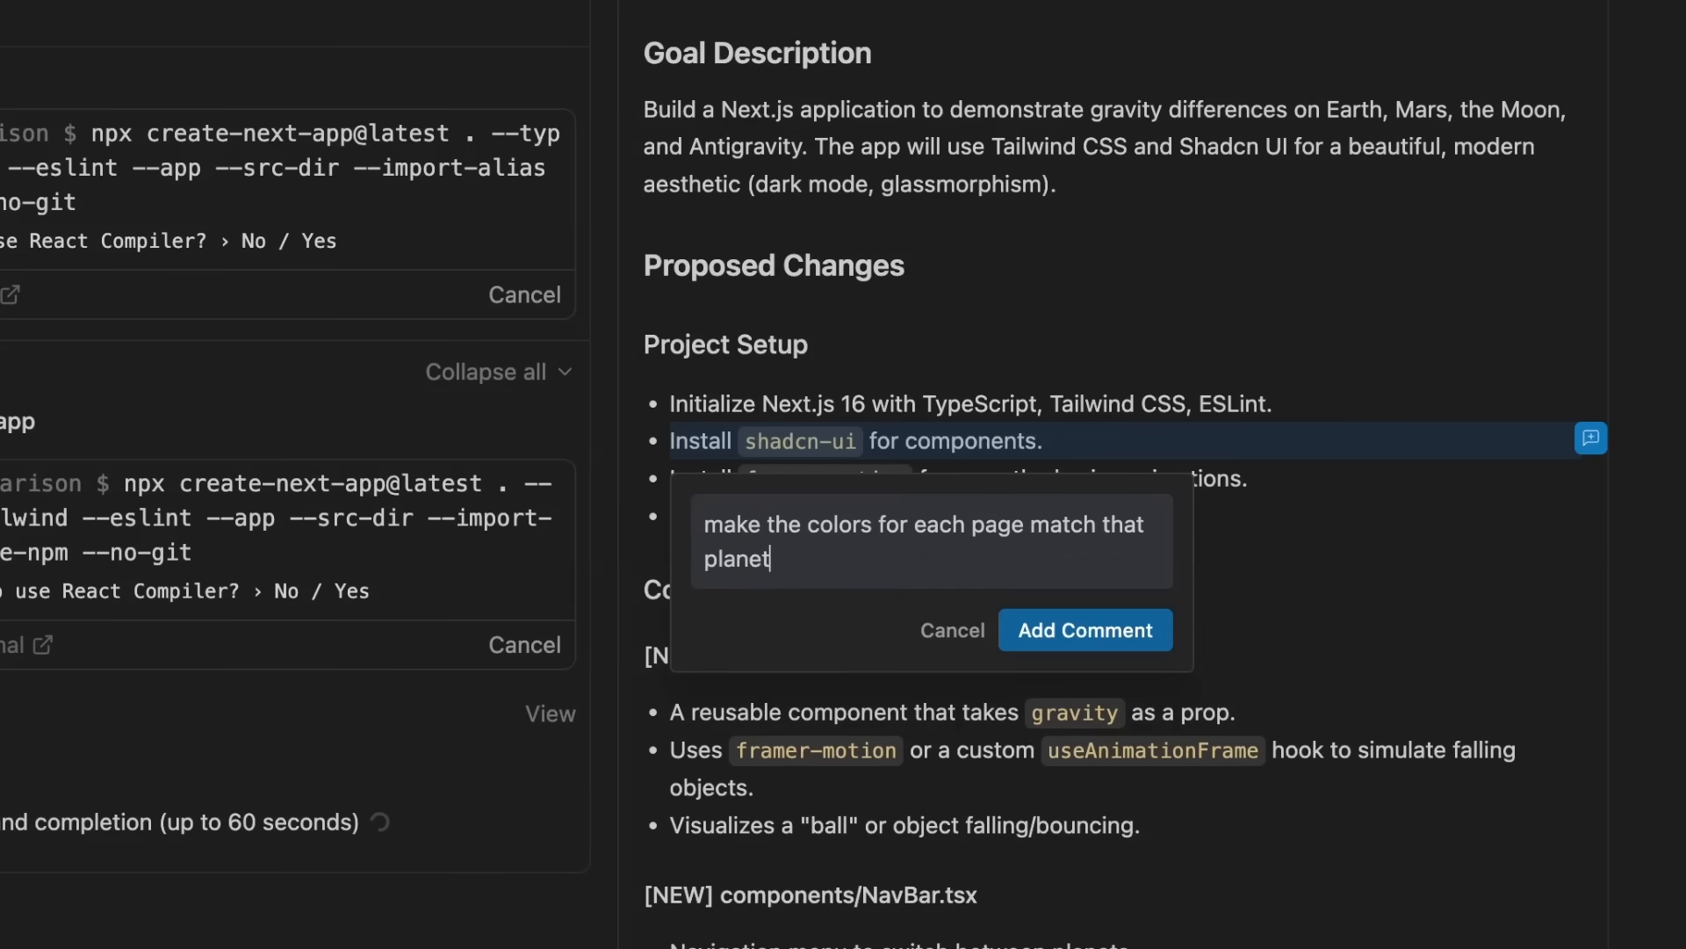
{"action": "left_click", "coordinate": [1085, 629]}
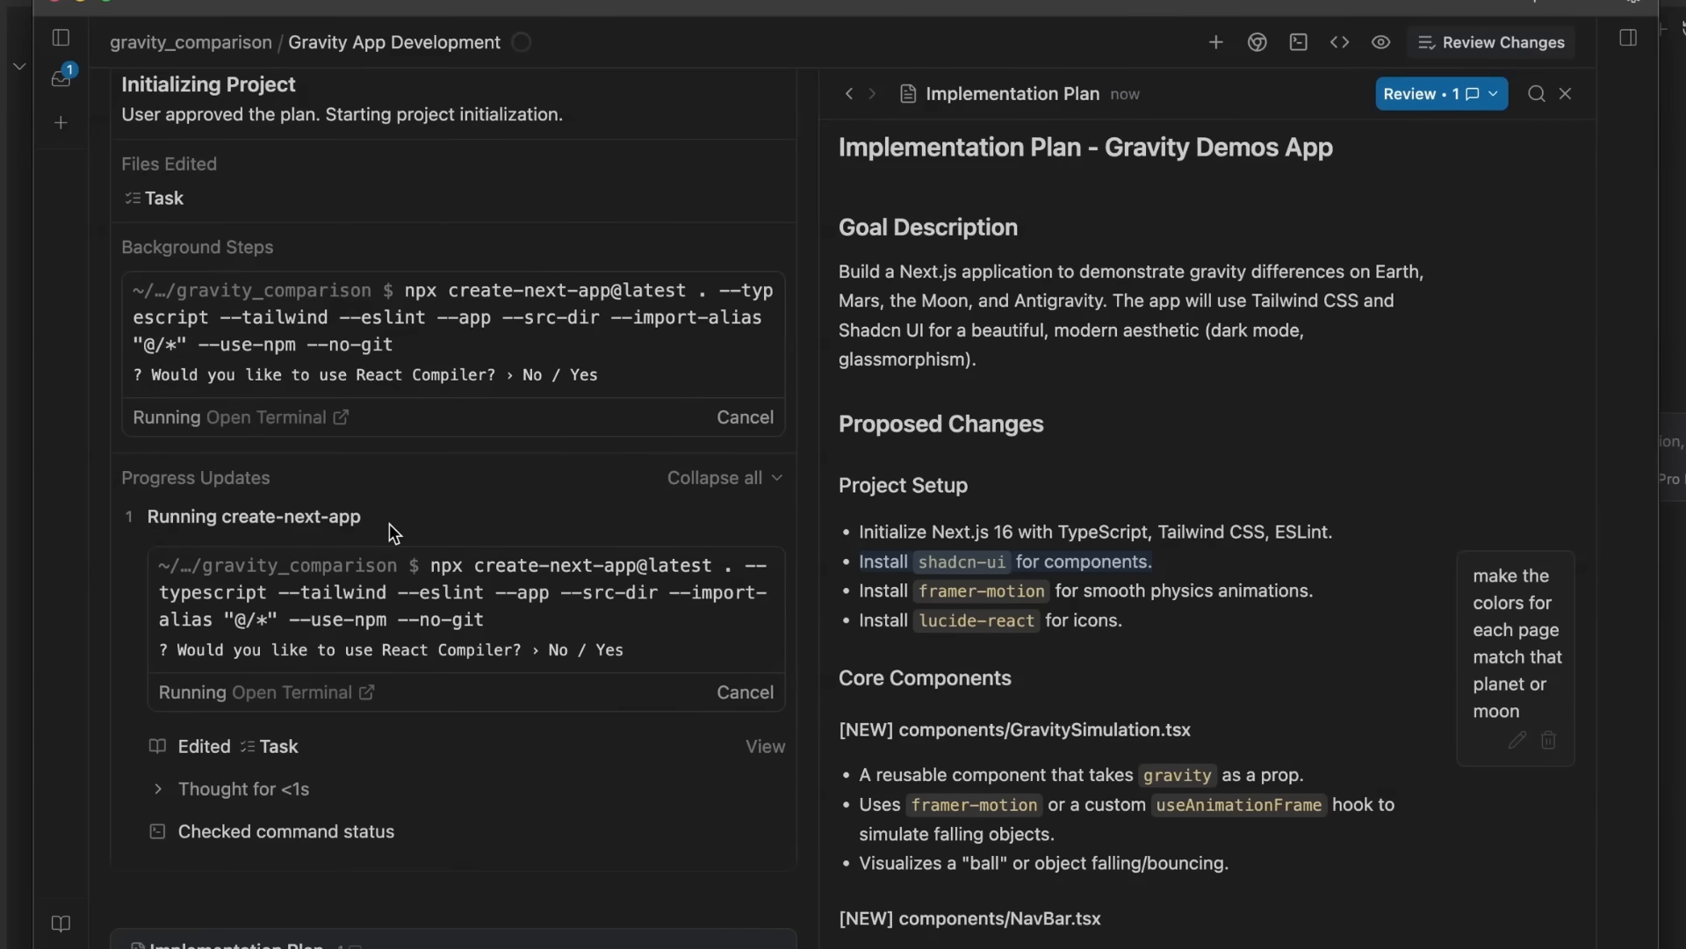
{"action": "scroll", "scroll_direction": "down", "scroll_amount": 3}
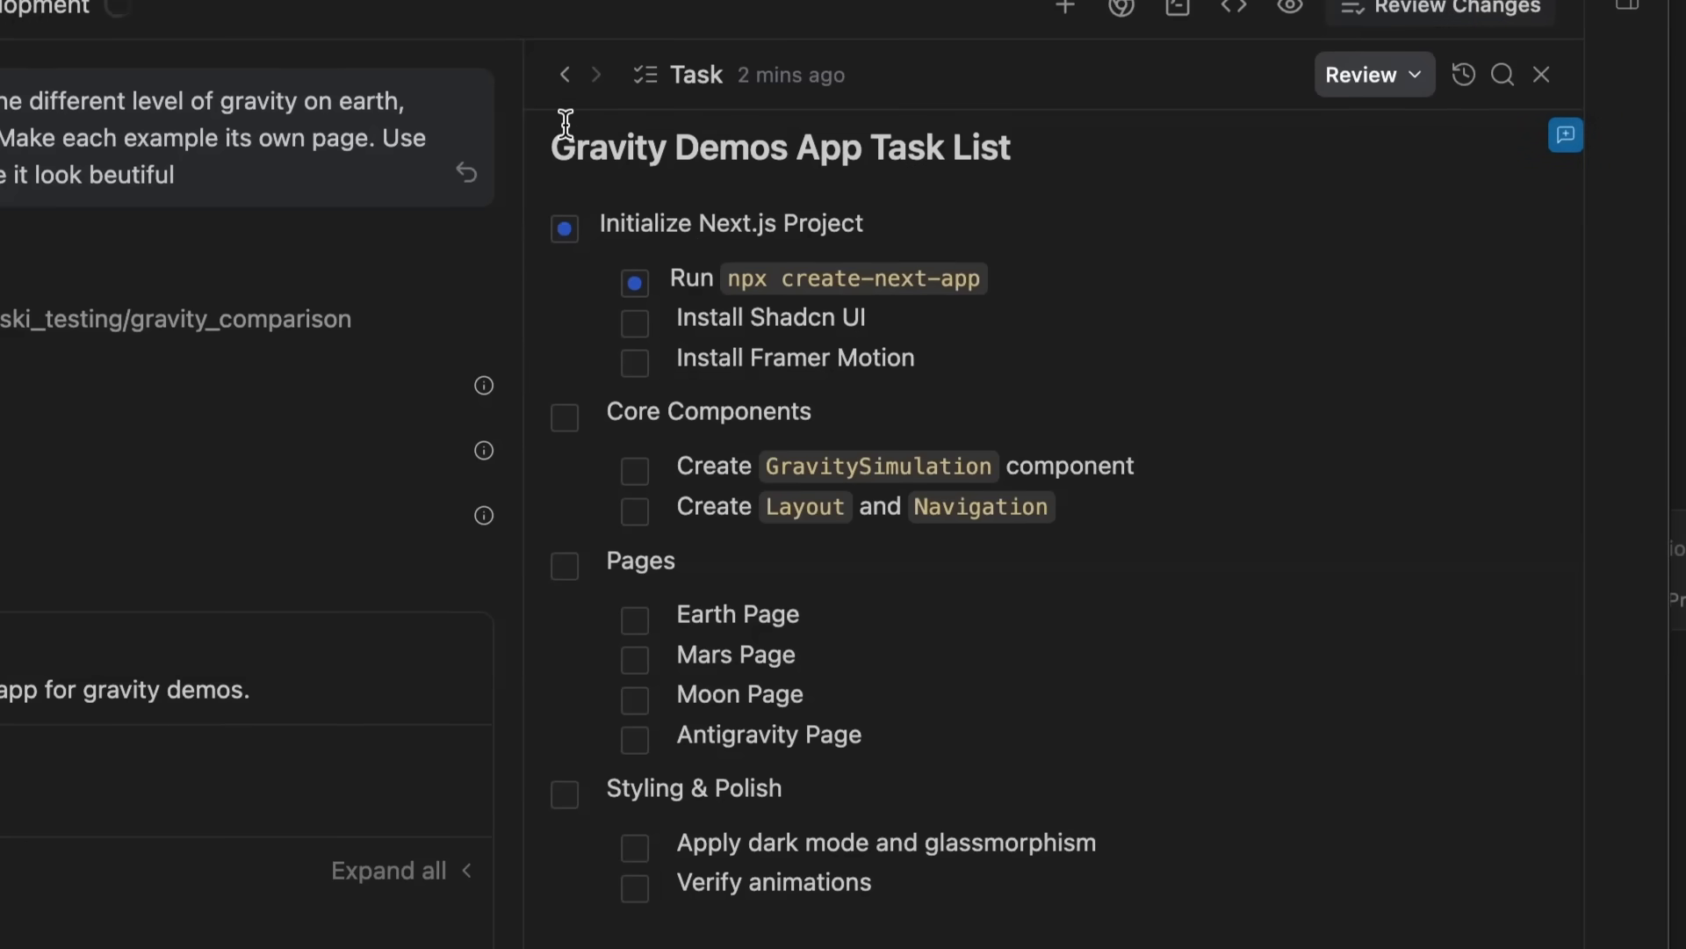
{"action": "mouse_move", "coordinate": [643, 185]}
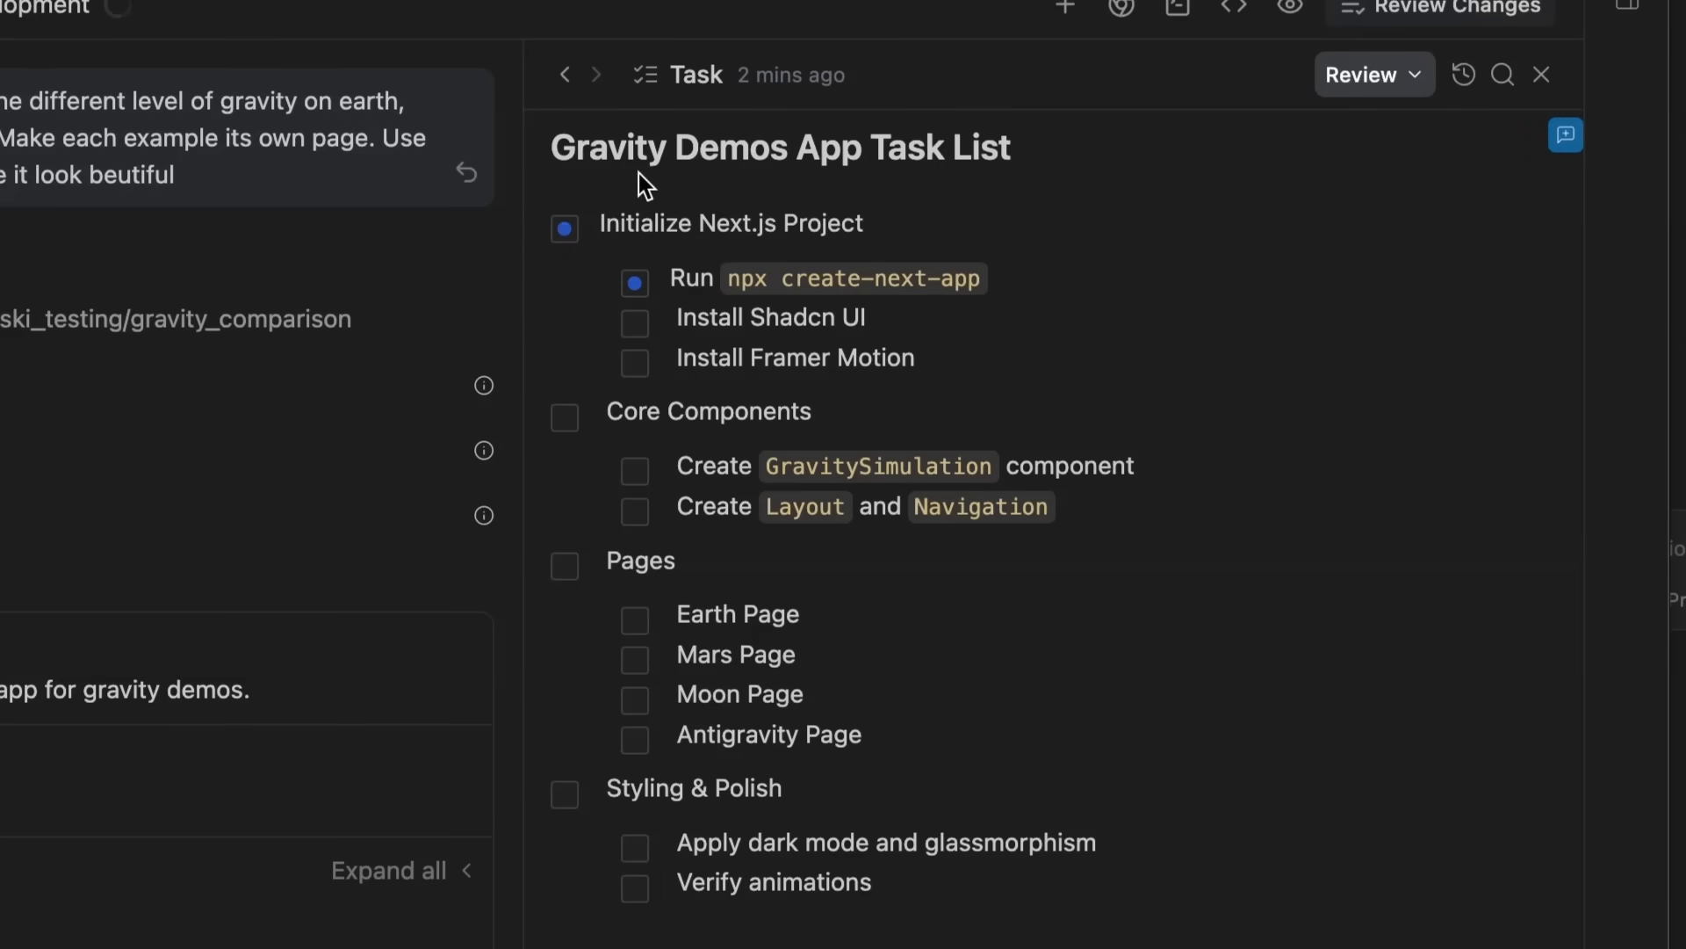
{"action": "mouse_move", "coordinate": [881, 232]}
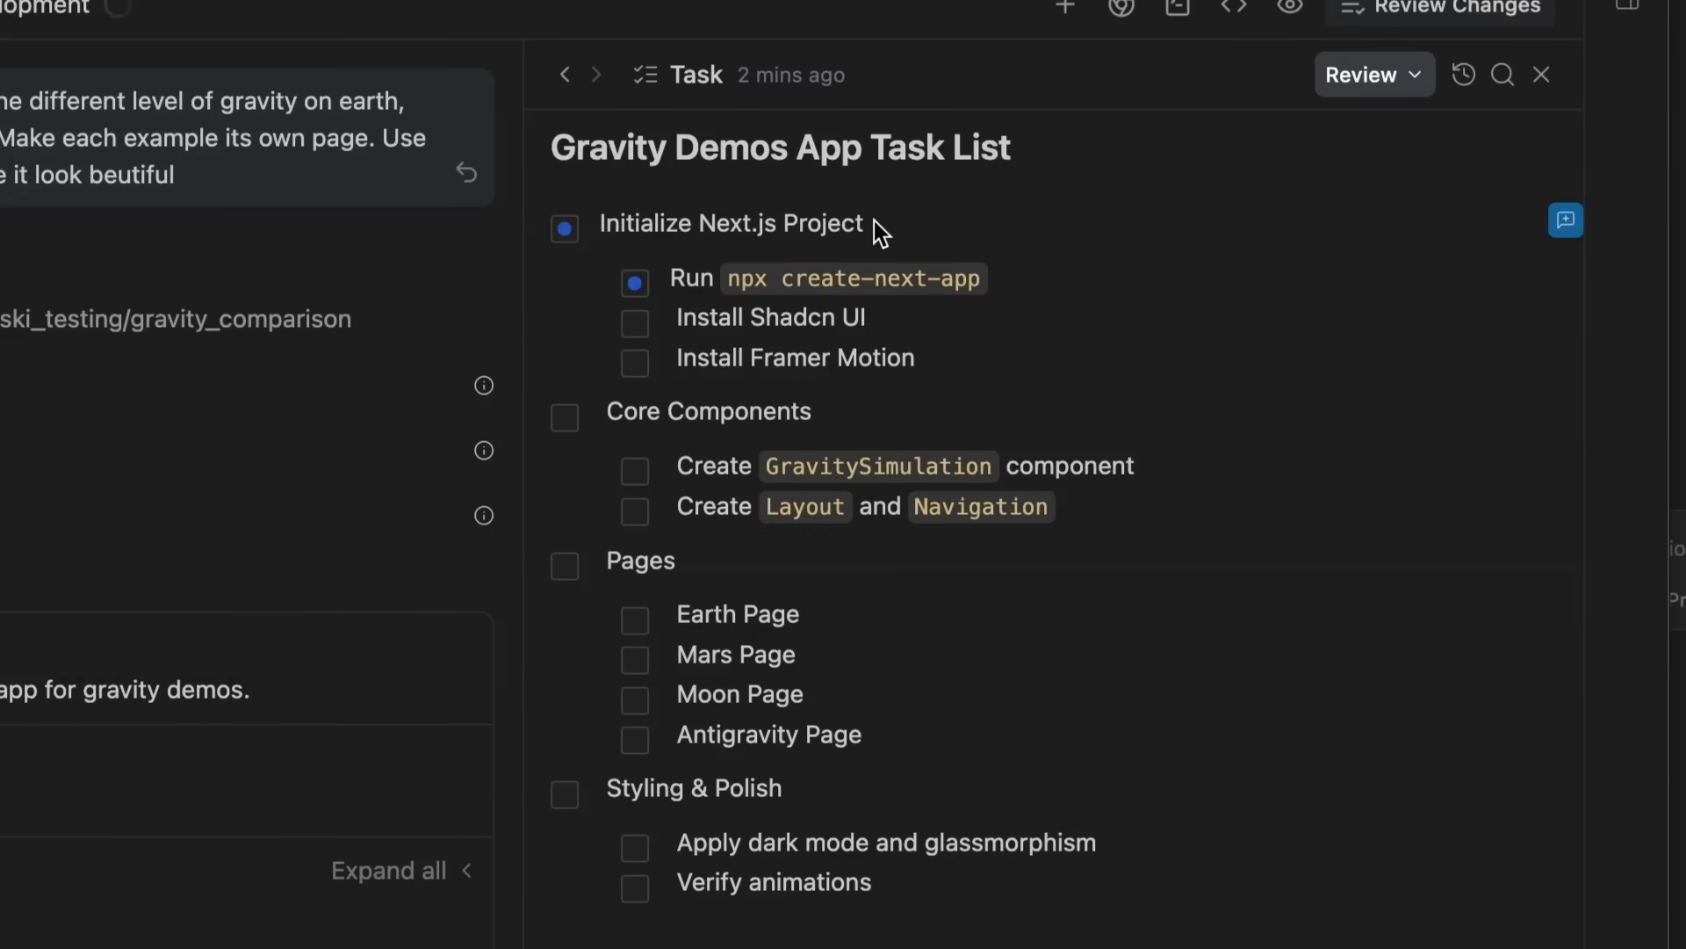
{"action": "mouse_move", "coordinate": [950, 285]}
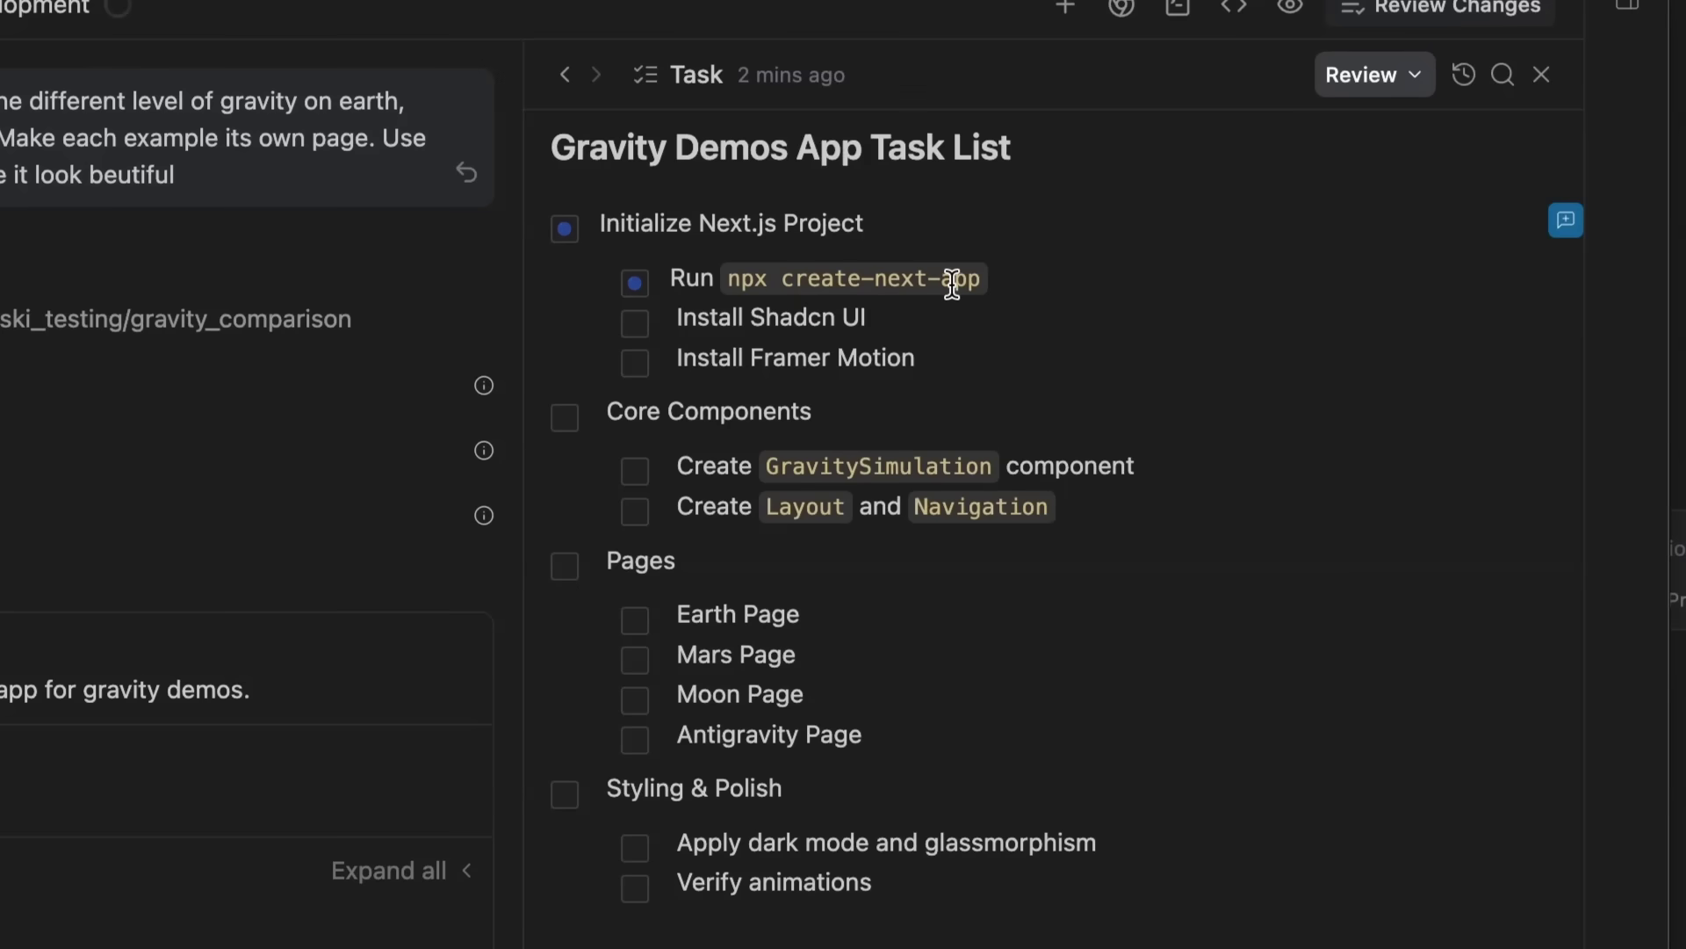
{"action": "mouse_move", "coordinate": [827, 468]}
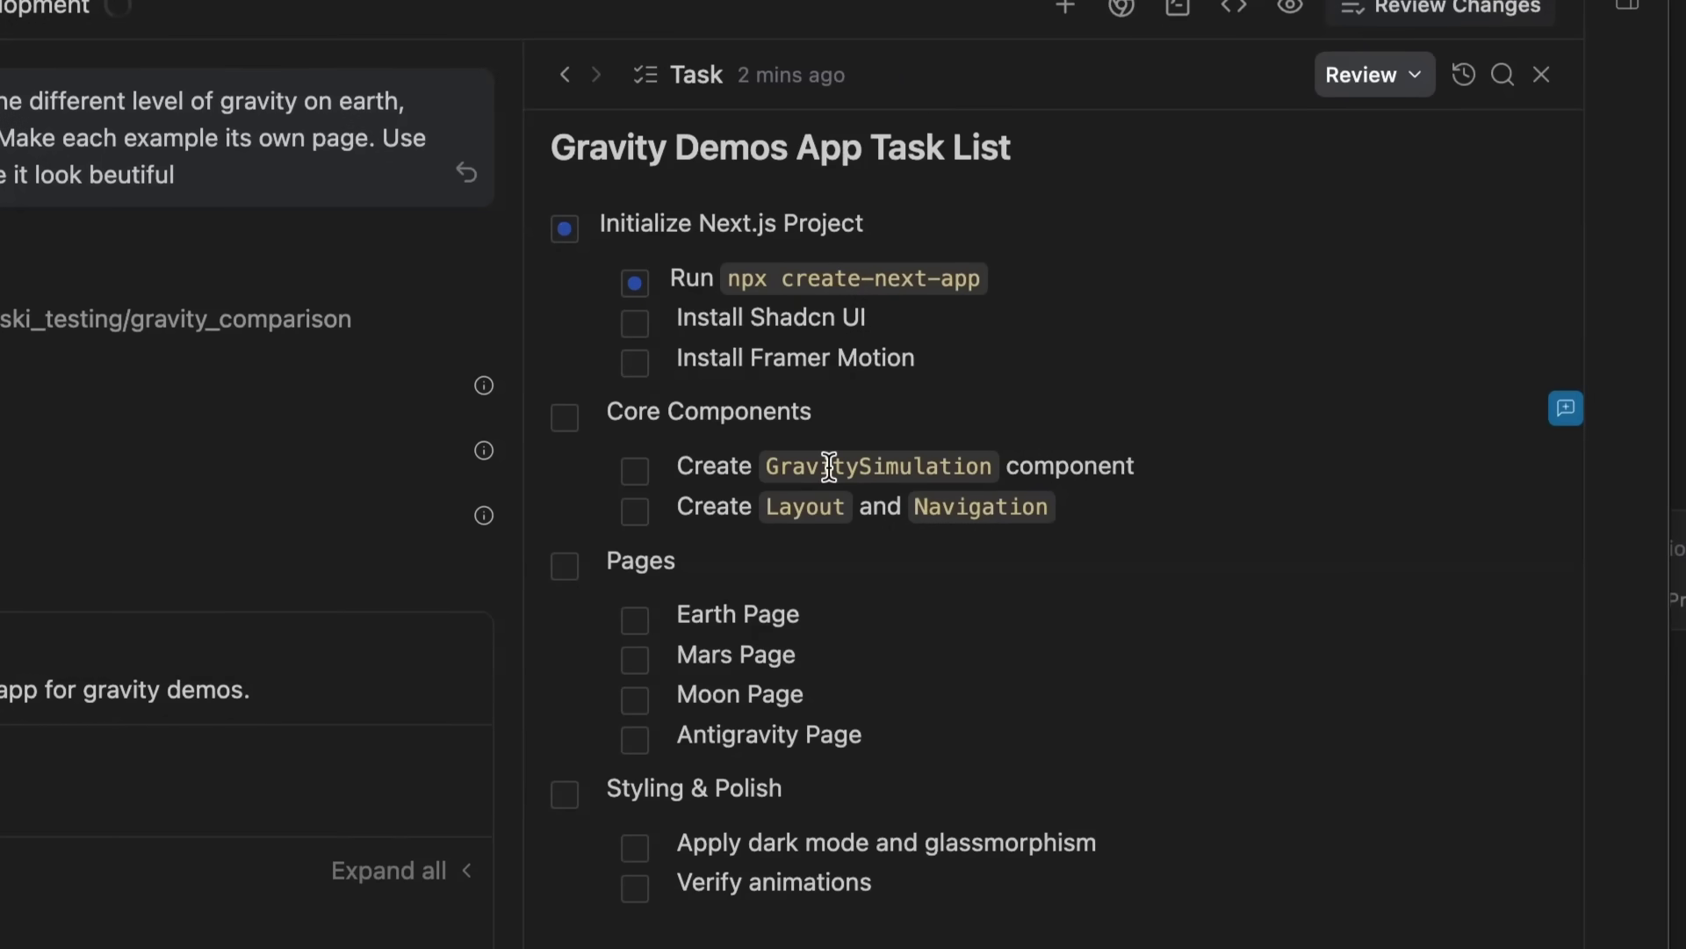
{"action": "mouse_move", "coordinate": [846, 748]}
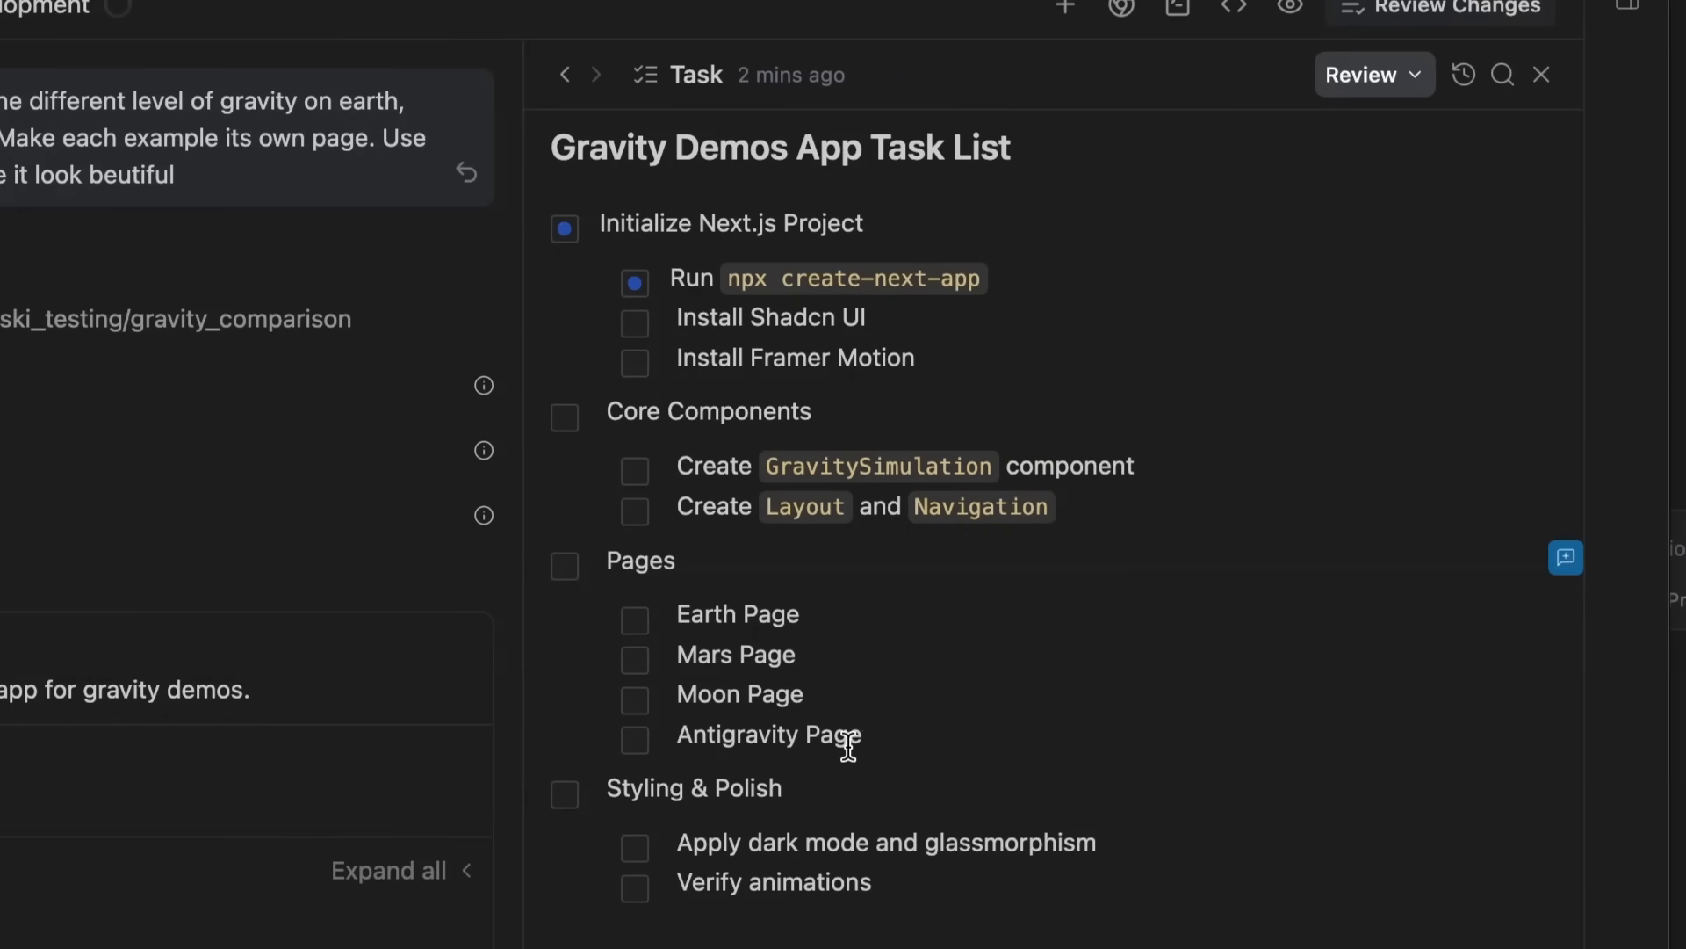
{"action": "mouse_move", "coordinate": [781, 882]}
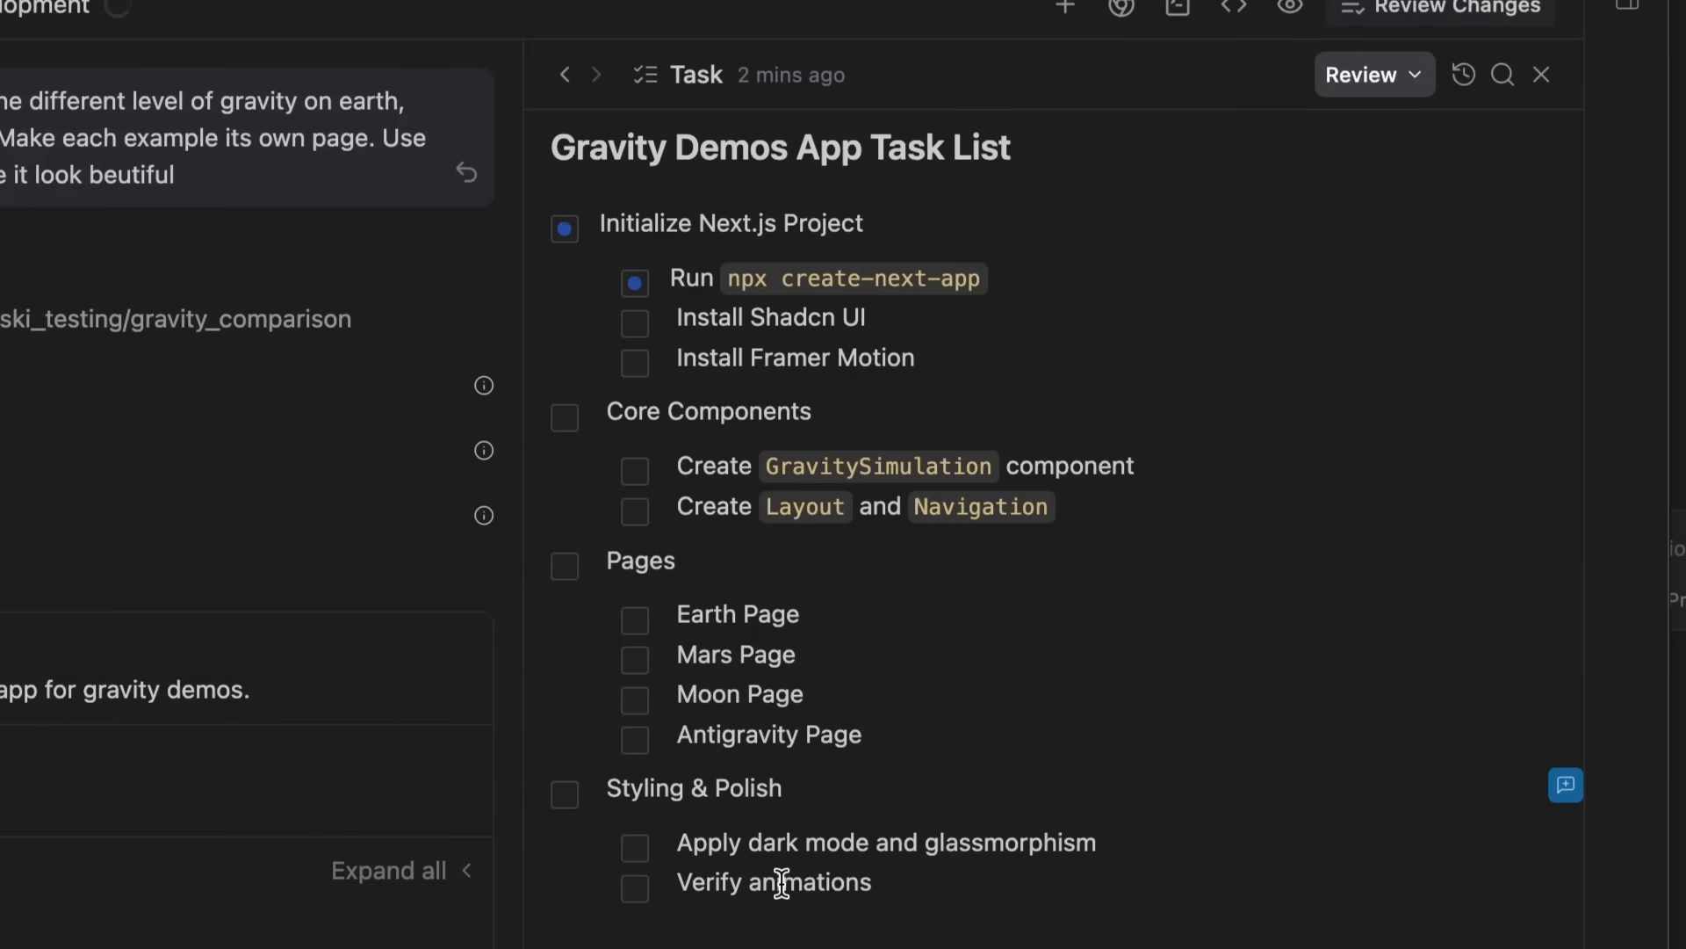
{"action": "mouse_move", "coordinate": [811, 866]}
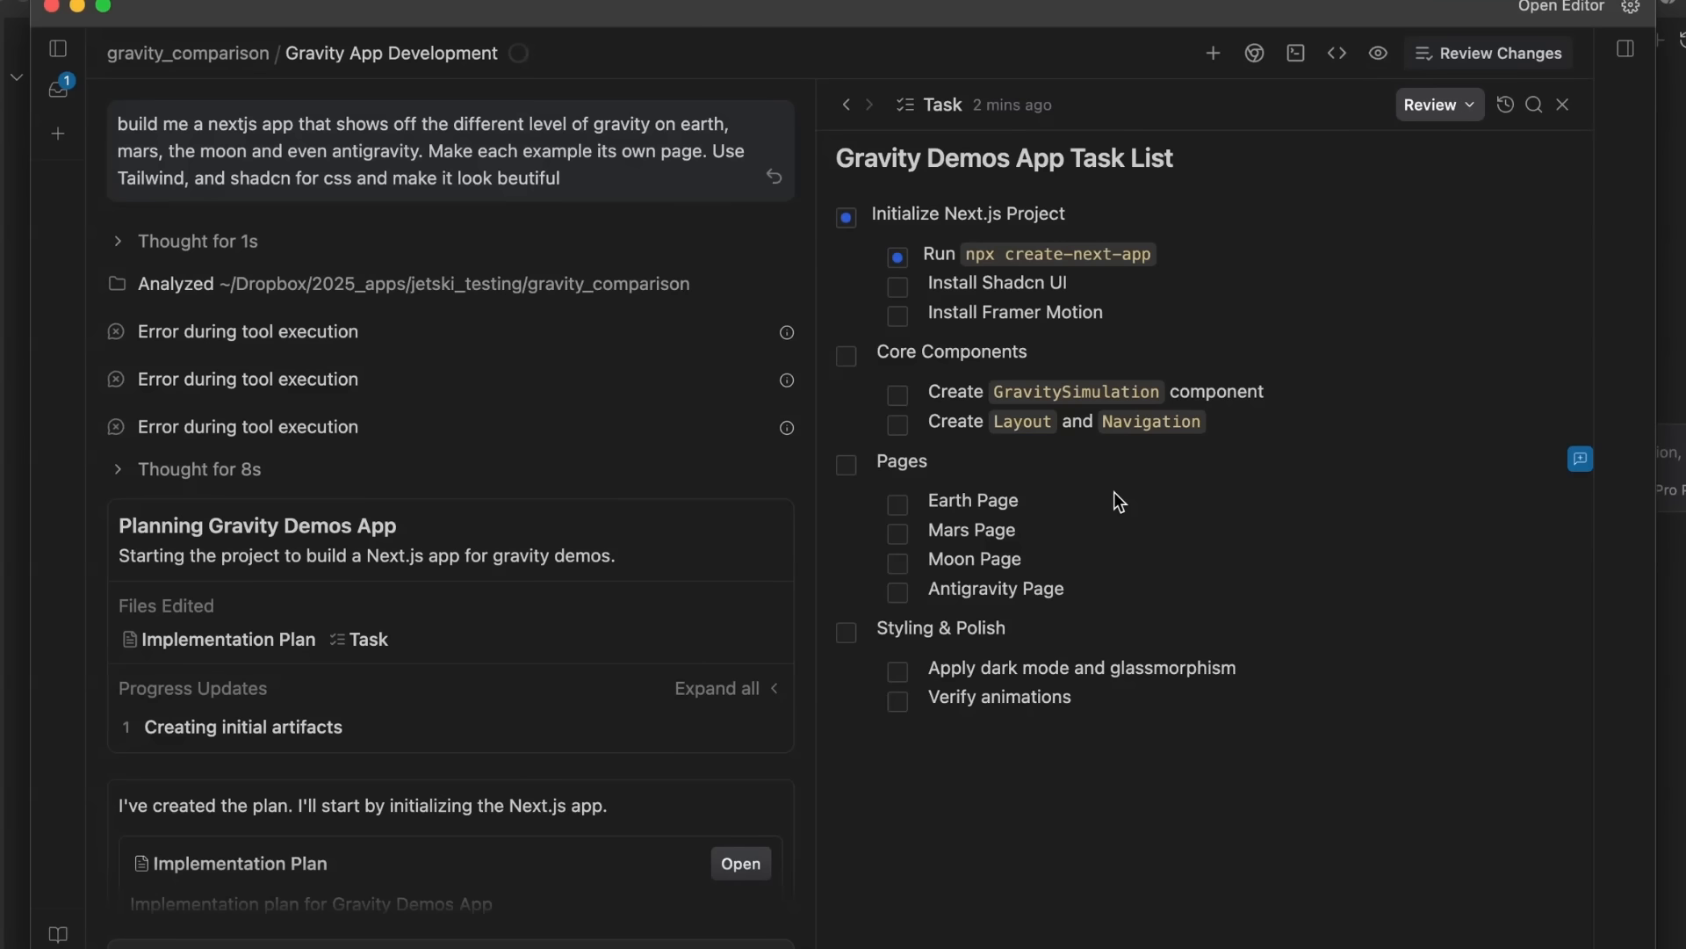
{"action": "scroll", "scroll_direction": "down", "scroll_amount": 3}
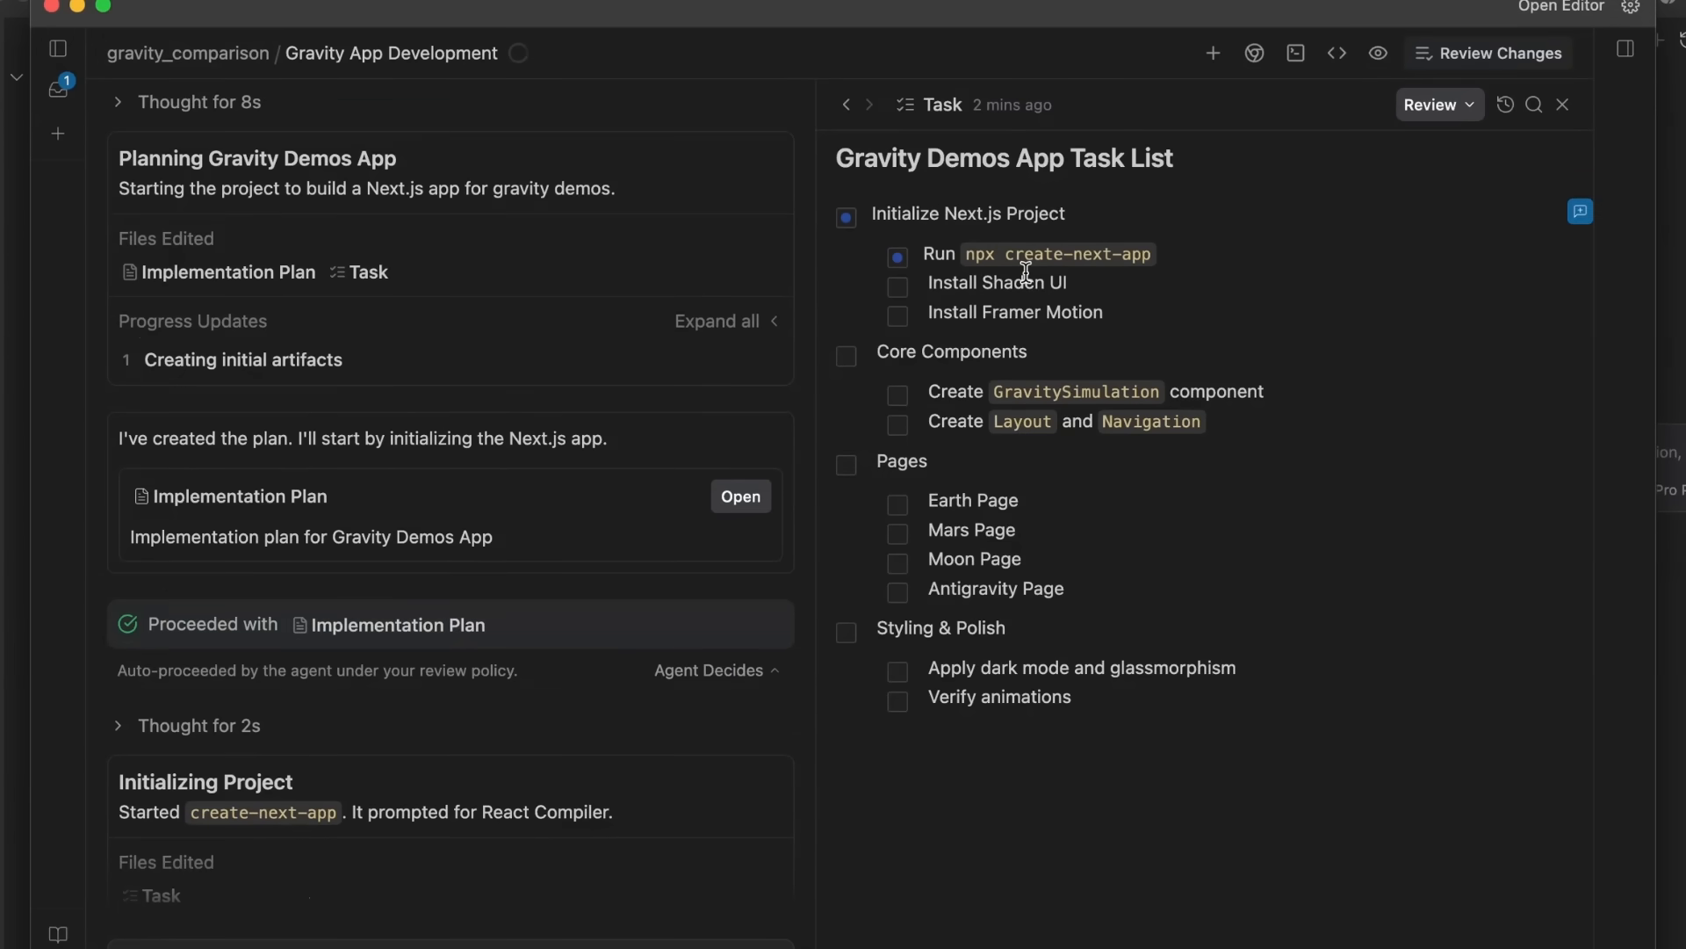
{"action": "scroll", "scroll_direction": "down", "scroll_amount": 3}
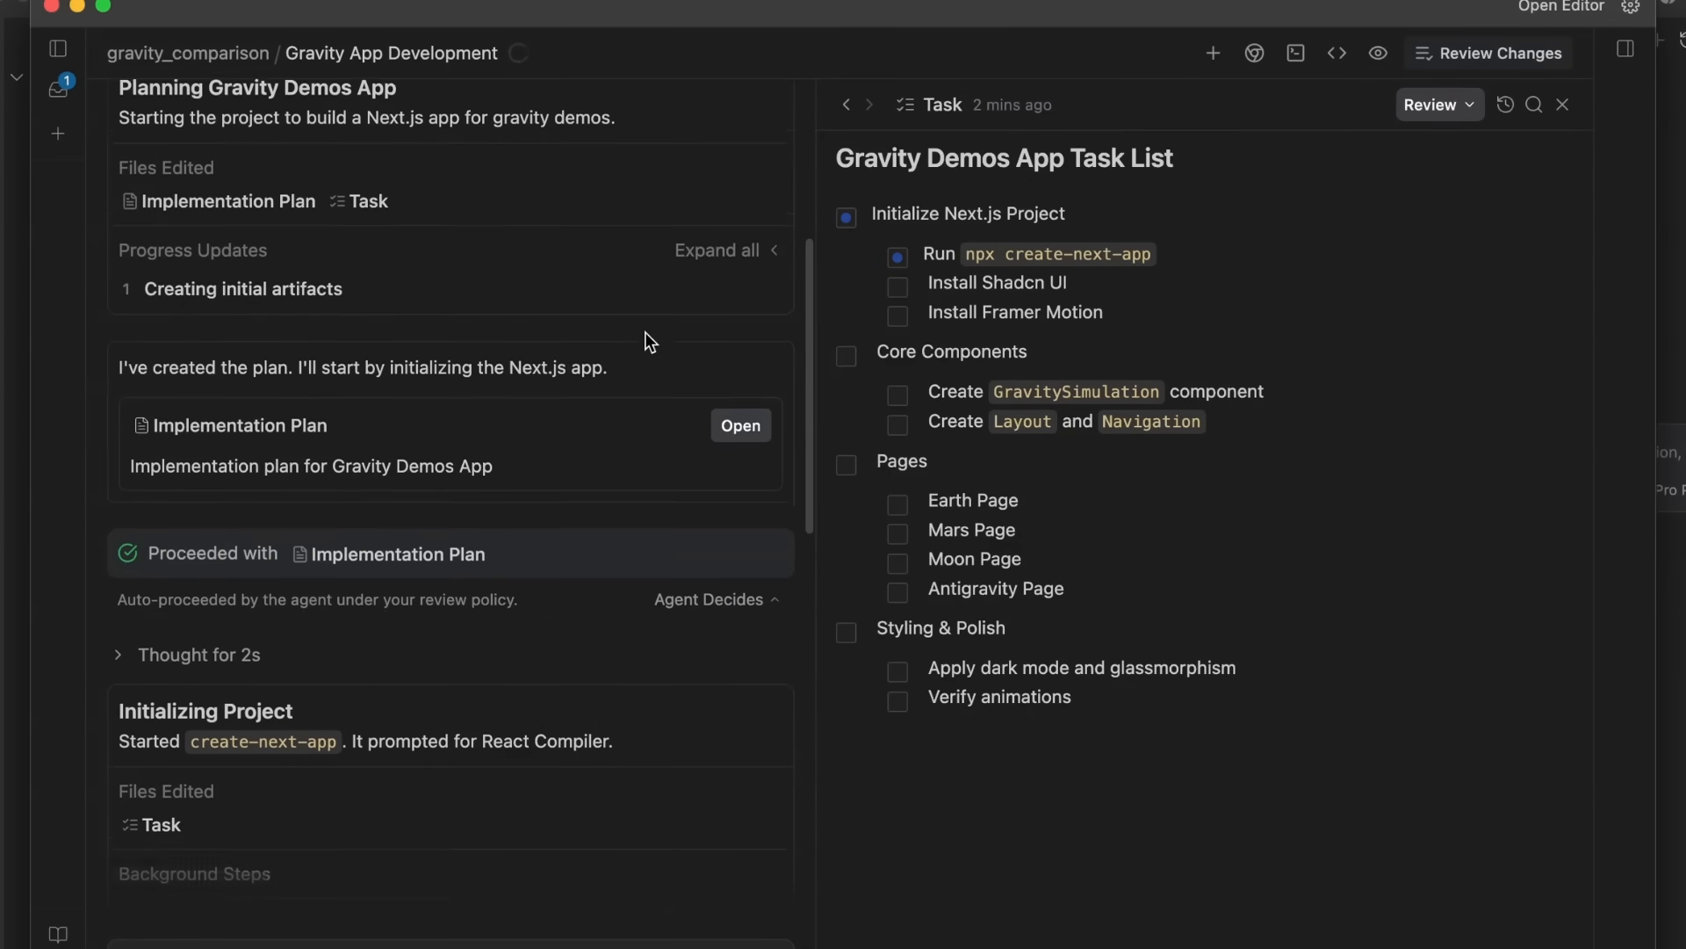
{"action": "scroll", "scroll_direction": "down", "scroll_amount": 3}
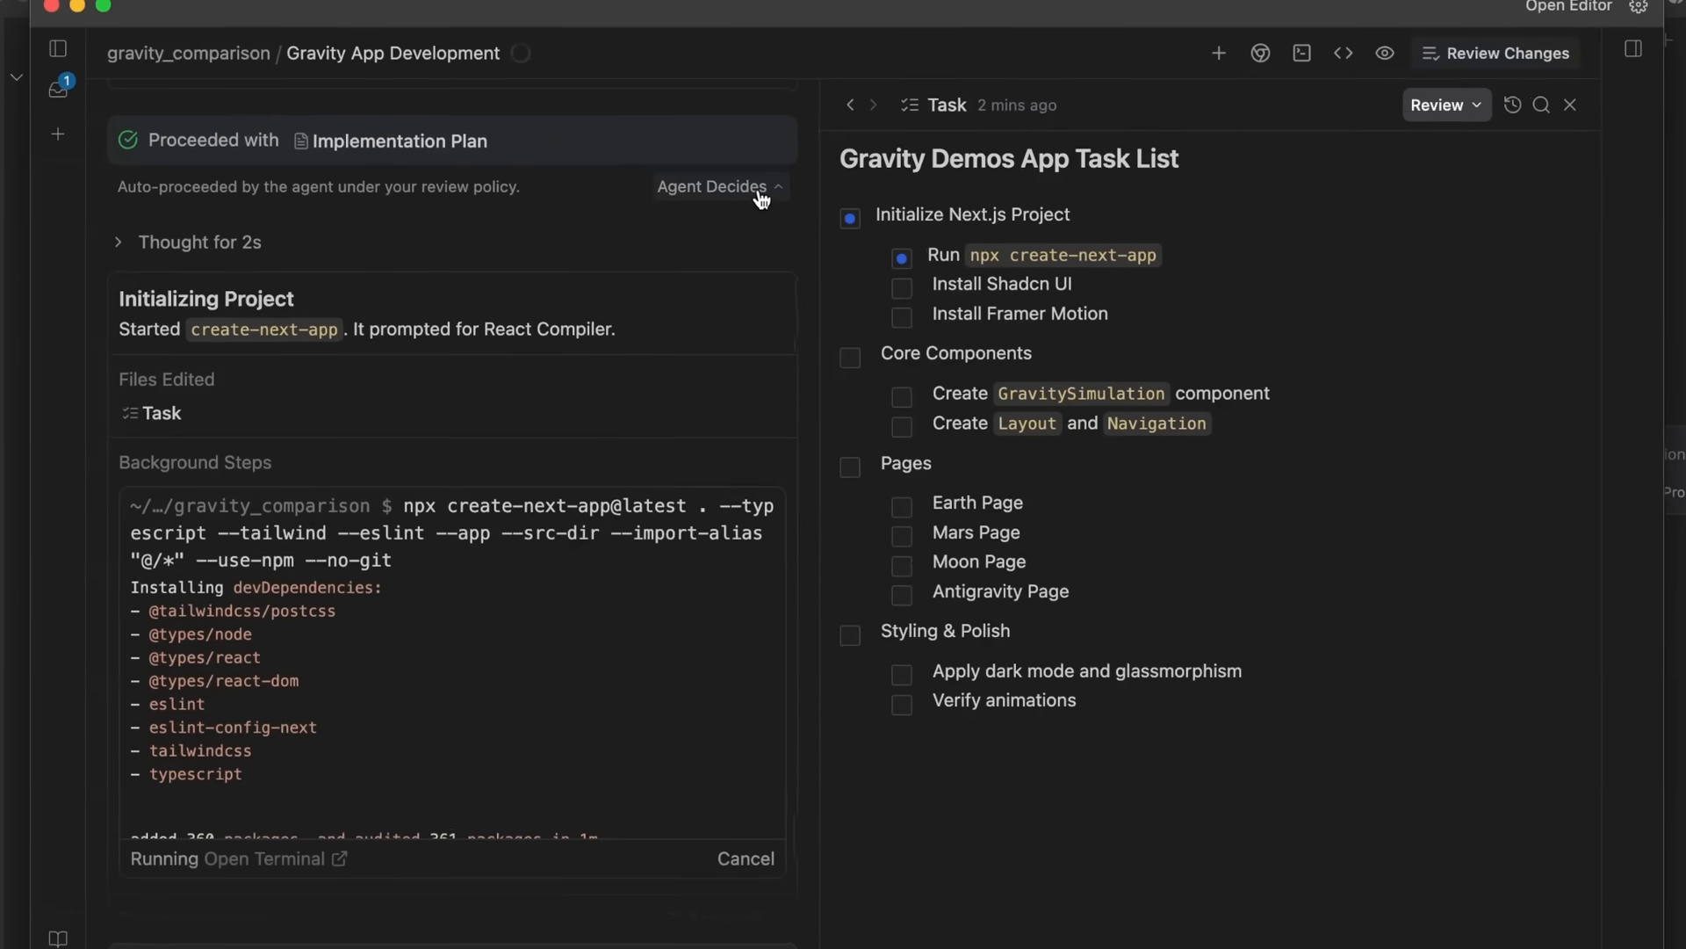
{"action": "left_click", "coordinate": [715, 186]}
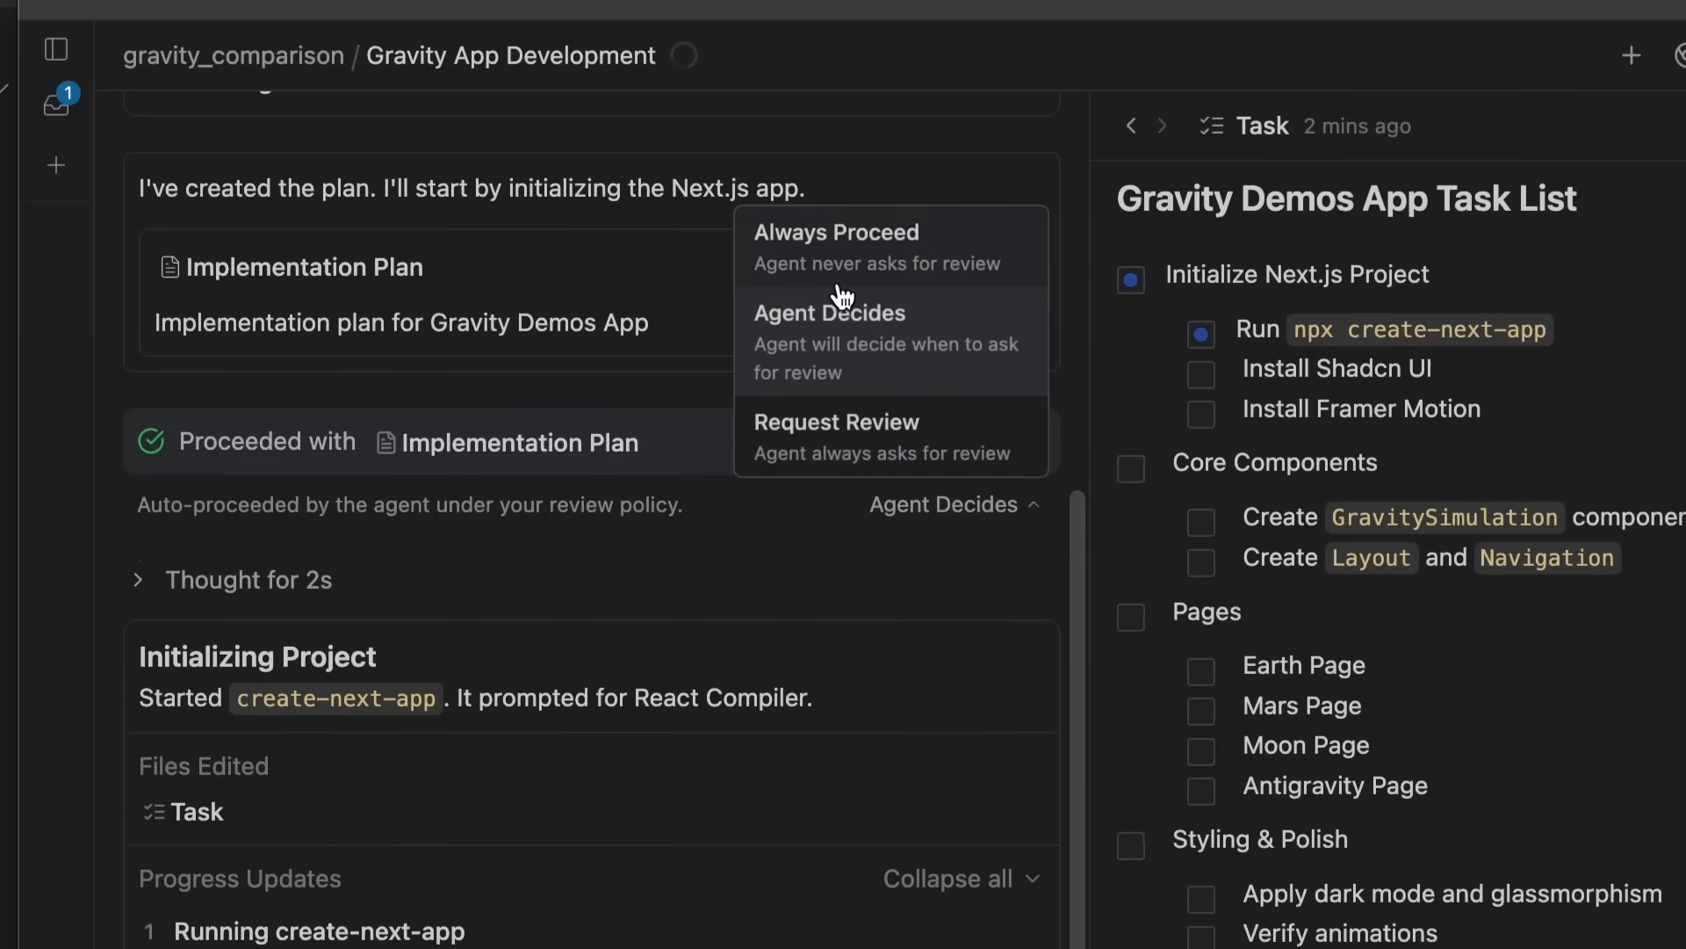
{"action": "mouse_move", "coordinate": [868, 373]}
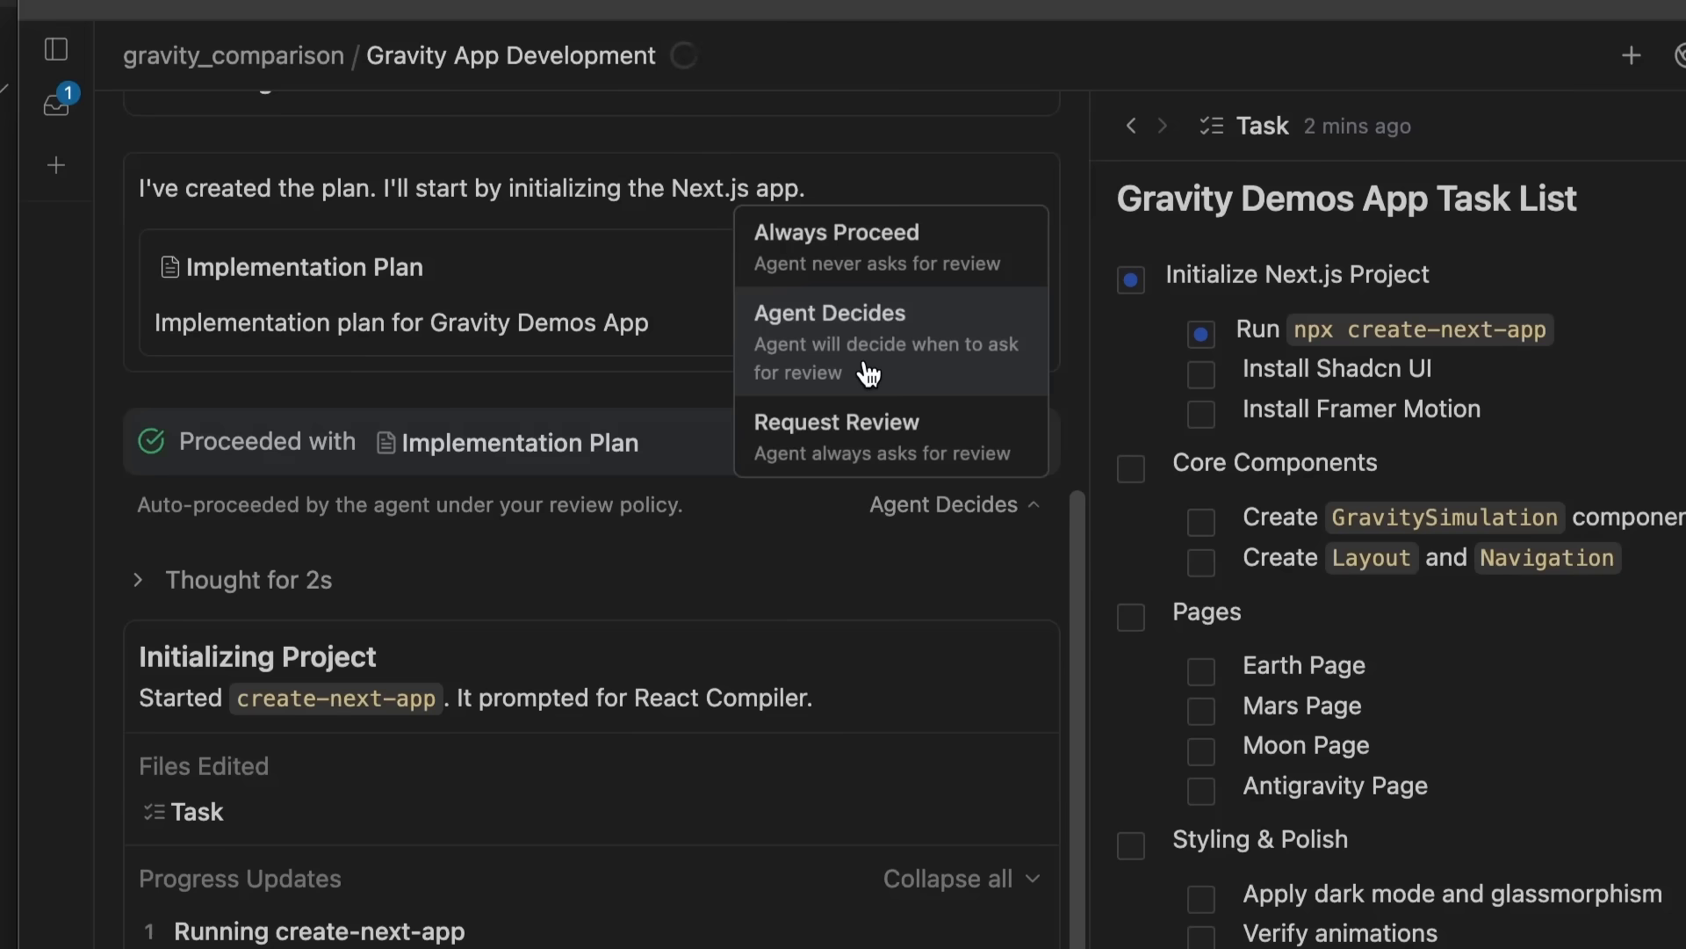
{"action": "mouse_move", "coordinate": [887, 248]}
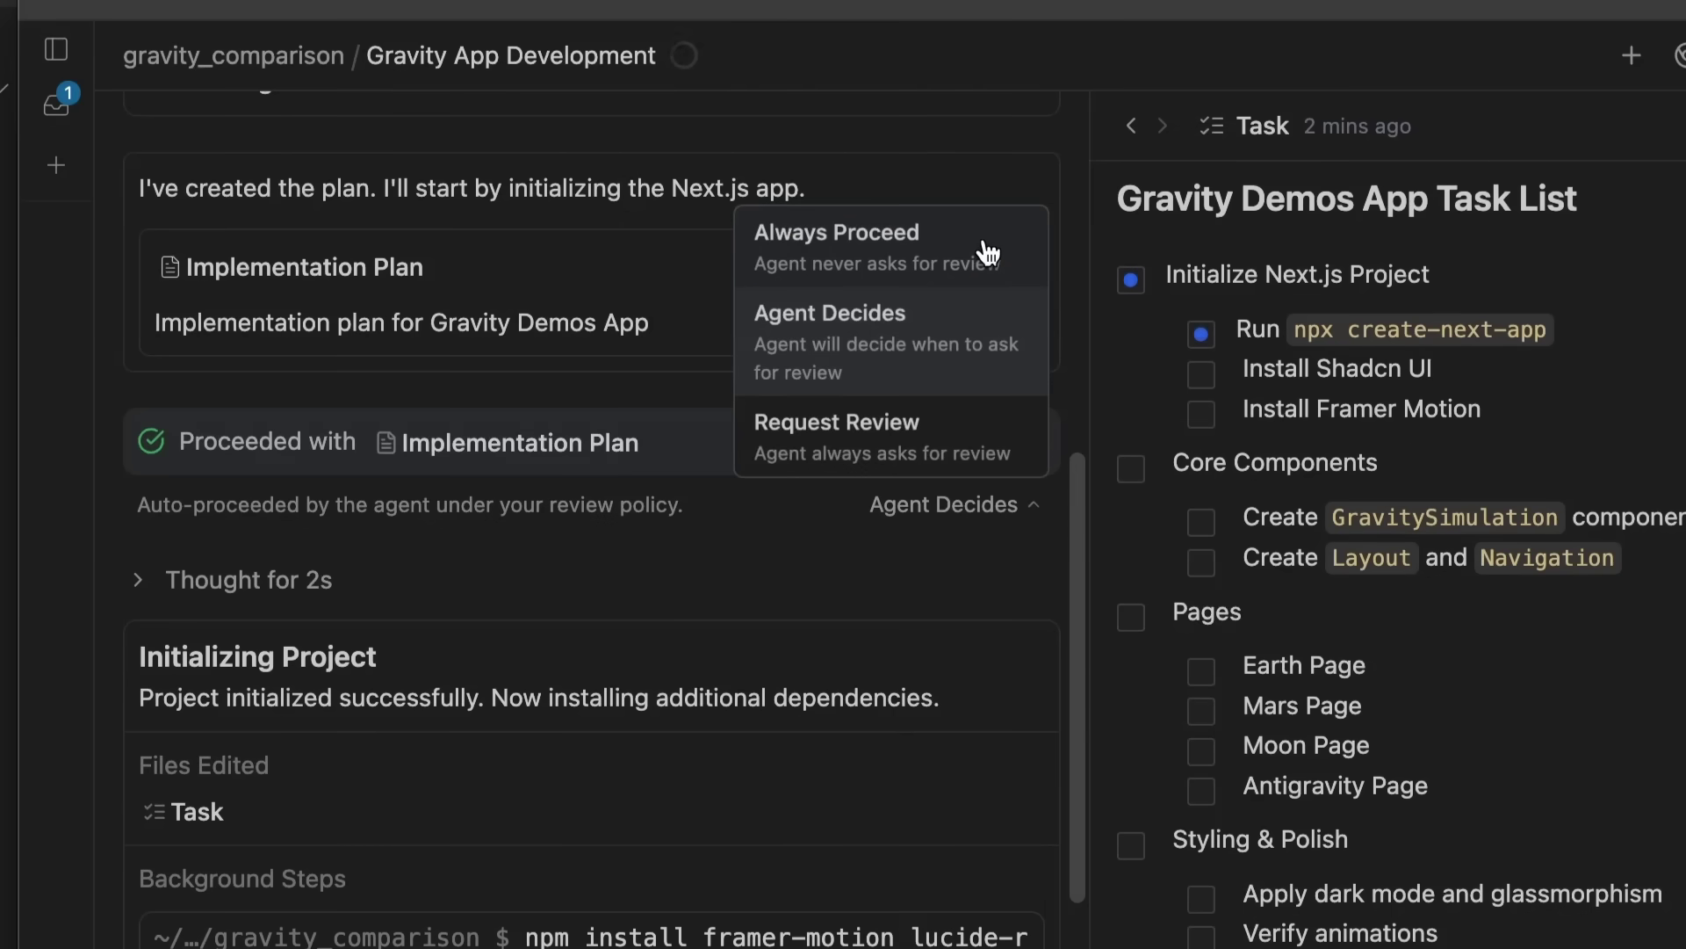
{"action": "mouse_move", "coordinate": [946, 342]}
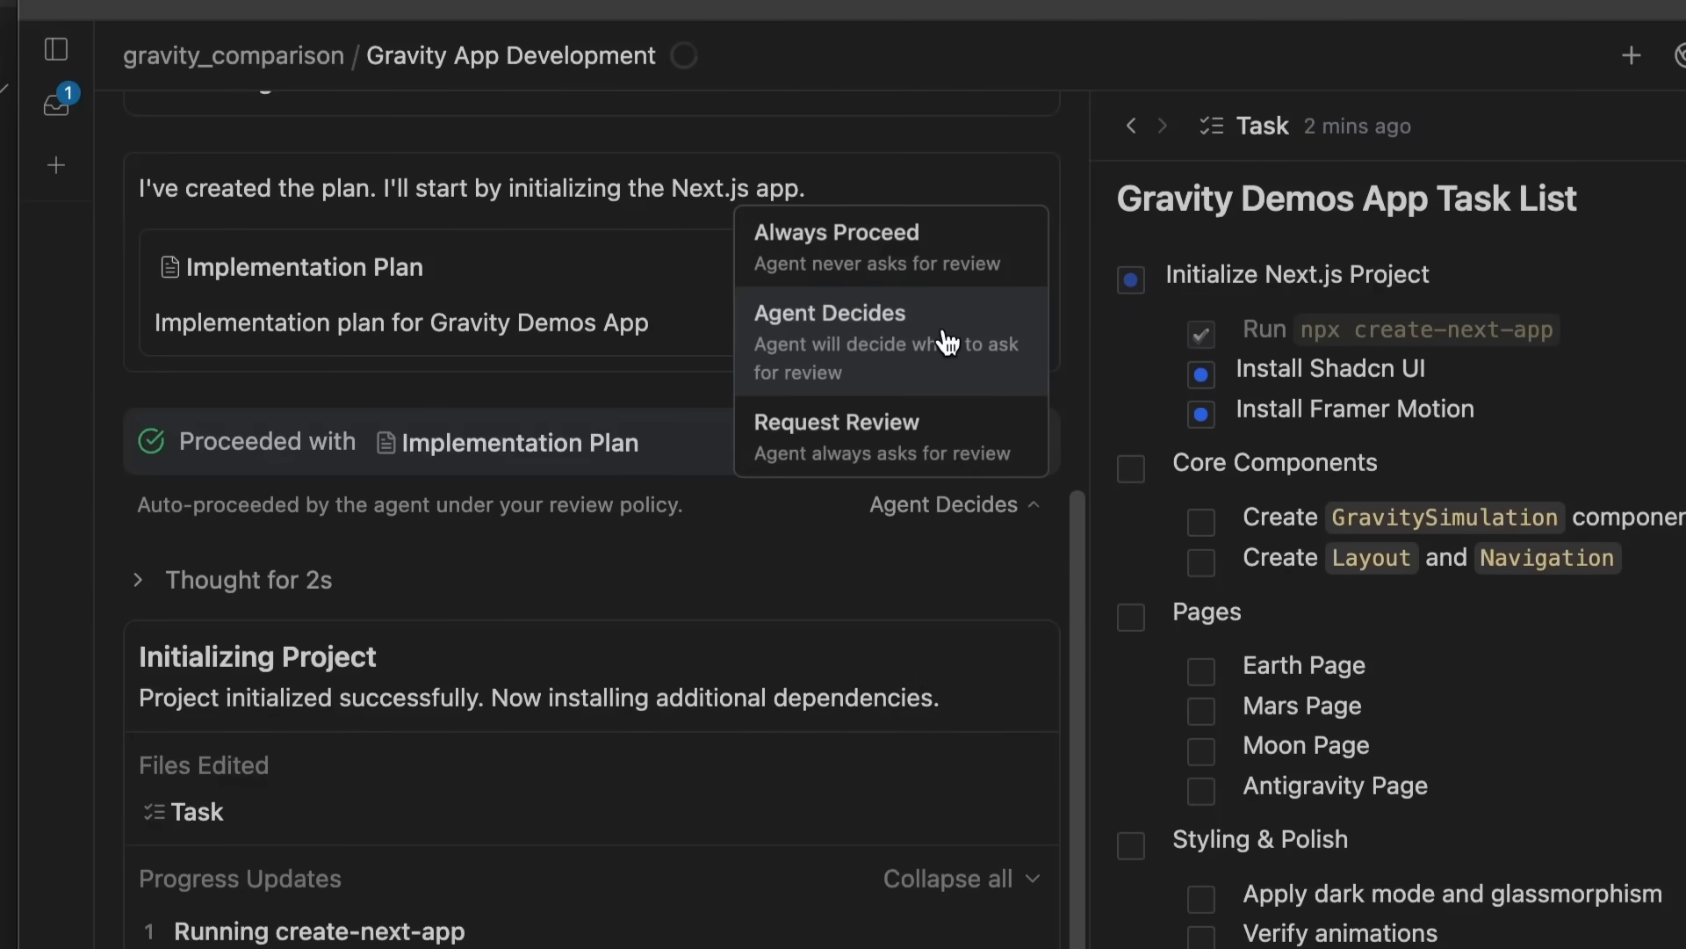
{"action": "mouse_move", "coordinate": [933, 299]}
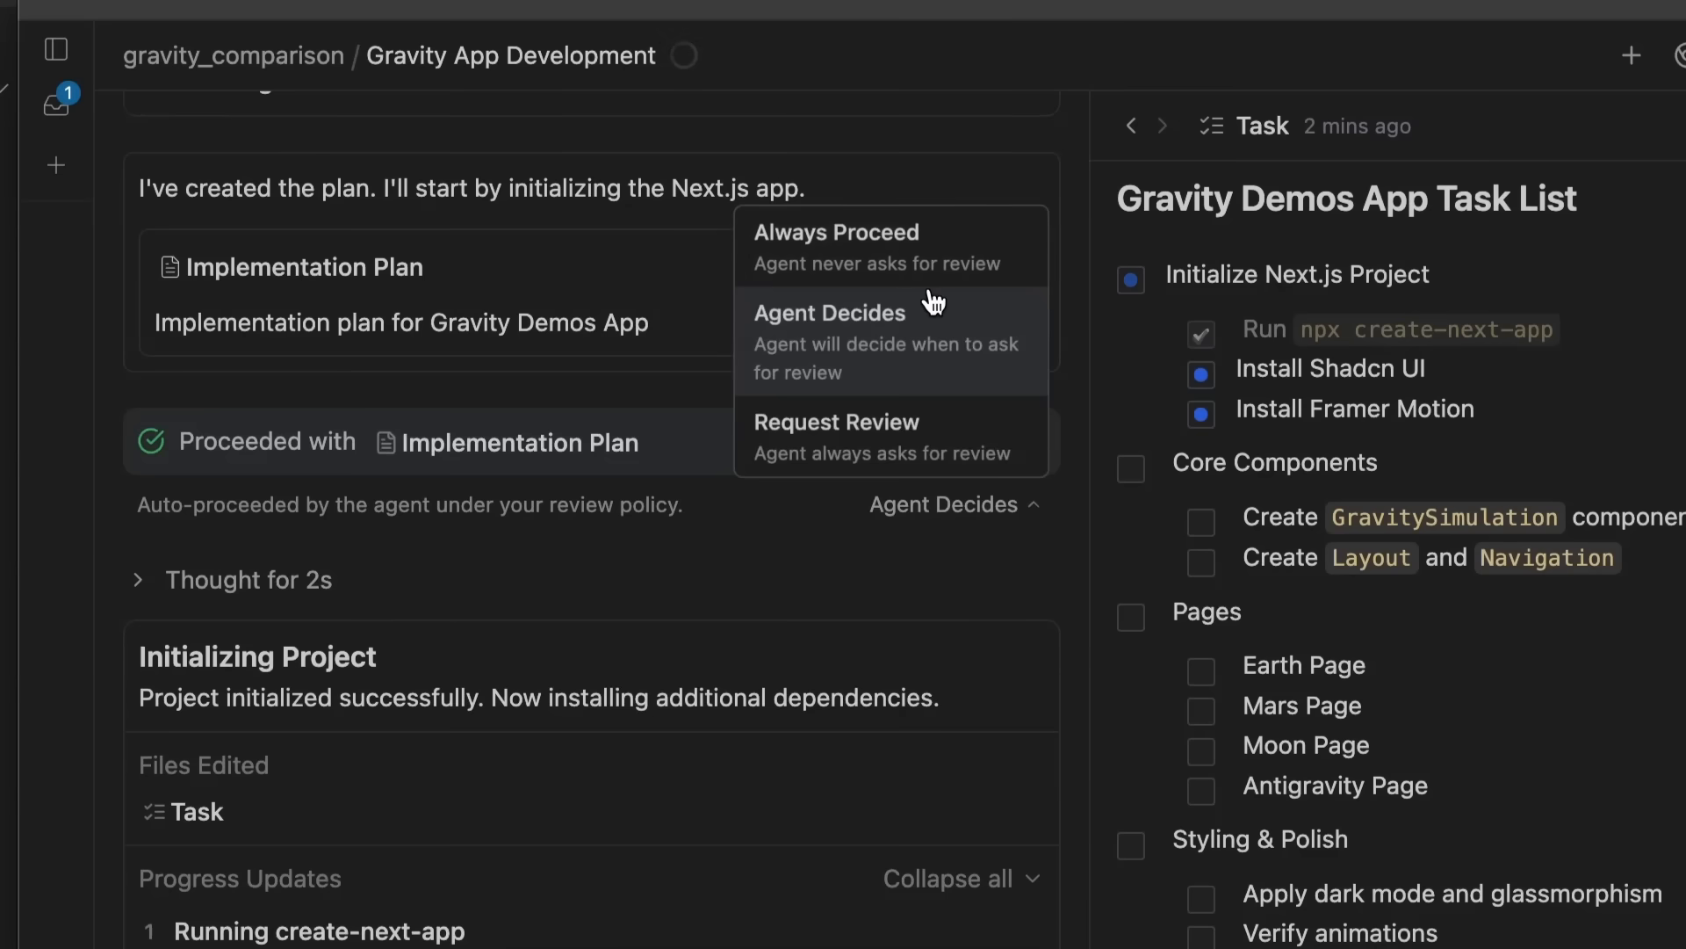
{"action": "mouse_move", "coordinate": [842, 432]}
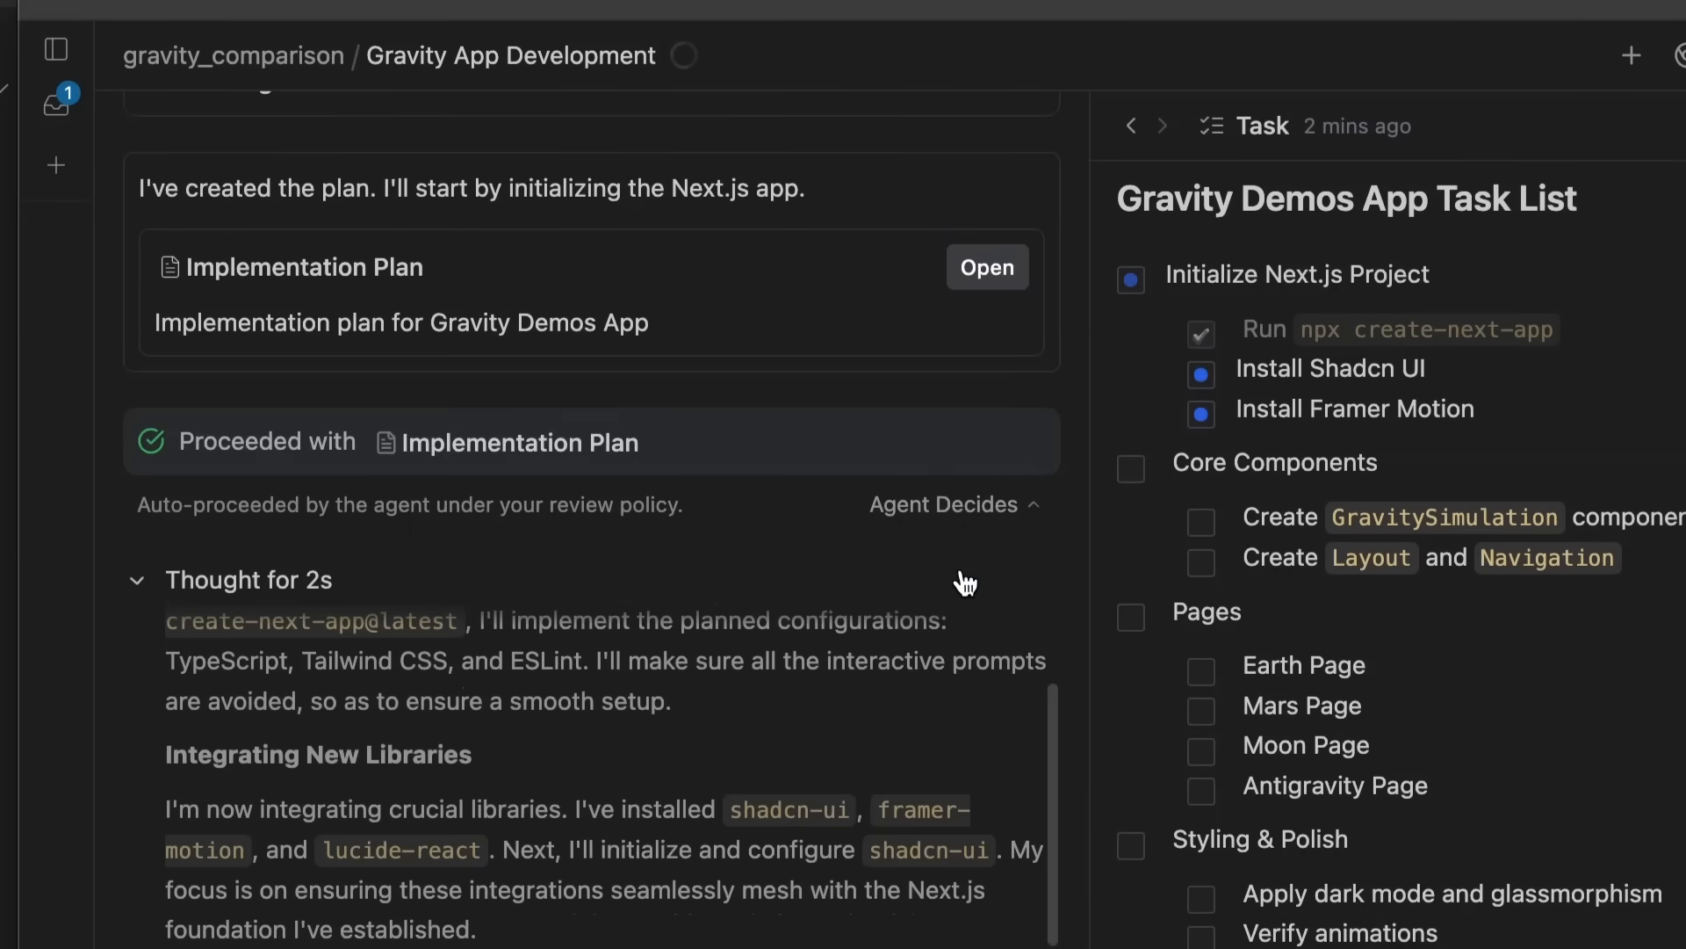
- Review the conversation log and bring up the Inbox of agent conversations
{"action": "scroll", "scroll_direction": "down", "scroll_amount": 3}
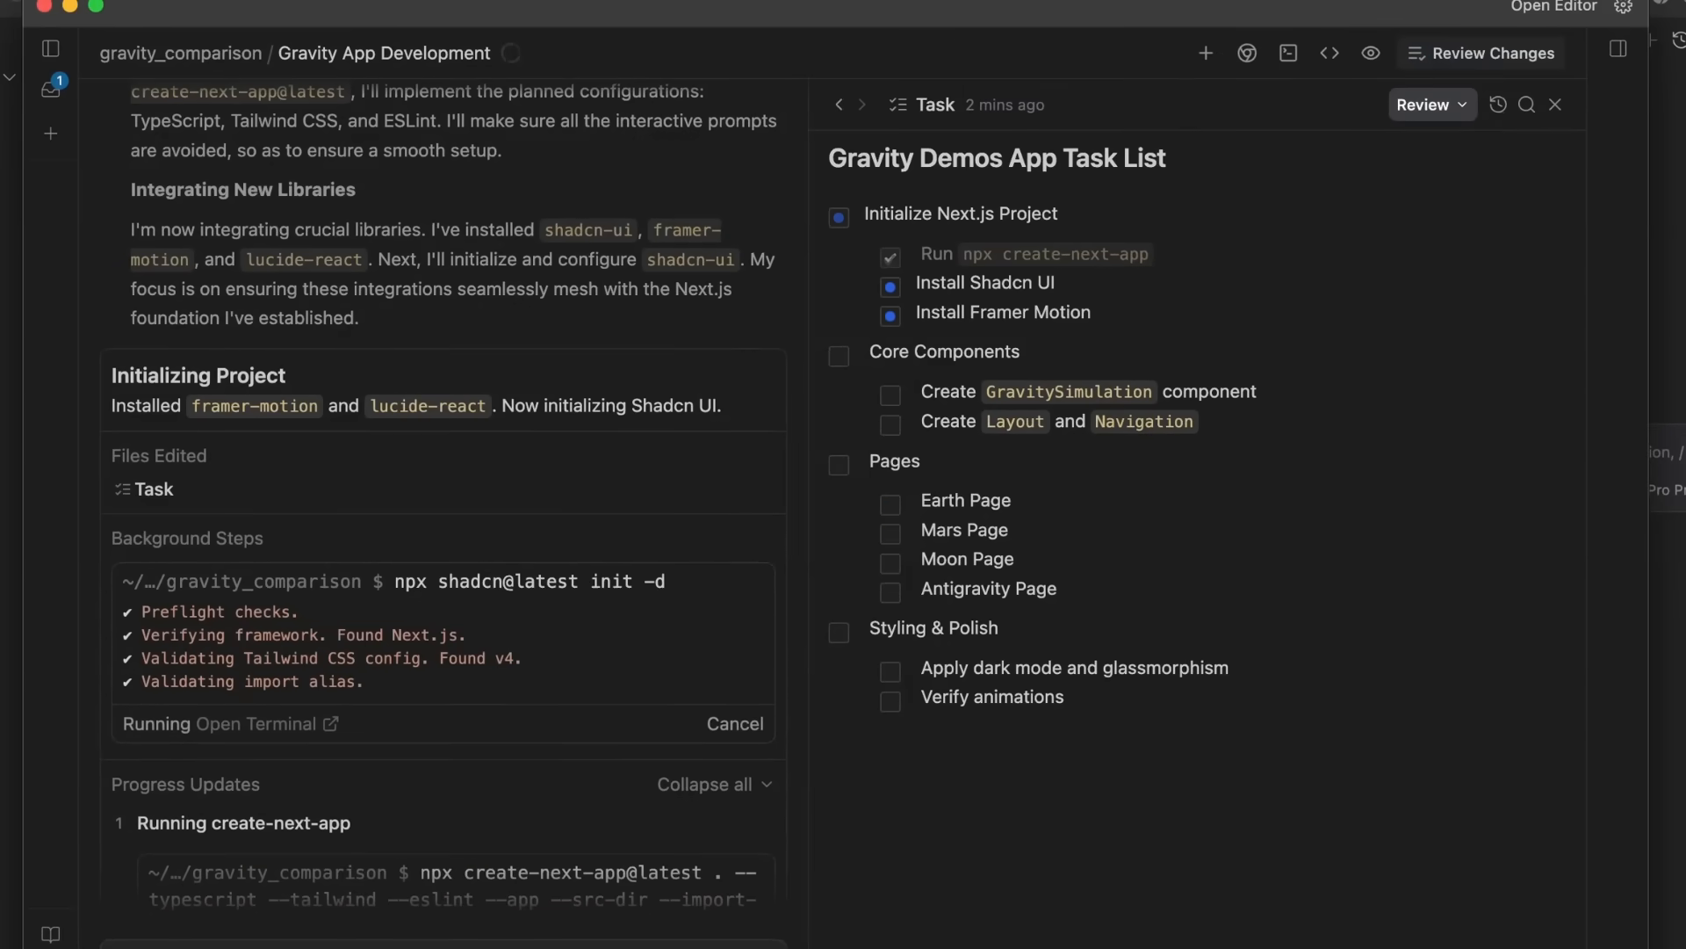
{"action": "scroll", "scroll_direction": "down", "scroll_amount": 3}
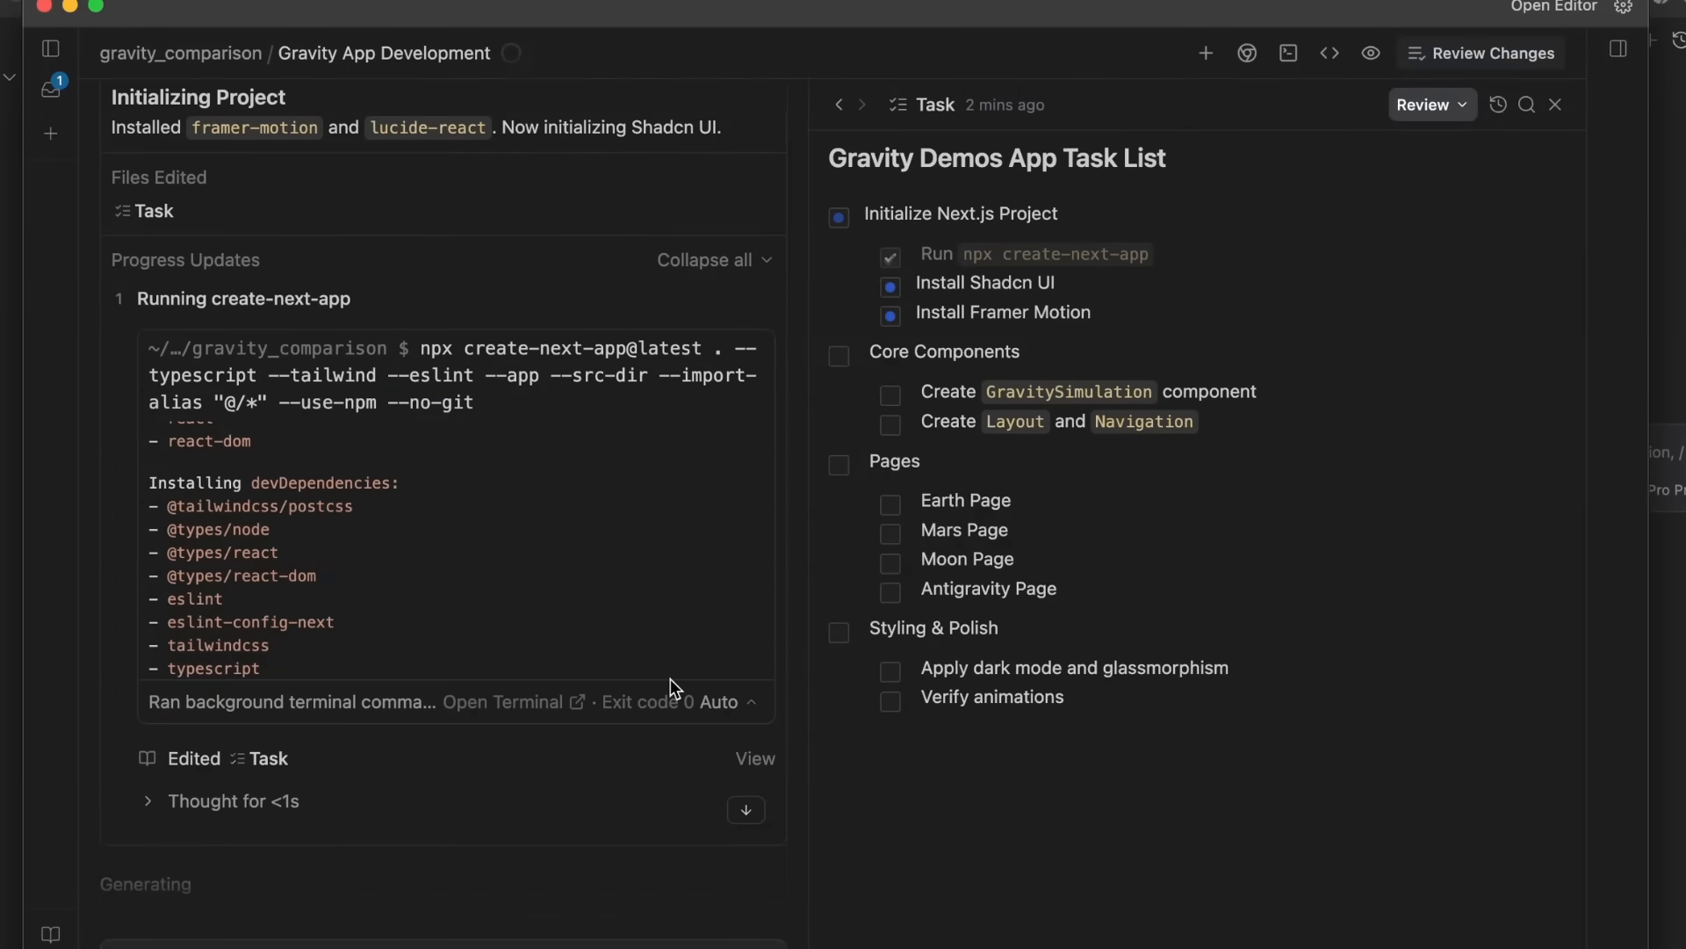
{"action": "mouse_move", "coordinate": [545, 875]}
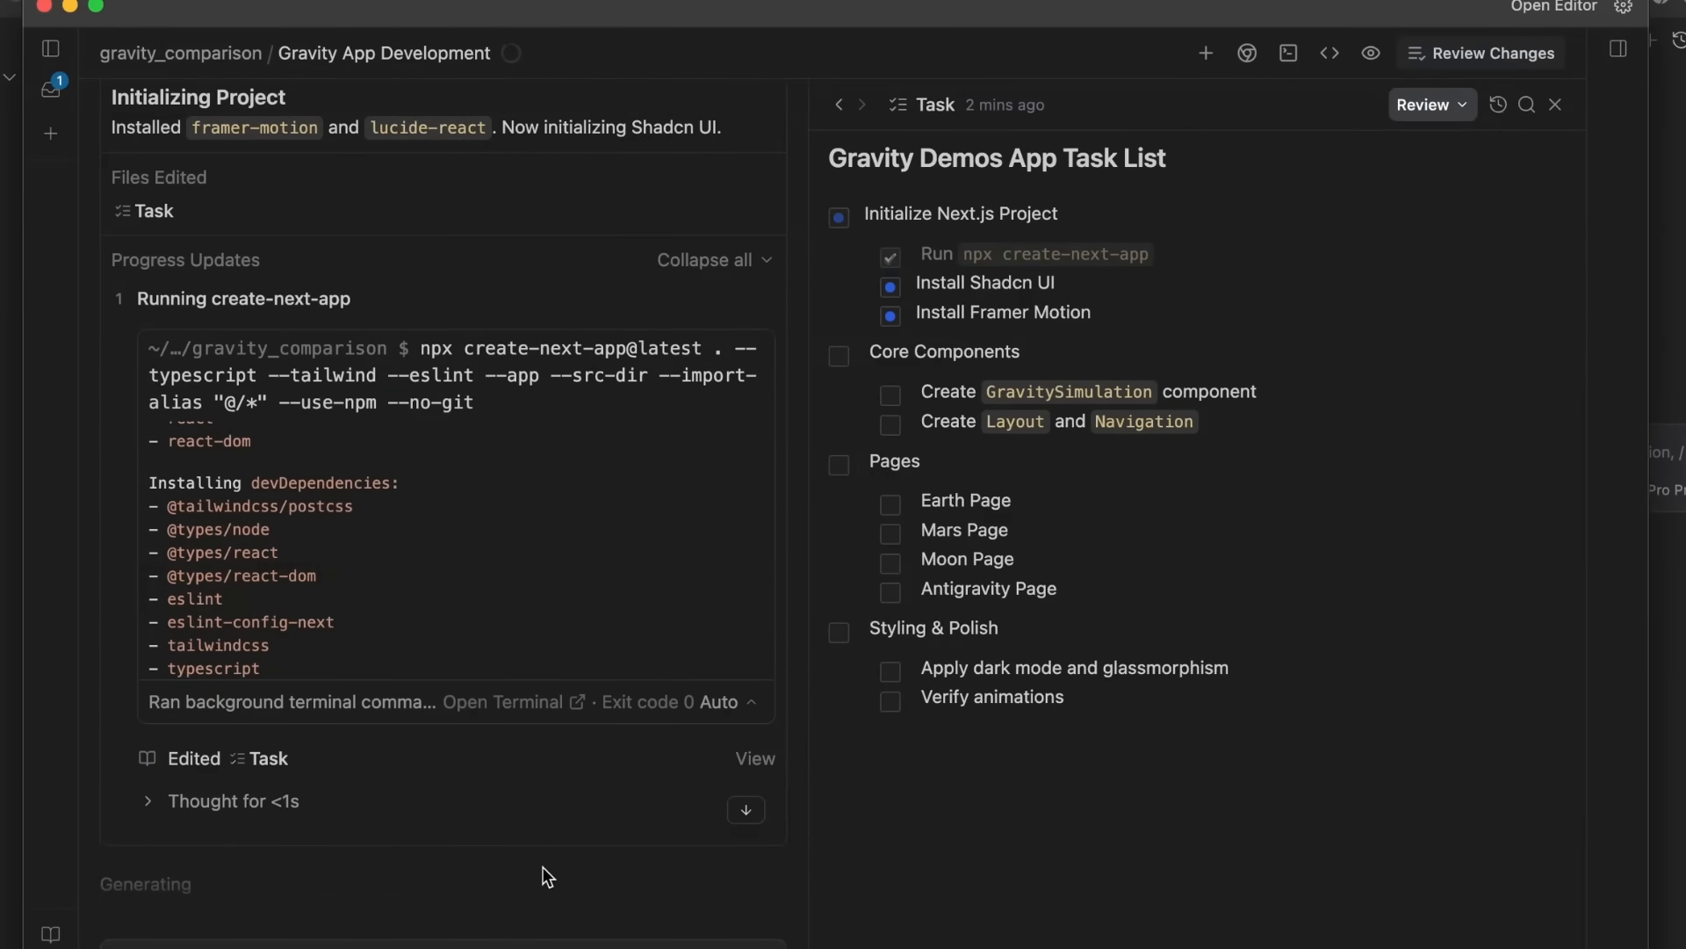
{"action": "mouse_move", "coordinate": [406, 904]}
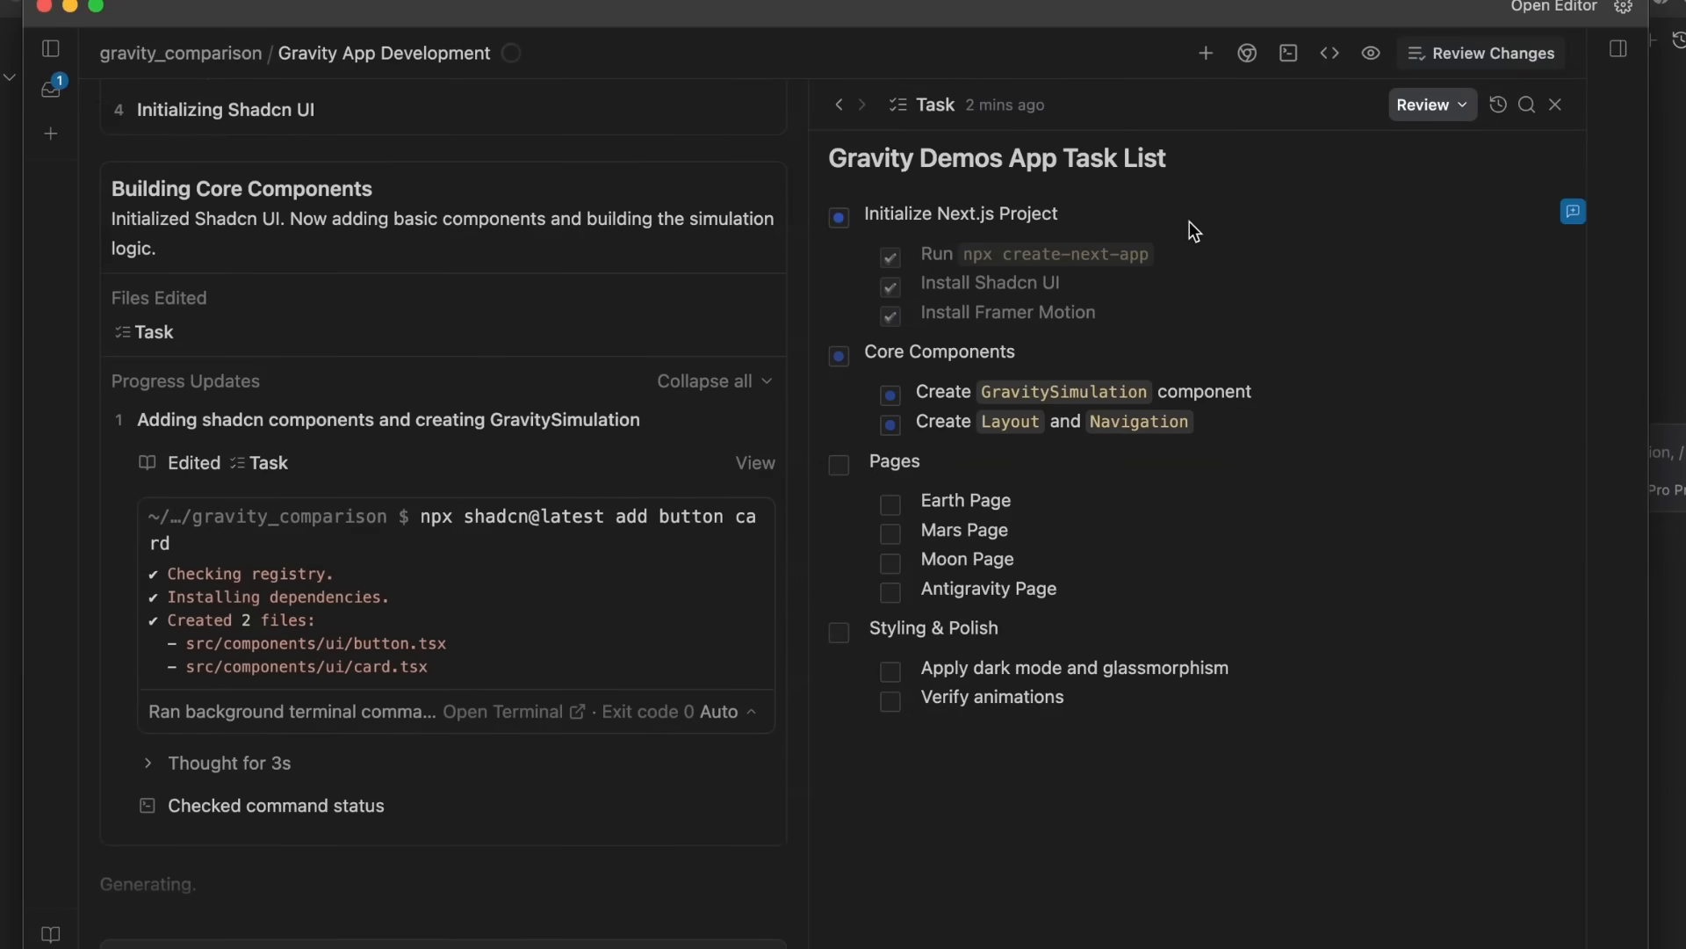
{"action": "mouse_move", "coordinate": [1233, 160]}
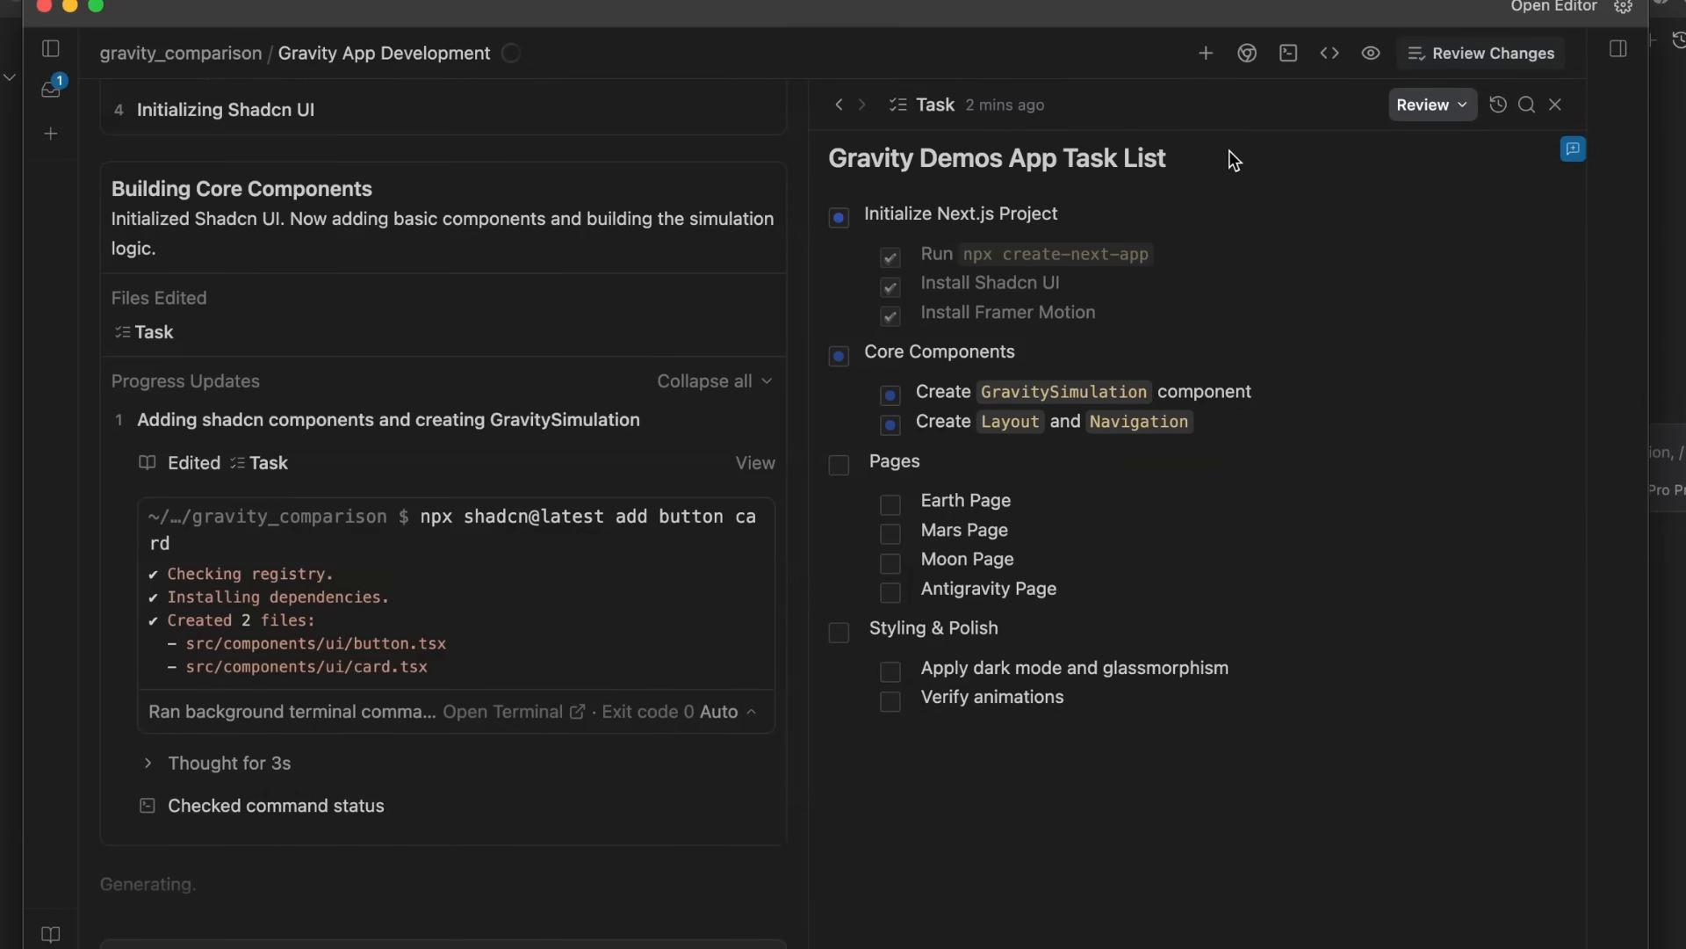
{"action": "mouse_move", "coordinate": [1028, 200]}
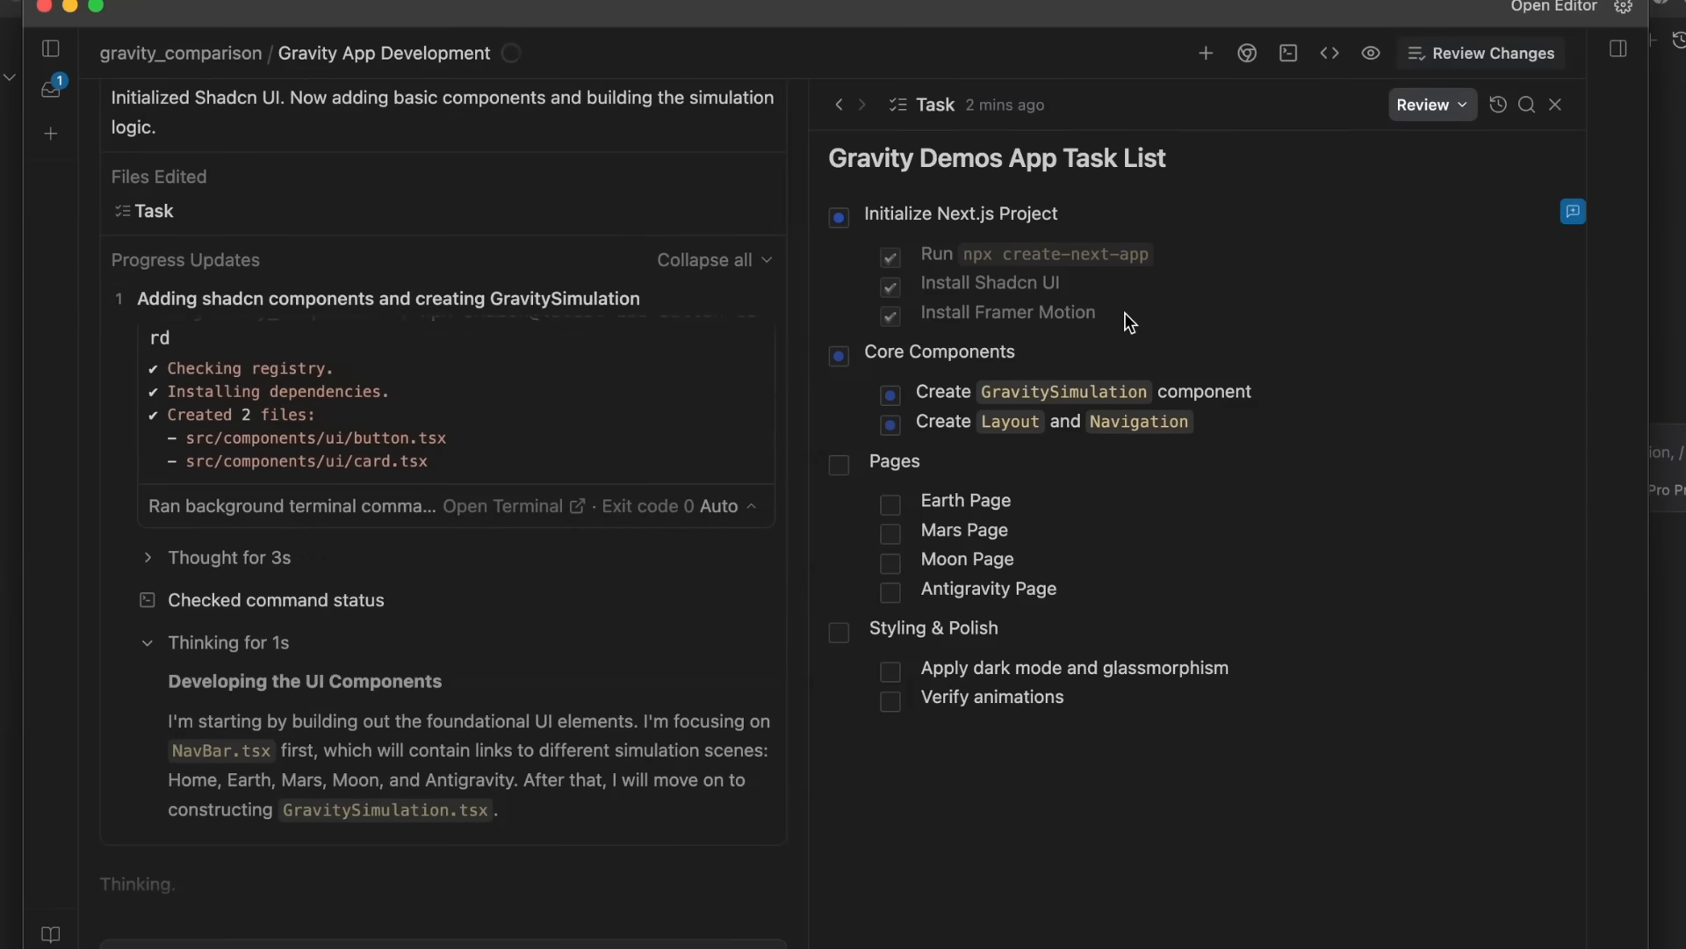
{"action": "scroll", "scroll_direction": "down", "scroll_amount": 3}
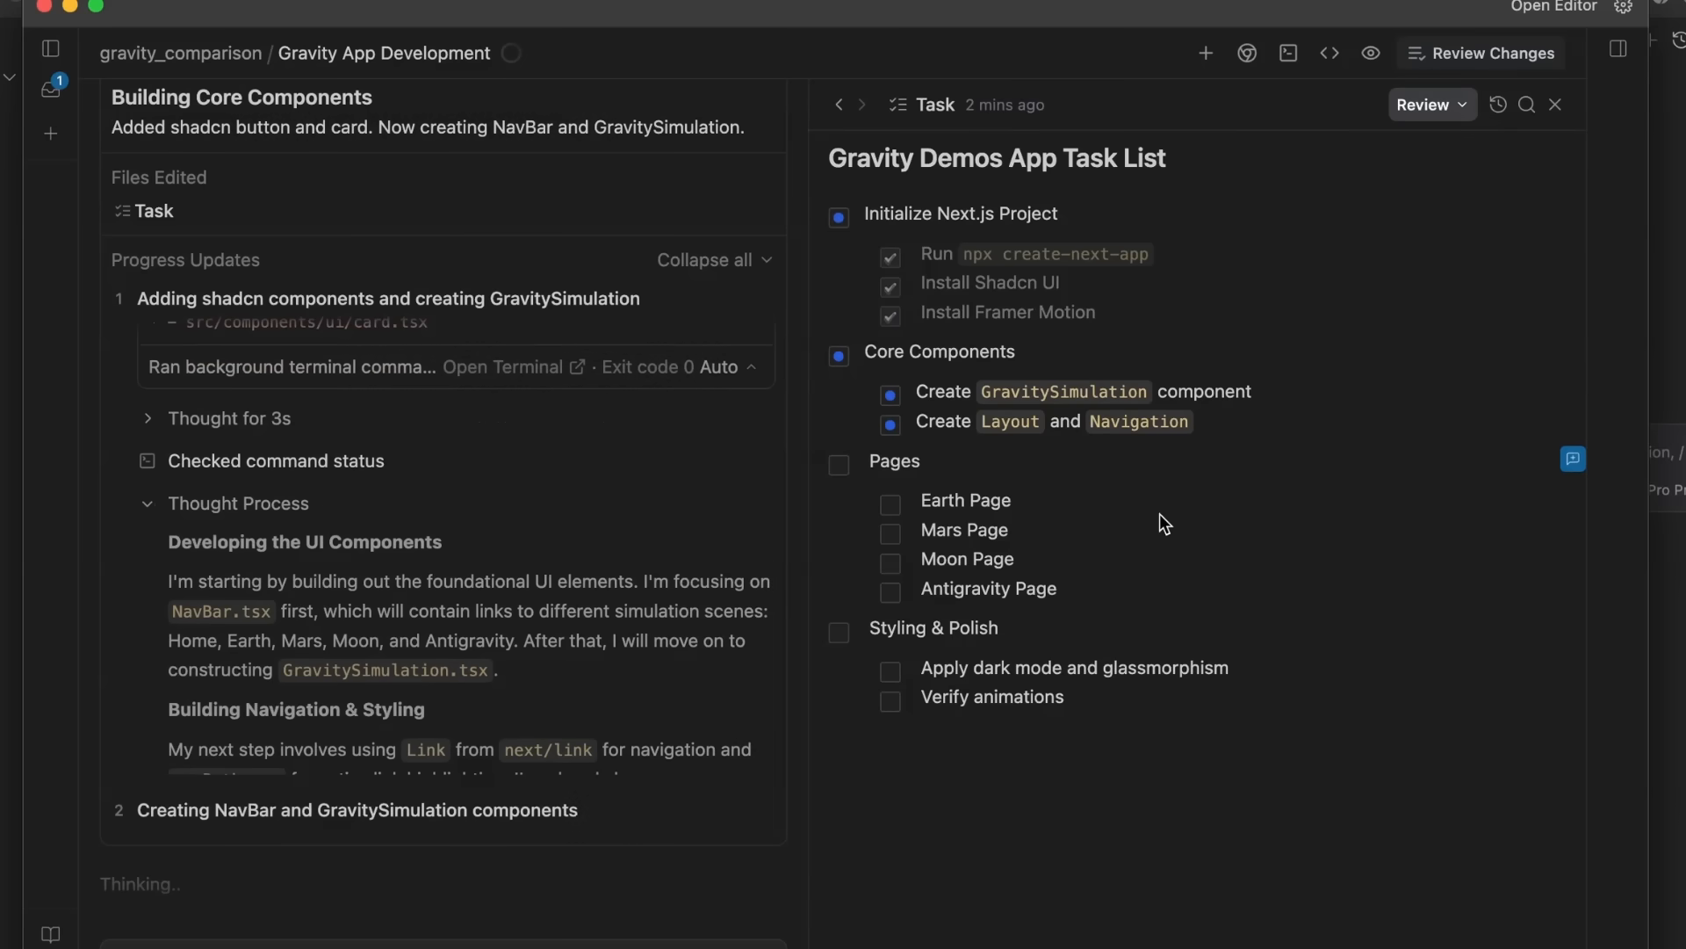
{"action": "left_click", "coordinate": [49, 88]}
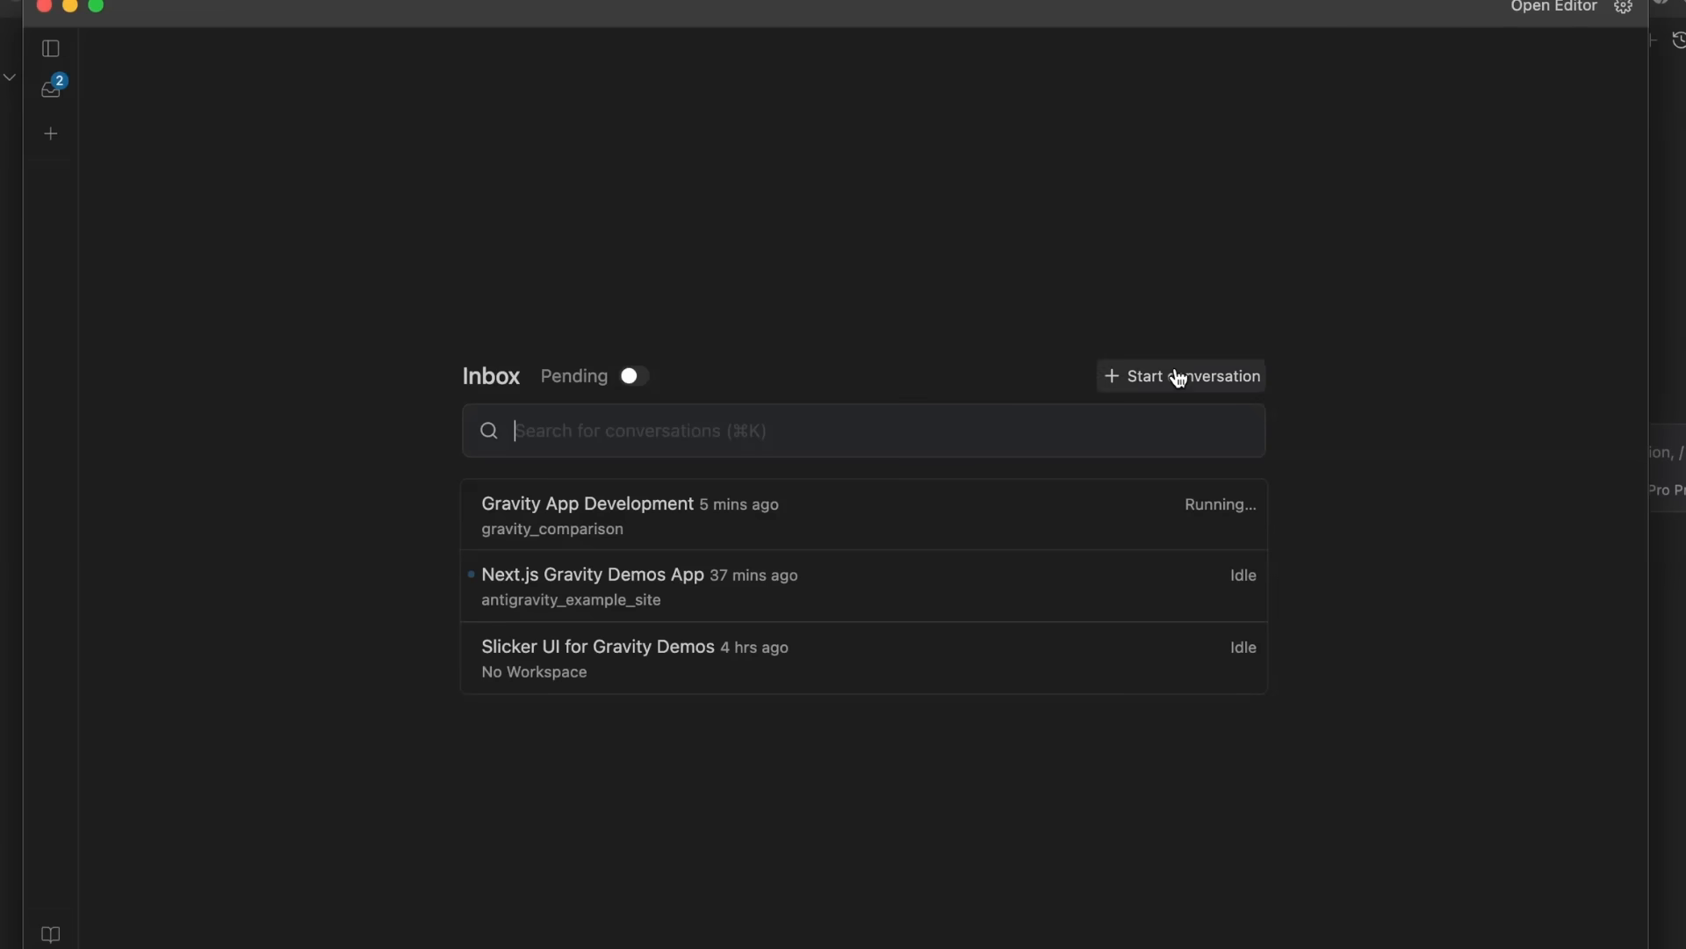
{"action": "mouse_move", "coordinate": [1181, 375]}
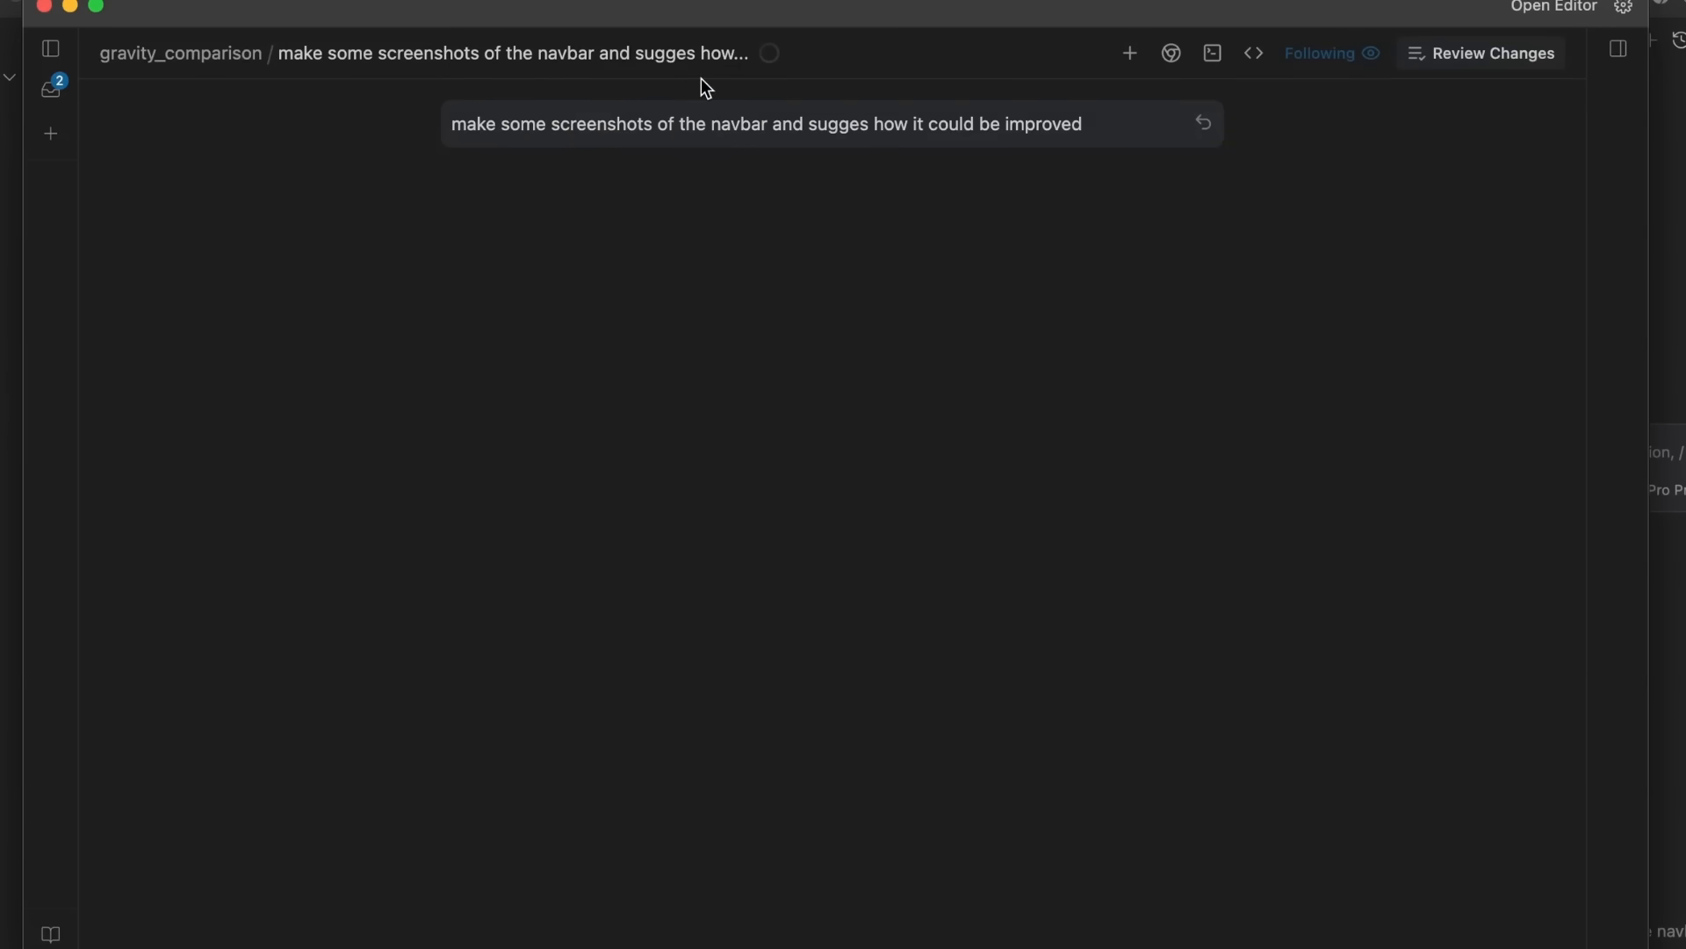
{"action": "mouse_move", "coordinate": [50, 88]}
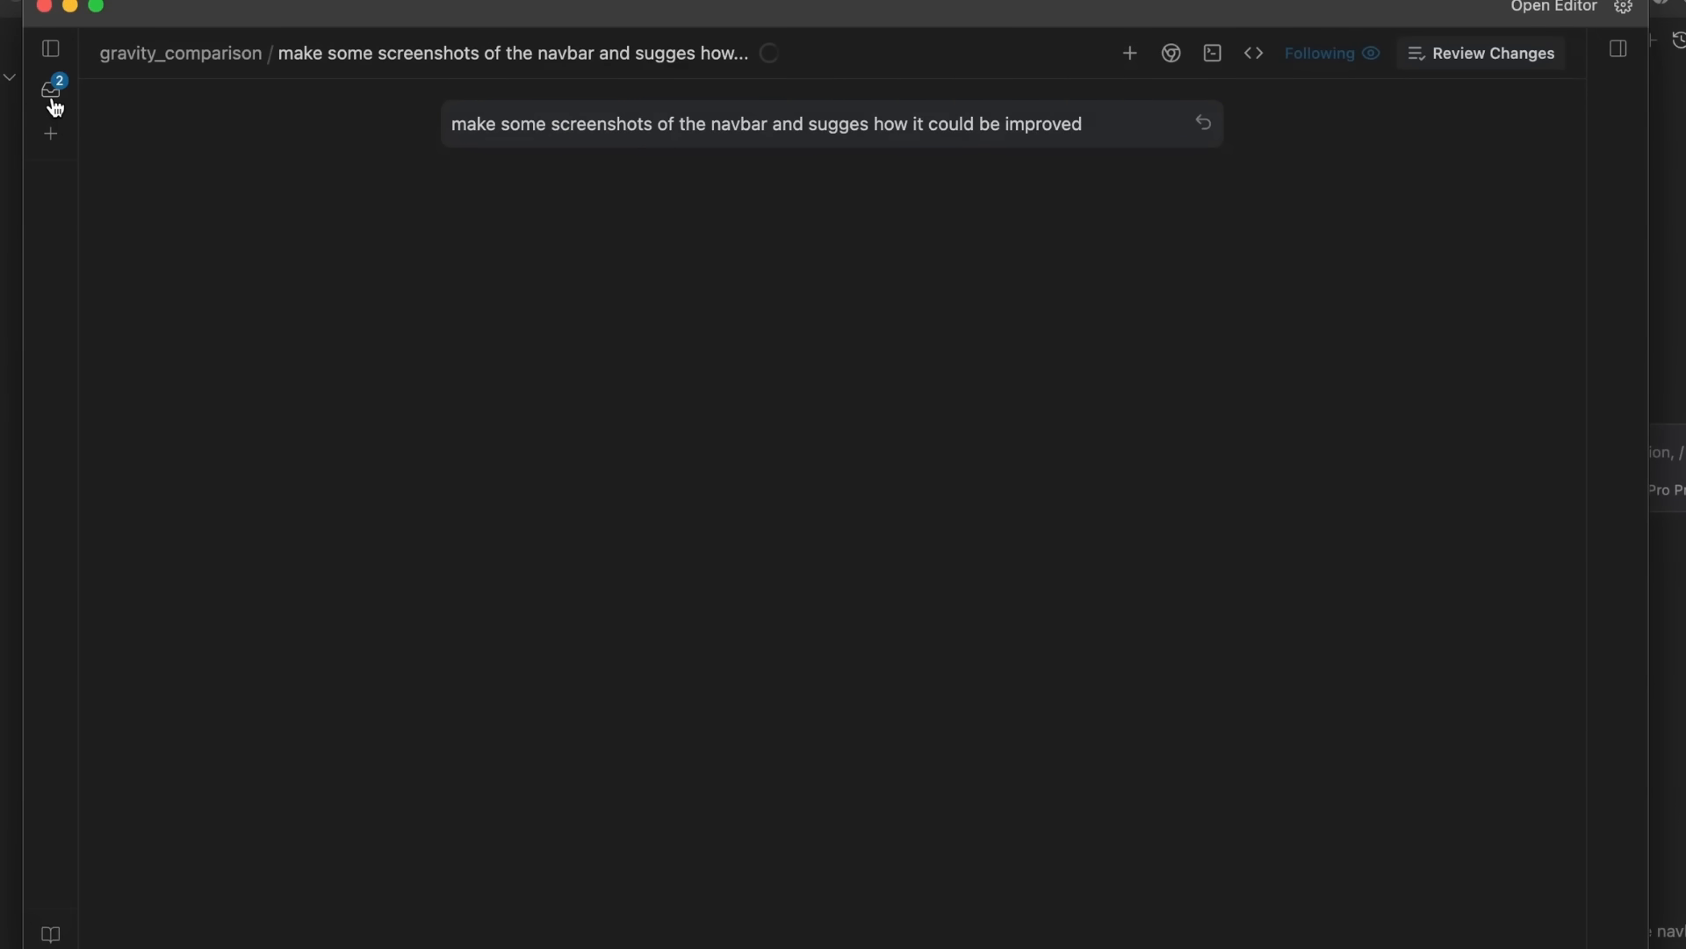
- After starting the navbar screenshot conversation, return to the Gravity App Development conversation
{"action": "left_click", "coordinate": [49, 87]}
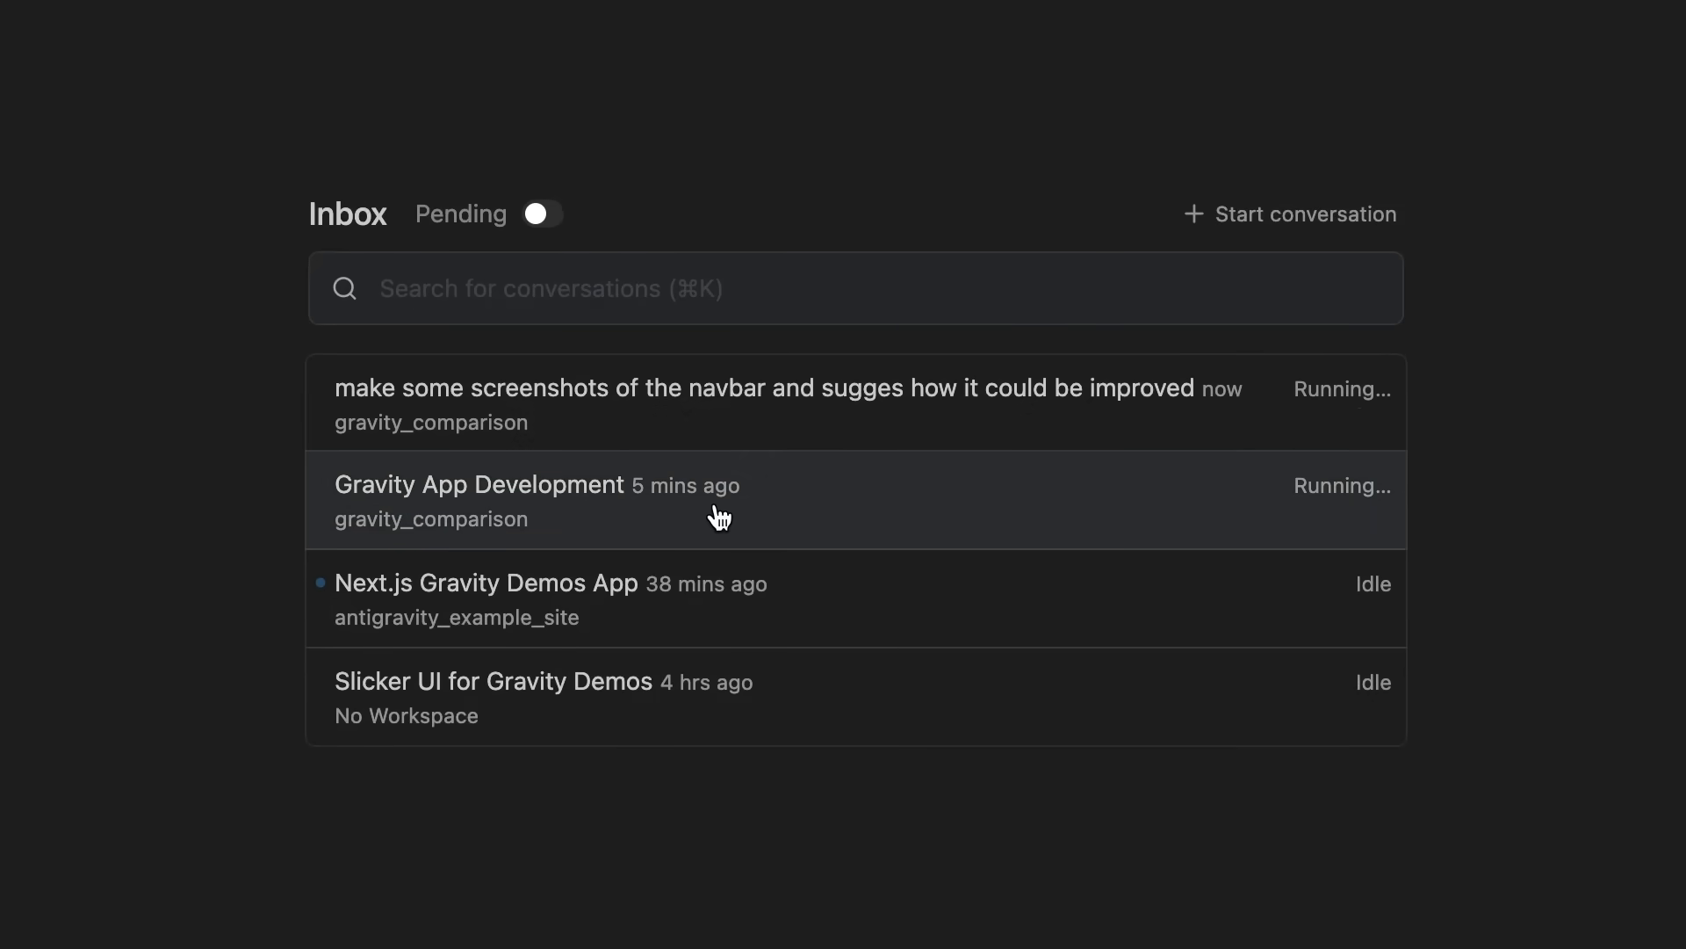
{"action": "mouse_move", "coordinate": [999, 385]}
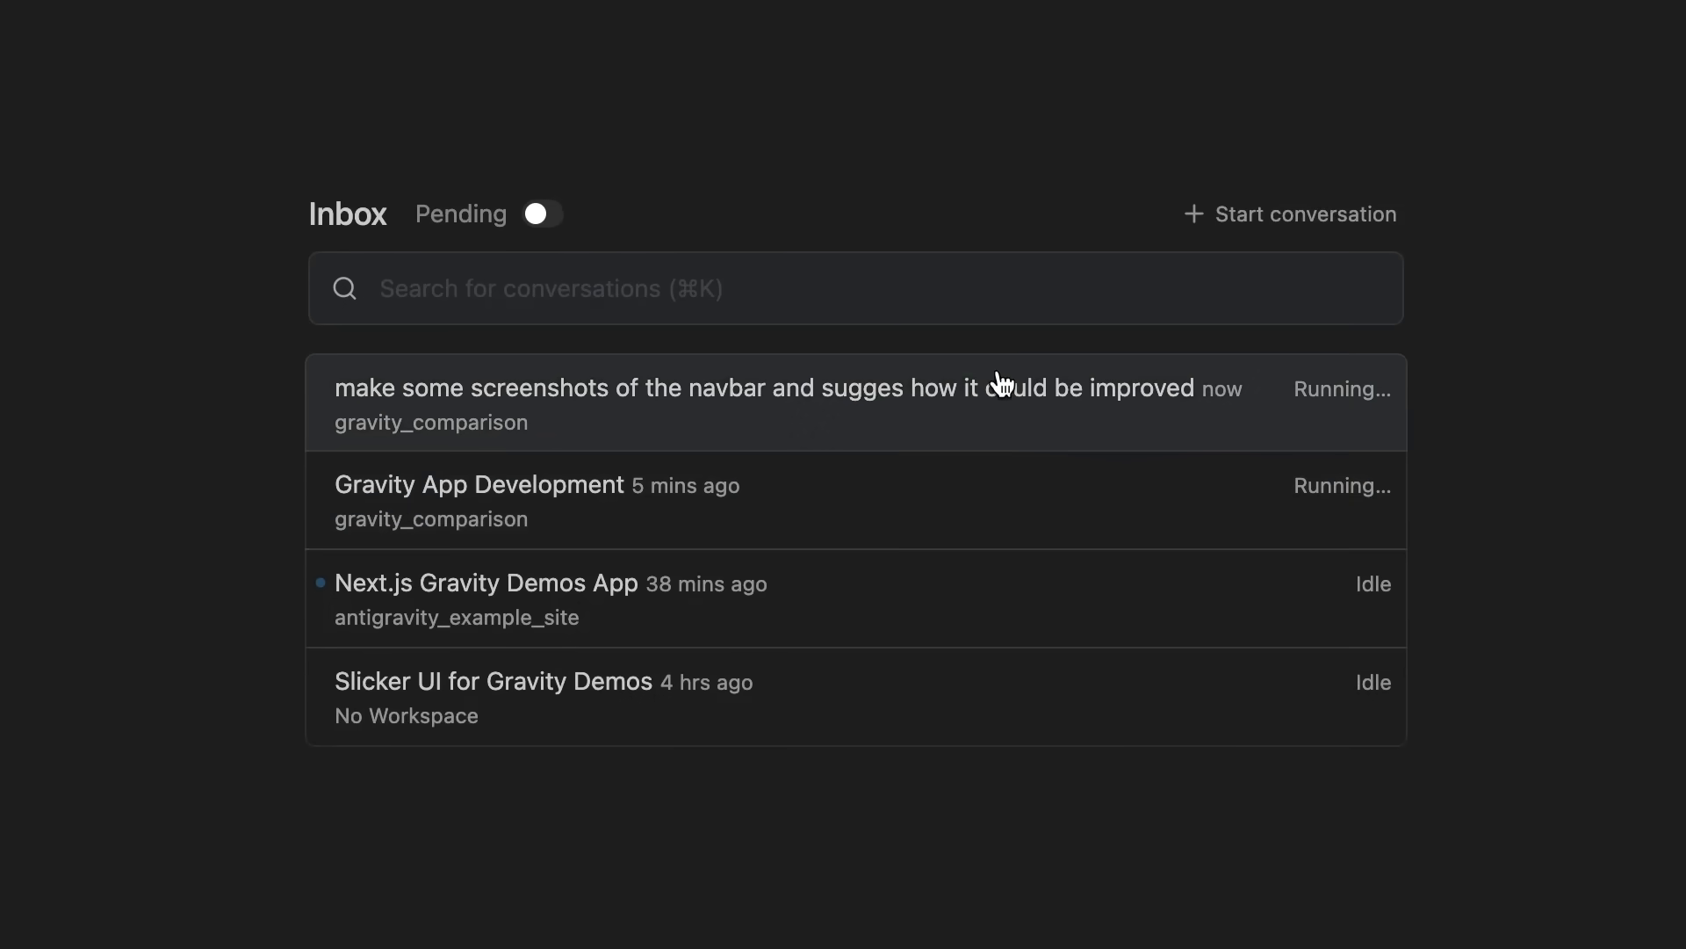
{"action": "mouse_move", "coordinate": [856, 418]}
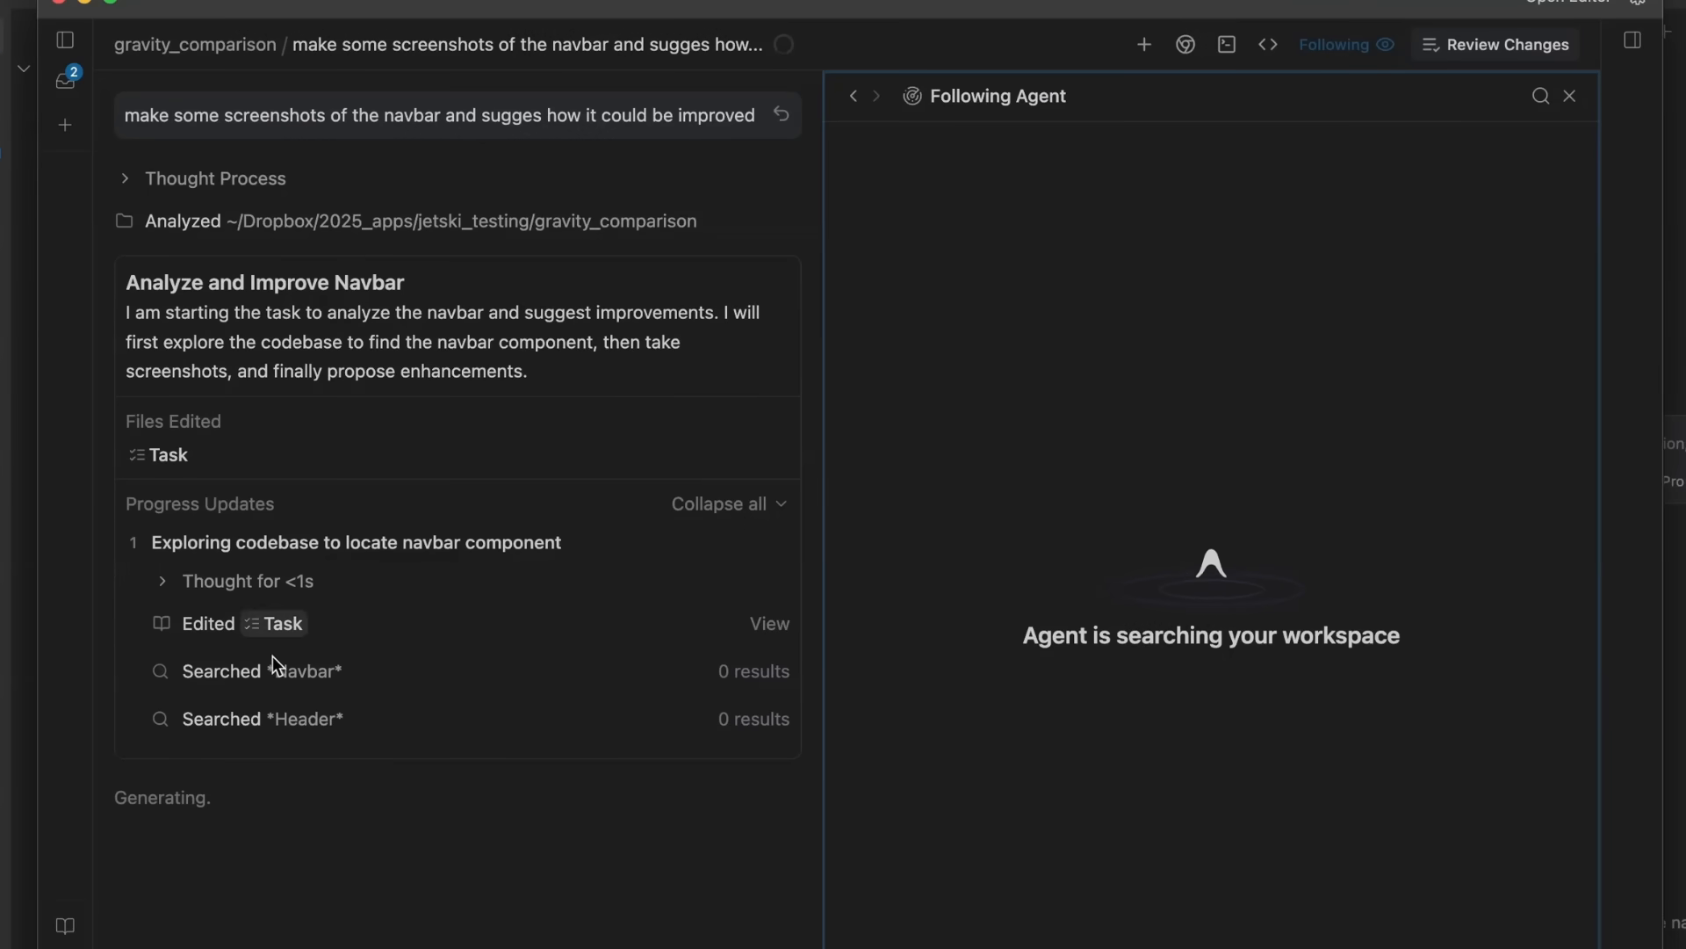
{"action": "left_click", "coordinate": [65, 79]}
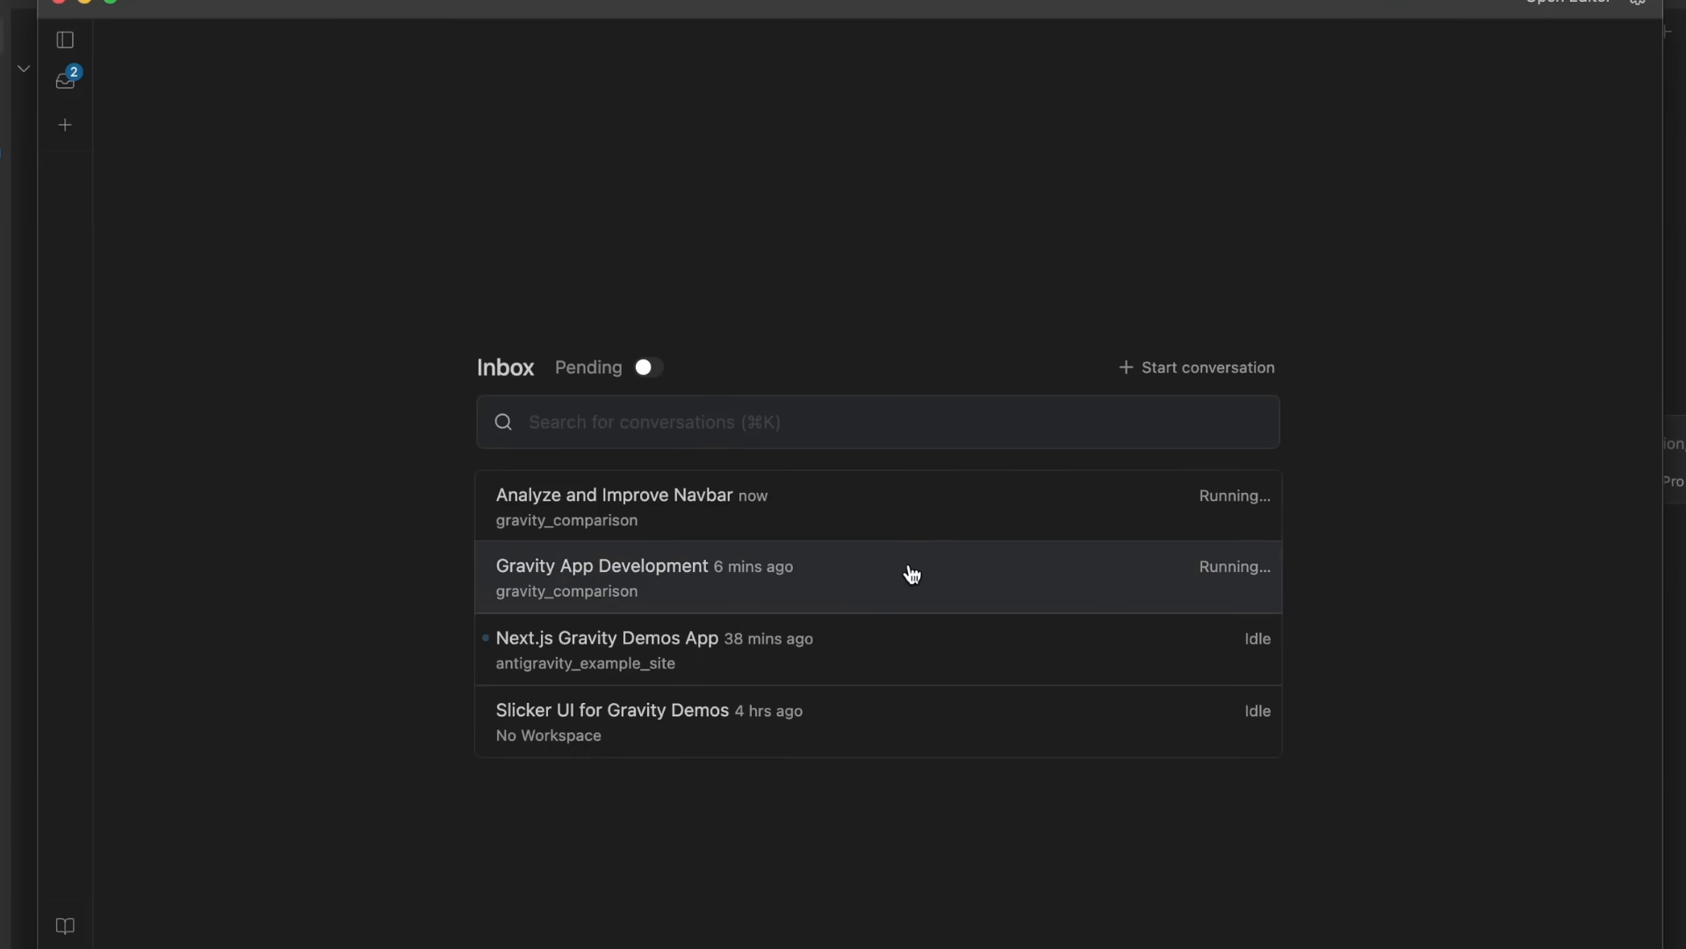
{"action": "left_click", "coordinate": [643, 578]}
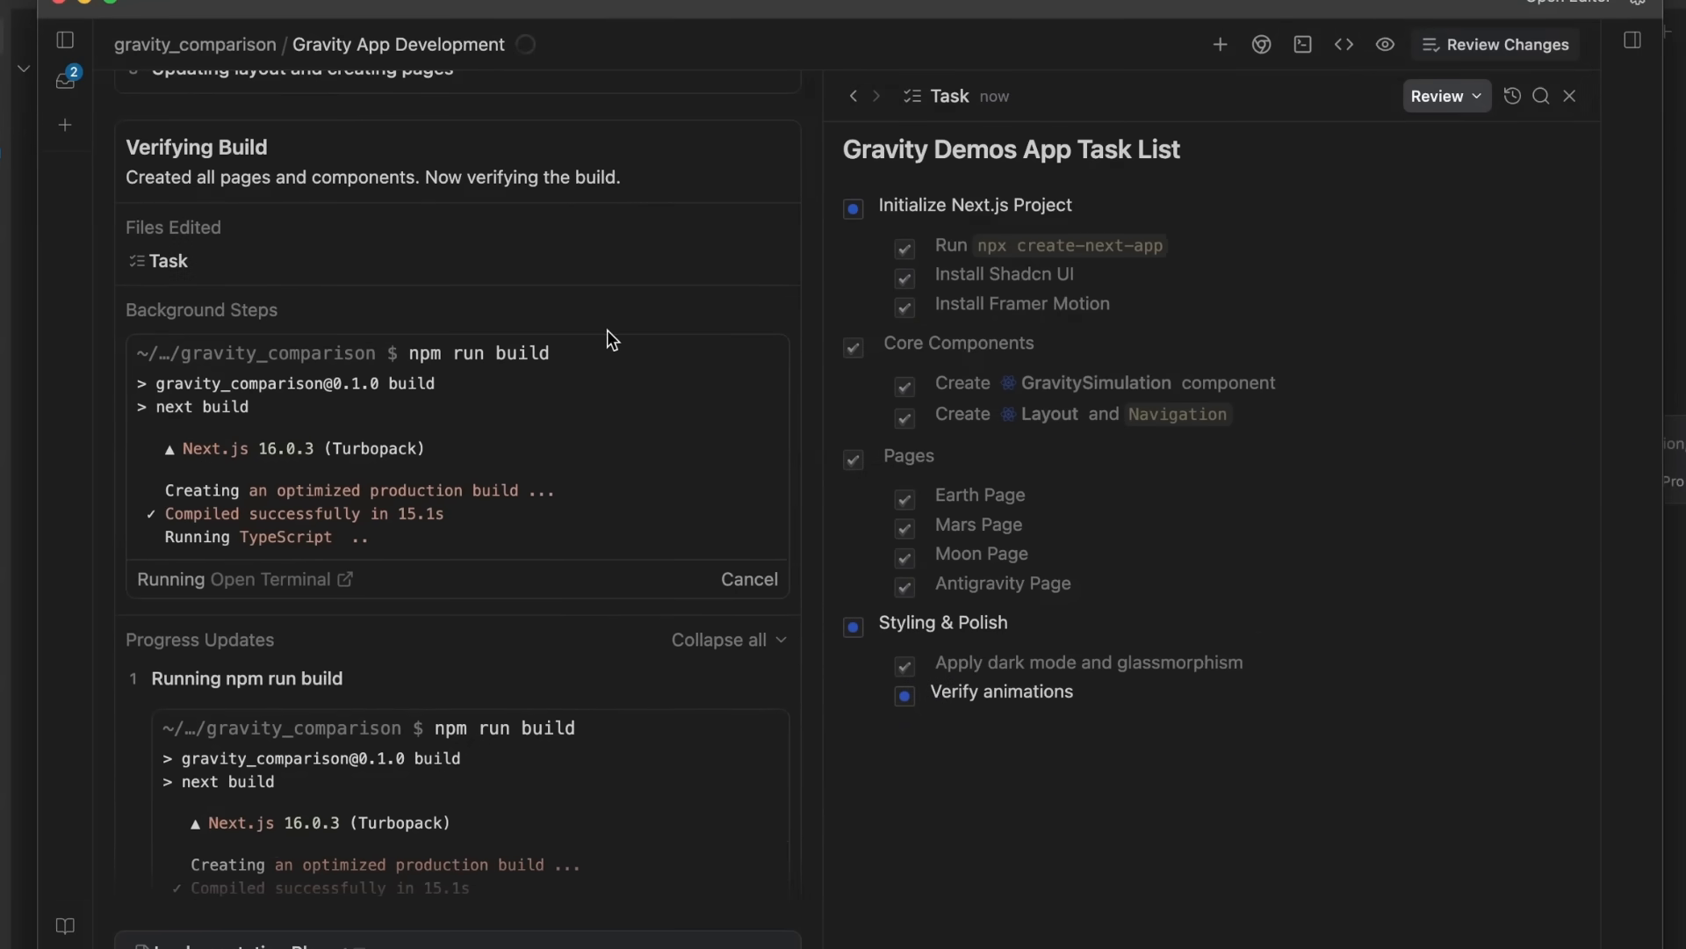
{"action": "mouse_move", "coordinate": [952, 574]}
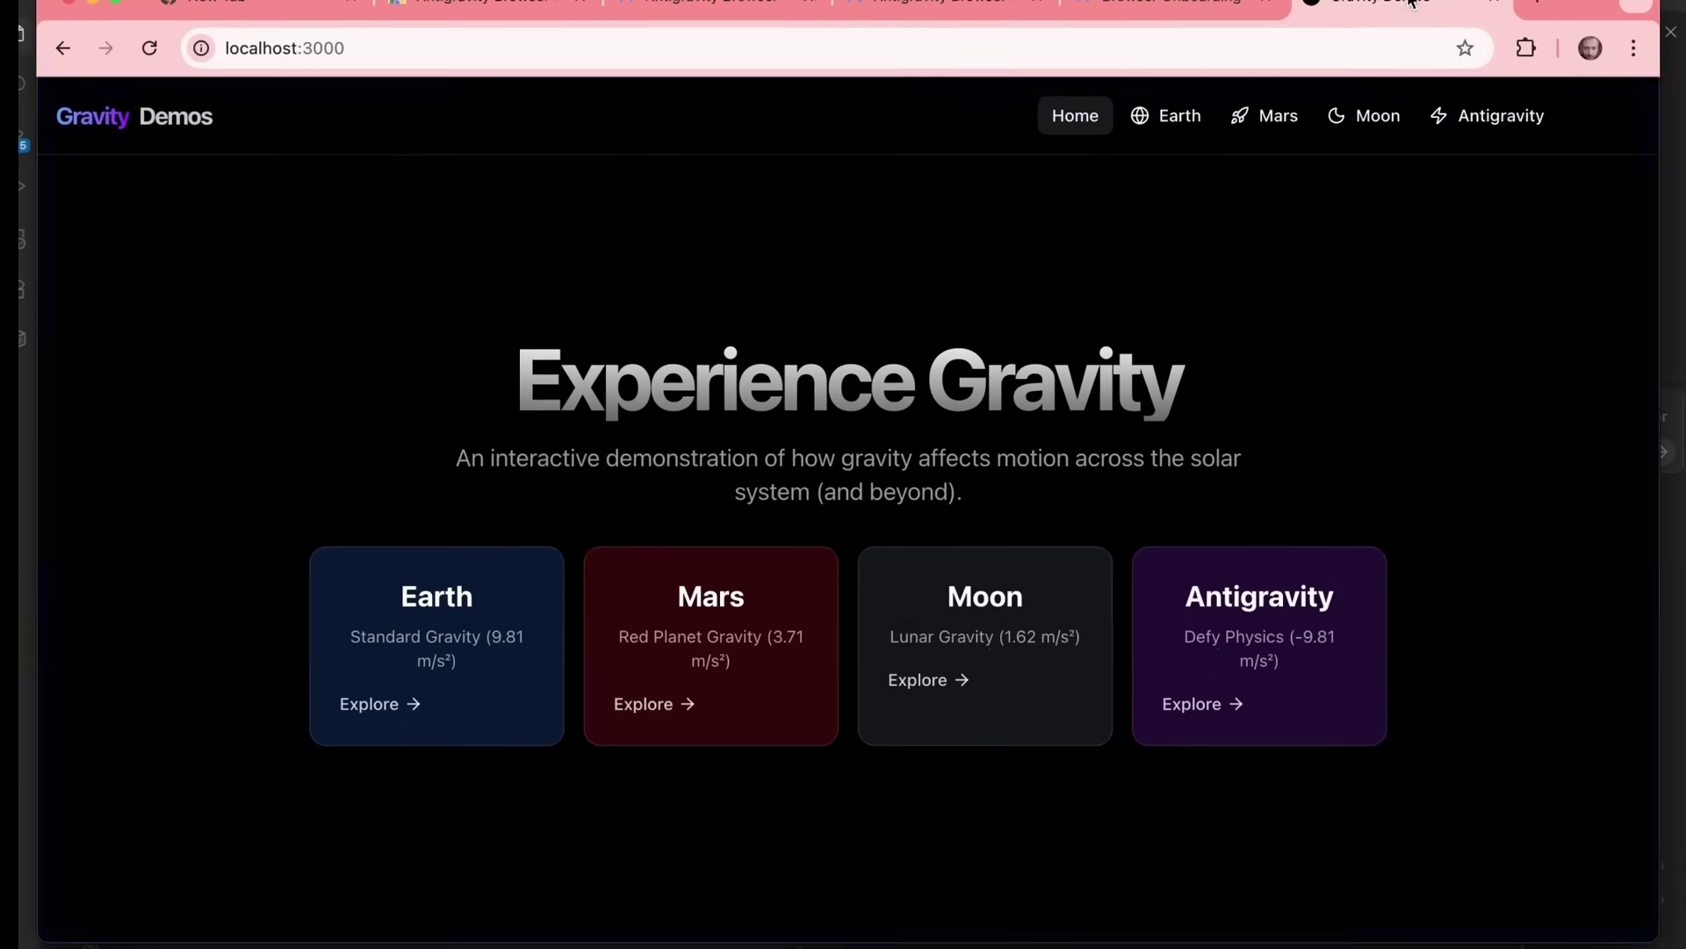
{"action": "mouse_move", "coordinate": [1170, 2]}
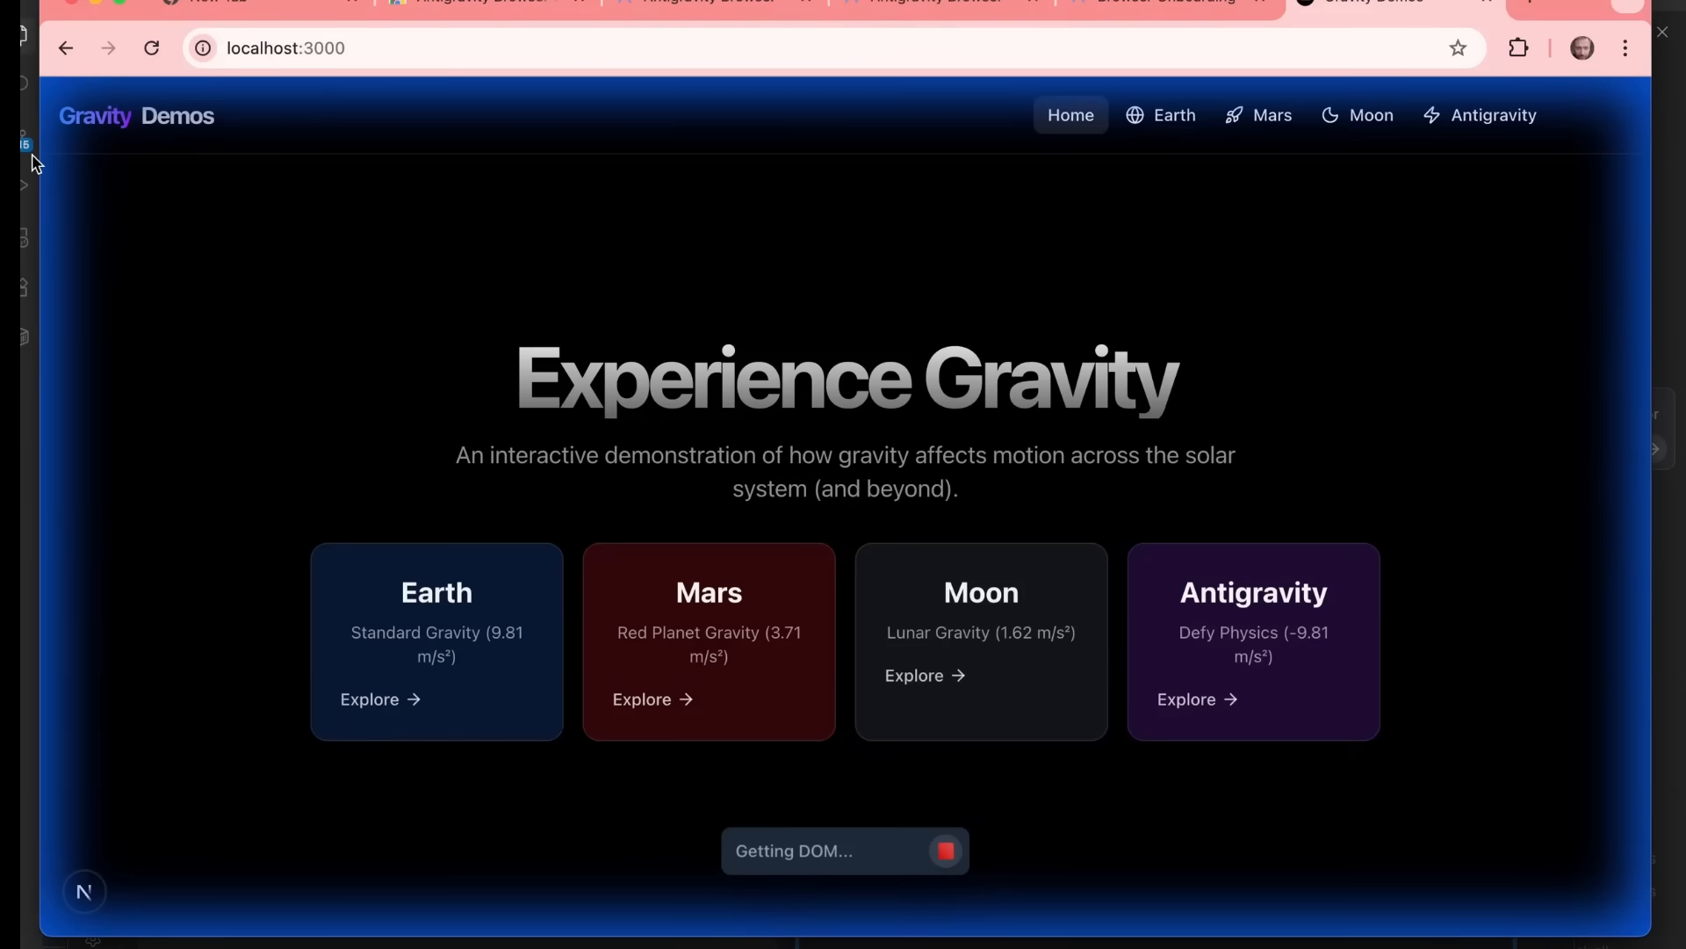
{"action": "mouse_move", "coordinate": [1402, 766]}
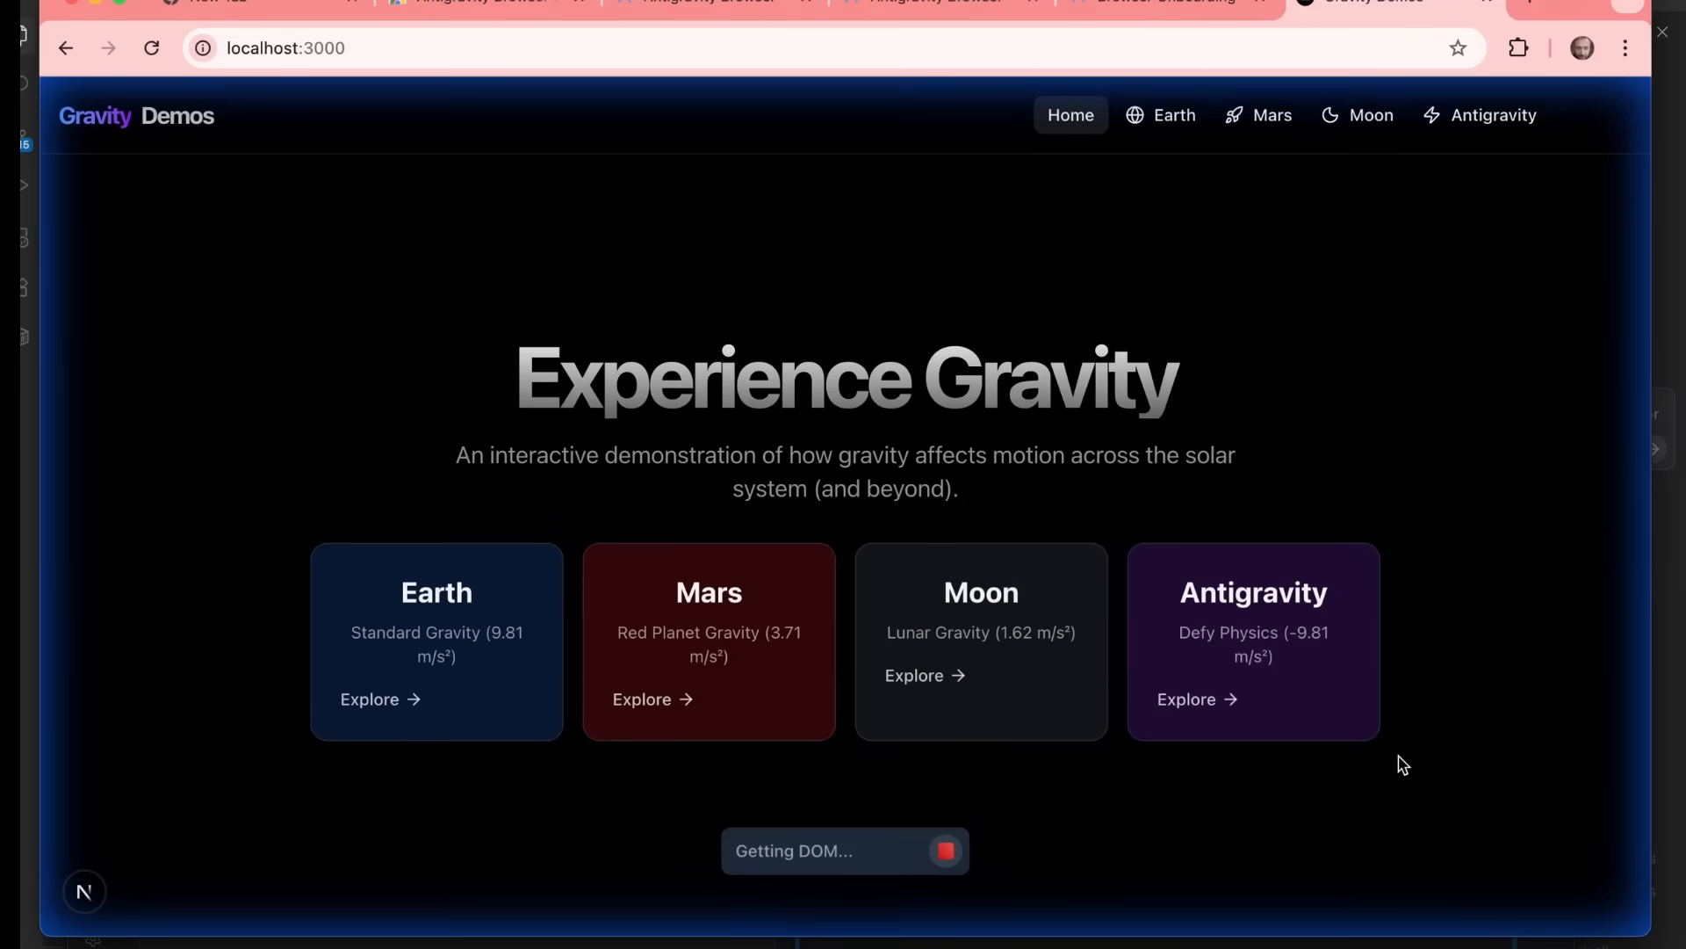
{"action": "mouse_move", "coordinate": [1589, 554]}
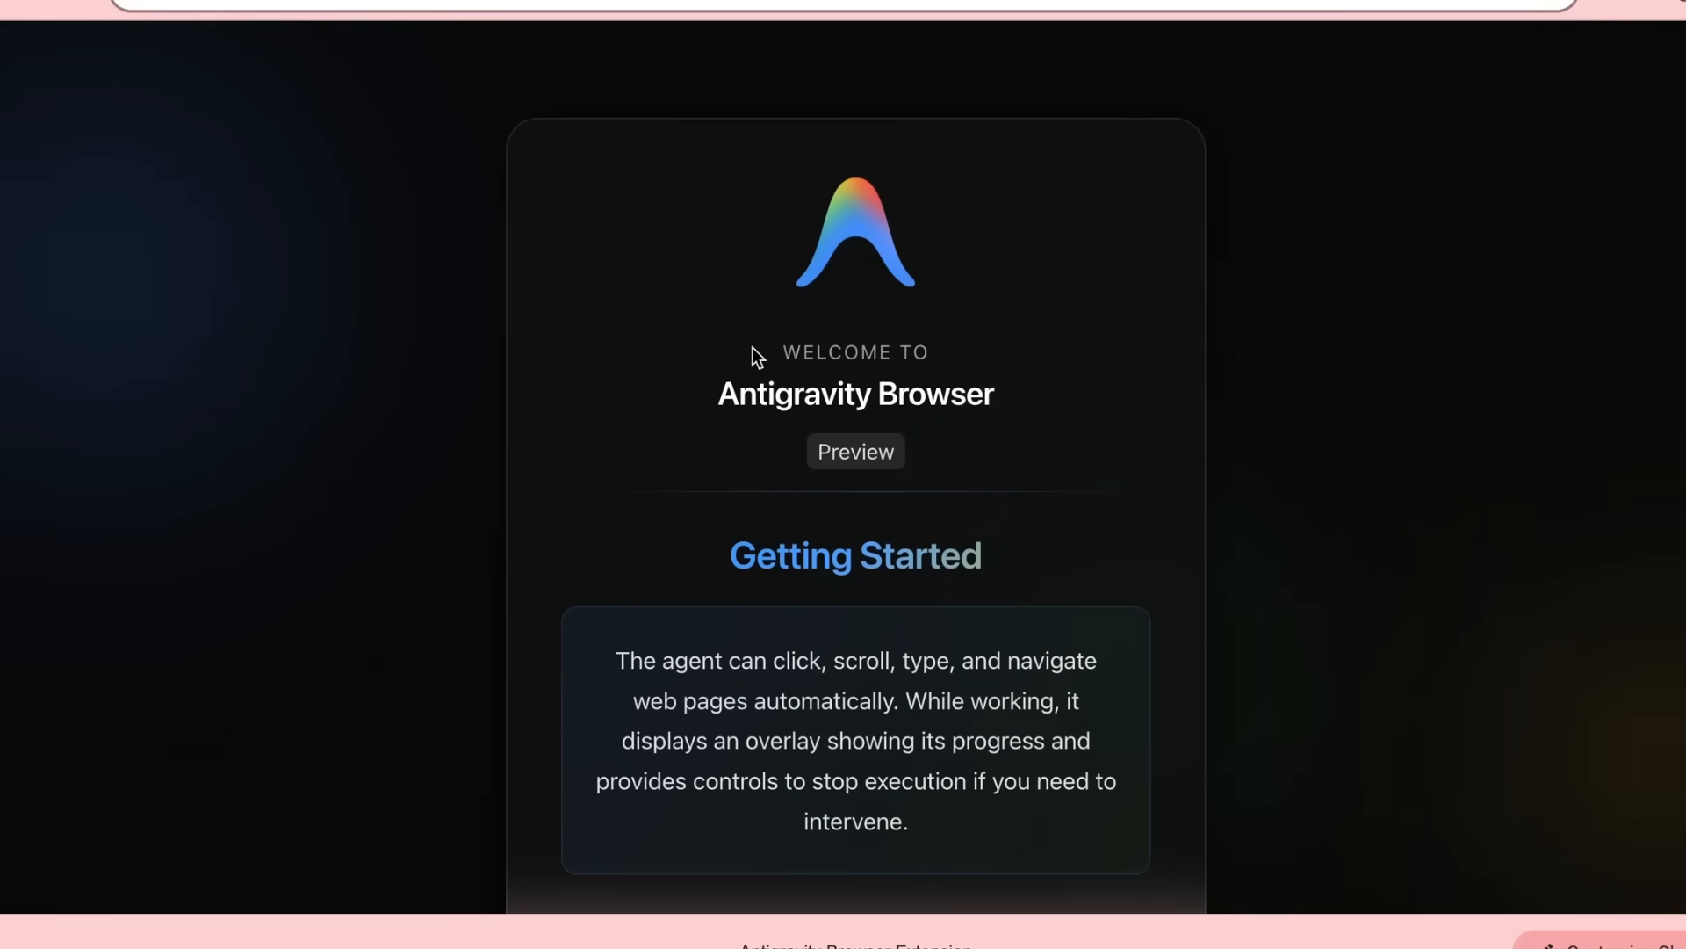
- Navigate to localhost:3000 and switch to the Gravity Demos app tab
{"action": "scroll", "scroll_direction": "down", "scroll_amount": 3}
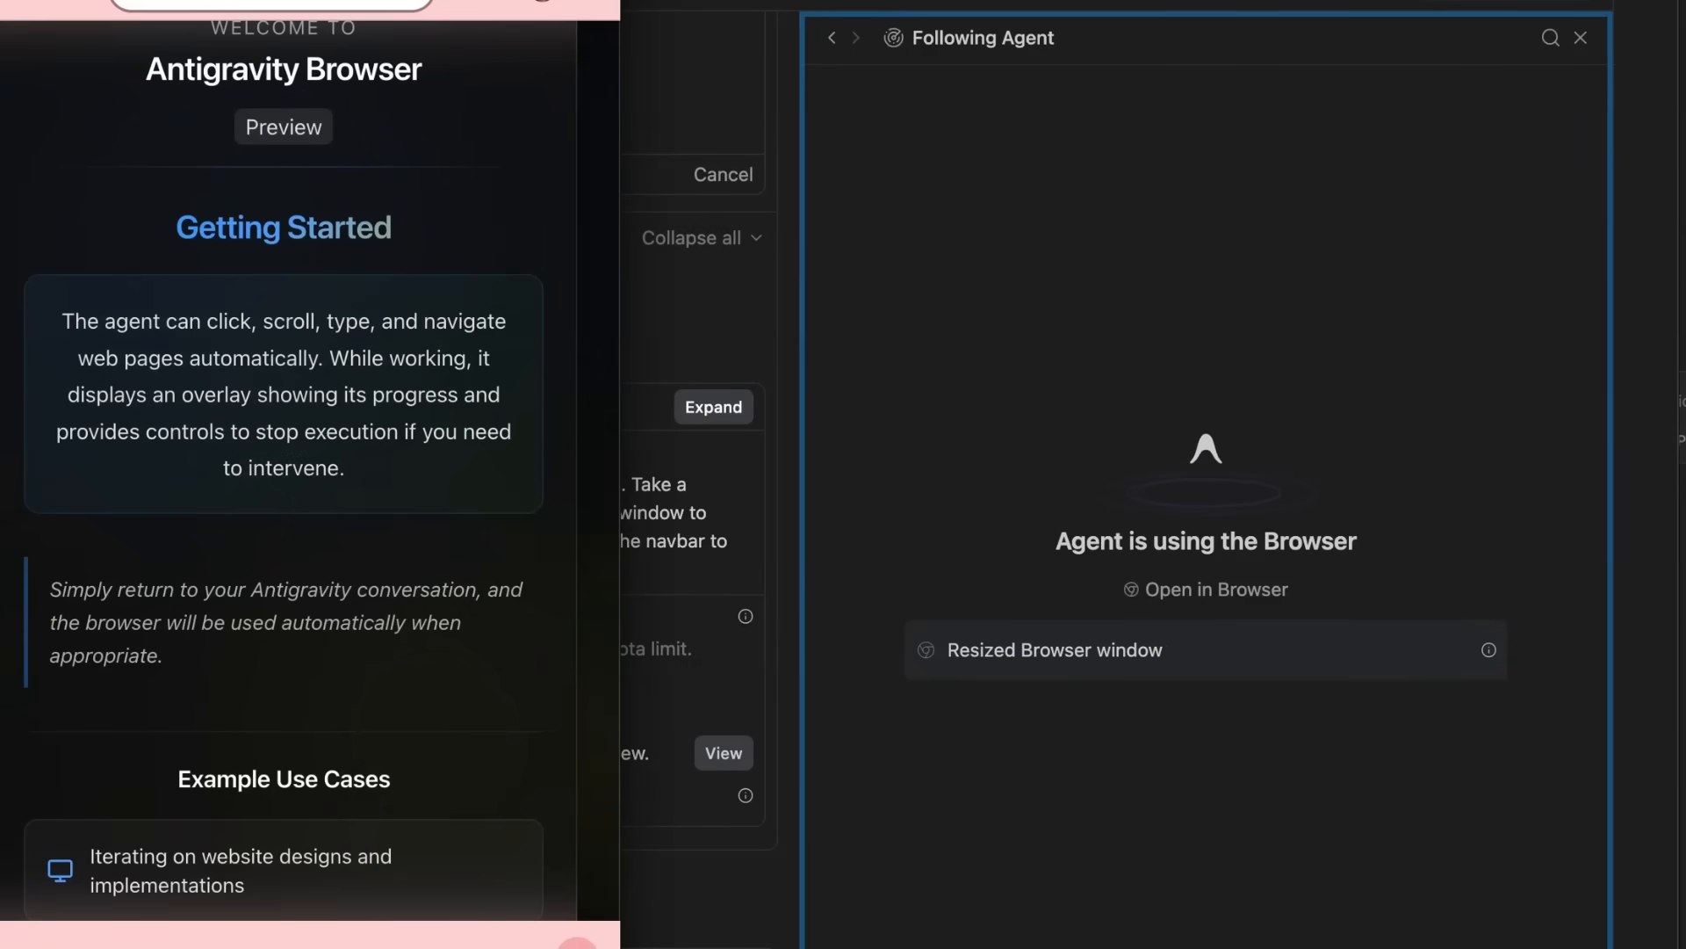
{"action": "mouse_move", "coordinate": [629, 879]}
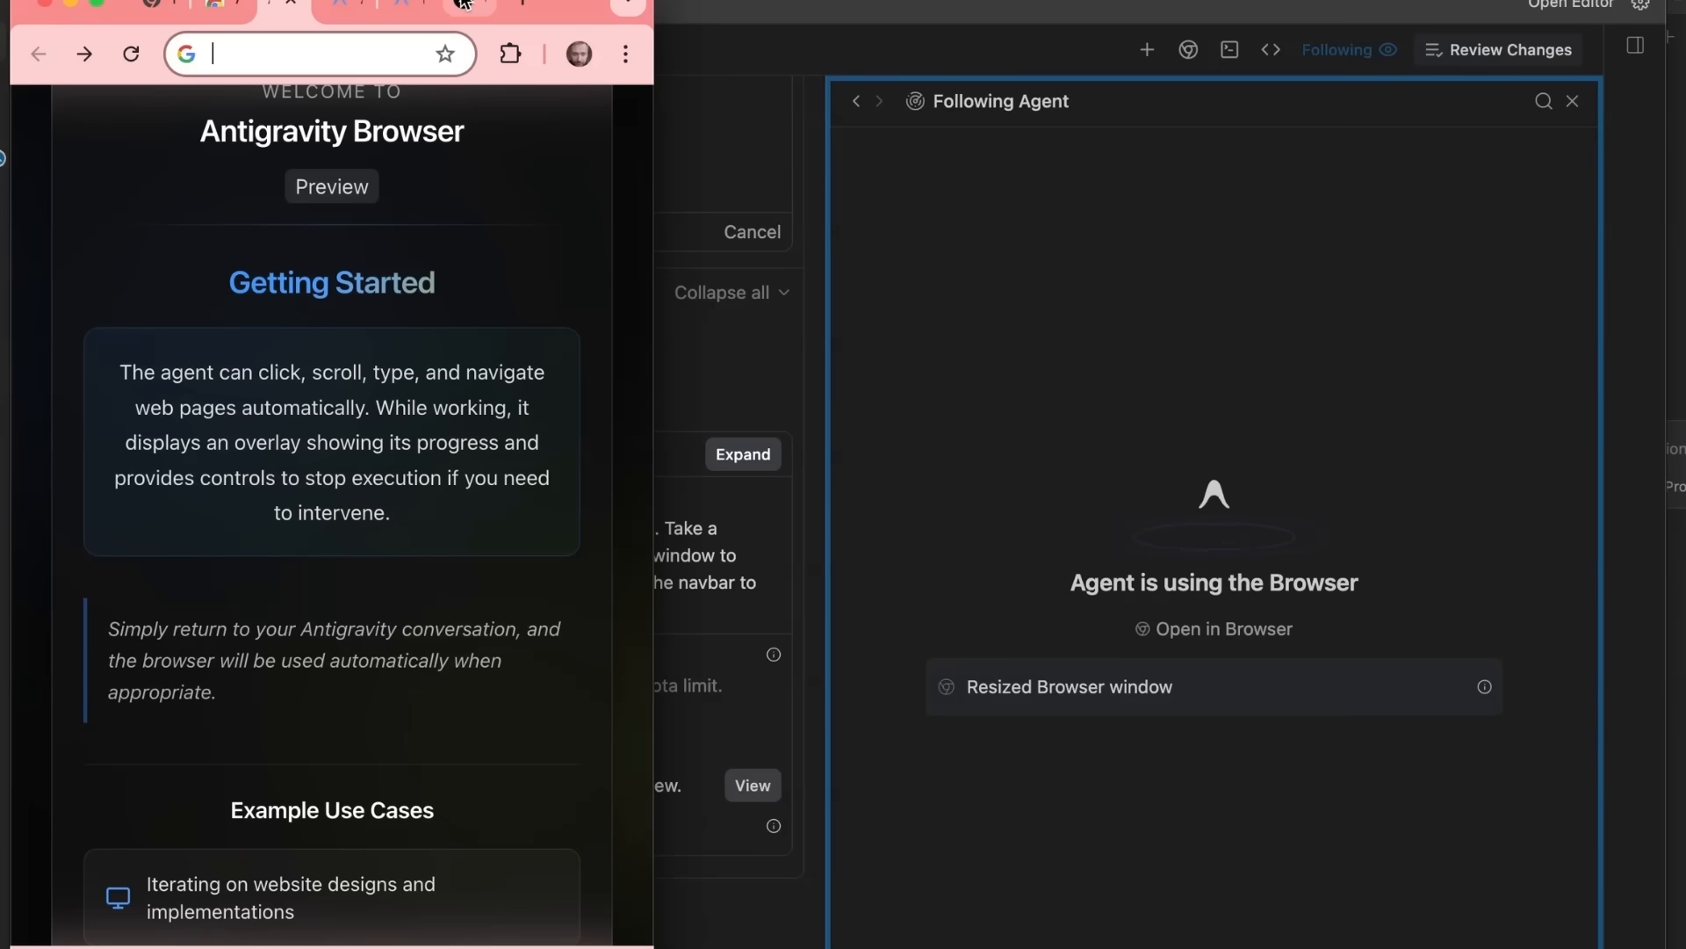
{"action": "type", "text": "localhost:3000"}
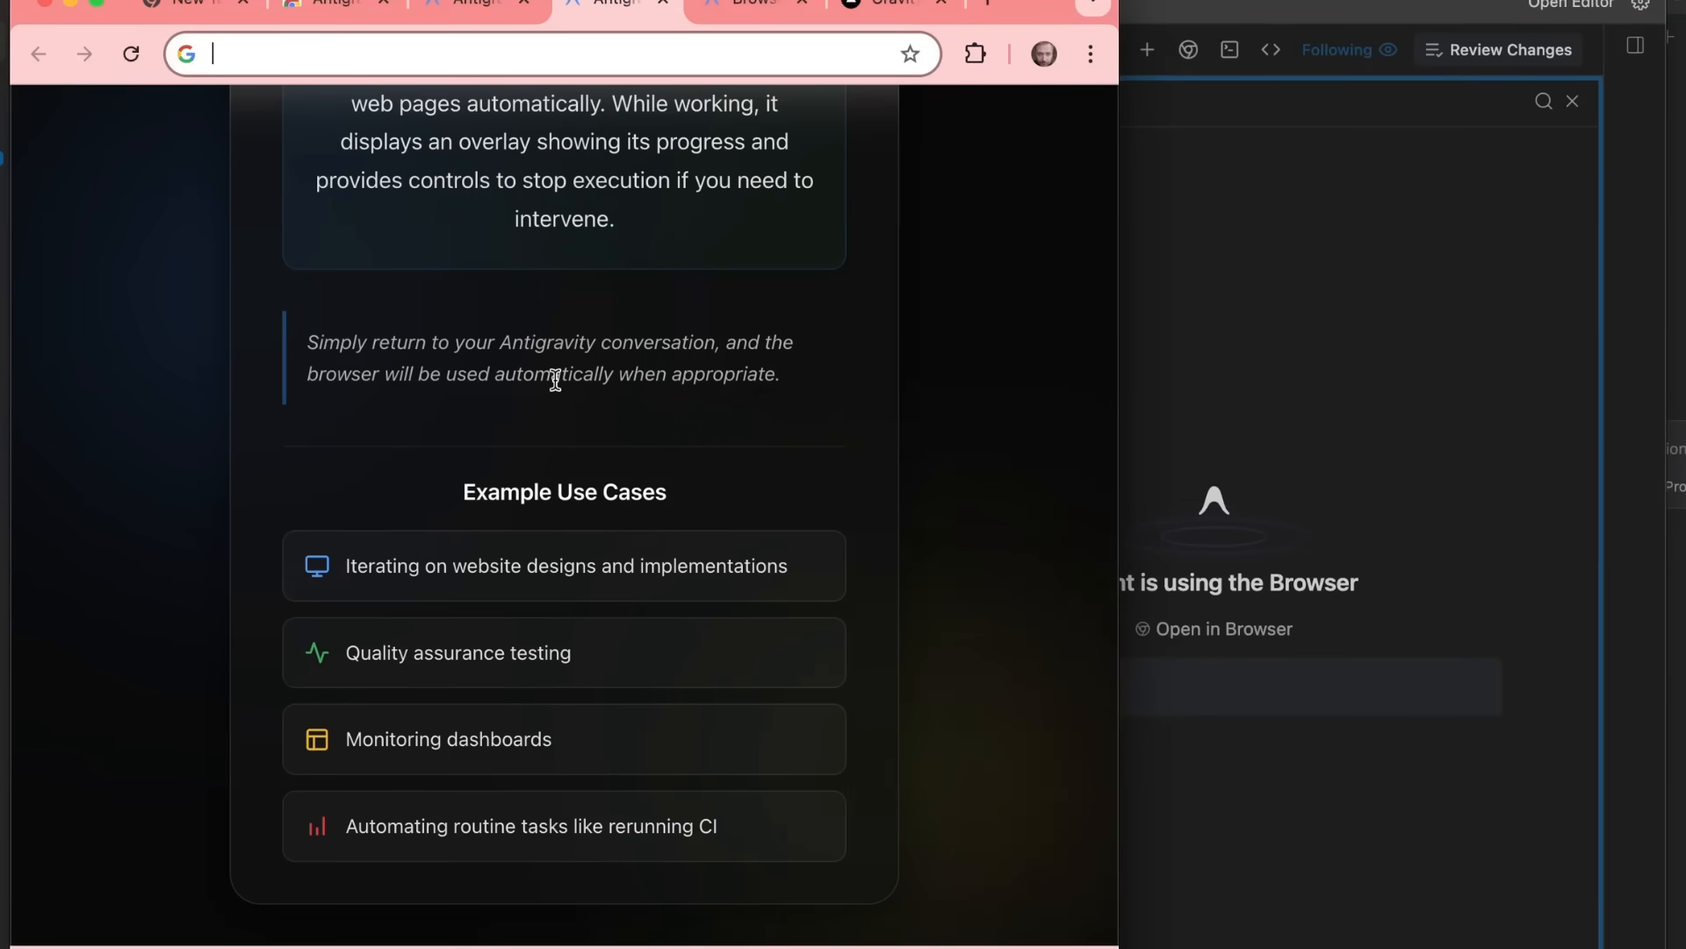
{"action": "mouse_move", "coordinate": [956, 466]}
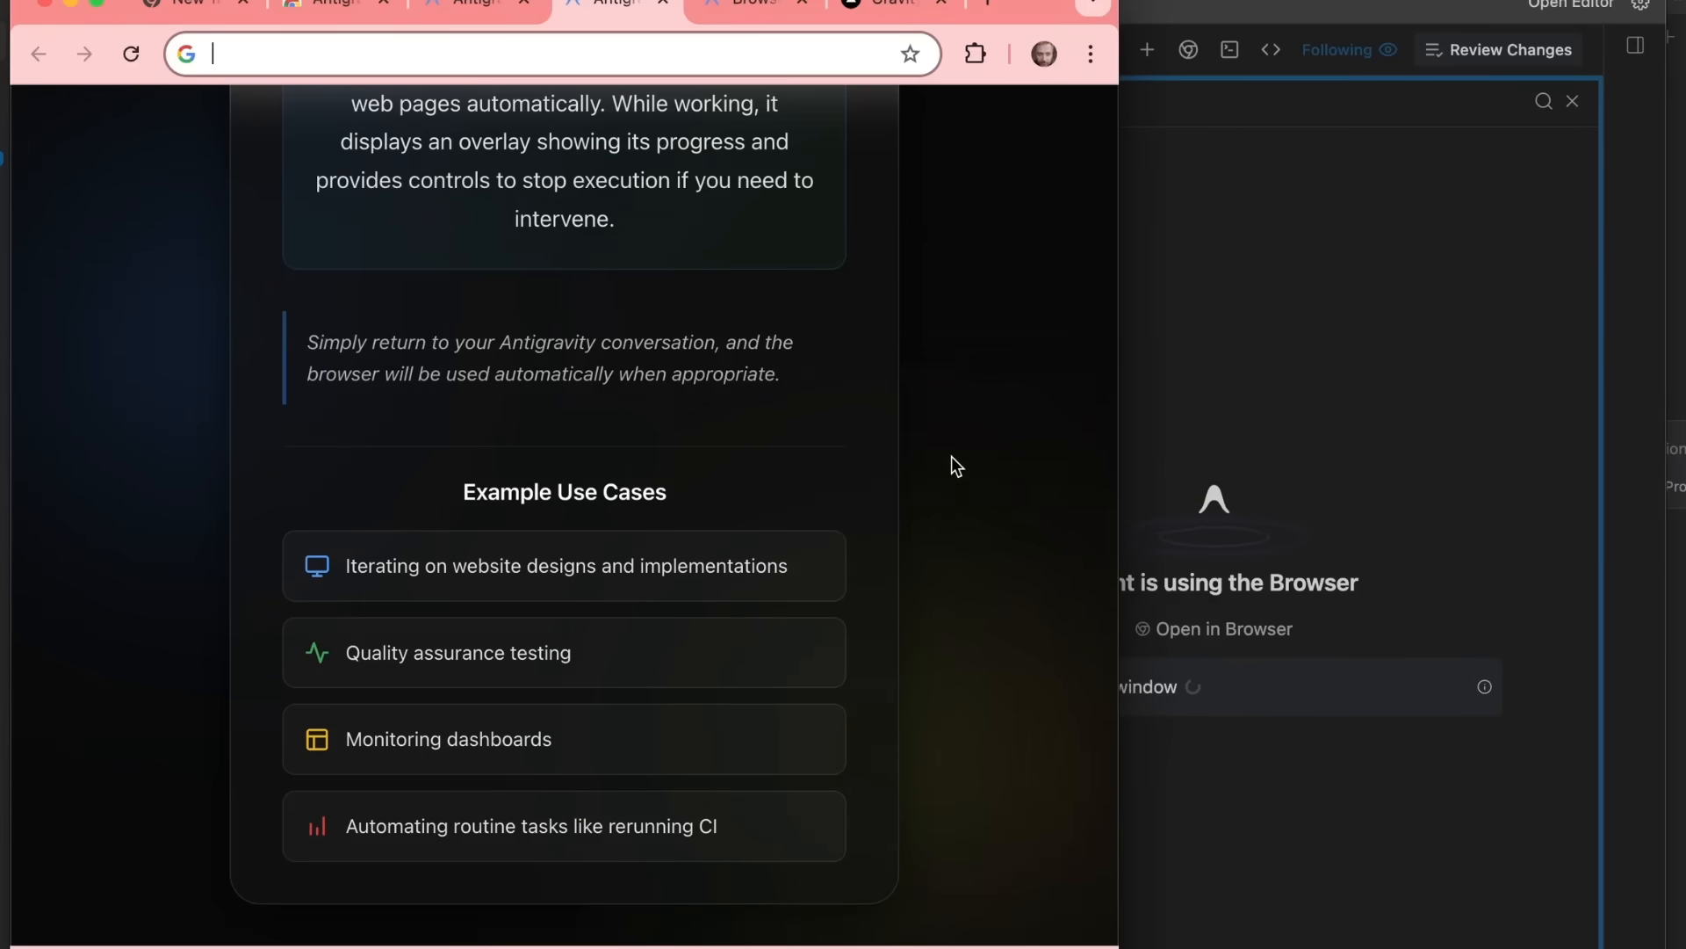
{"action": "mouse_move", "coordinate": [880, 28]}
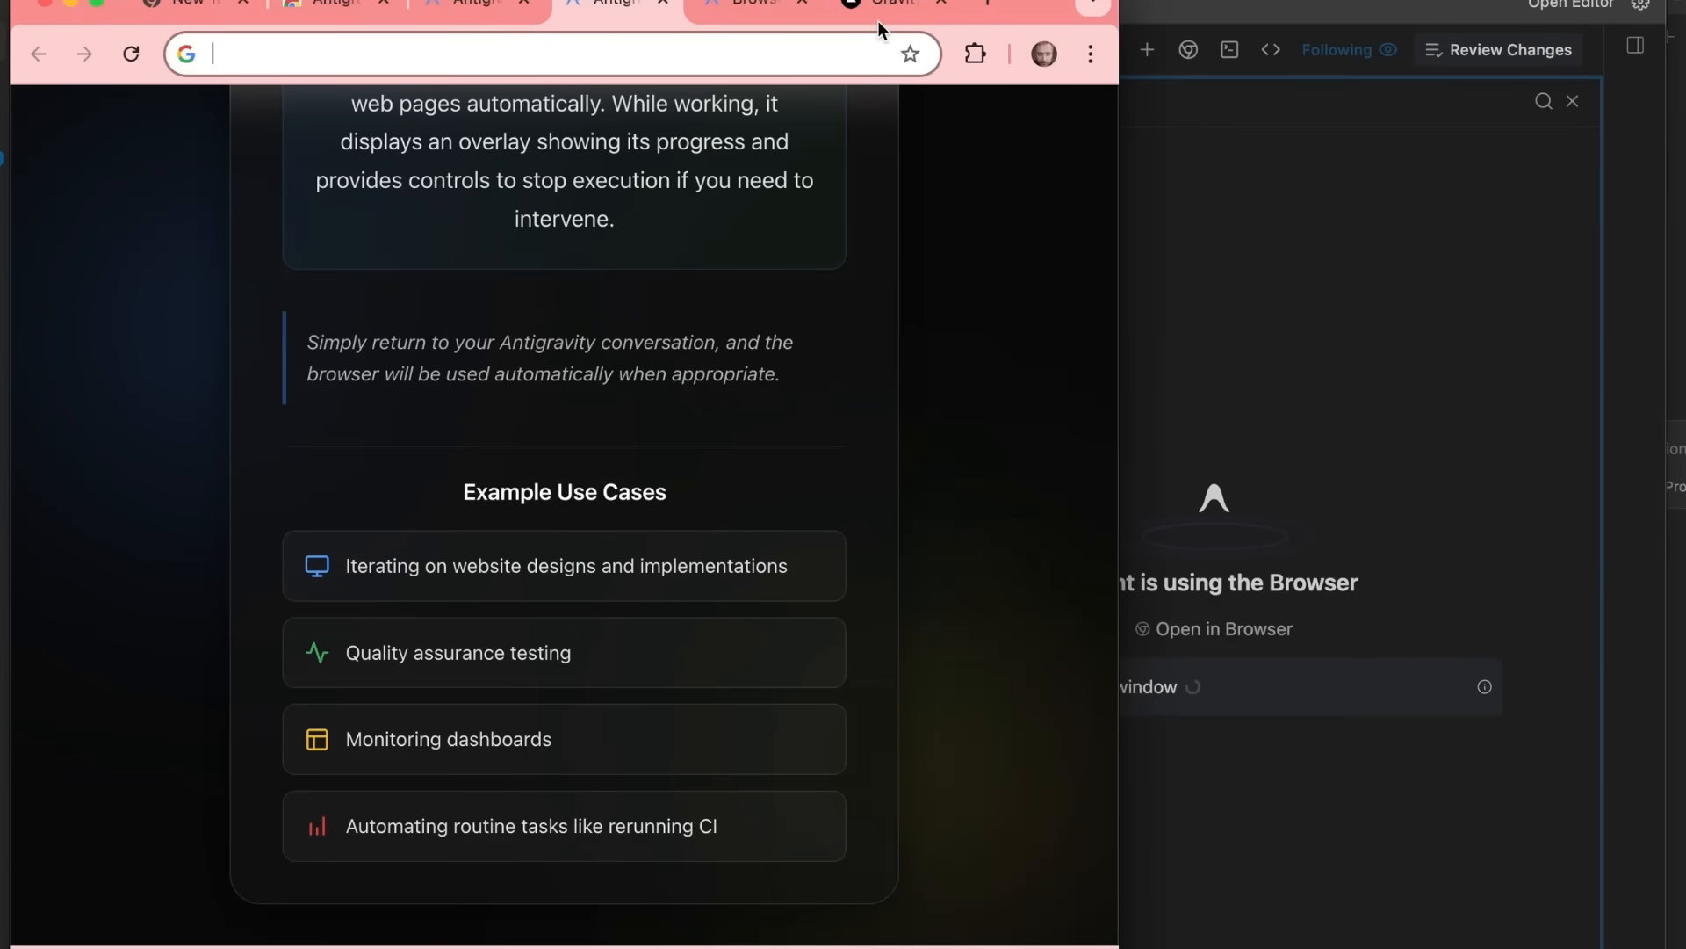
{"action": "left_click", "coordinate": [882, 4]}
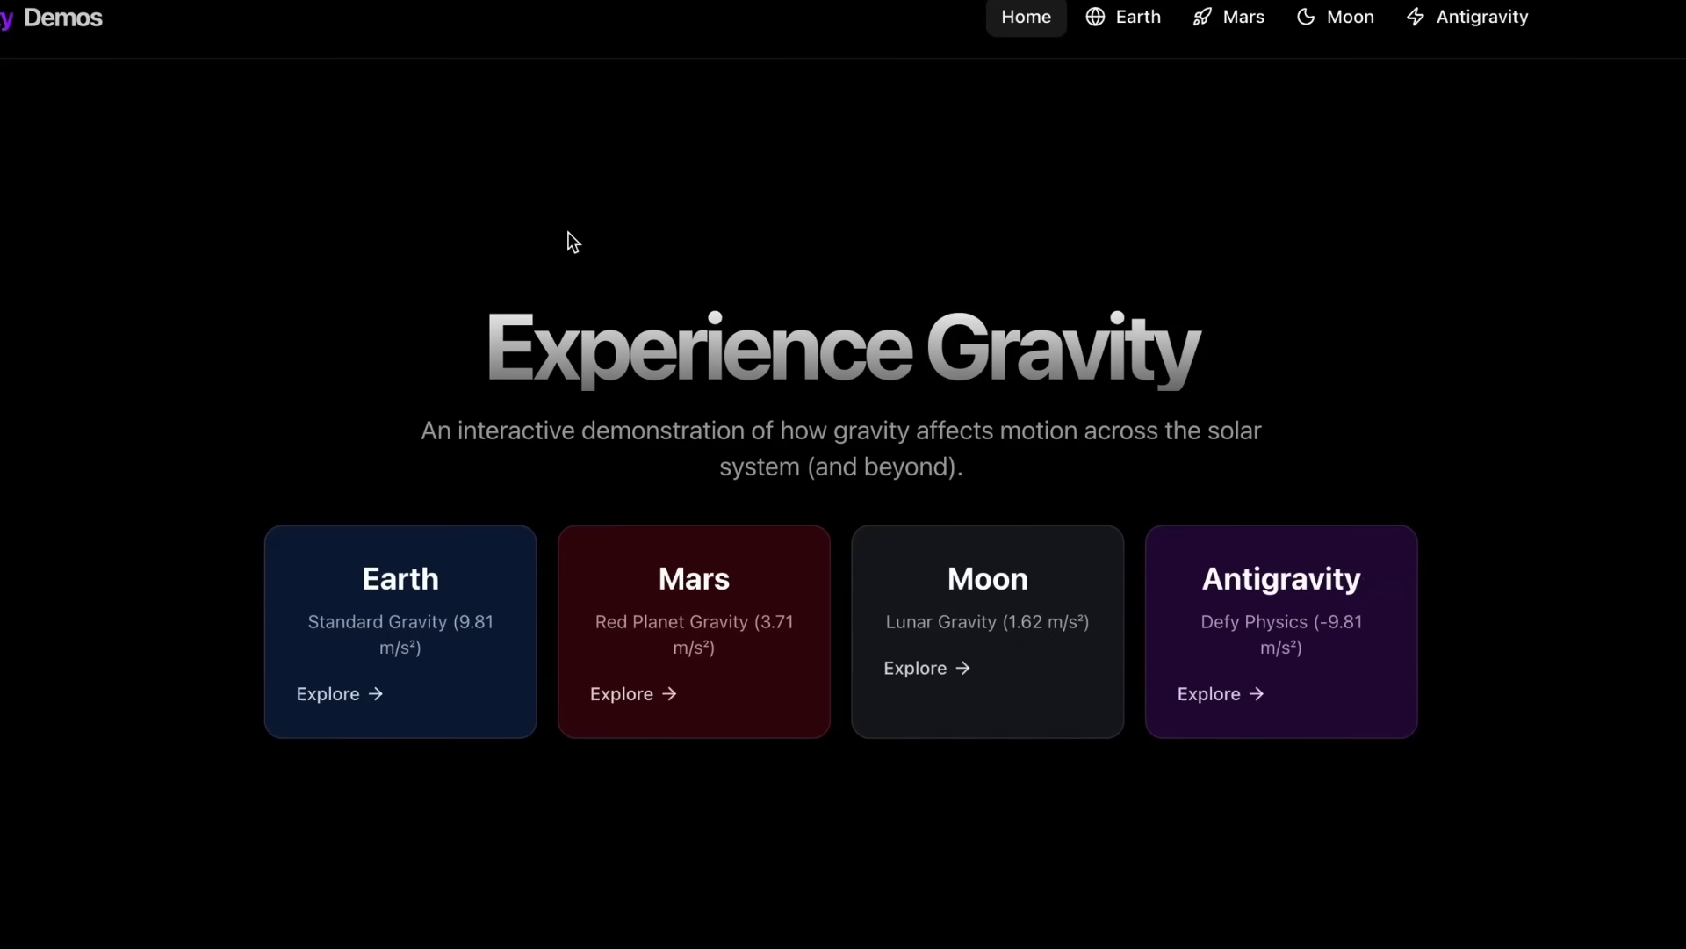
{"action": "mouse_move", "coordinate": [319, 228]}
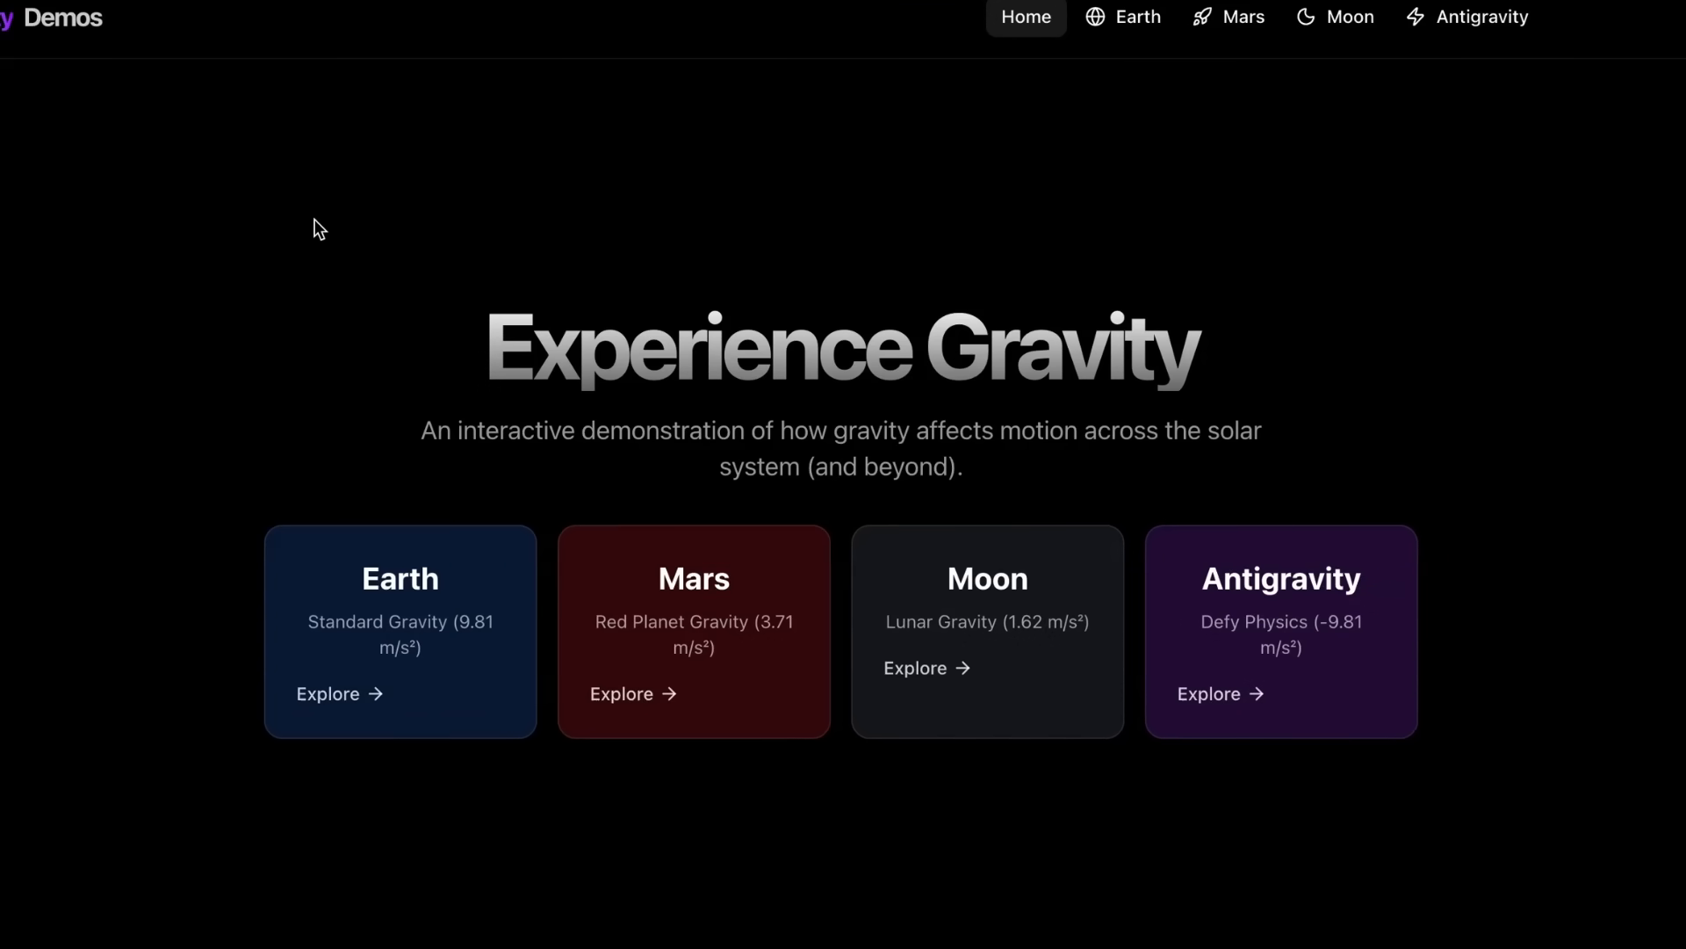
{"action": "mouse_move", "coordinate": [406, 564]}
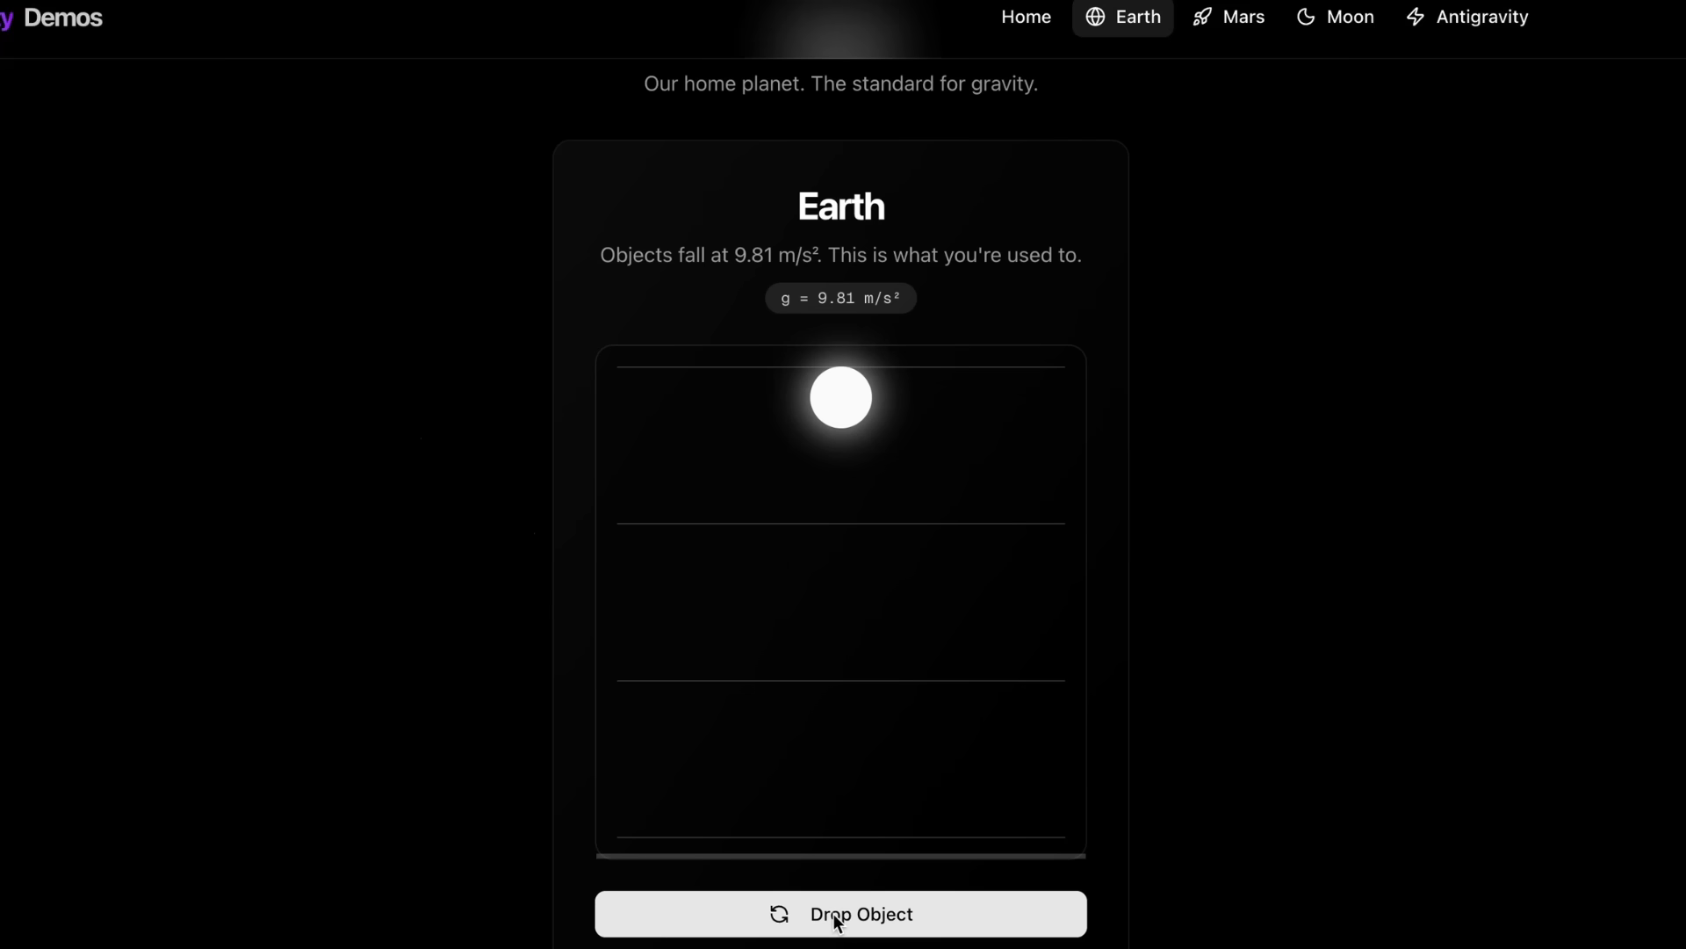
- Drop the ball on the Earth page, then on Mars, and move on to the Moon page
{"action": "left_click", "coordinate": [840, 913]}
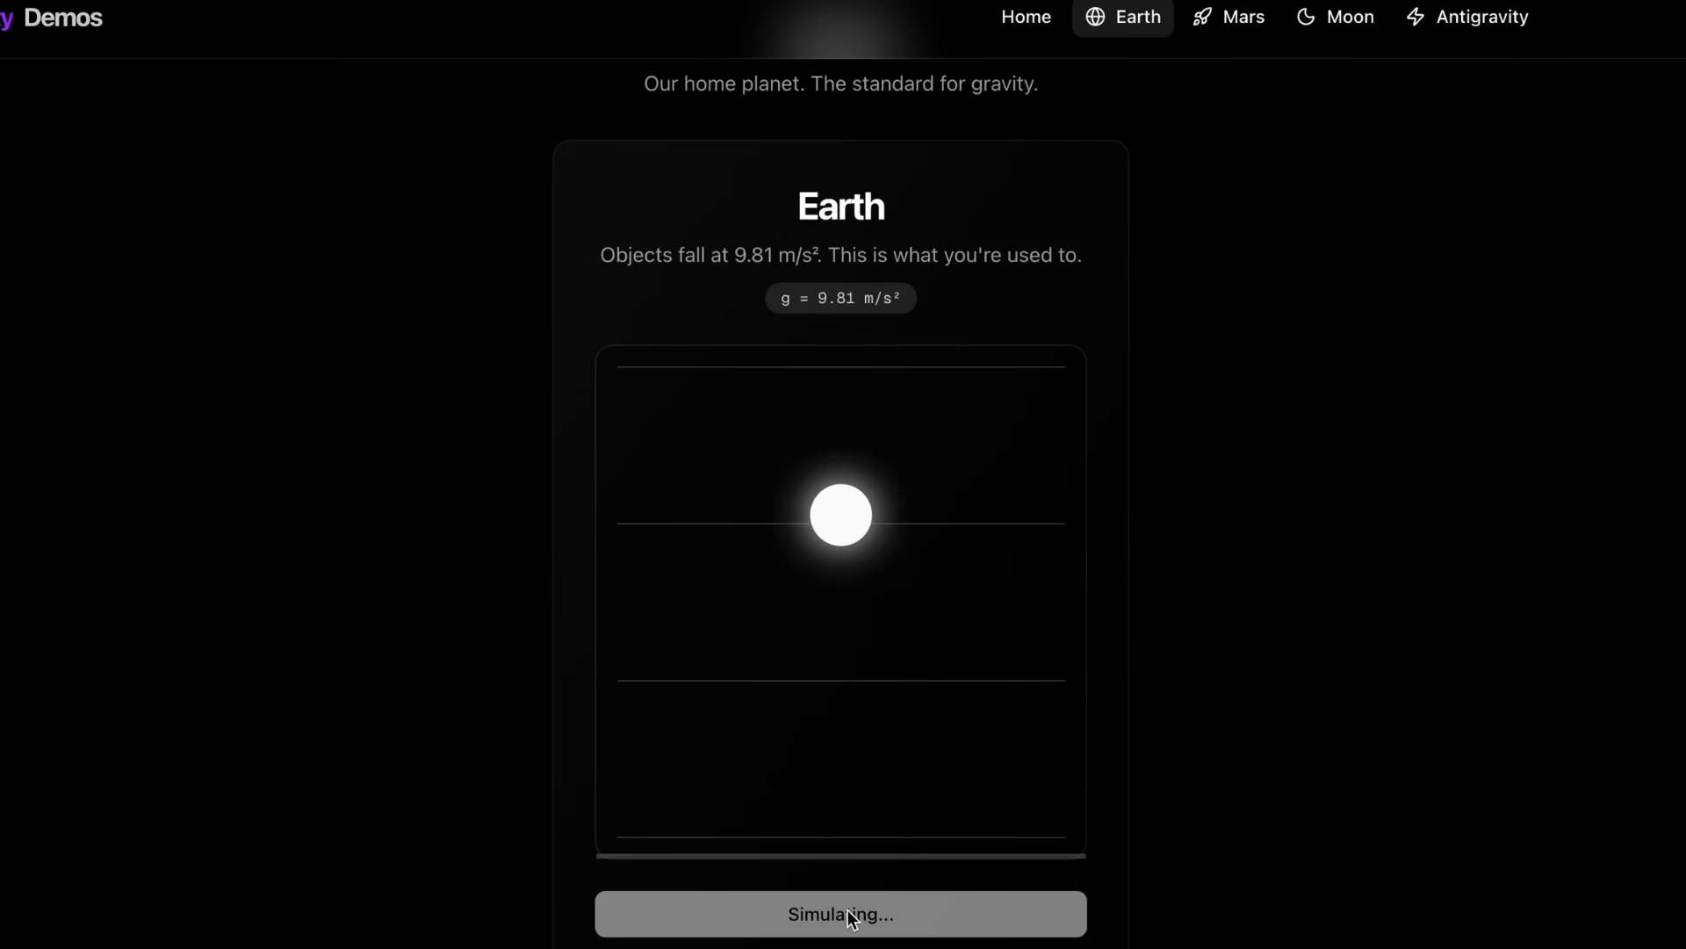
{"action": "mouse_move", "coordinate": [1244, 18]}
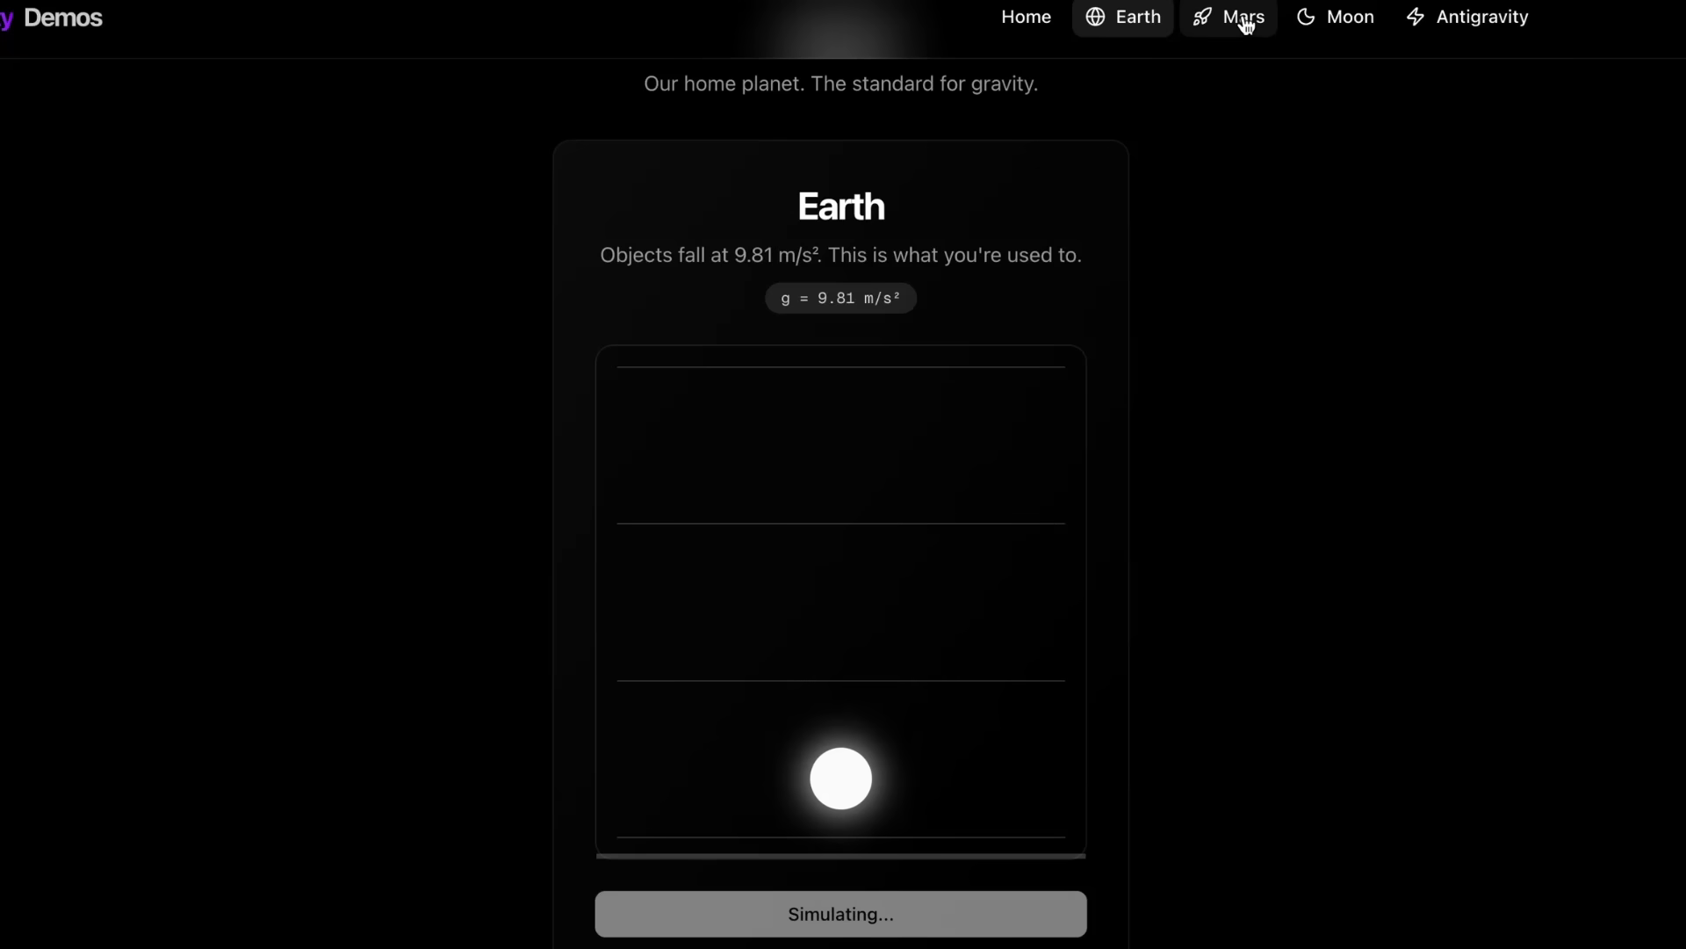
{"action": "left_click", "coordinate": [1242, 16]}
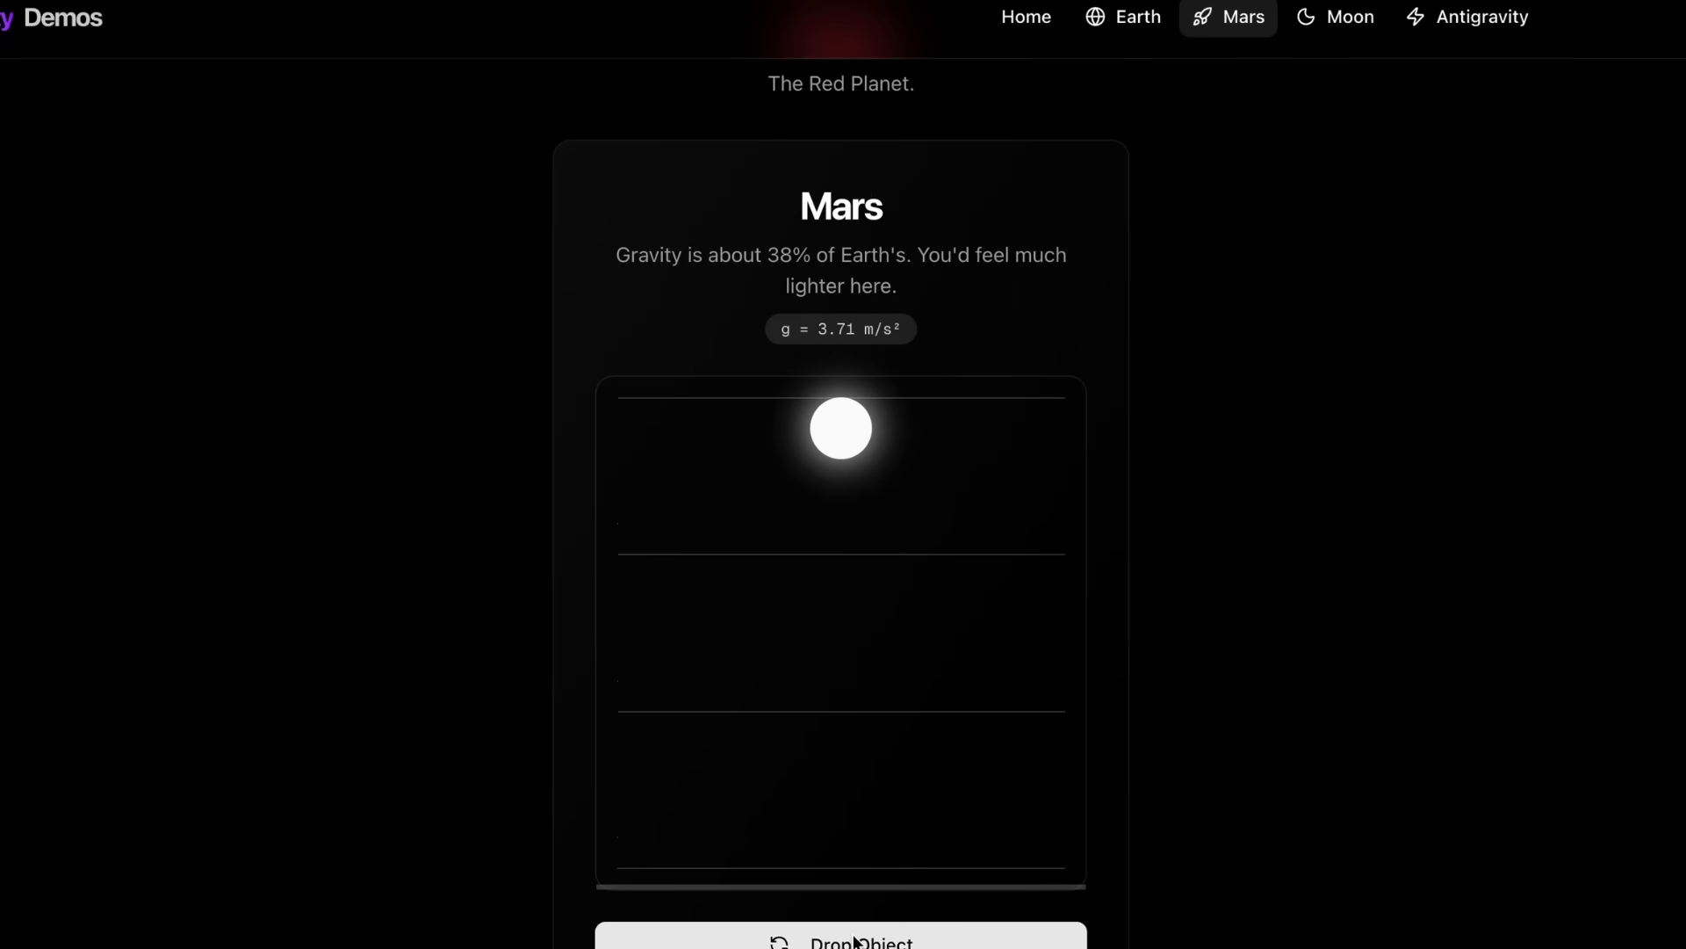
{"action": "left_click", "coordinate": [839, 942]}
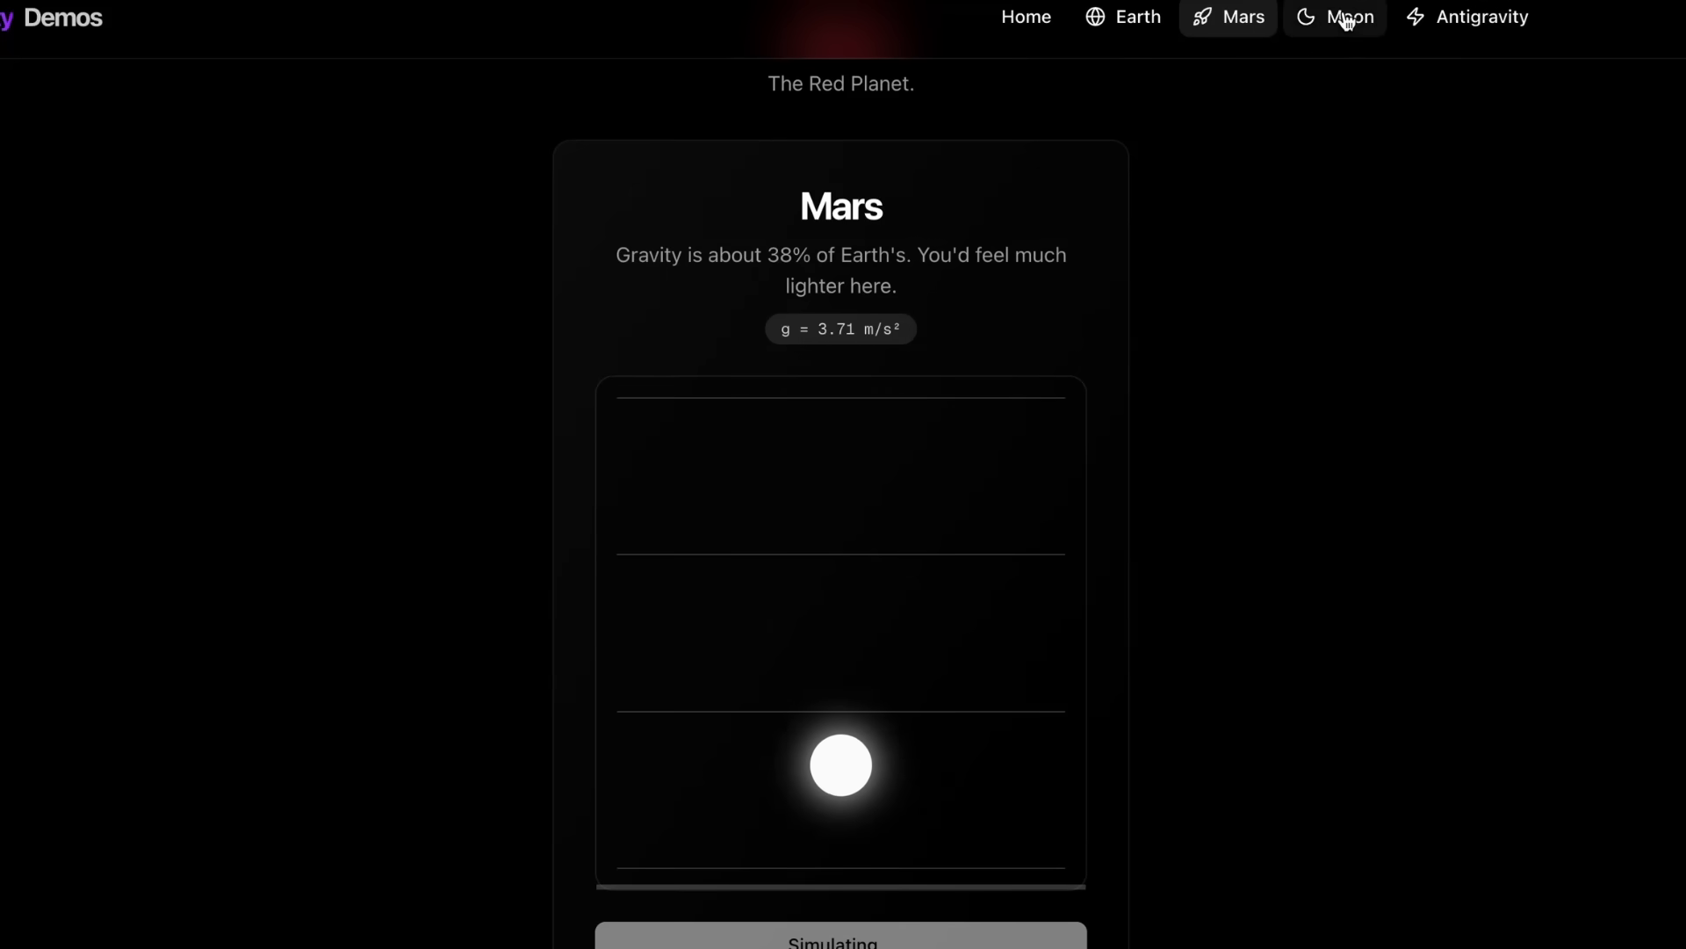
{"action": "left_click", "coordinate": [1347, 16]}
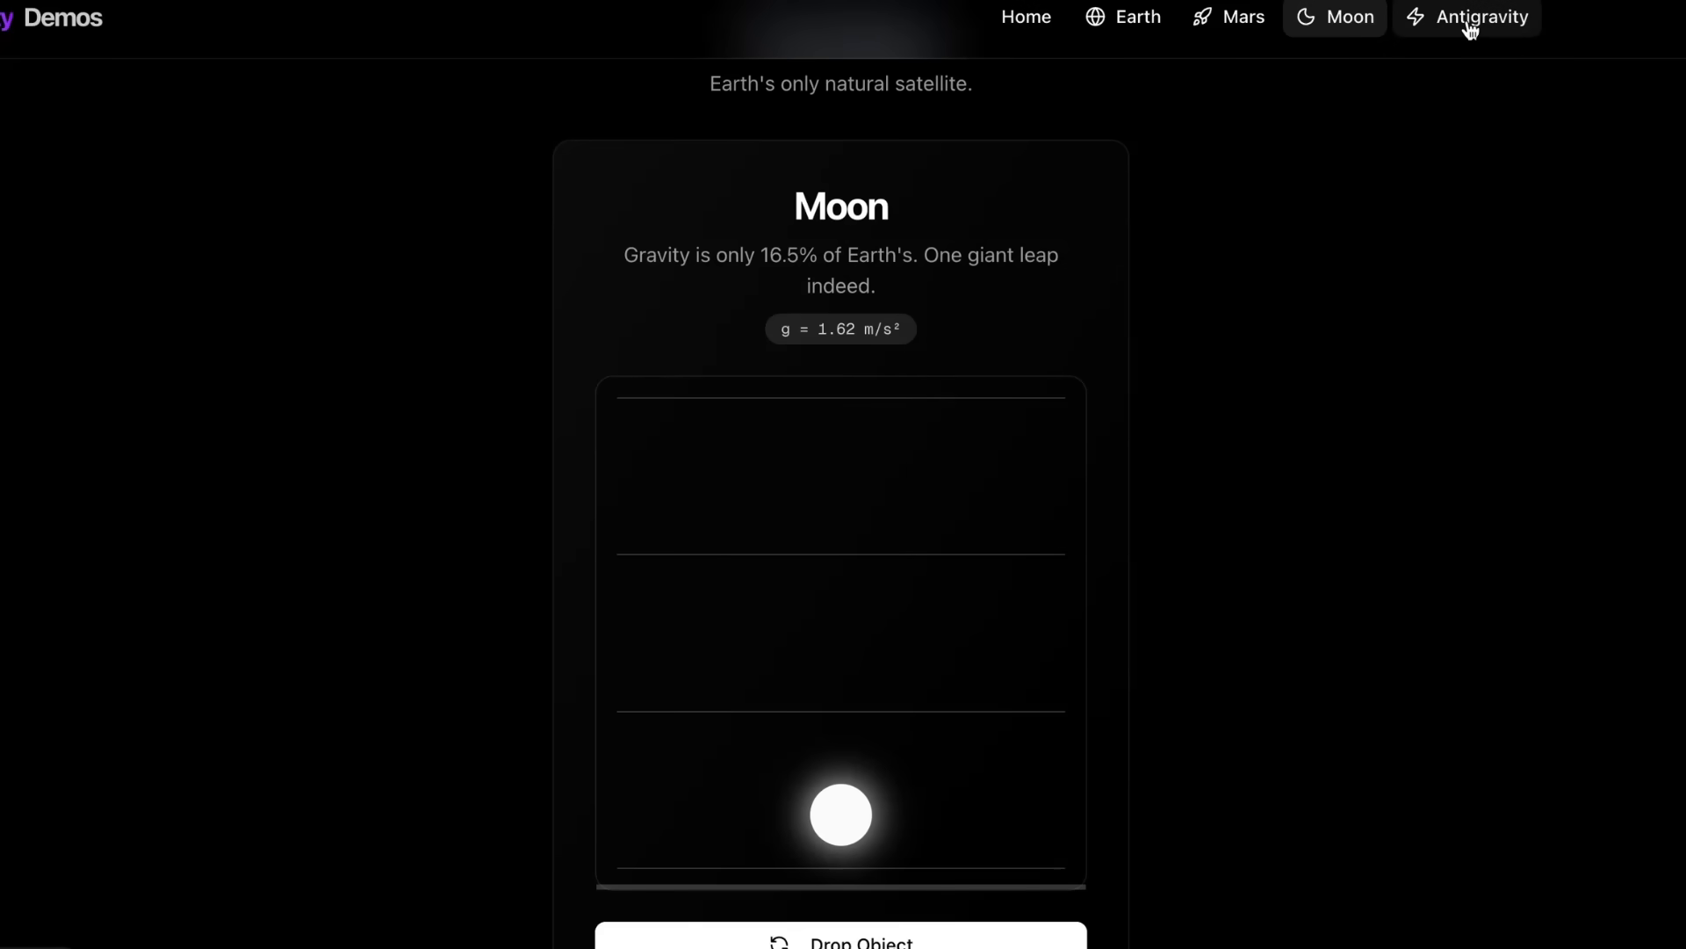
- Drop the ball on the Antigravity page under negative gravity, then return to the home page
{"action": "left_click", "coordinate": [1479, 18]}
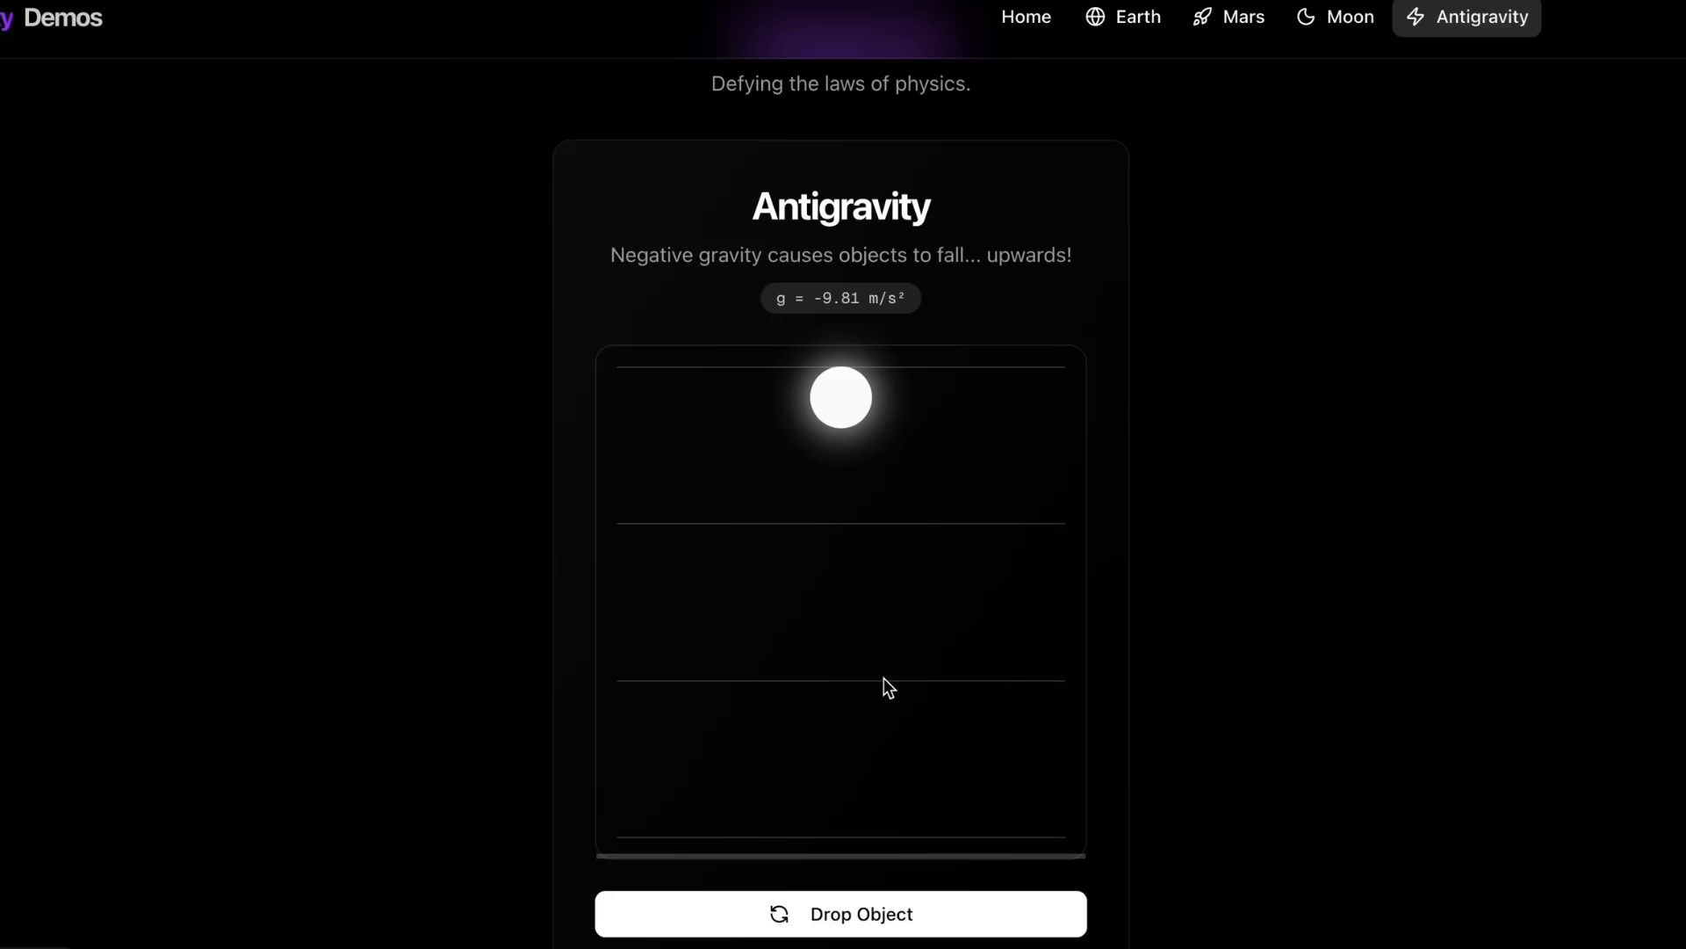
{"action": "left_click", "coordinate": [840, 913]}
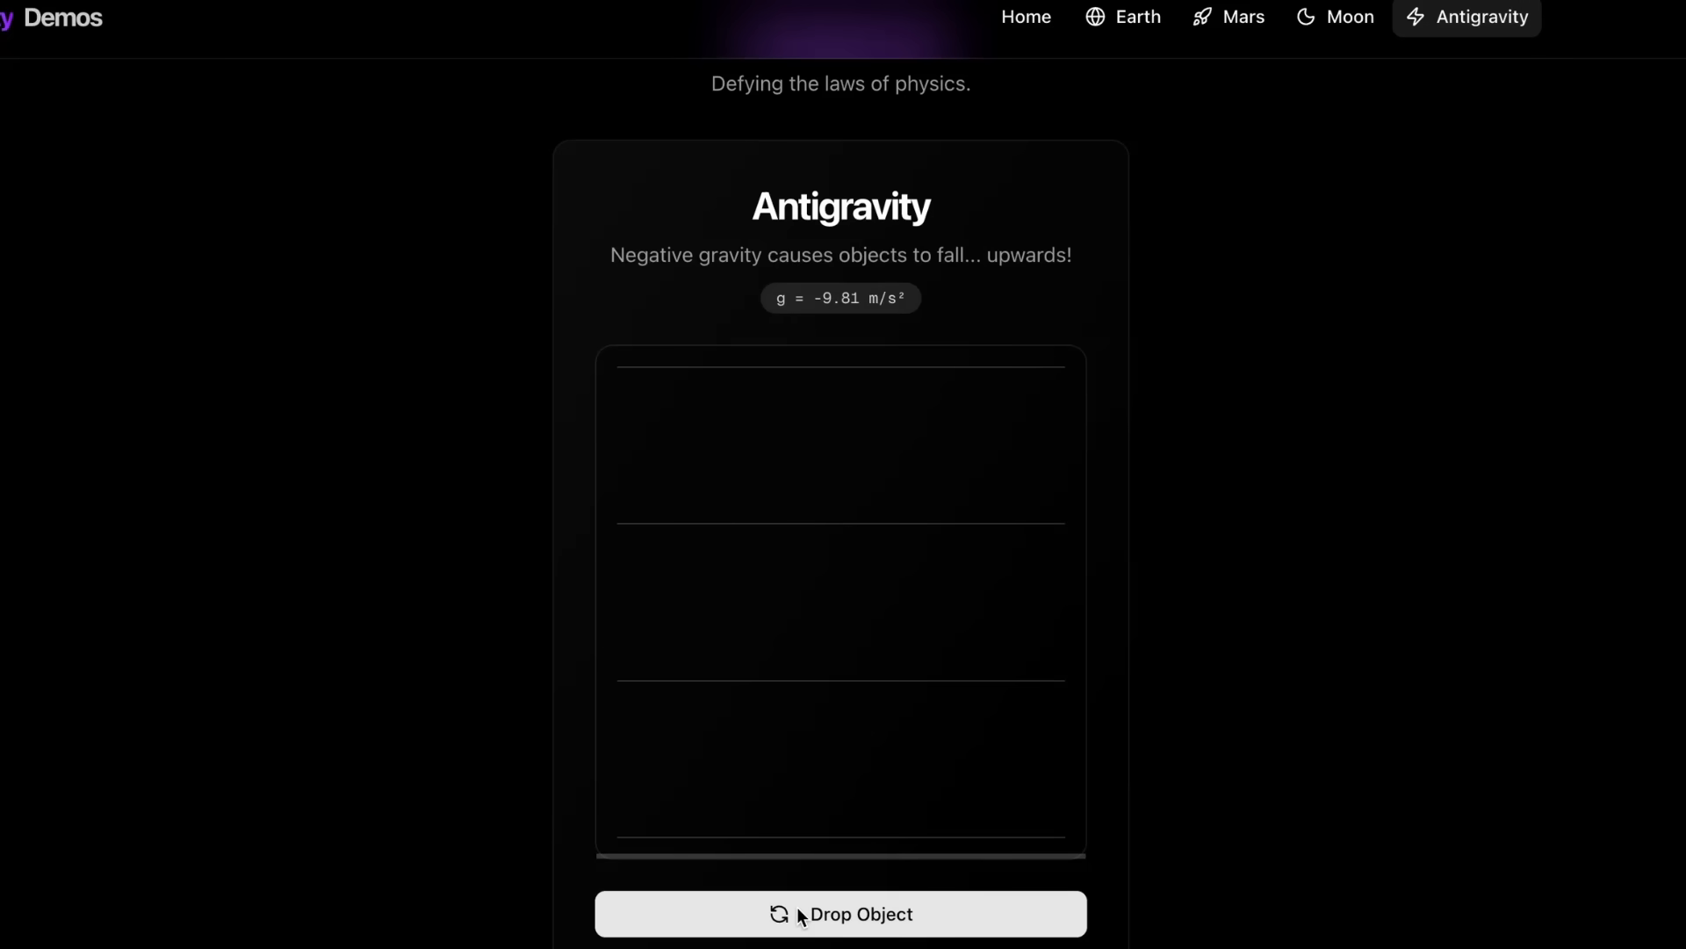
{"action": "mouse_move", "coordinate": [783, 575]}
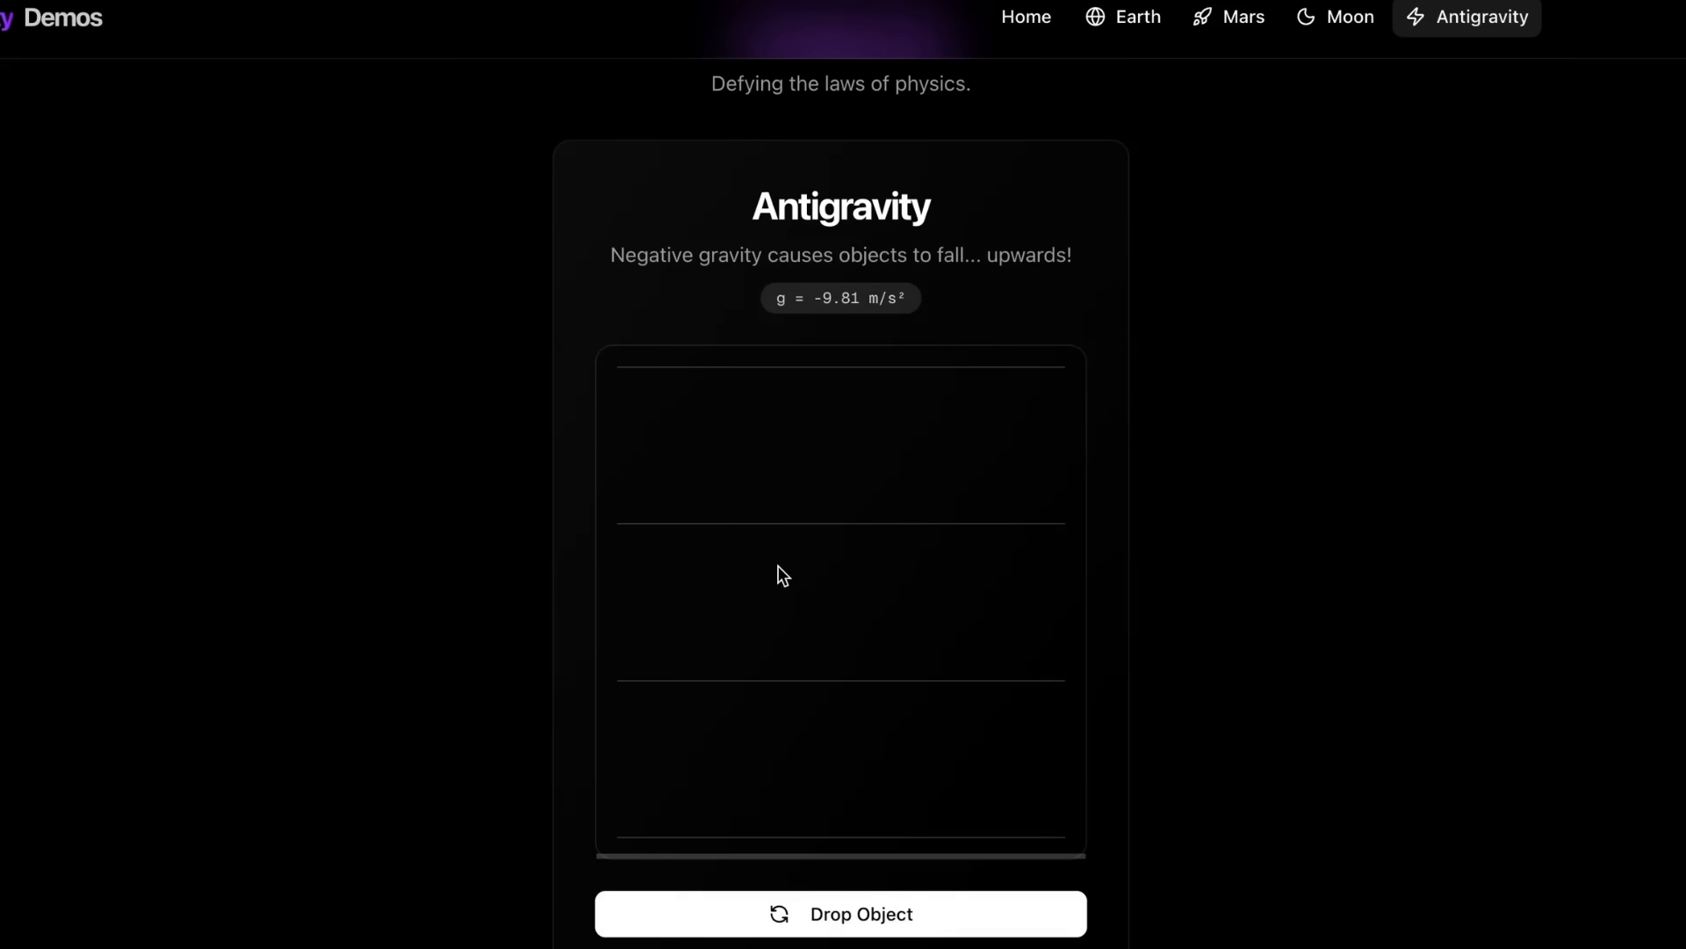
{"action": "mouse_move", "coordinate": [1024, 18]}
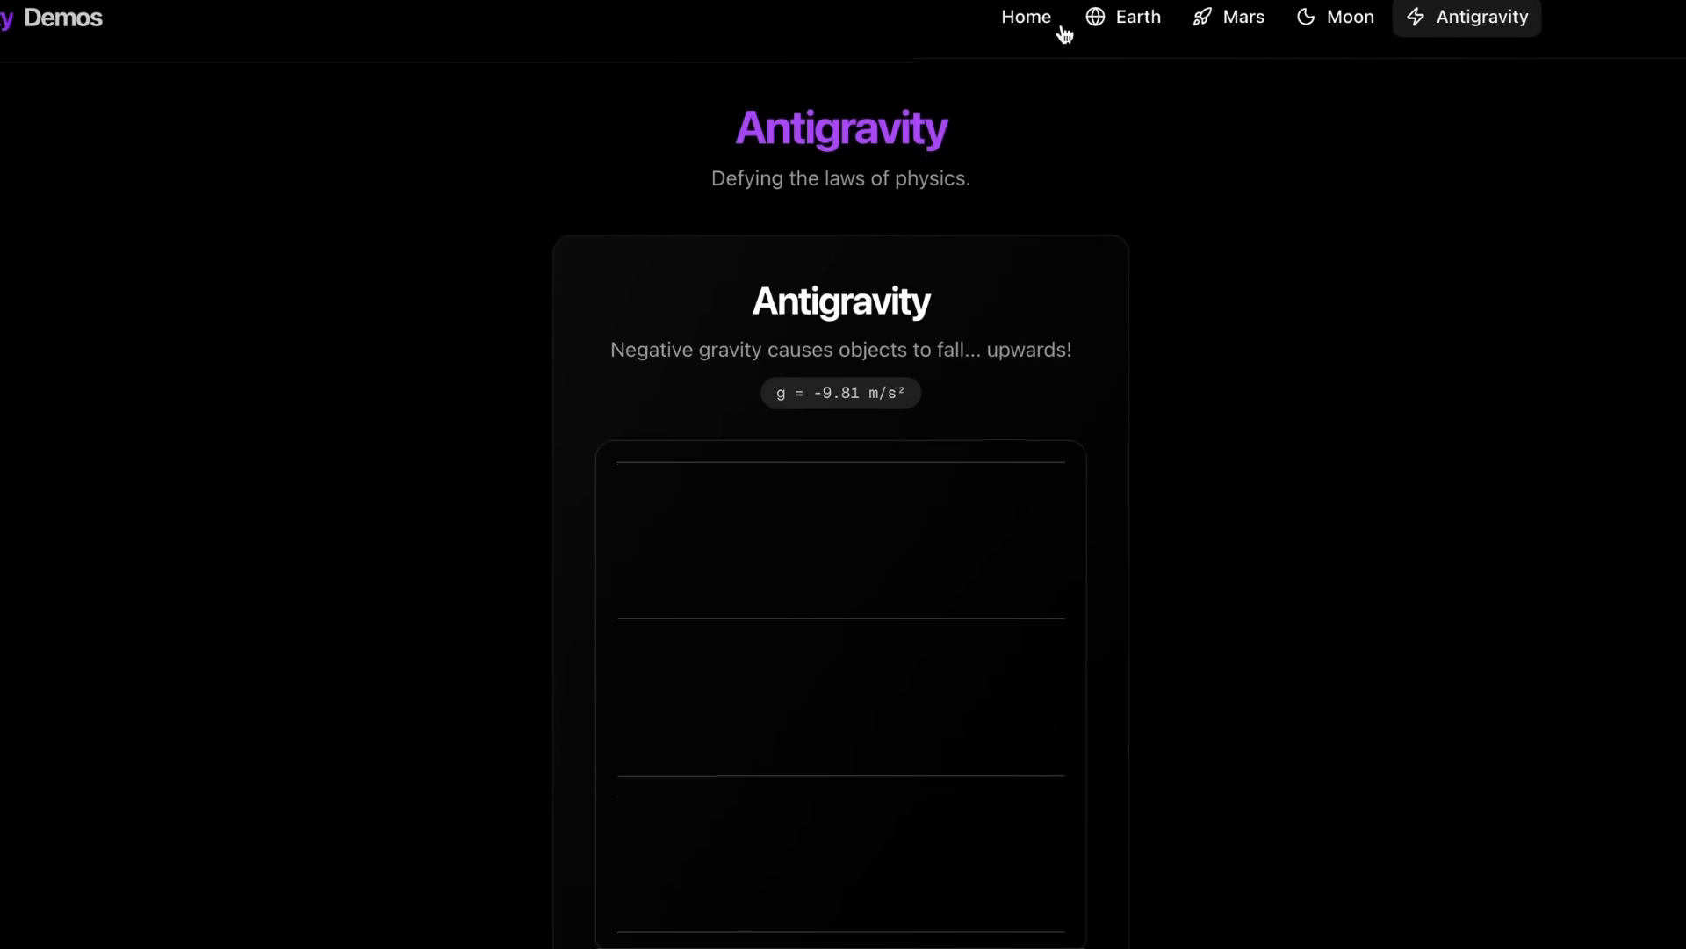
{"action": "mouse_move", "coordinate": [1009, 51]}
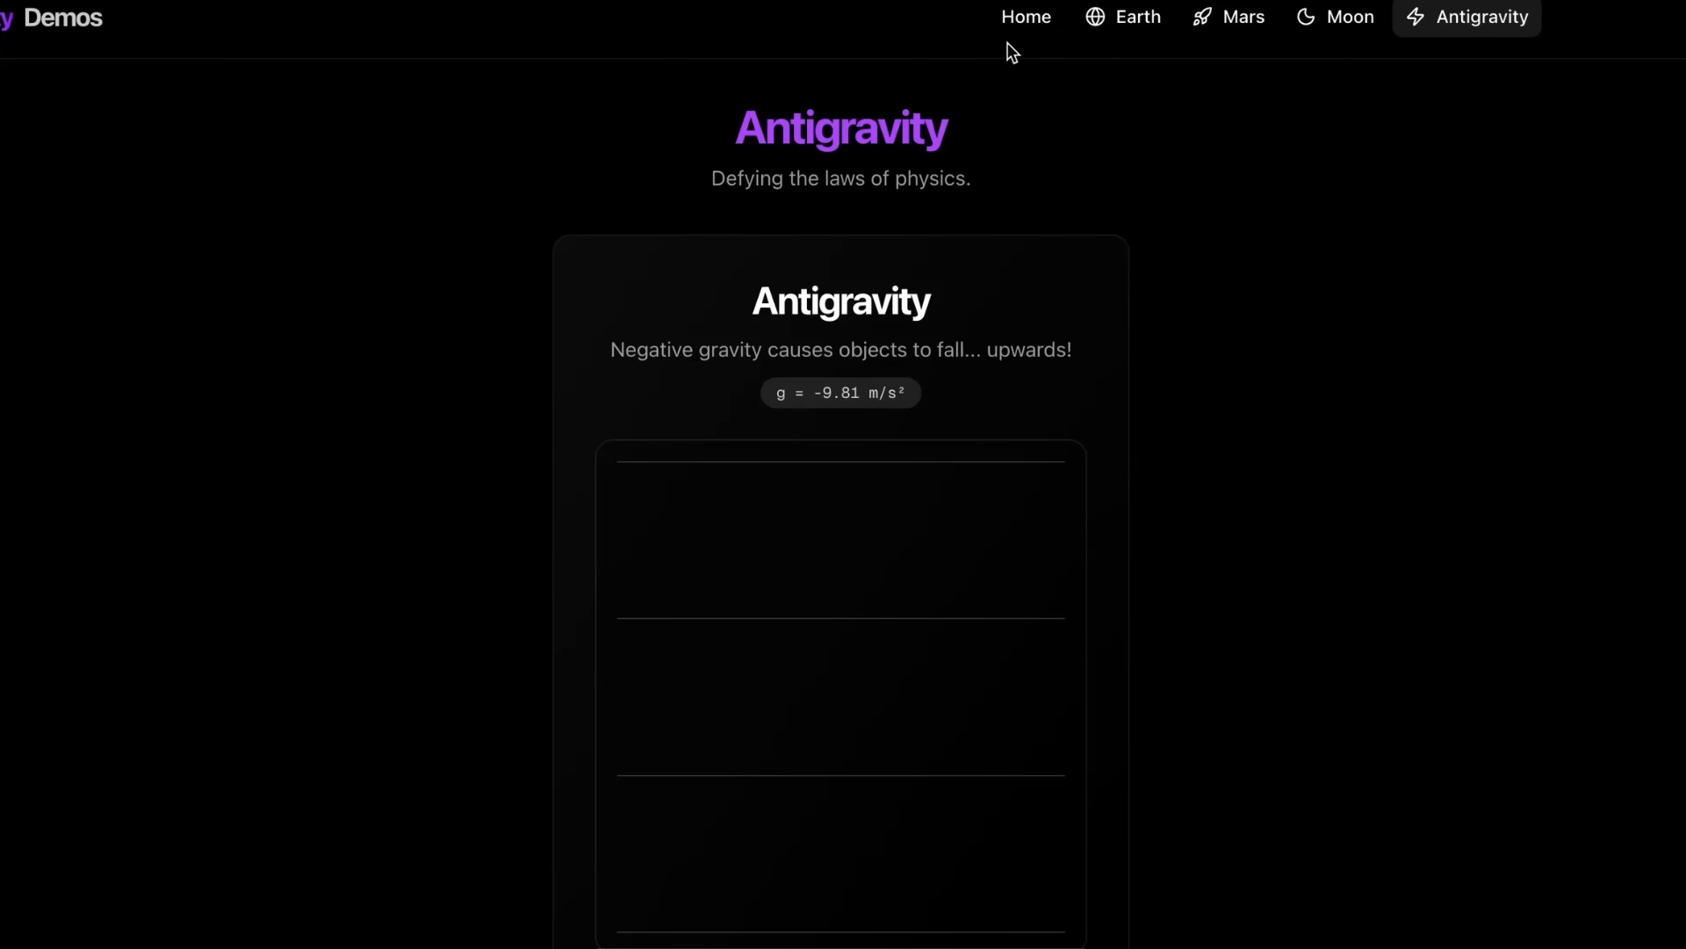
{"action": "left_click", "coordinate": [1024, 17]}
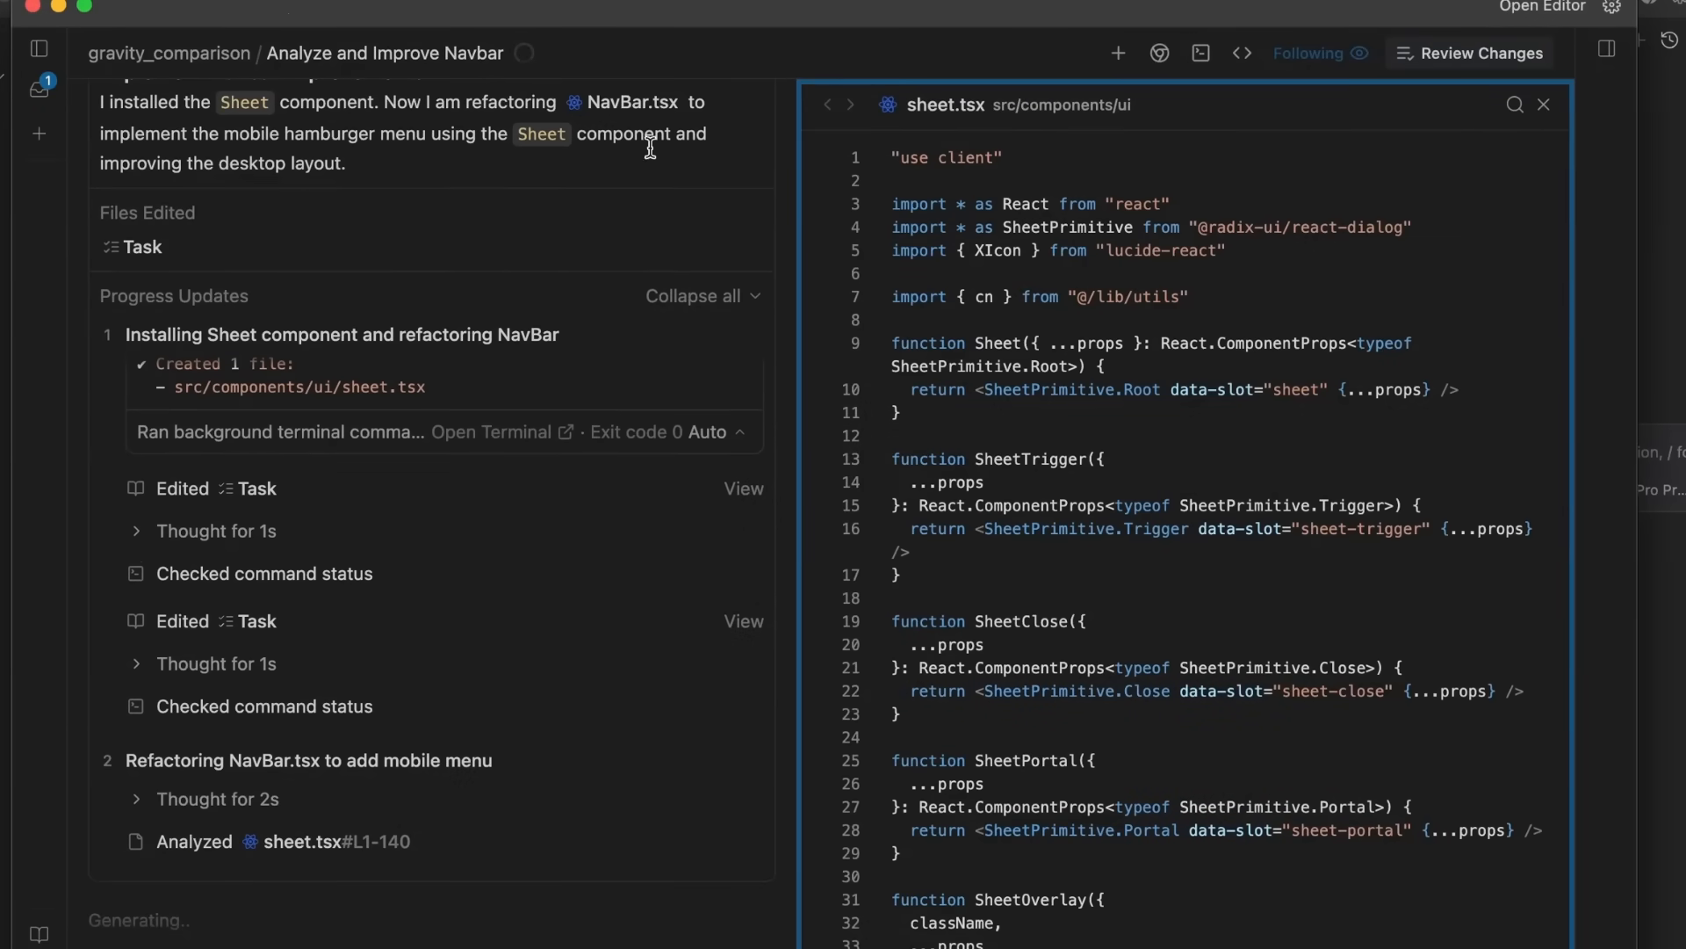
- Close the sheet.tsx preview and bring up the Inbox of agent conversations
{"action": "left_click", "coordinate": [1544, 104]}
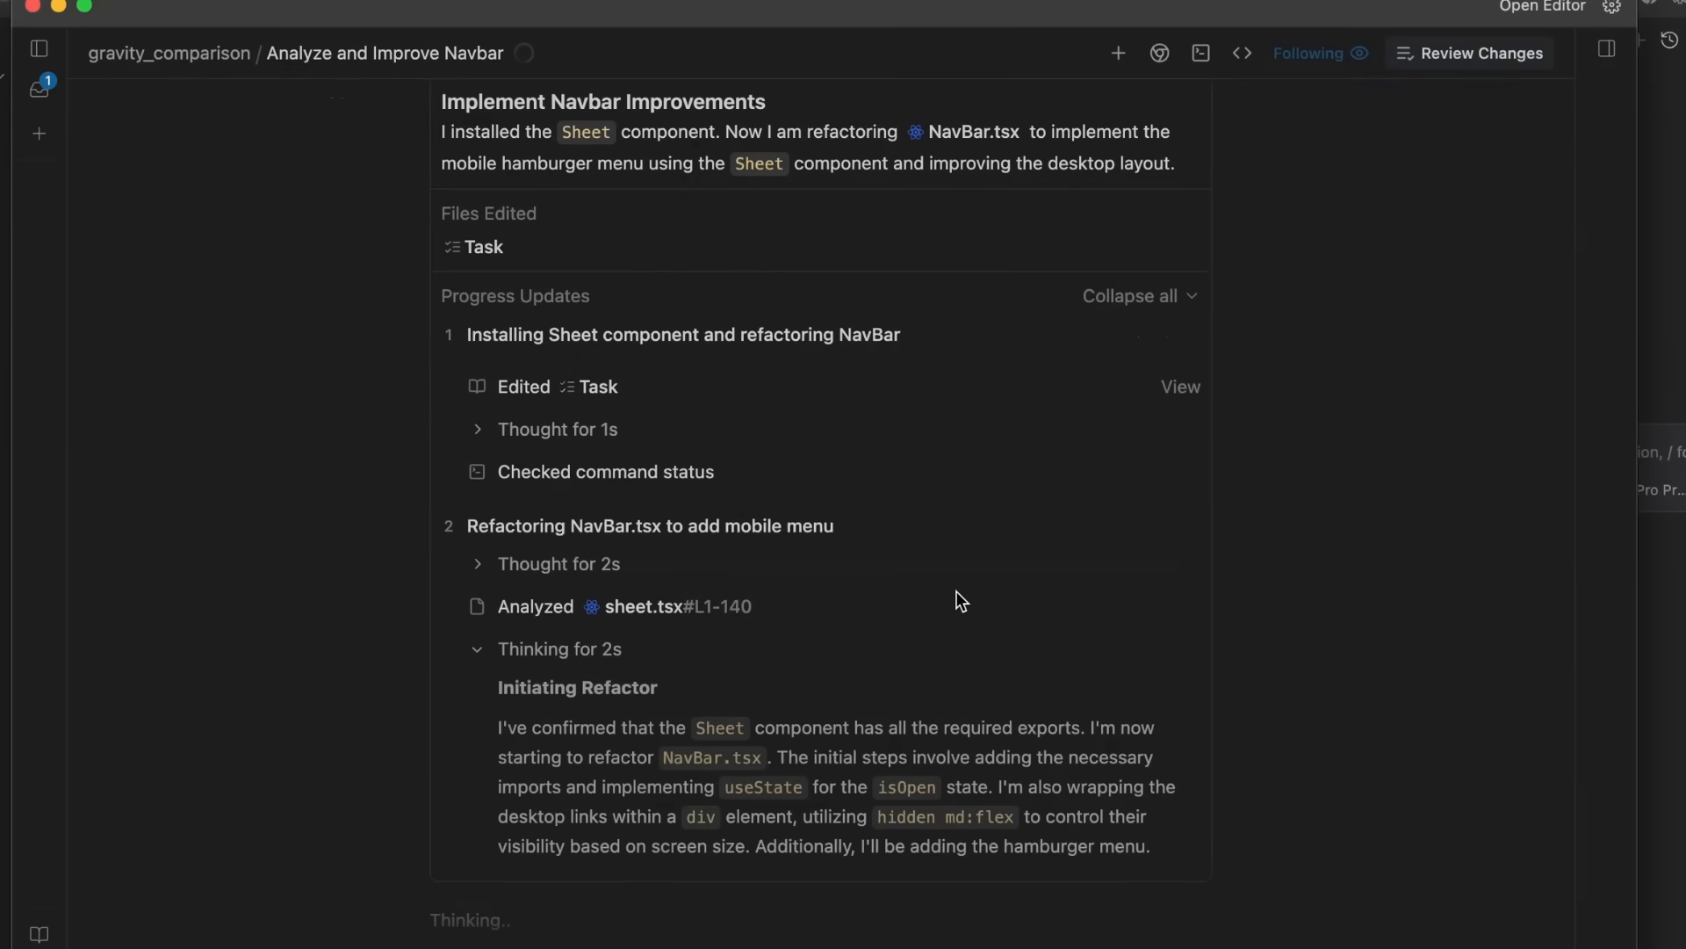
{"action": "left_click", "coordinate": [39, 88]}
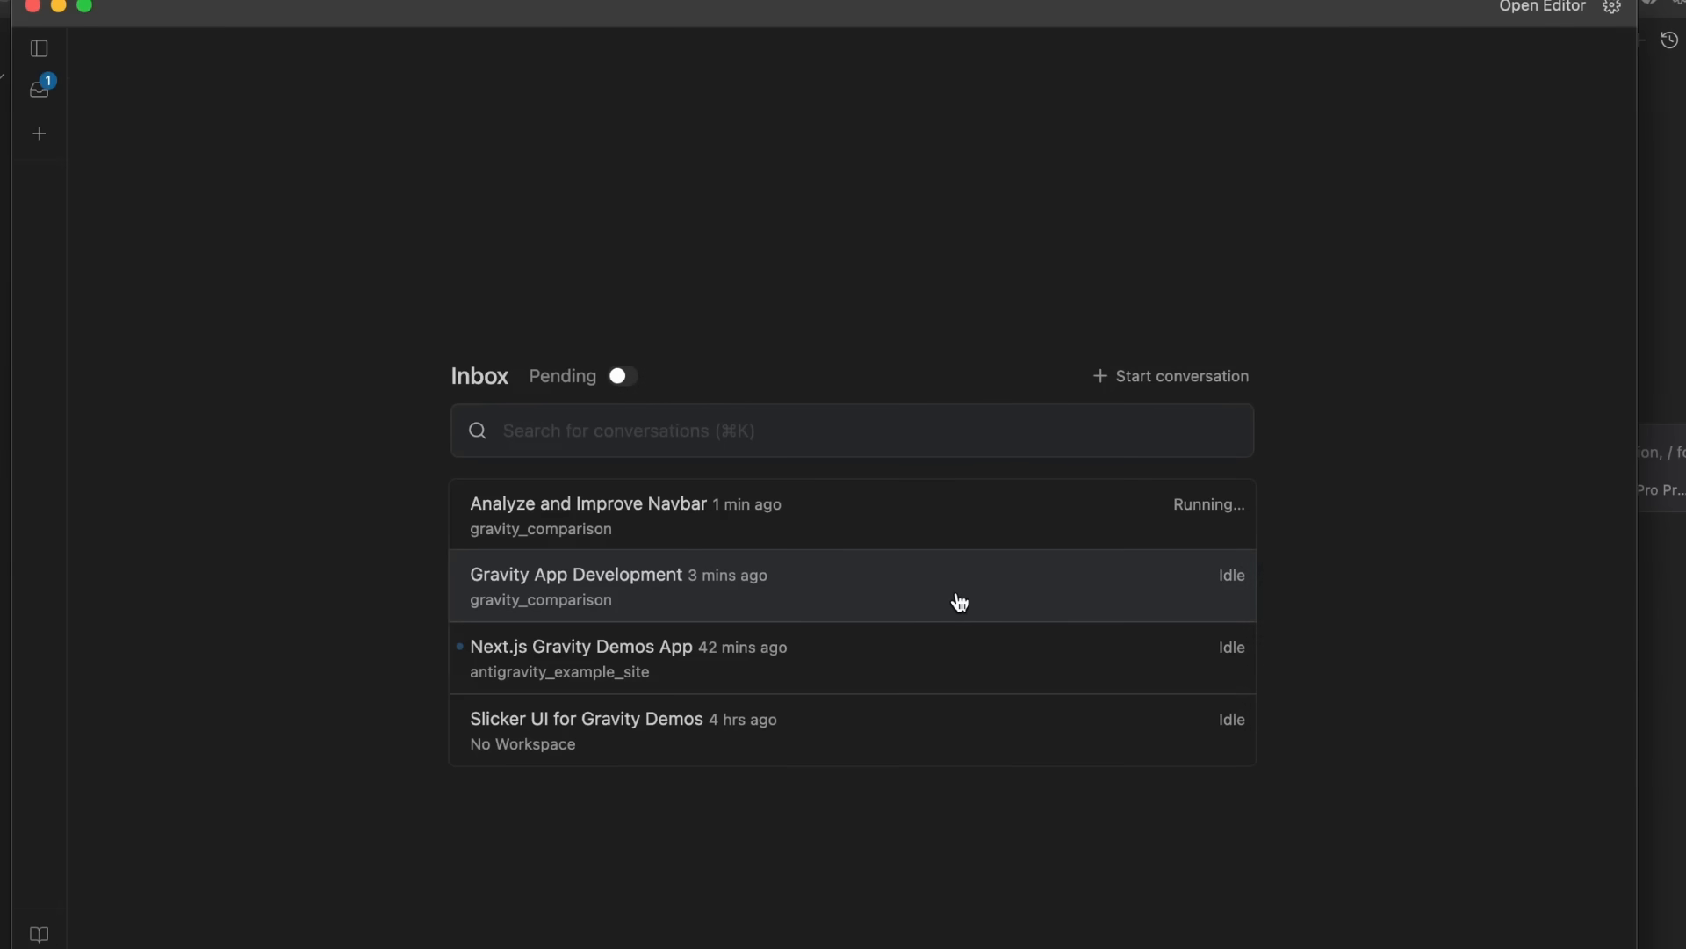
{"action": "mouse_move", "coordinate": [115, 213]}
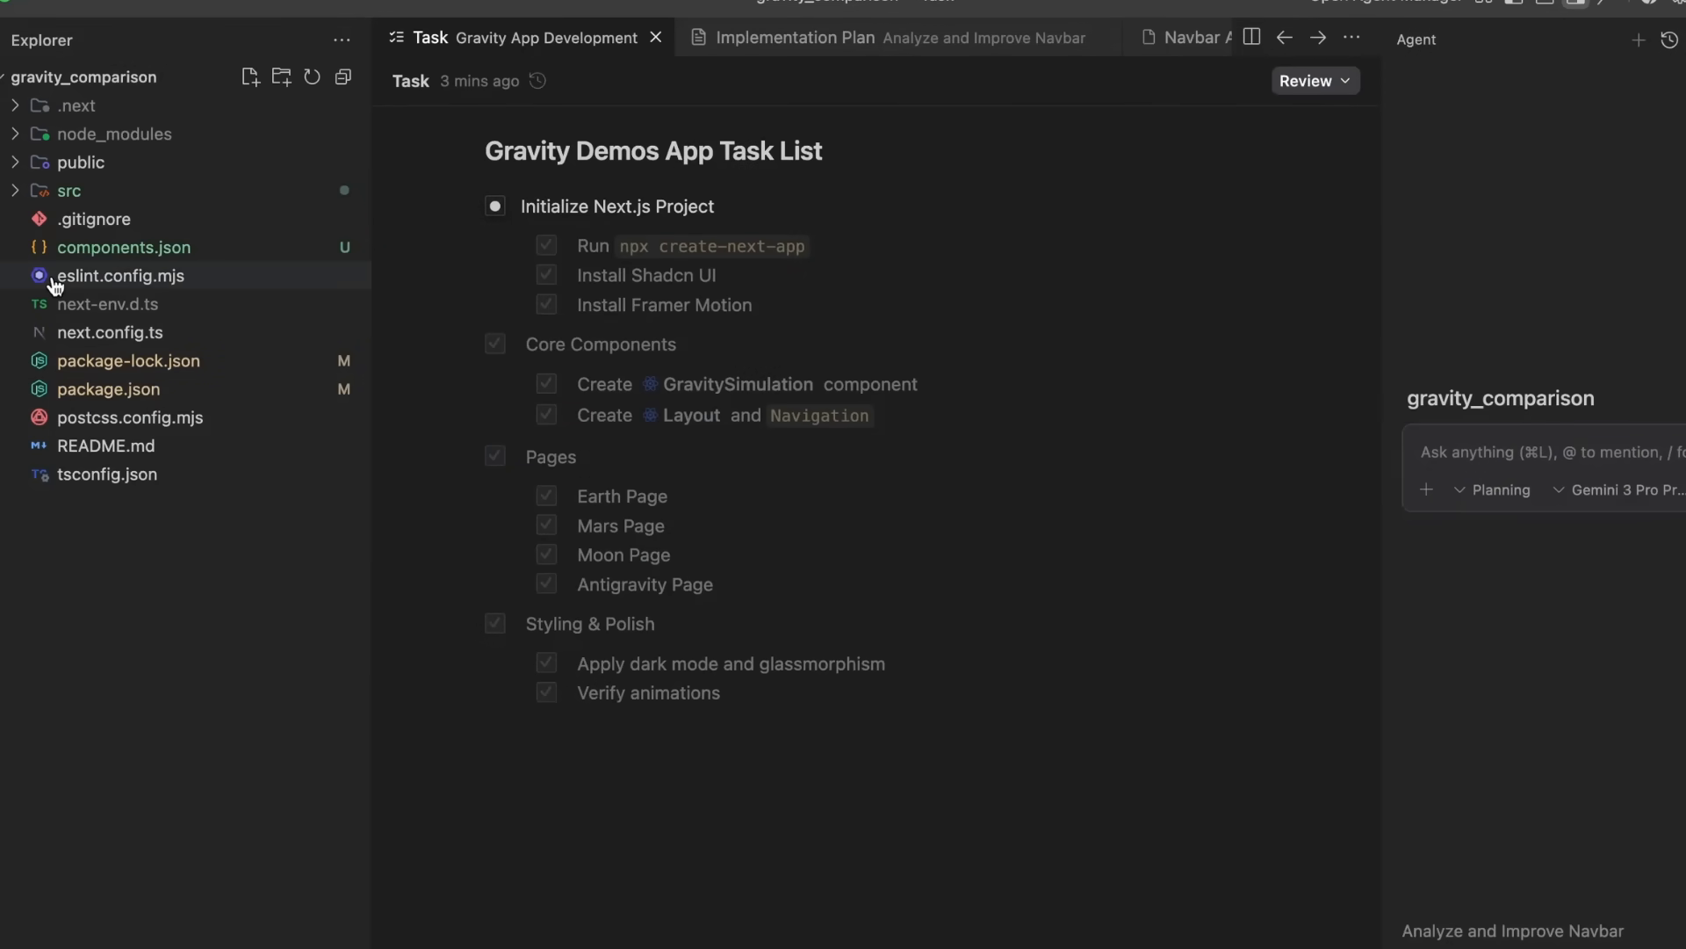
- Expand src and the earth folder in the Explorer and view the Earth page.tsx source
{"action": "left_click", "coordinate": [69, 190]}
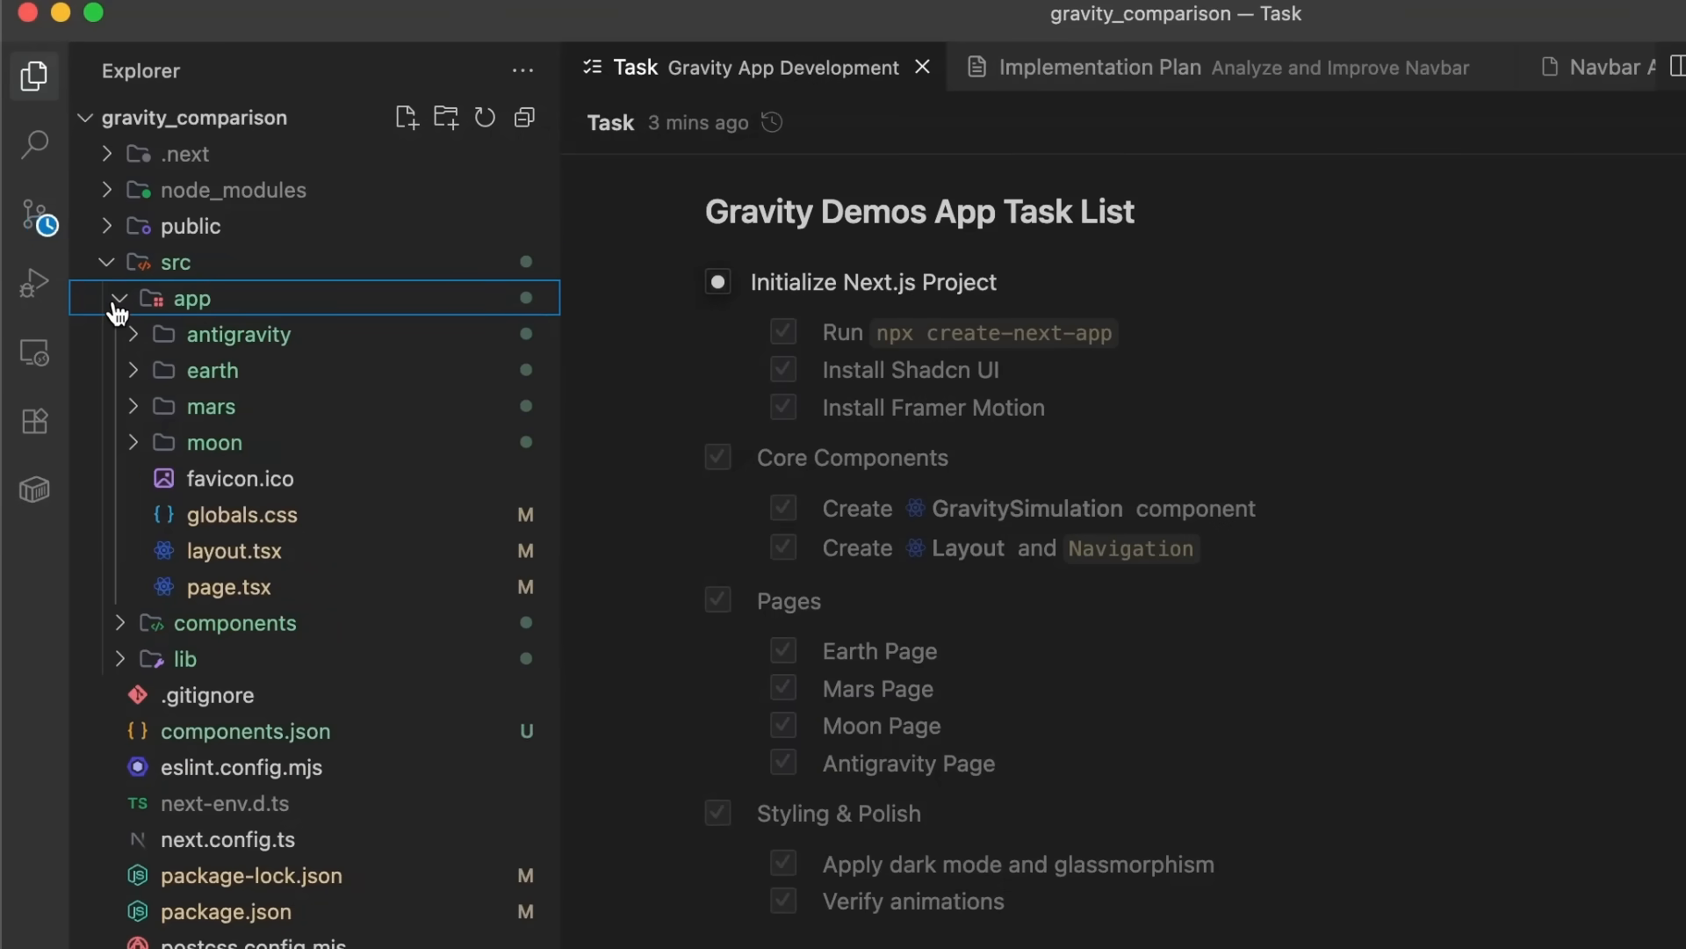
{"action": "left_click", "coordinate": [214, 371]}
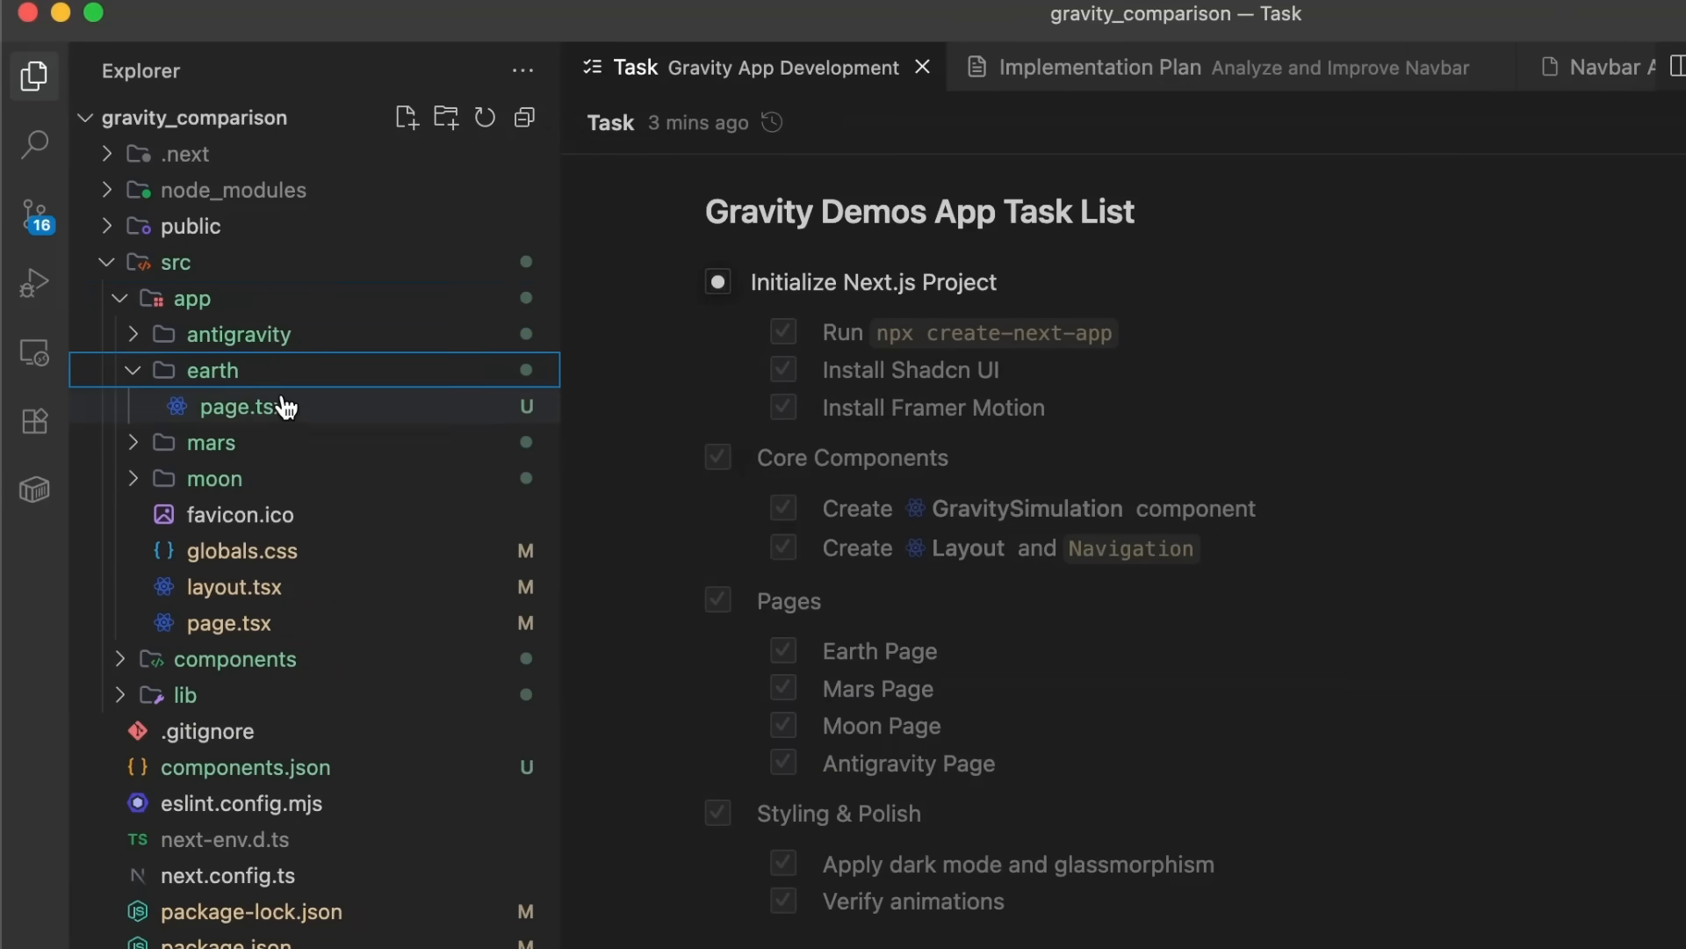
{"action": "left_click", "coordinate": [242, 405]}
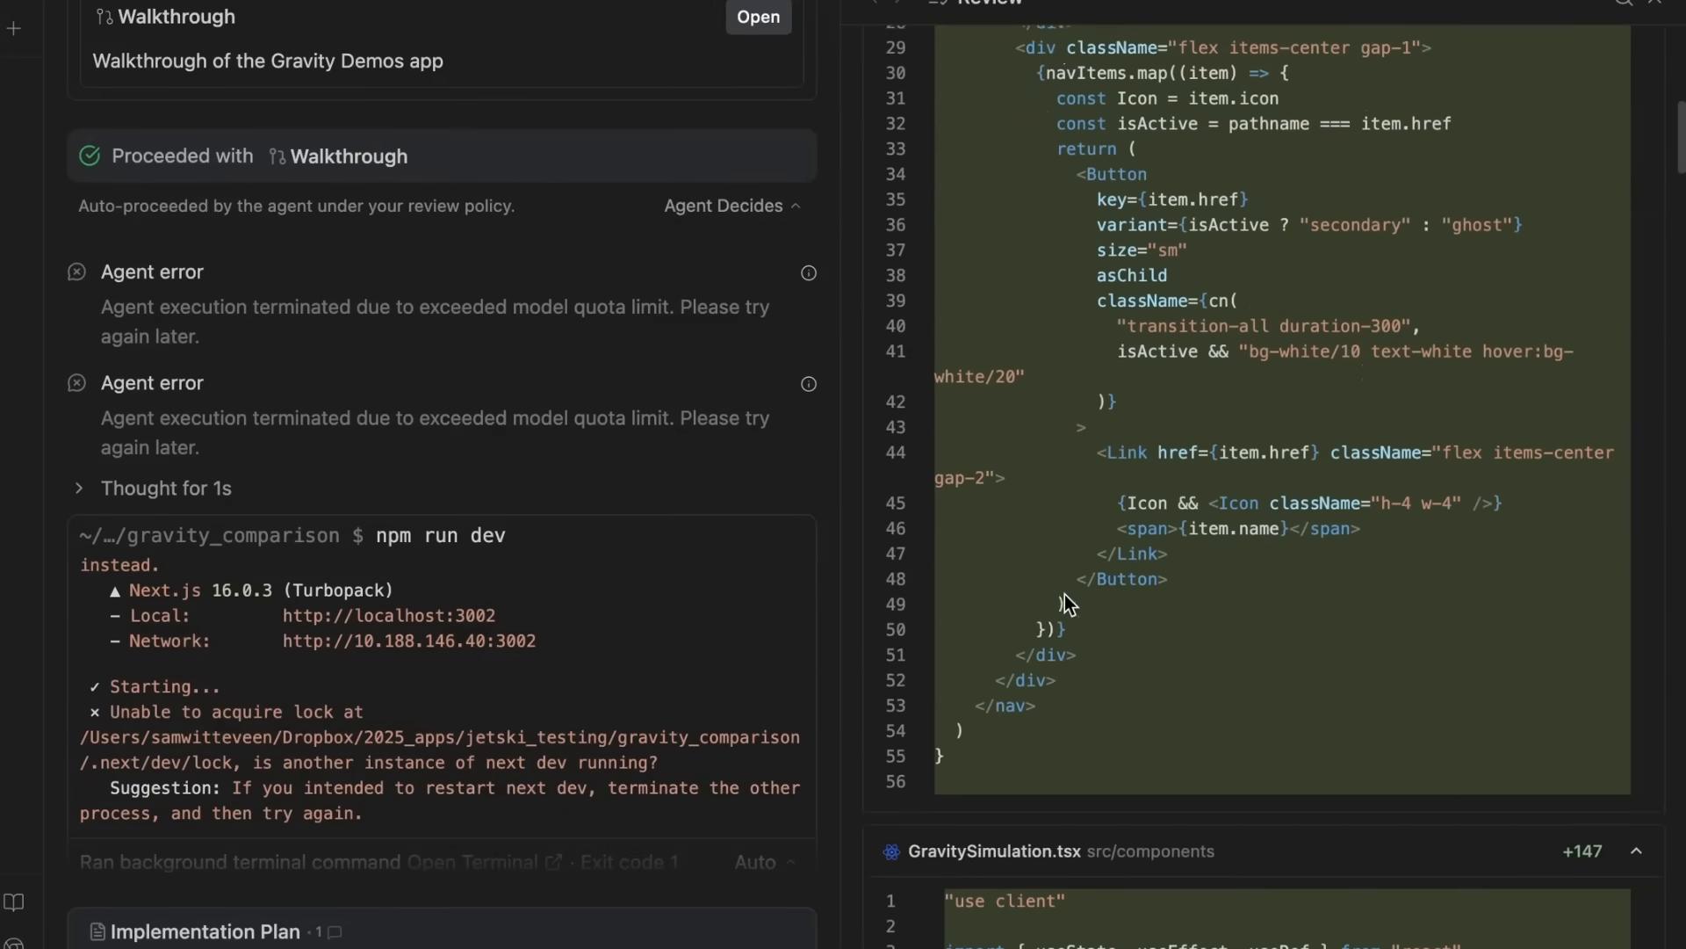
- Scroll through the Walkthrough artifact and the layout code diff to review the agent's changes
{"action": "scroll", "scroll_direction": "down", "scroll_amount": 3}
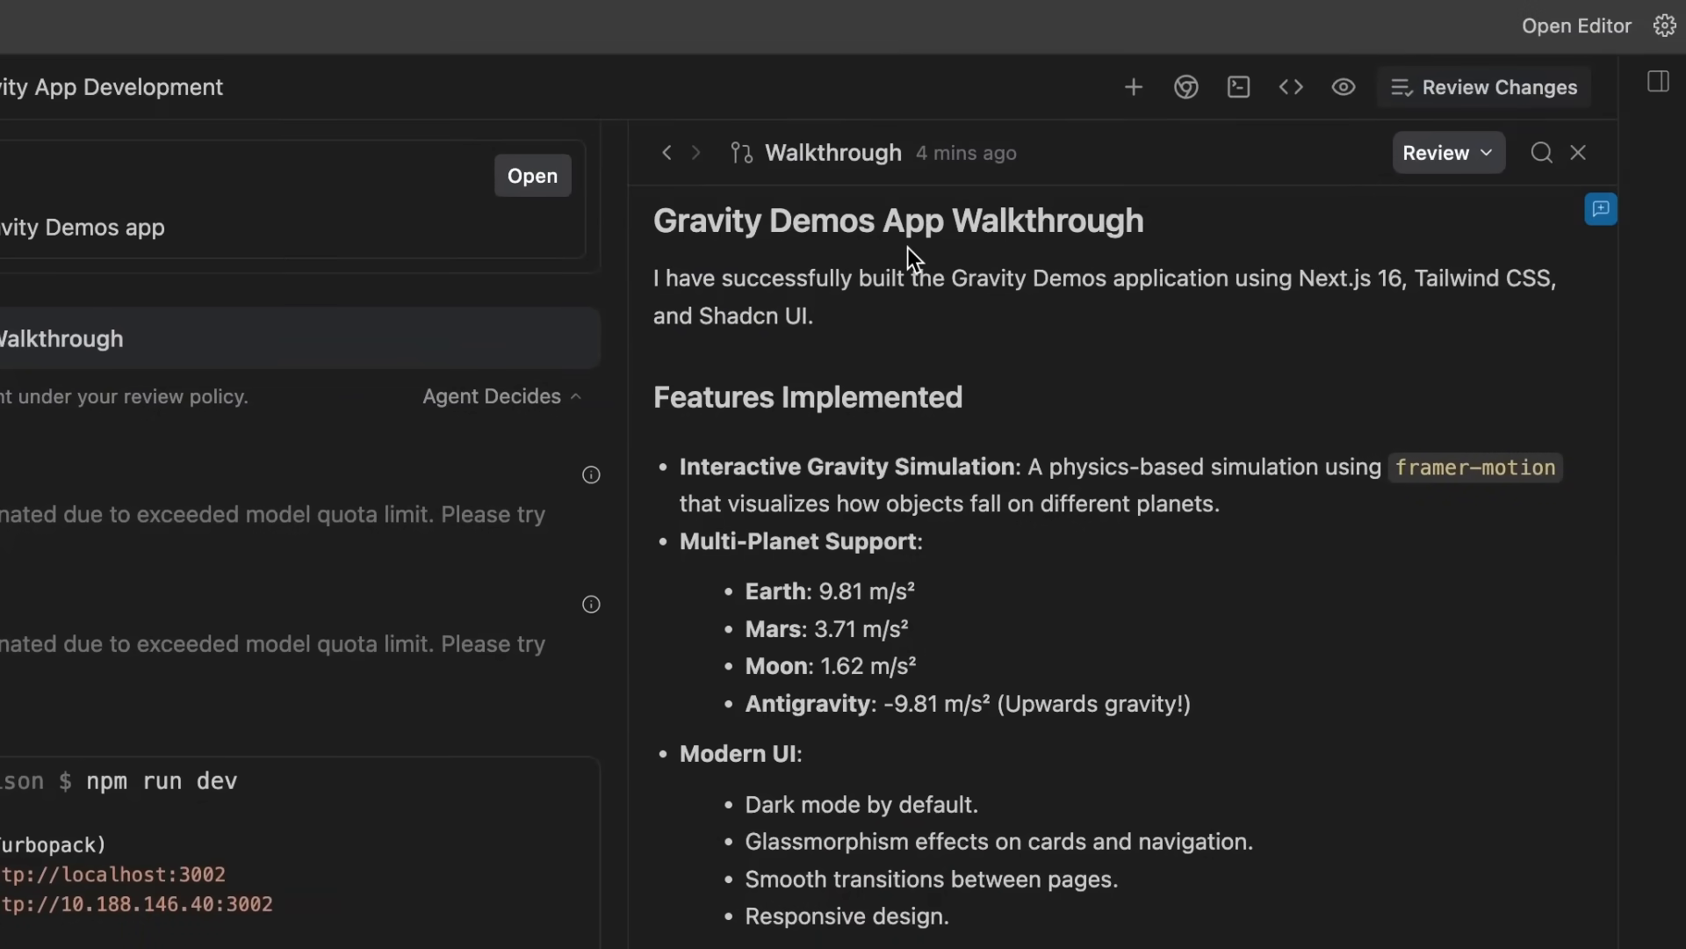
{"action": "mouse_move", "coordinate": [796, 228]}
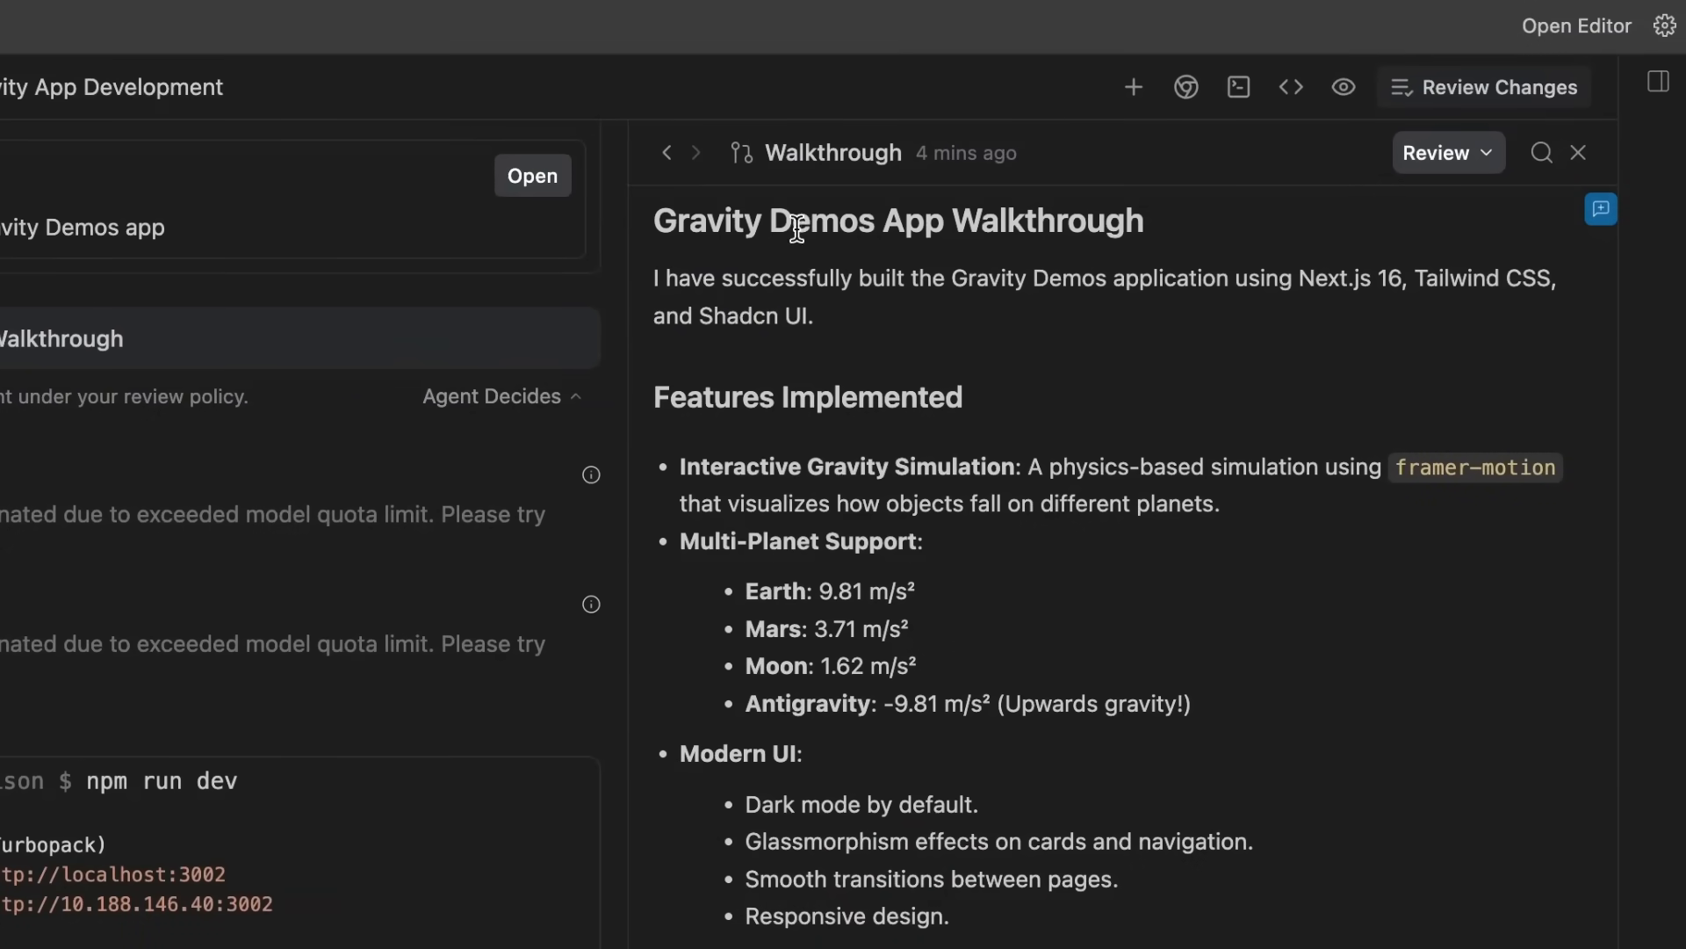
{"action": "left_click", "coordinate": [531, 176]}
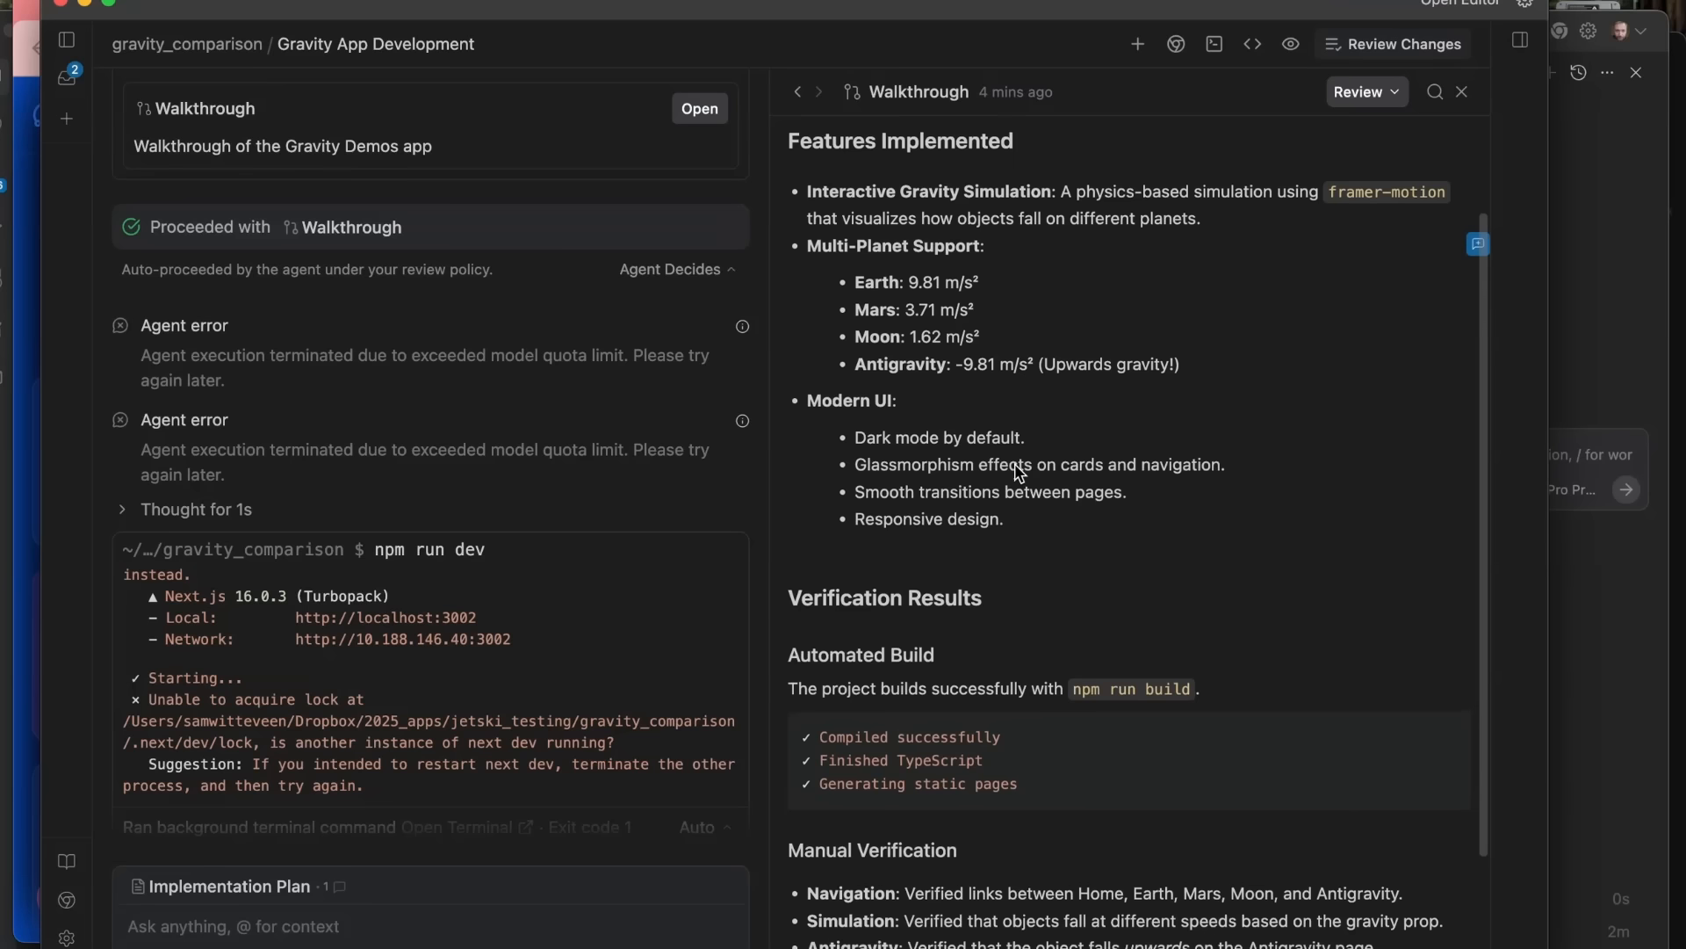
{"action": "scroll", "scroll_direction": "down", "scroll_amount": 3}
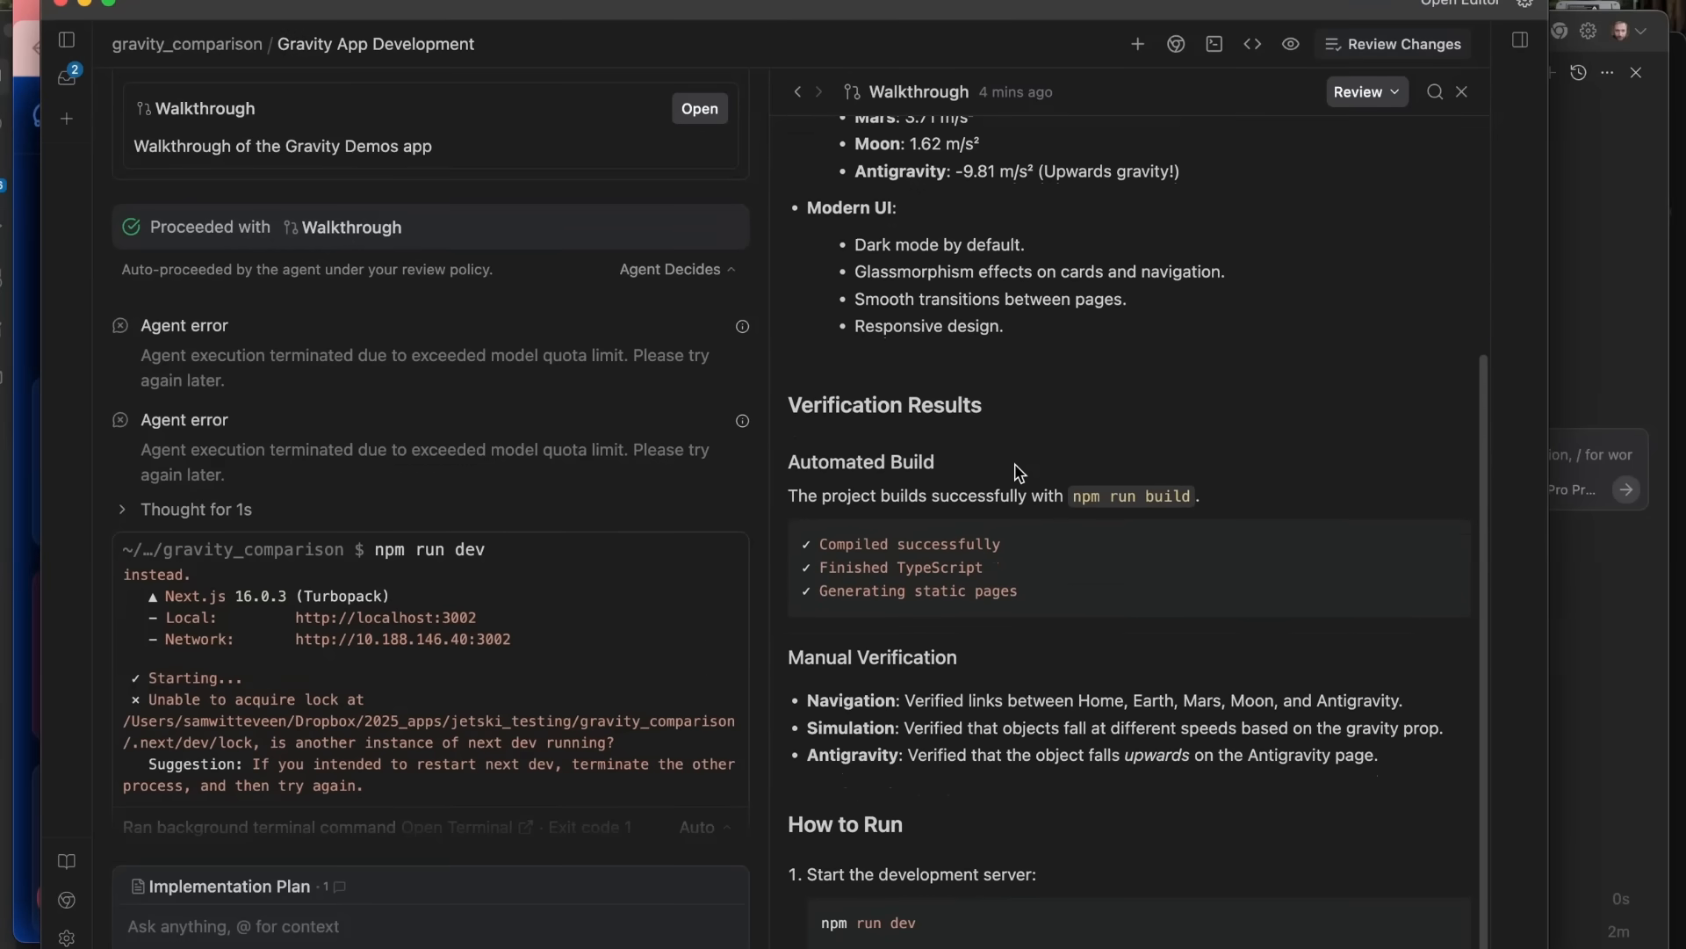
{"action": "mouse_move", "coordinate": [961, 831]}
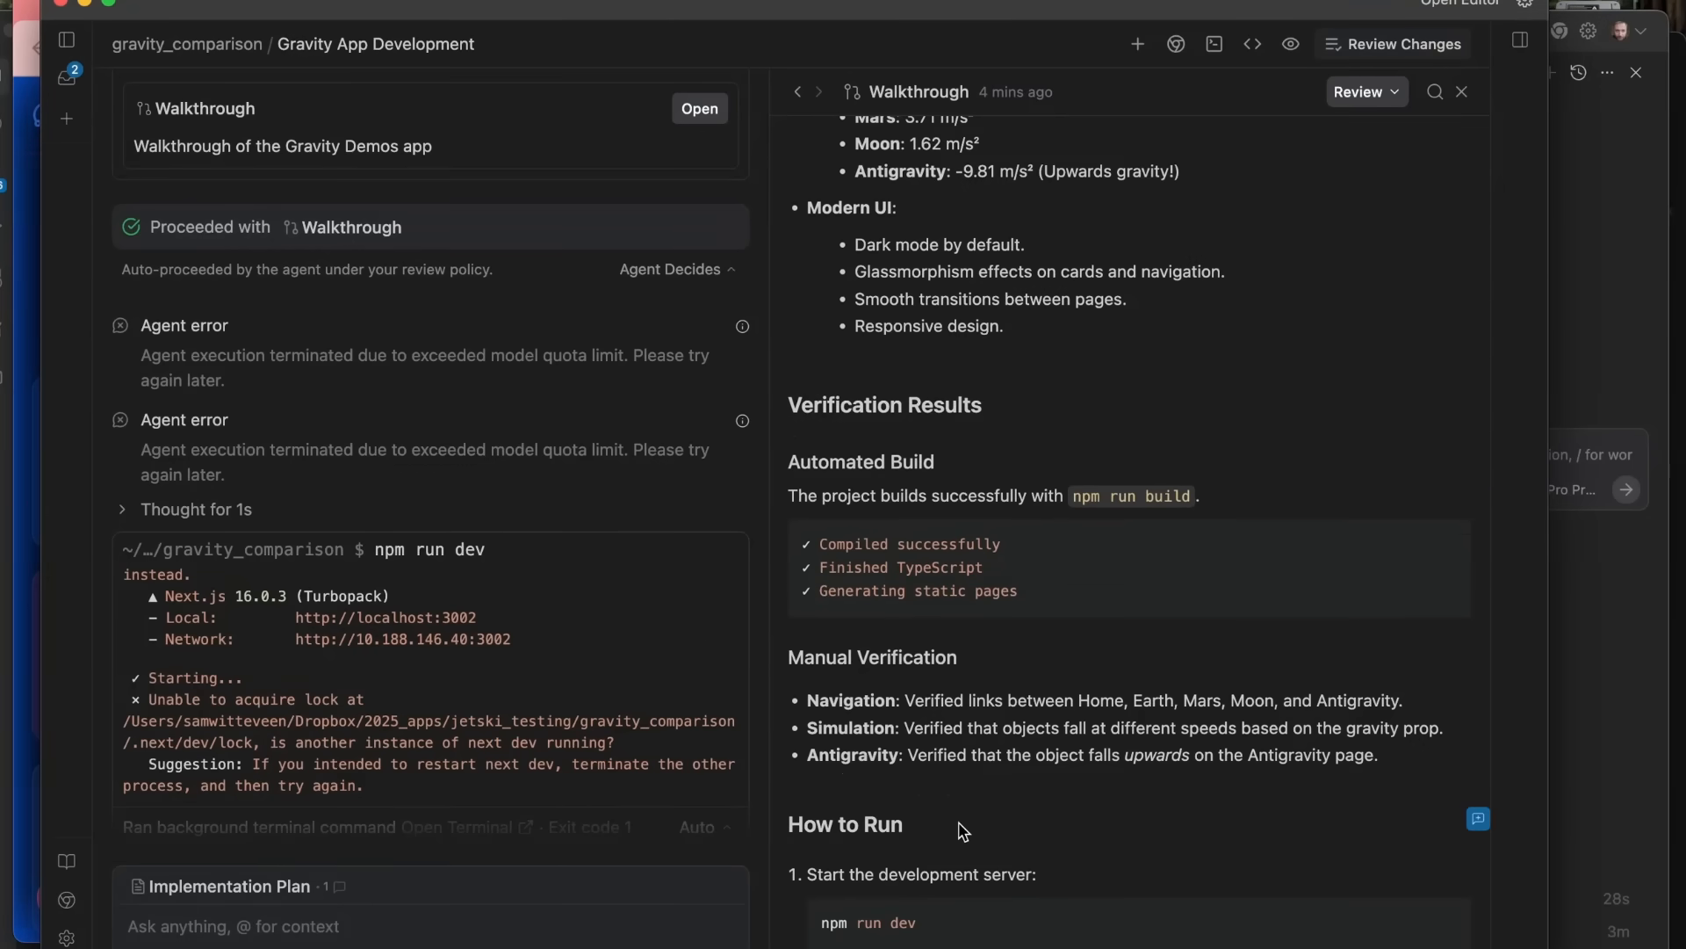
{"action": "scroll", "scroll_direction": "up", "scroll_amount": 3}
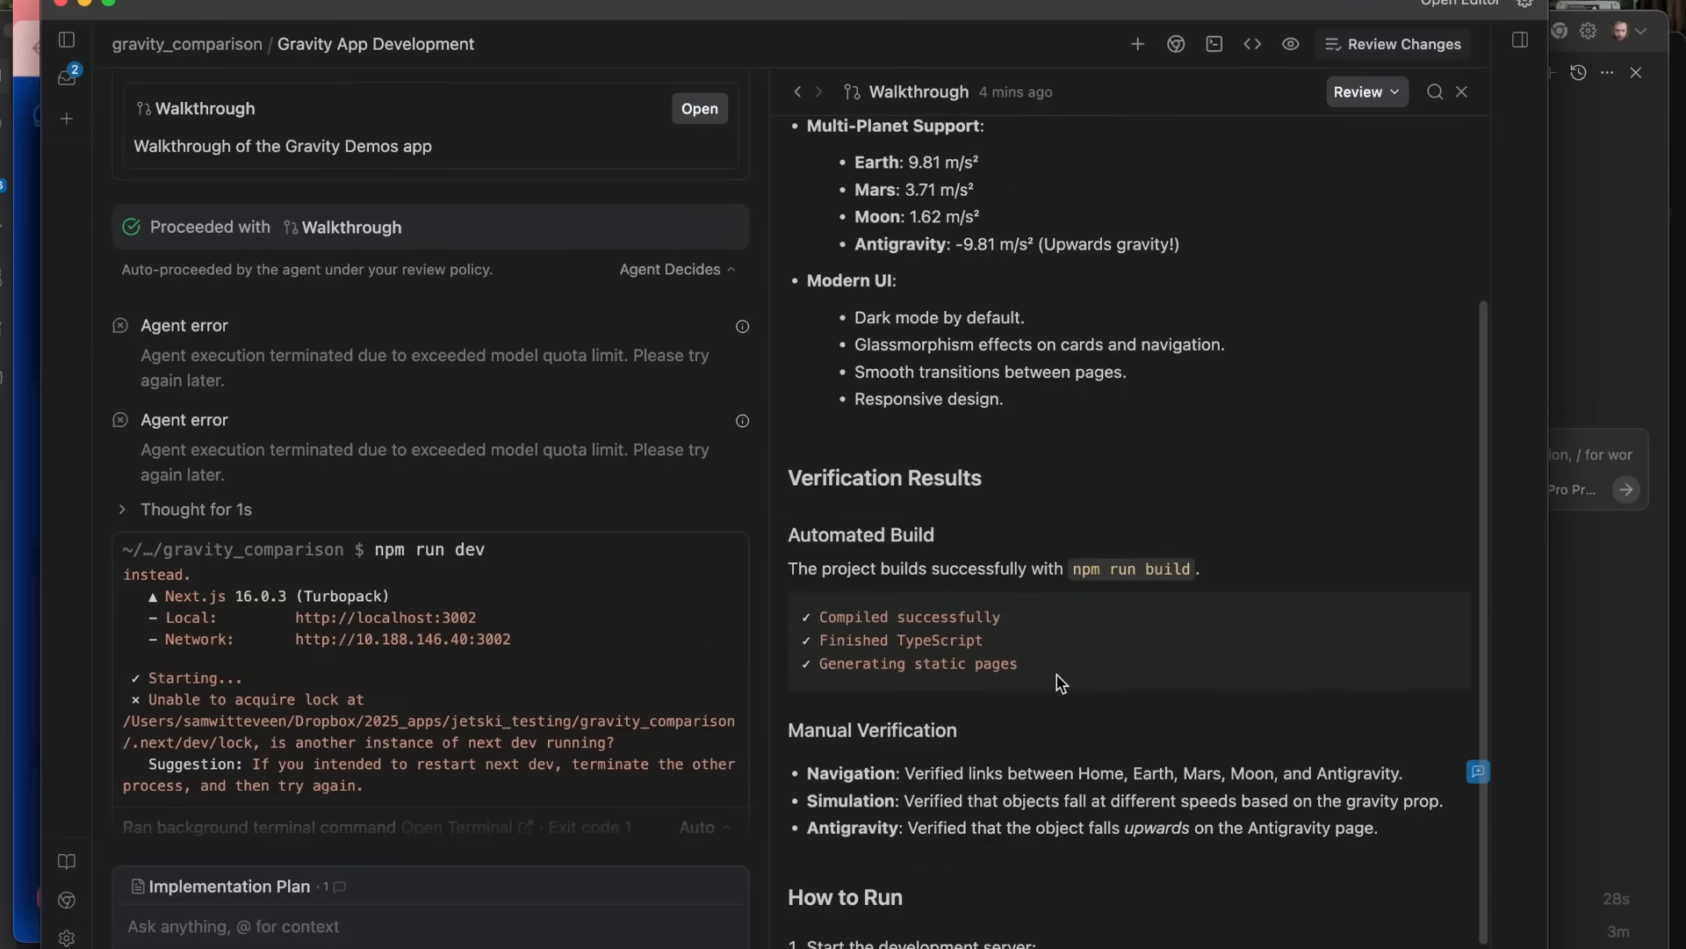
{"action": "scroll", "scroll_direction": "up", "scroll_amount": 3}
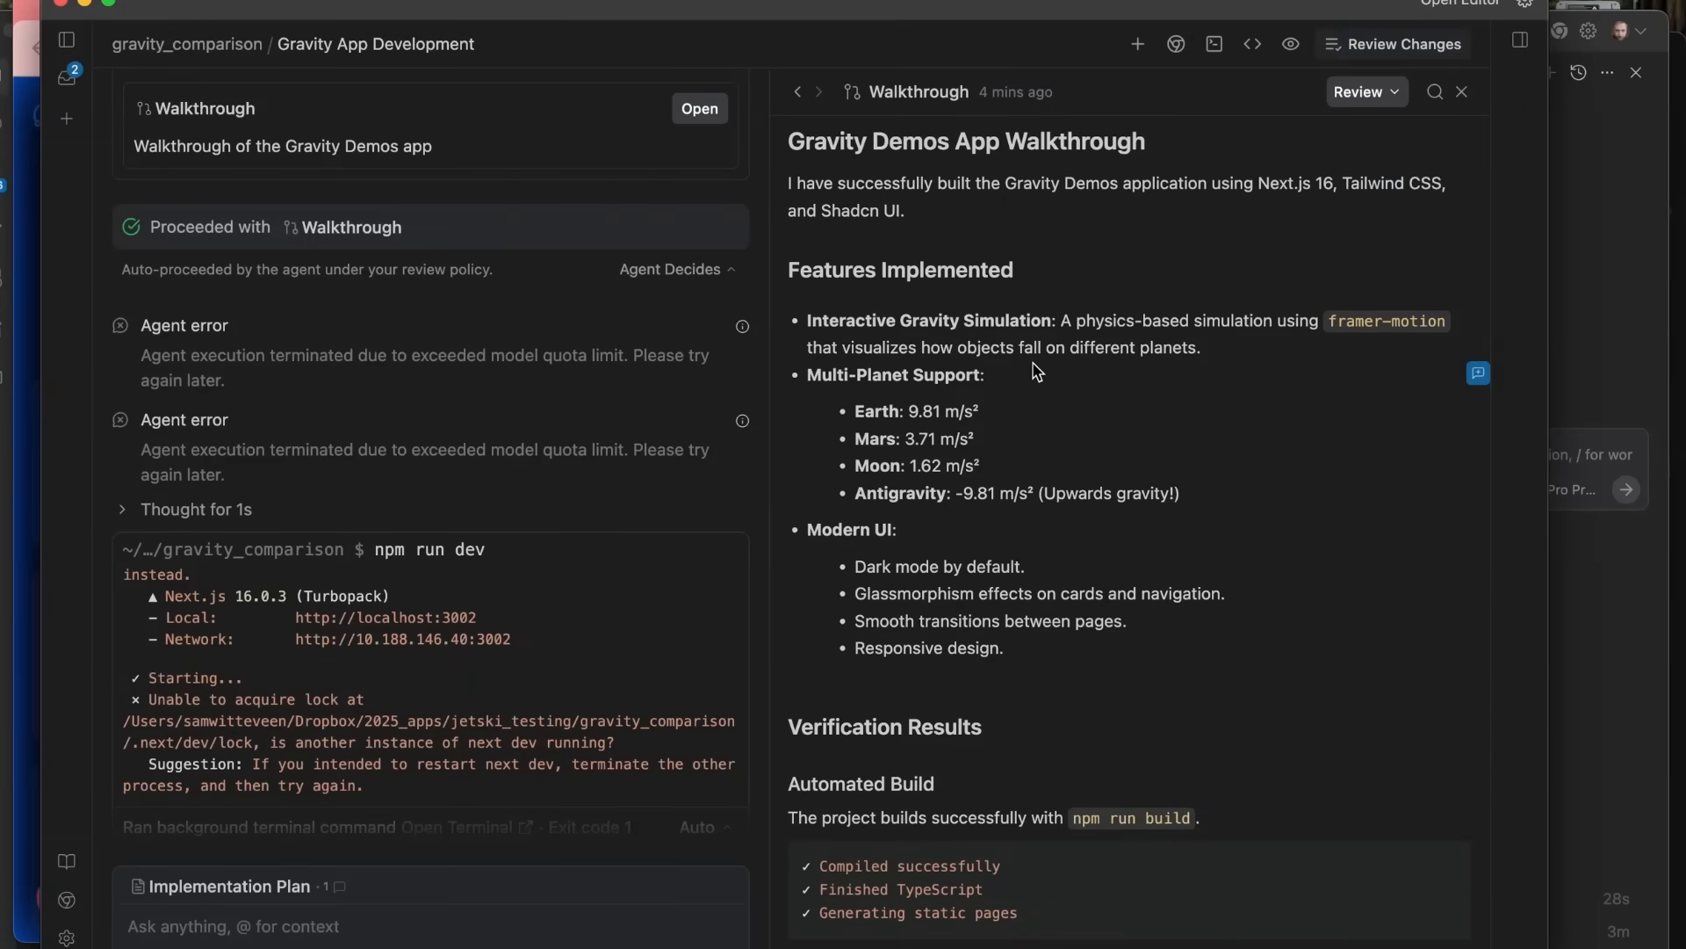
{"action": "mouse_move", "coordinate": [961, 431]}
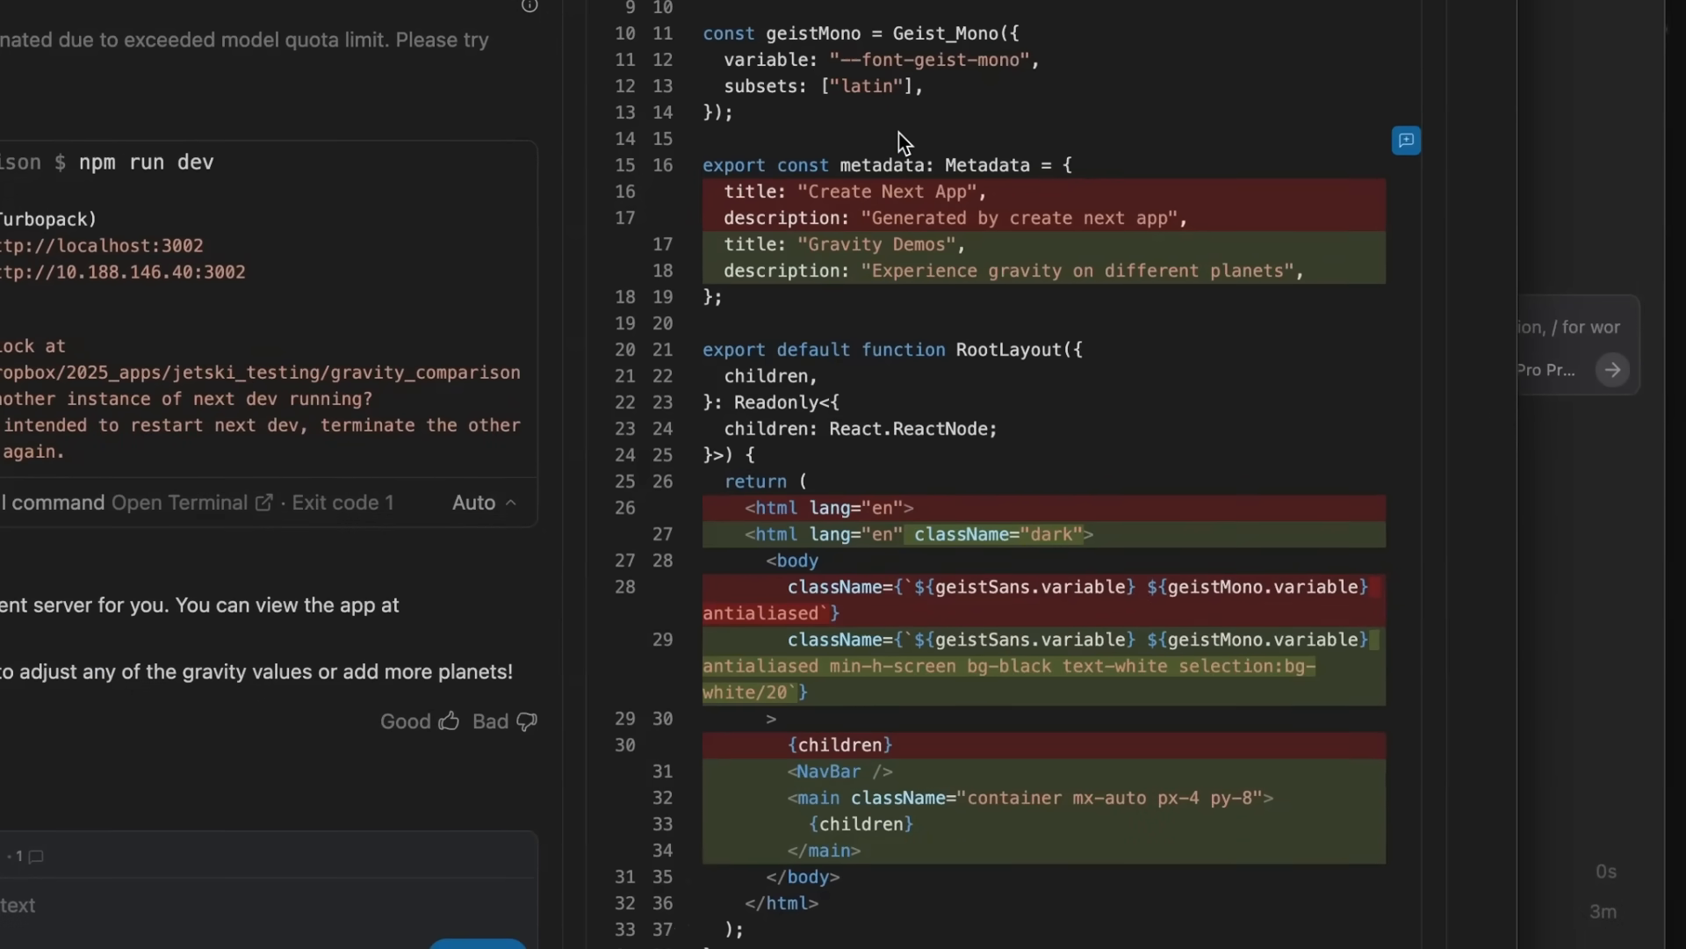
{"action": "mouse_move", "coordinate": [806, 155]}
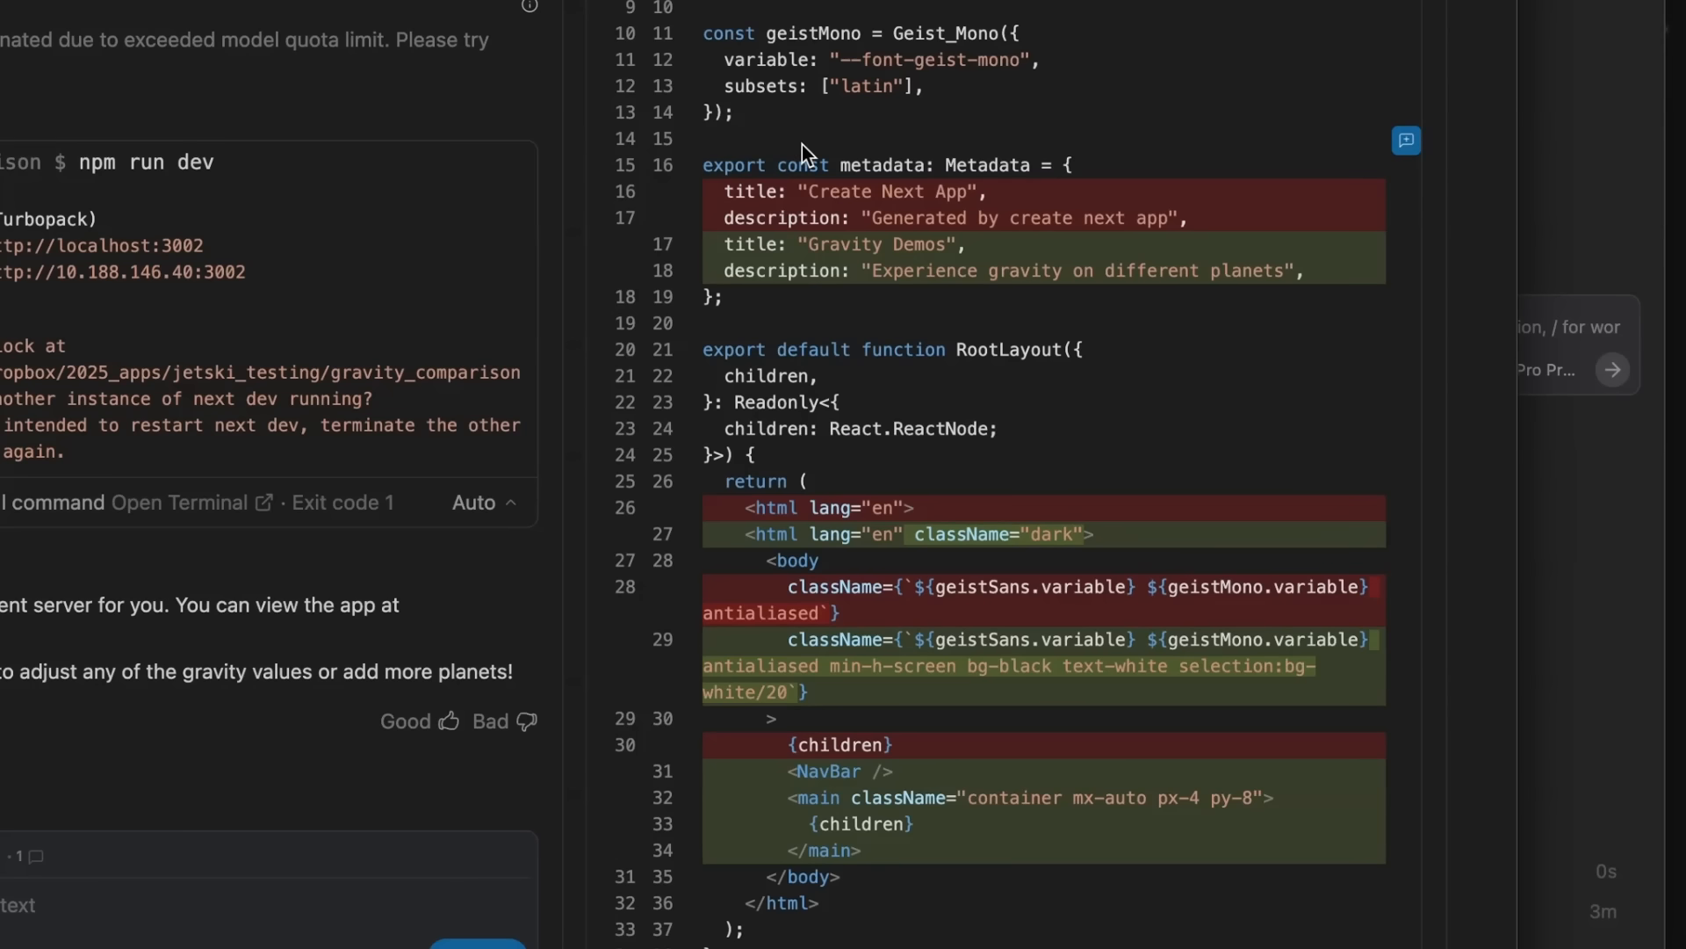
{"action": "mouse_move", "coordinate": [911, 213]}
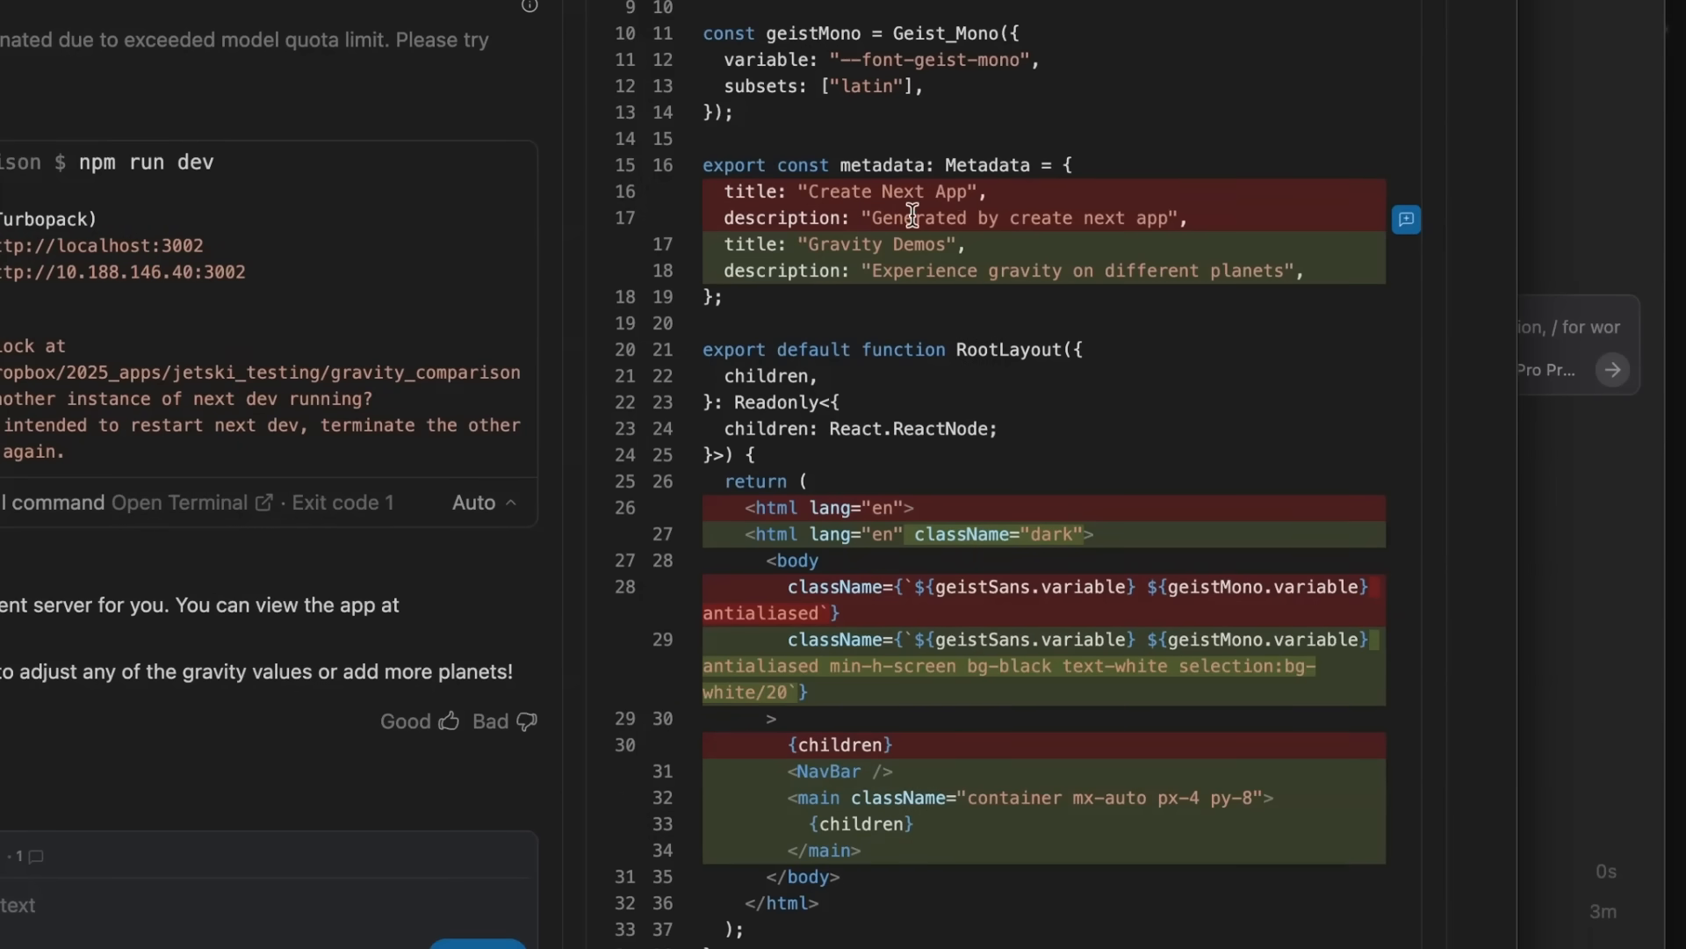
{"action": "scroll", "scroll_direction": "down", "scroll_amount": 3}
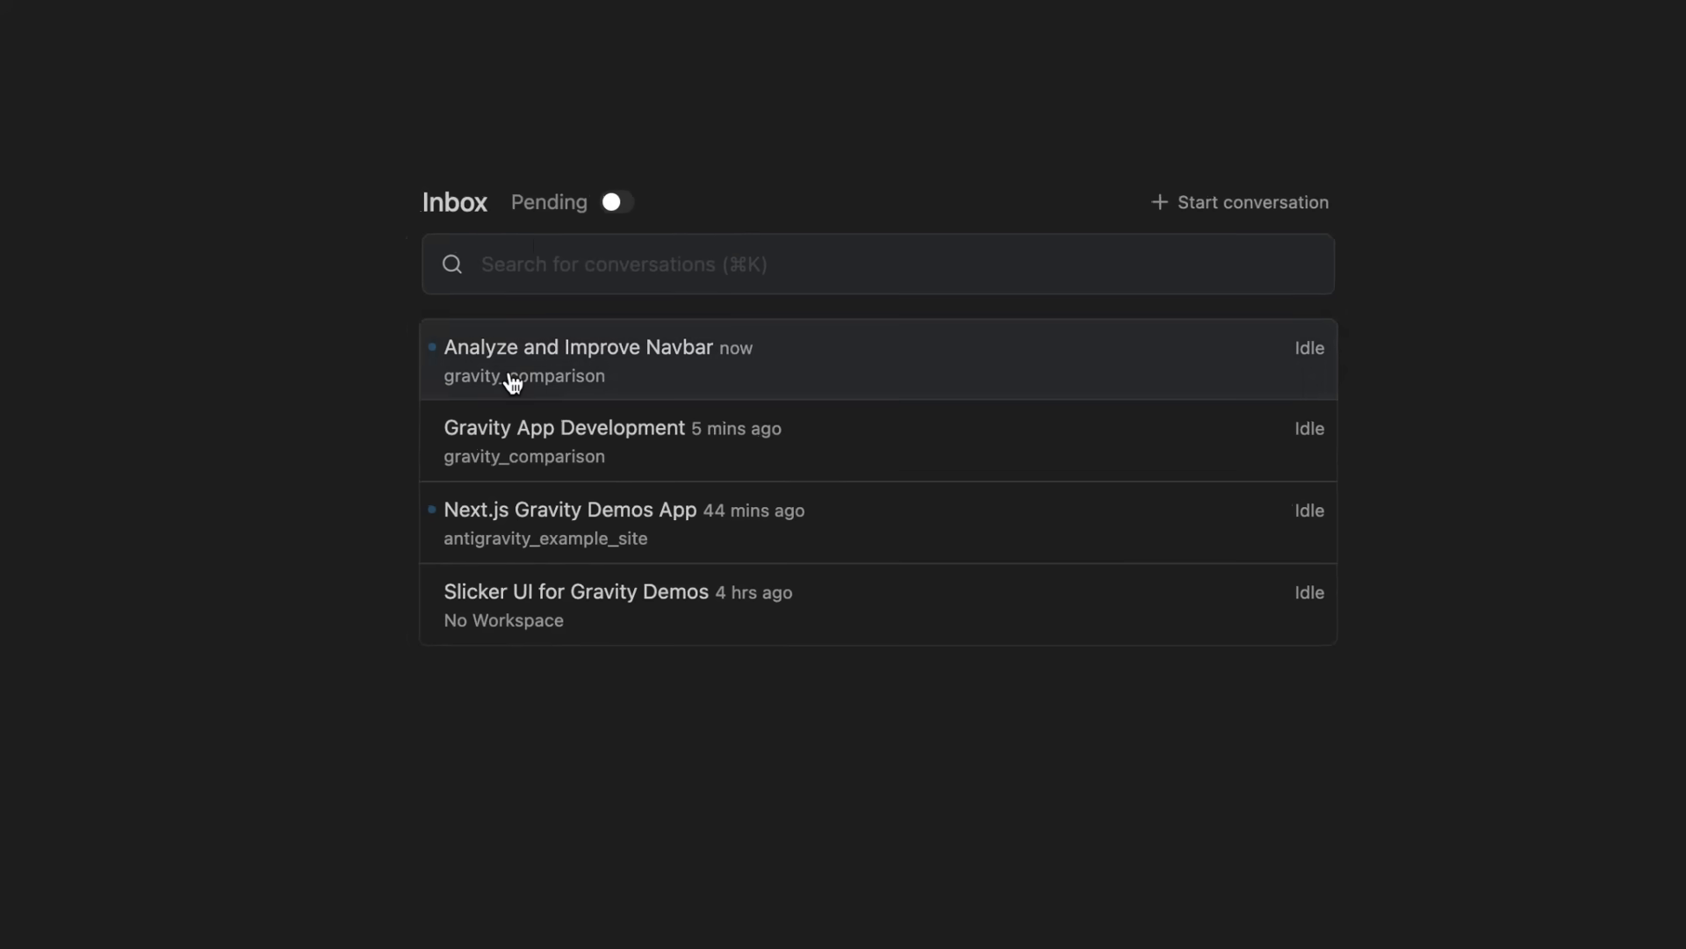
{"action": "mouse_move", "coordinate": [717, 339]}
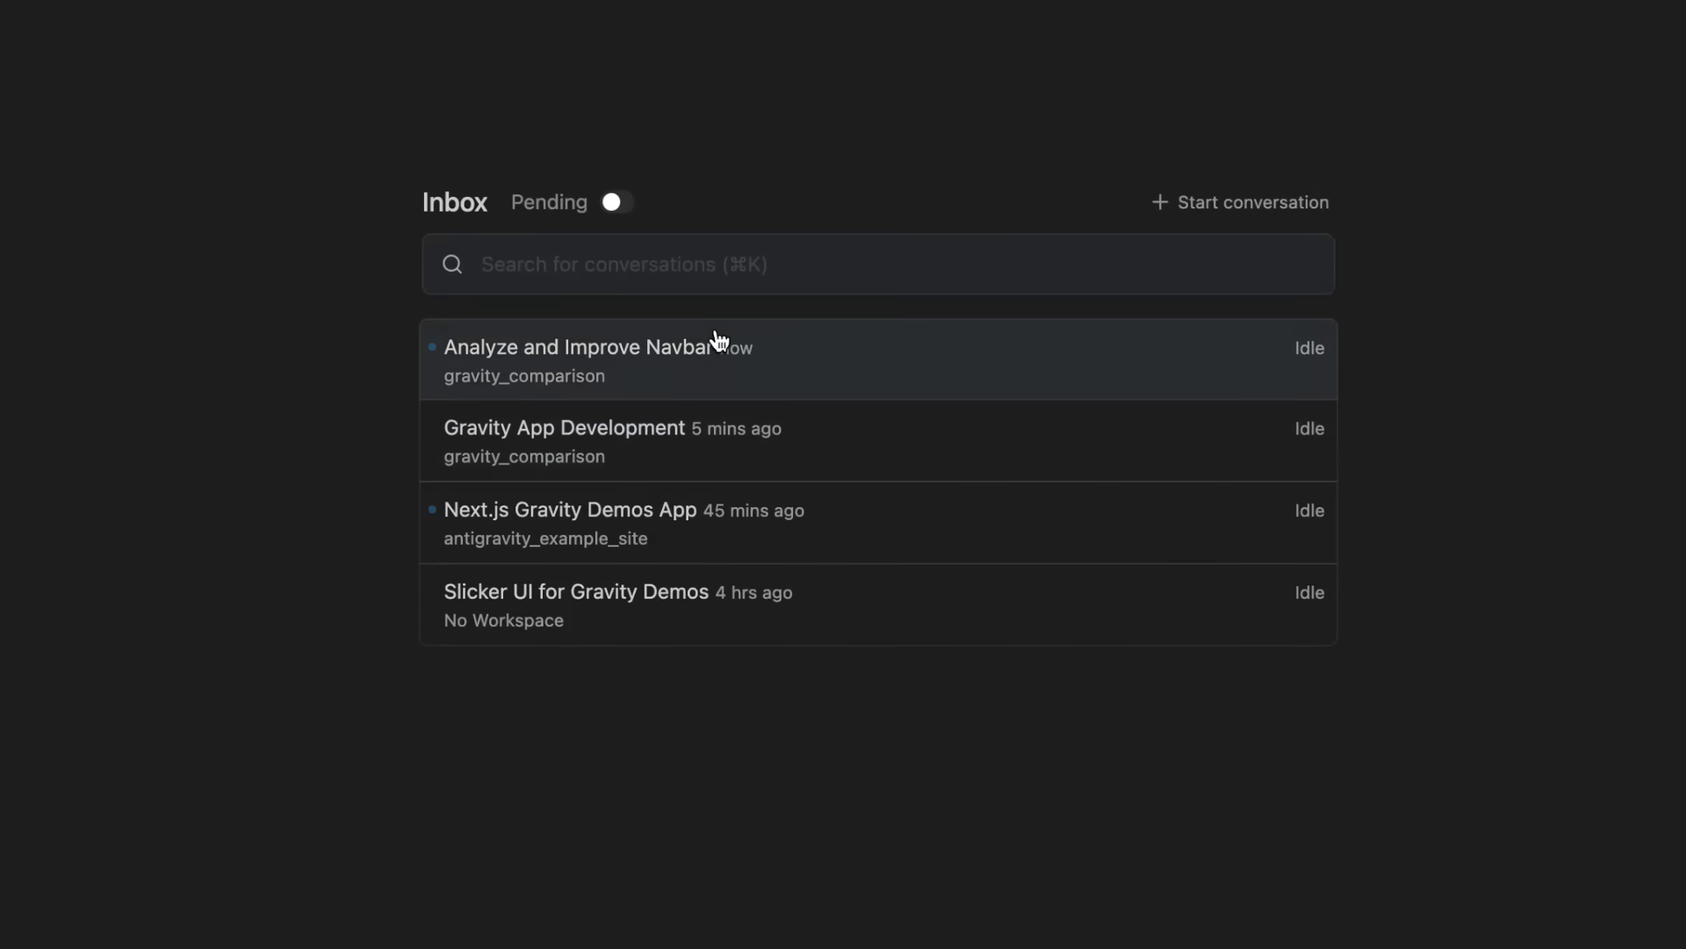
{"action": "mouse_move", "coordinate": [595, 265]}
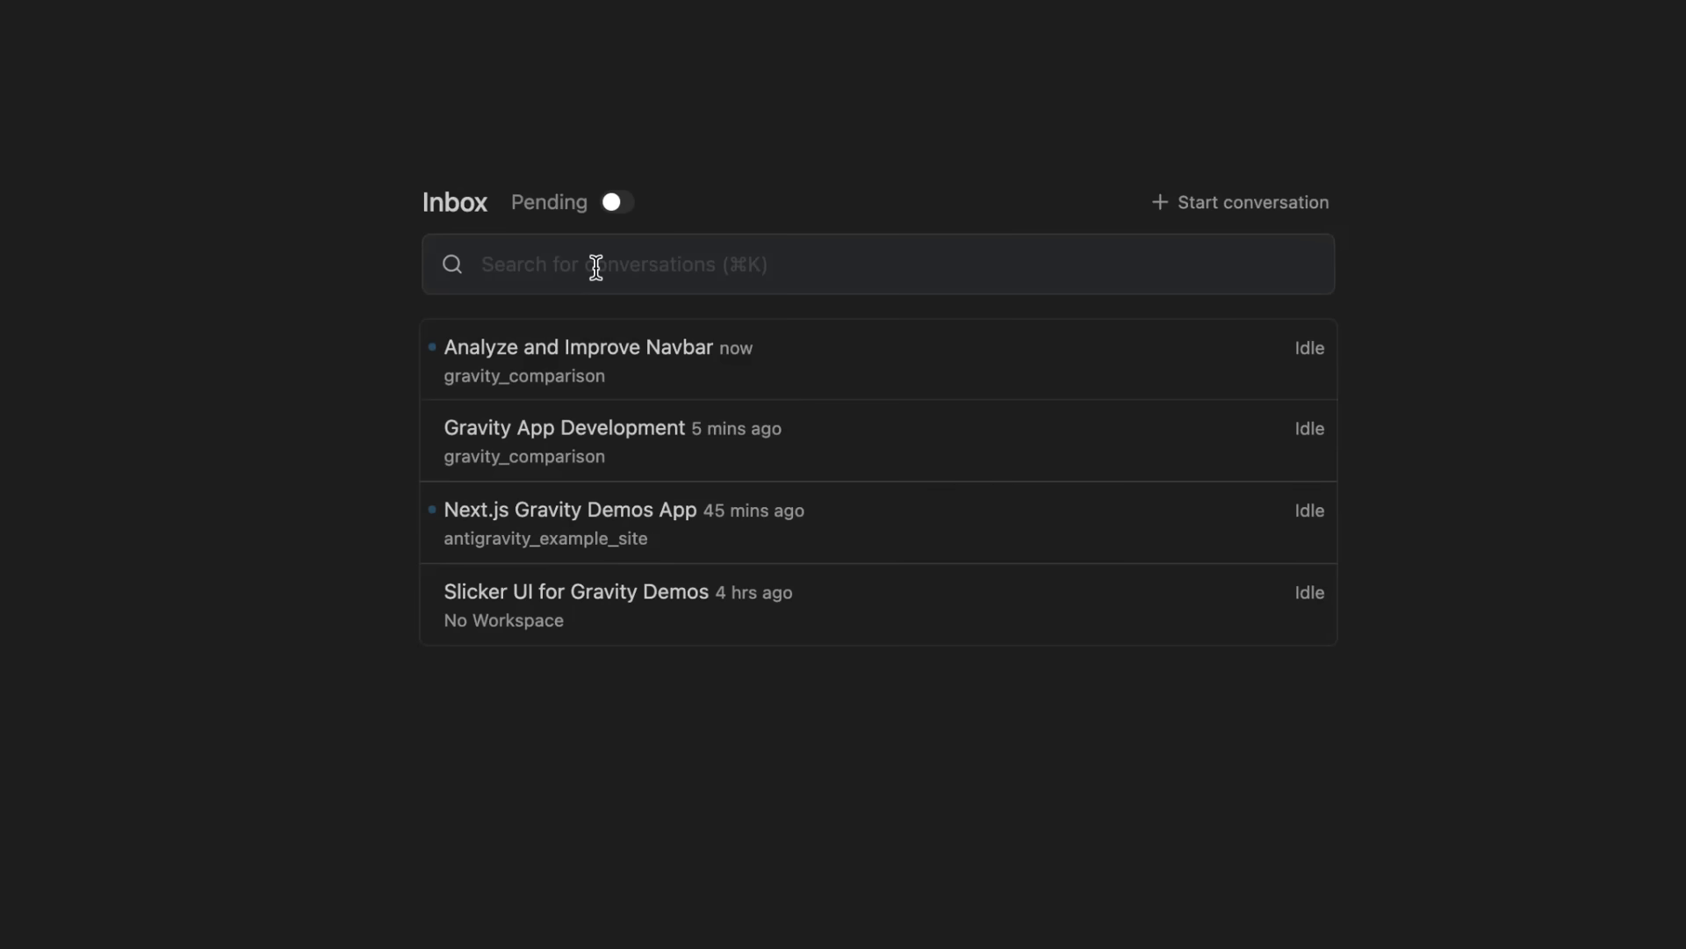
- Send a new agent request for screenshots of the Earth and Mars pages and follow its progress
{"action": "left_click", "coordinate": [1239, 202]}
{"action": "type", "text": "make me some screeshots for the earth and mars page"}
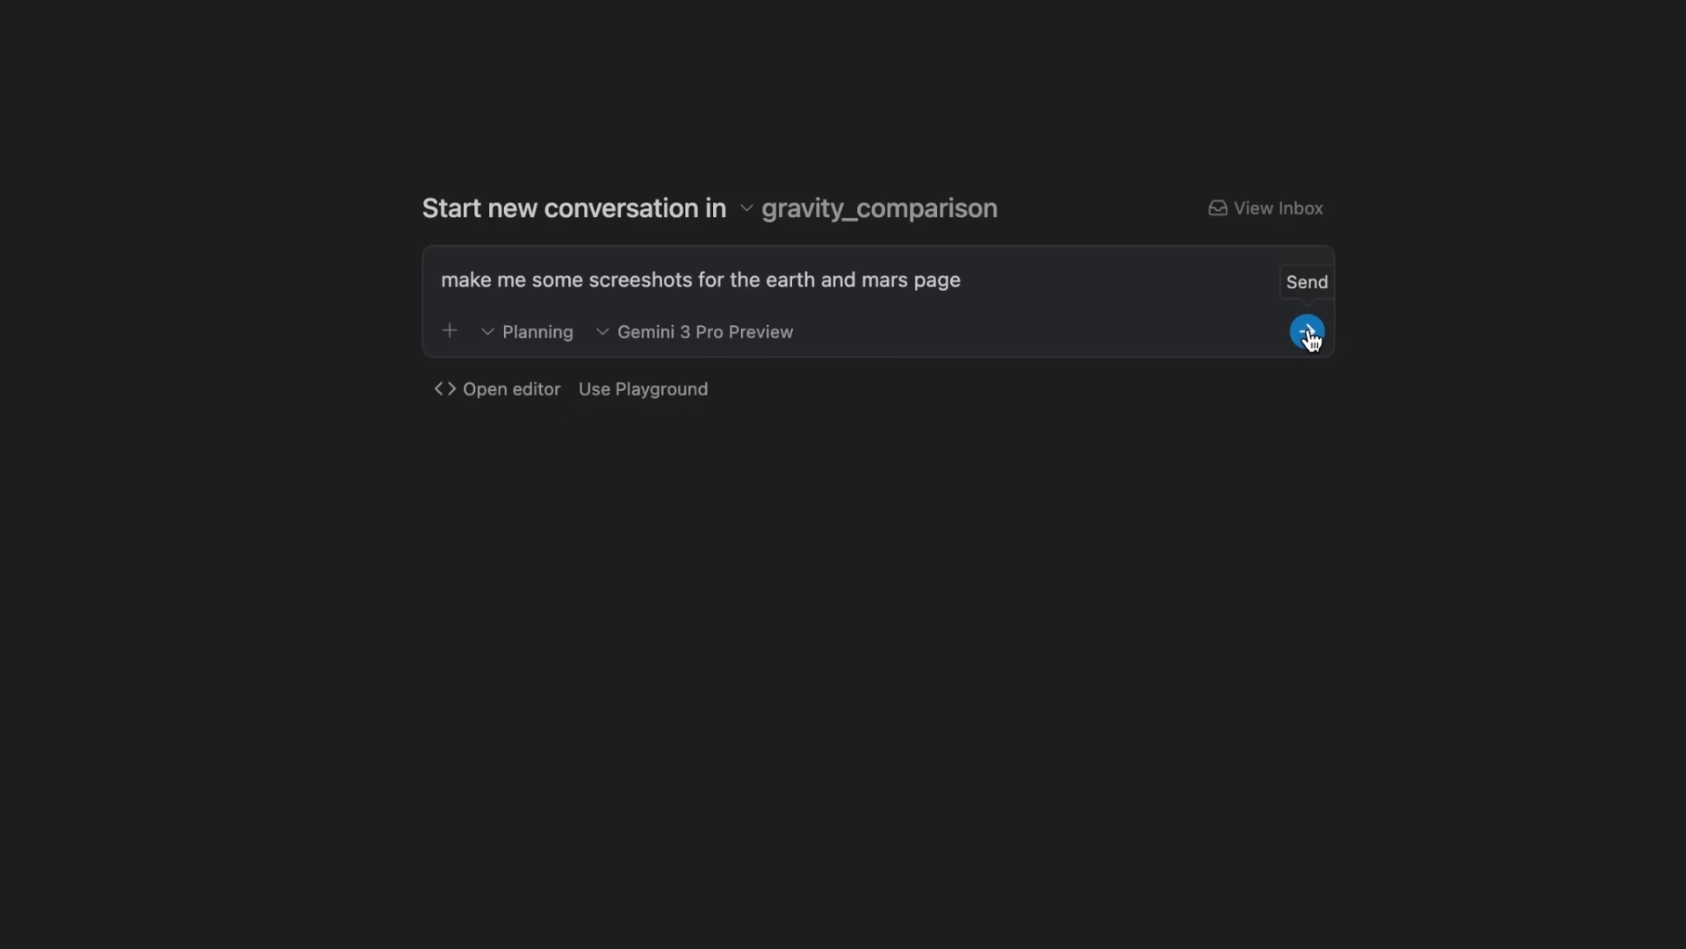
{"action": "left_click", "coordinate": [1307, 332]}
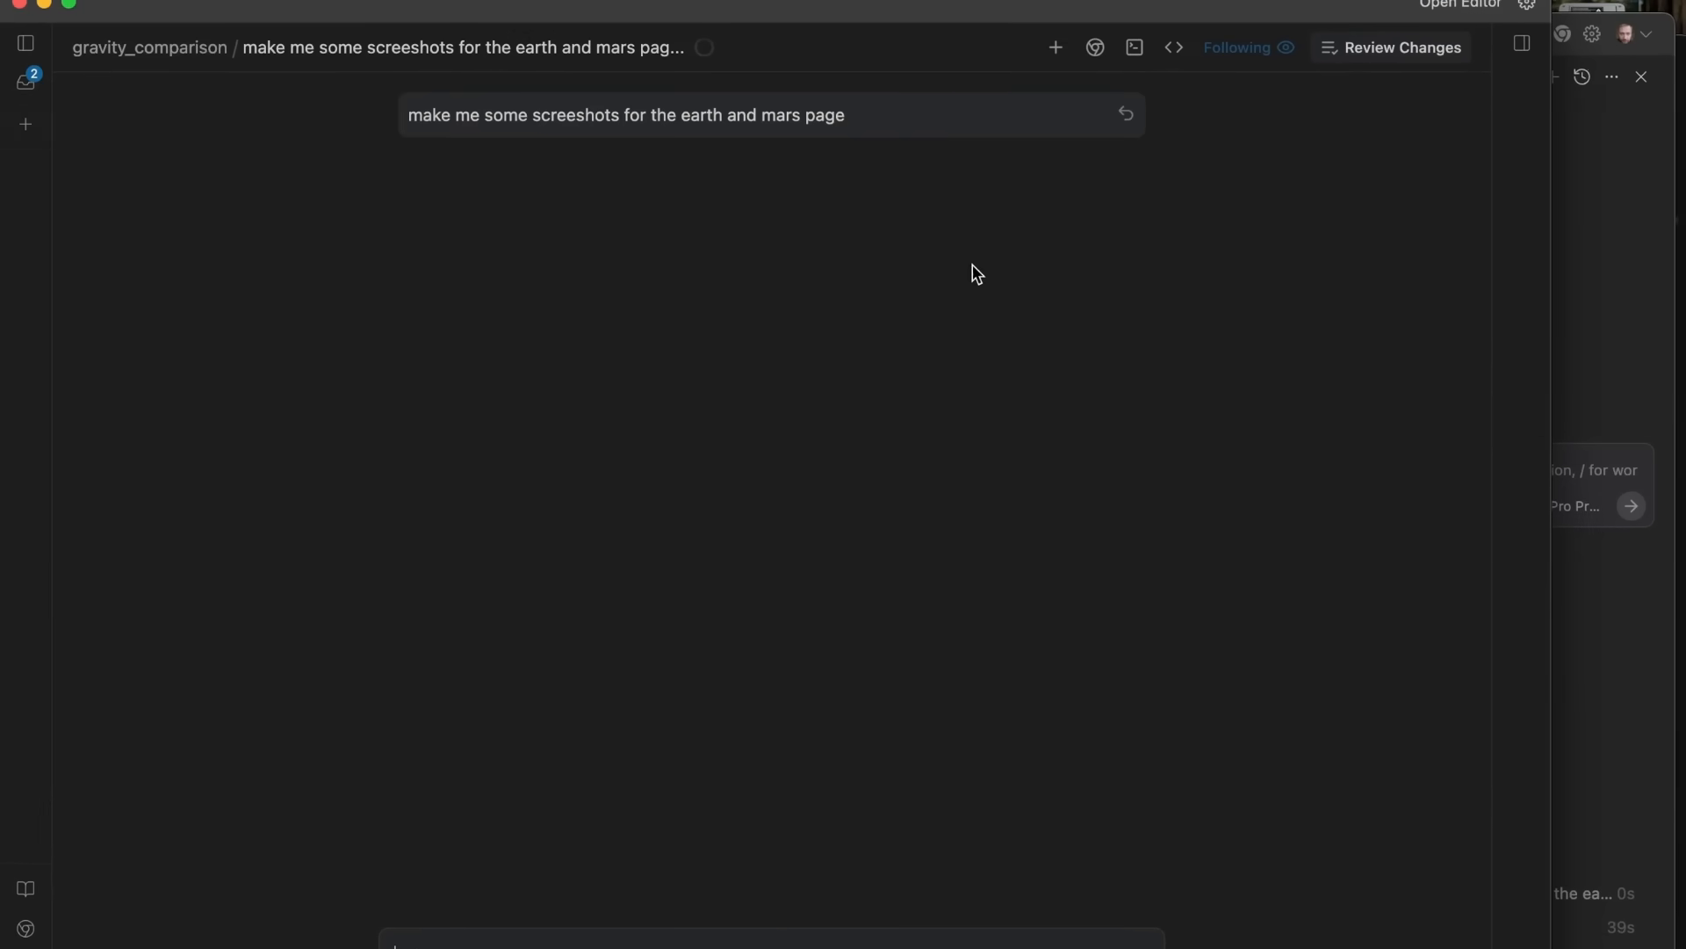
{"action": "mouse_move", "coordinate": [821, 71]}
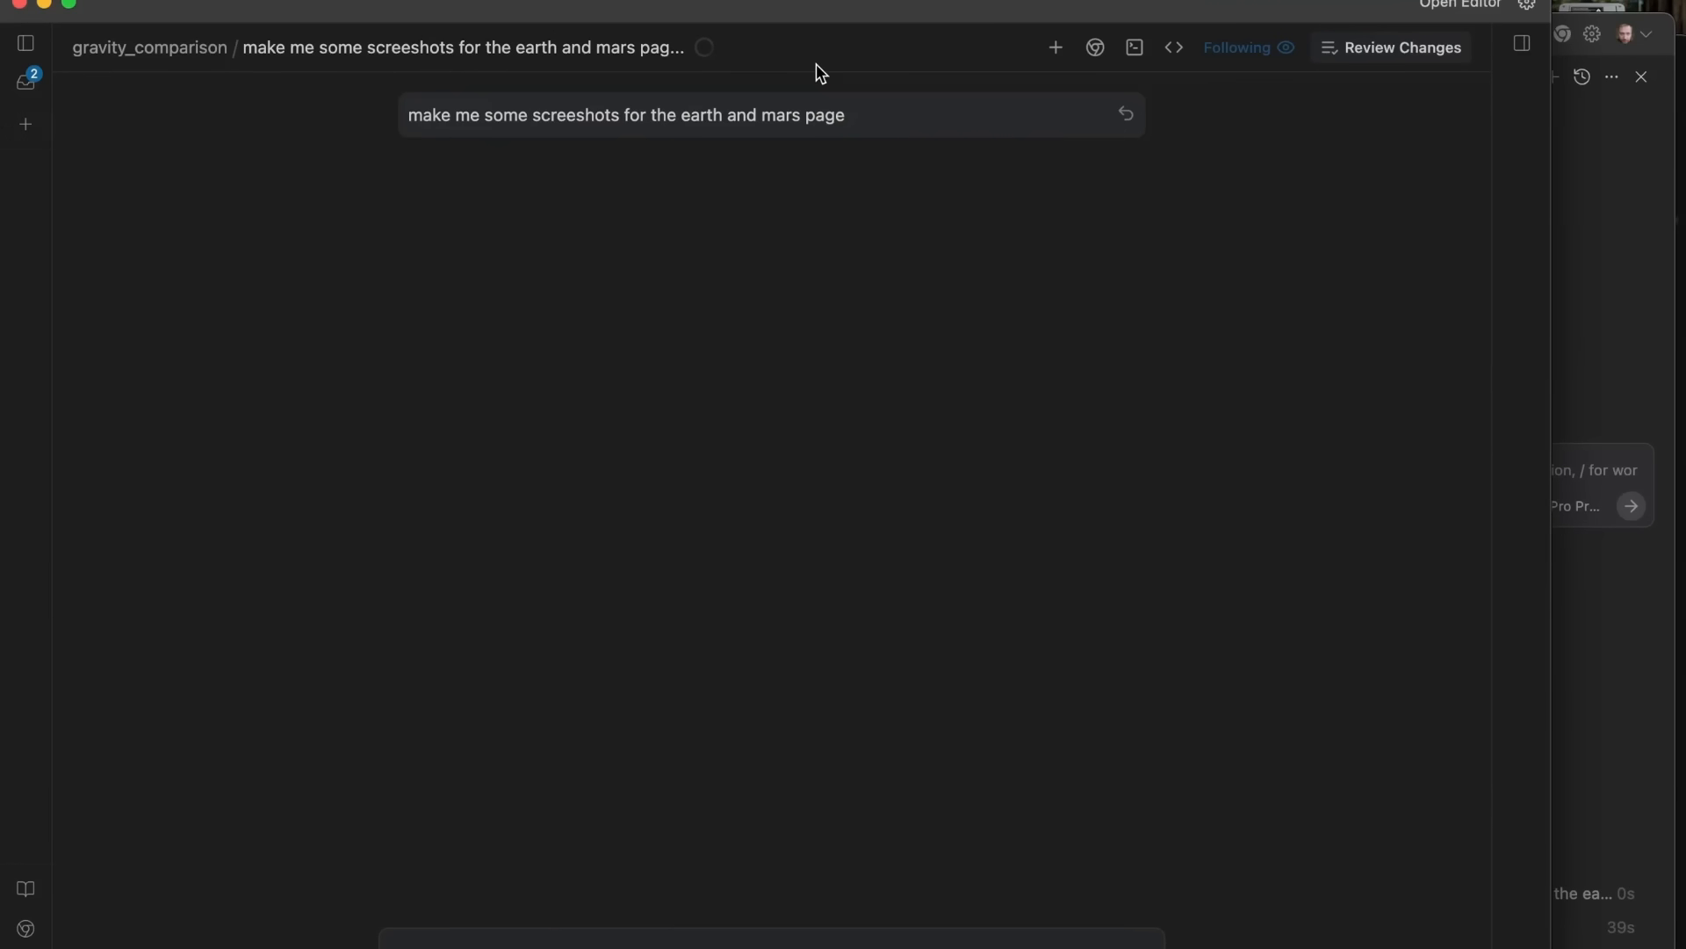
{"action": "mouse_move", "coordinate": [845, 132]}
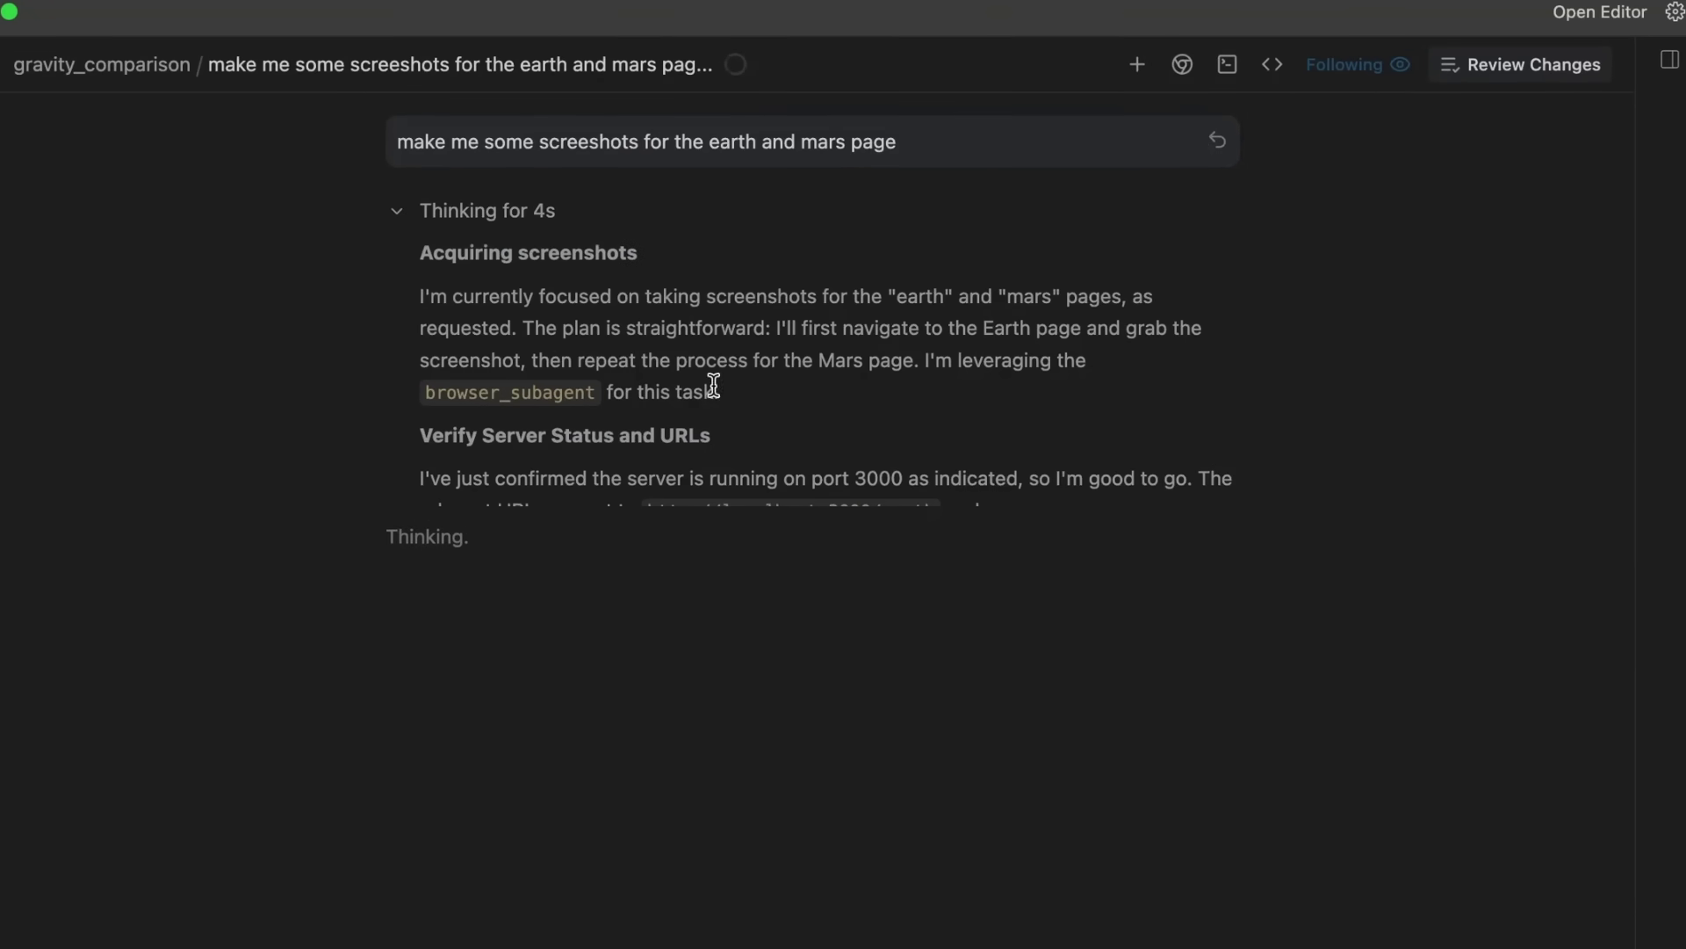
{"action": "left_click", "coordinate": [397, 209]}
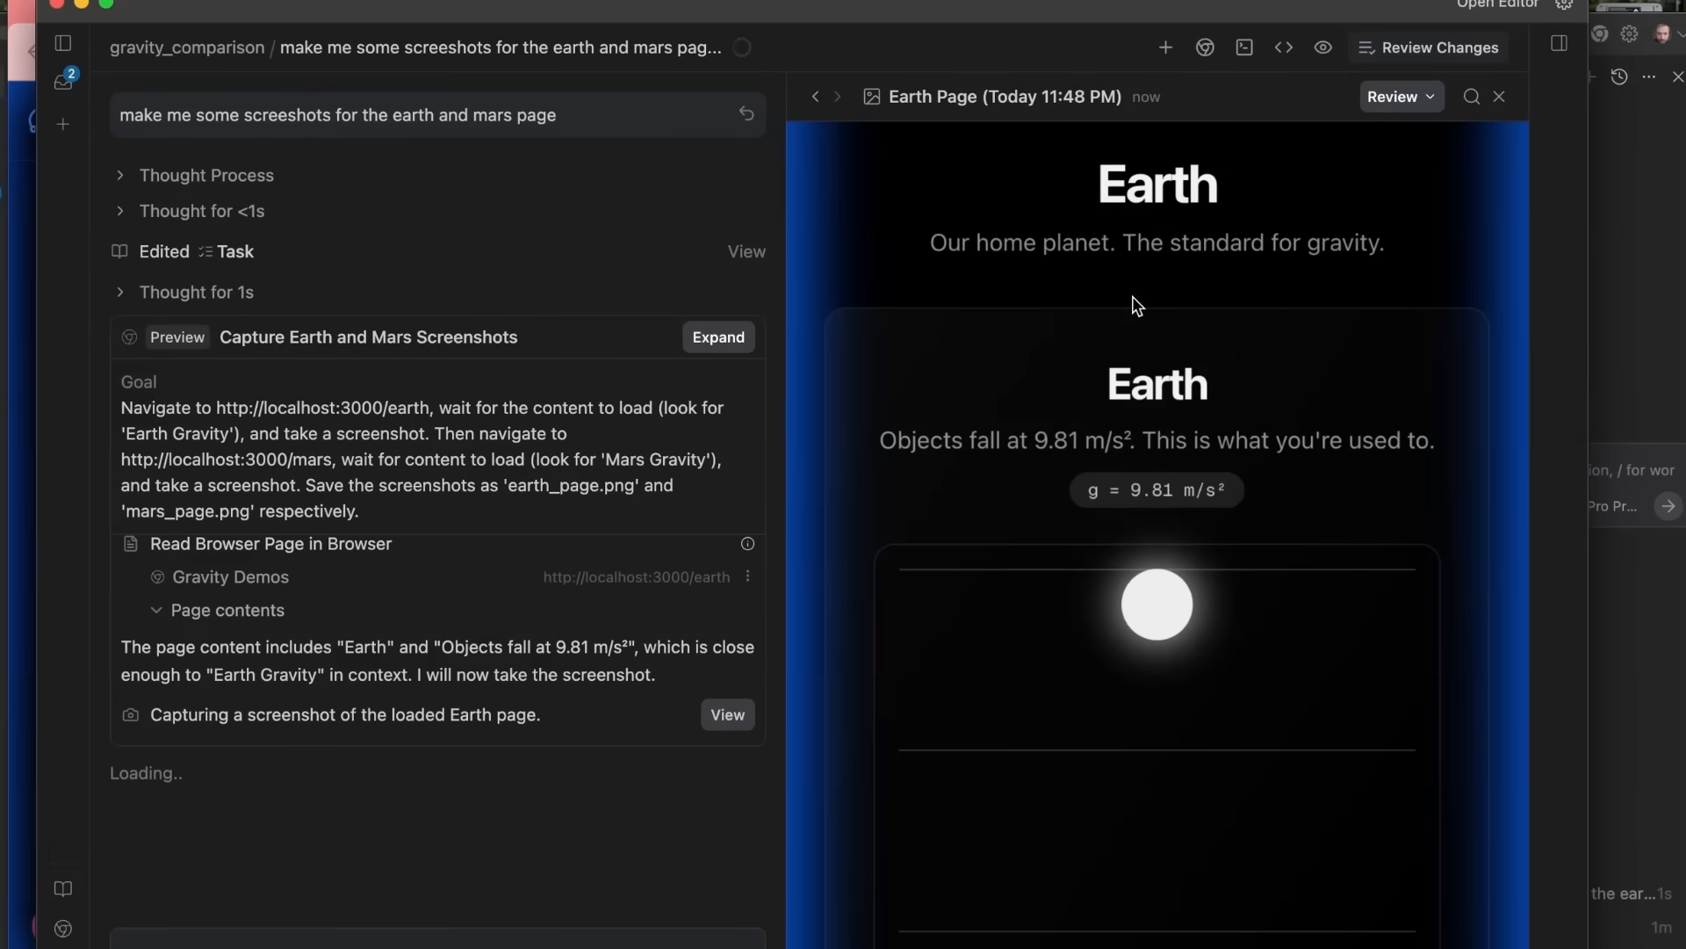
{"action": "mouse_move", "coordinate": [1252, 659]}
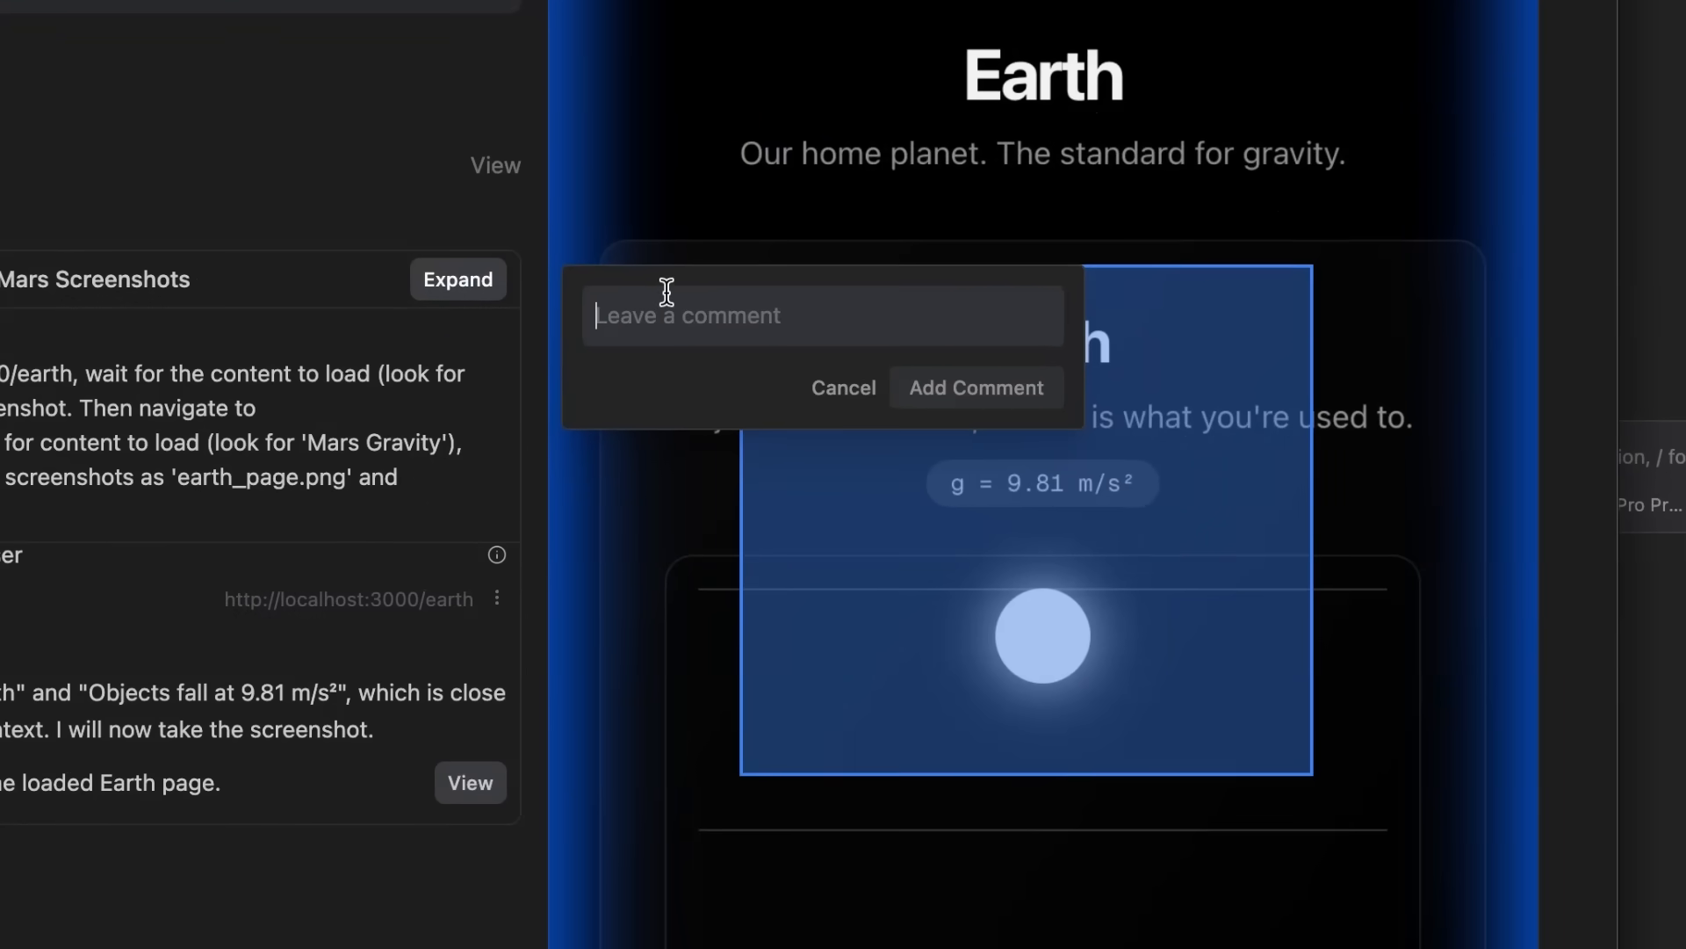
- Comment on the Earth screenshot: 'I want the ball to be a blue color and the "Earth" title to be the same colo…'
{"action": "type", "text": "I want the"}
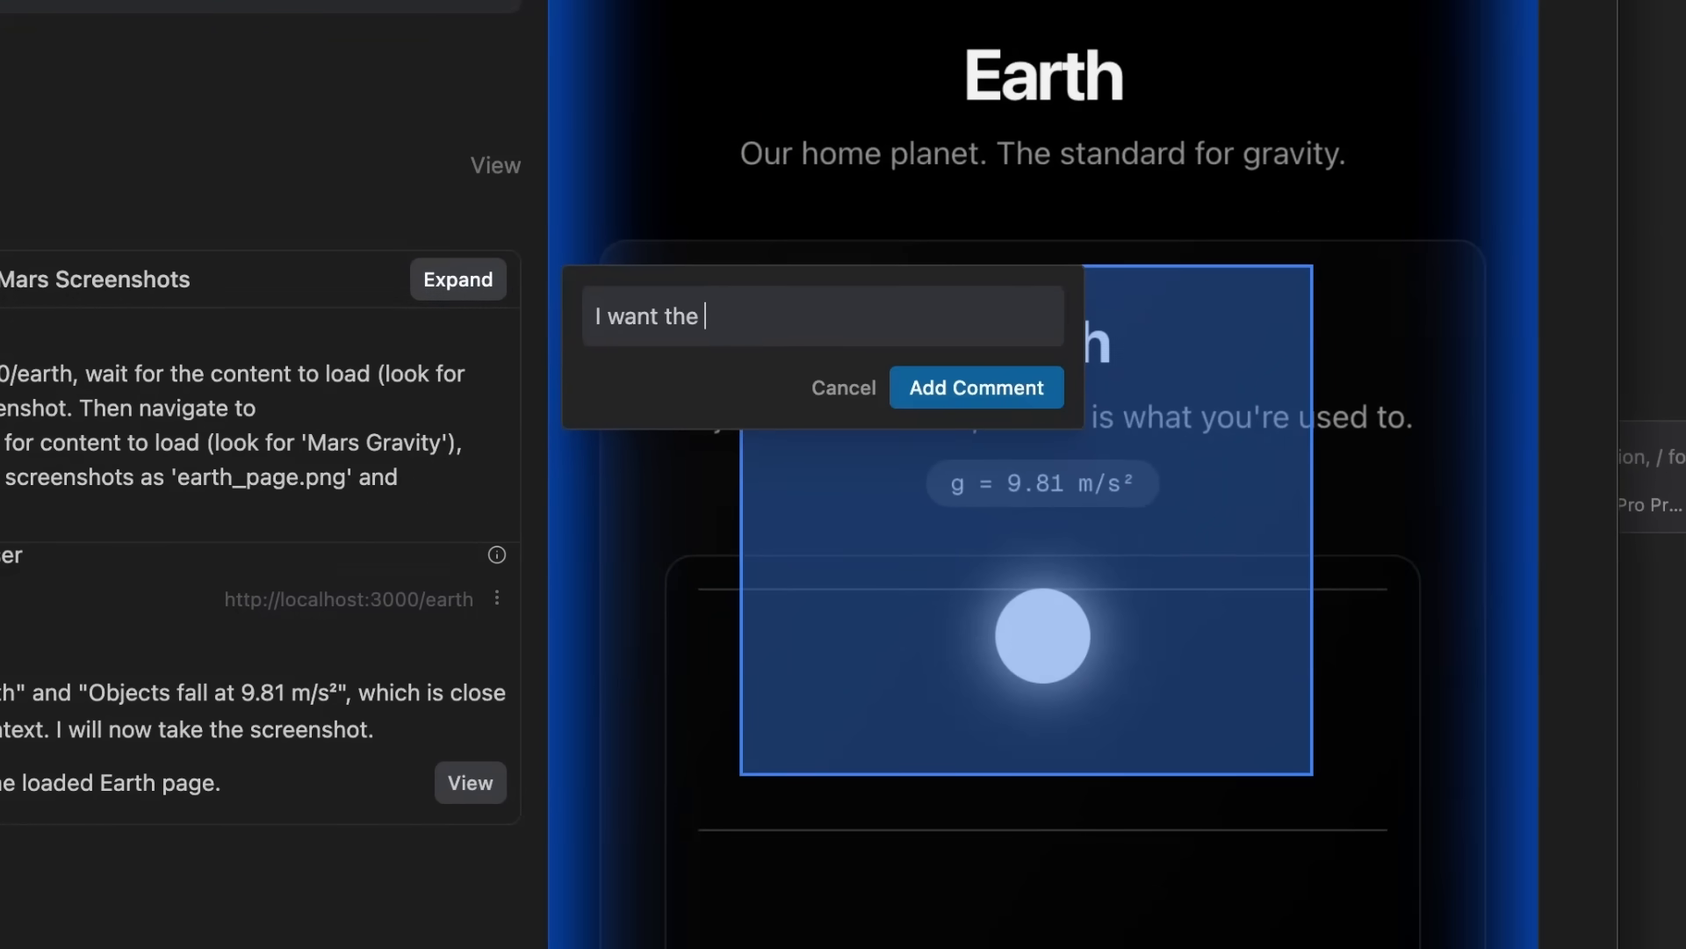
{"action": "type", "text": "ball to be a"}
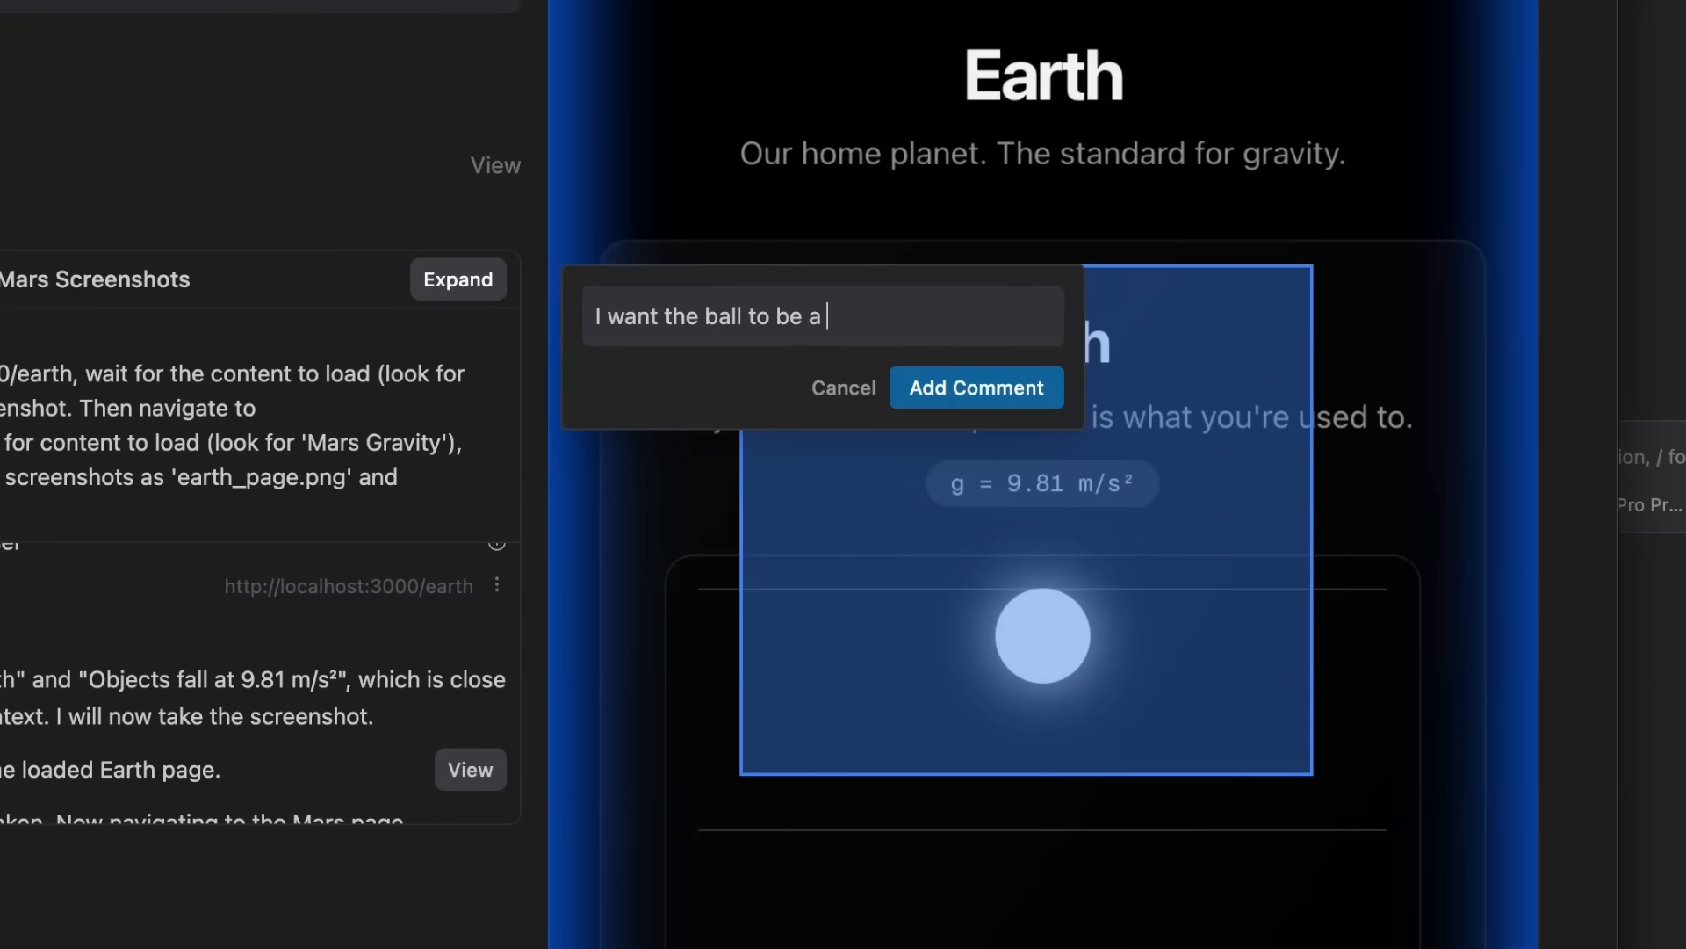
{"action": "type", "text": "blue color"}
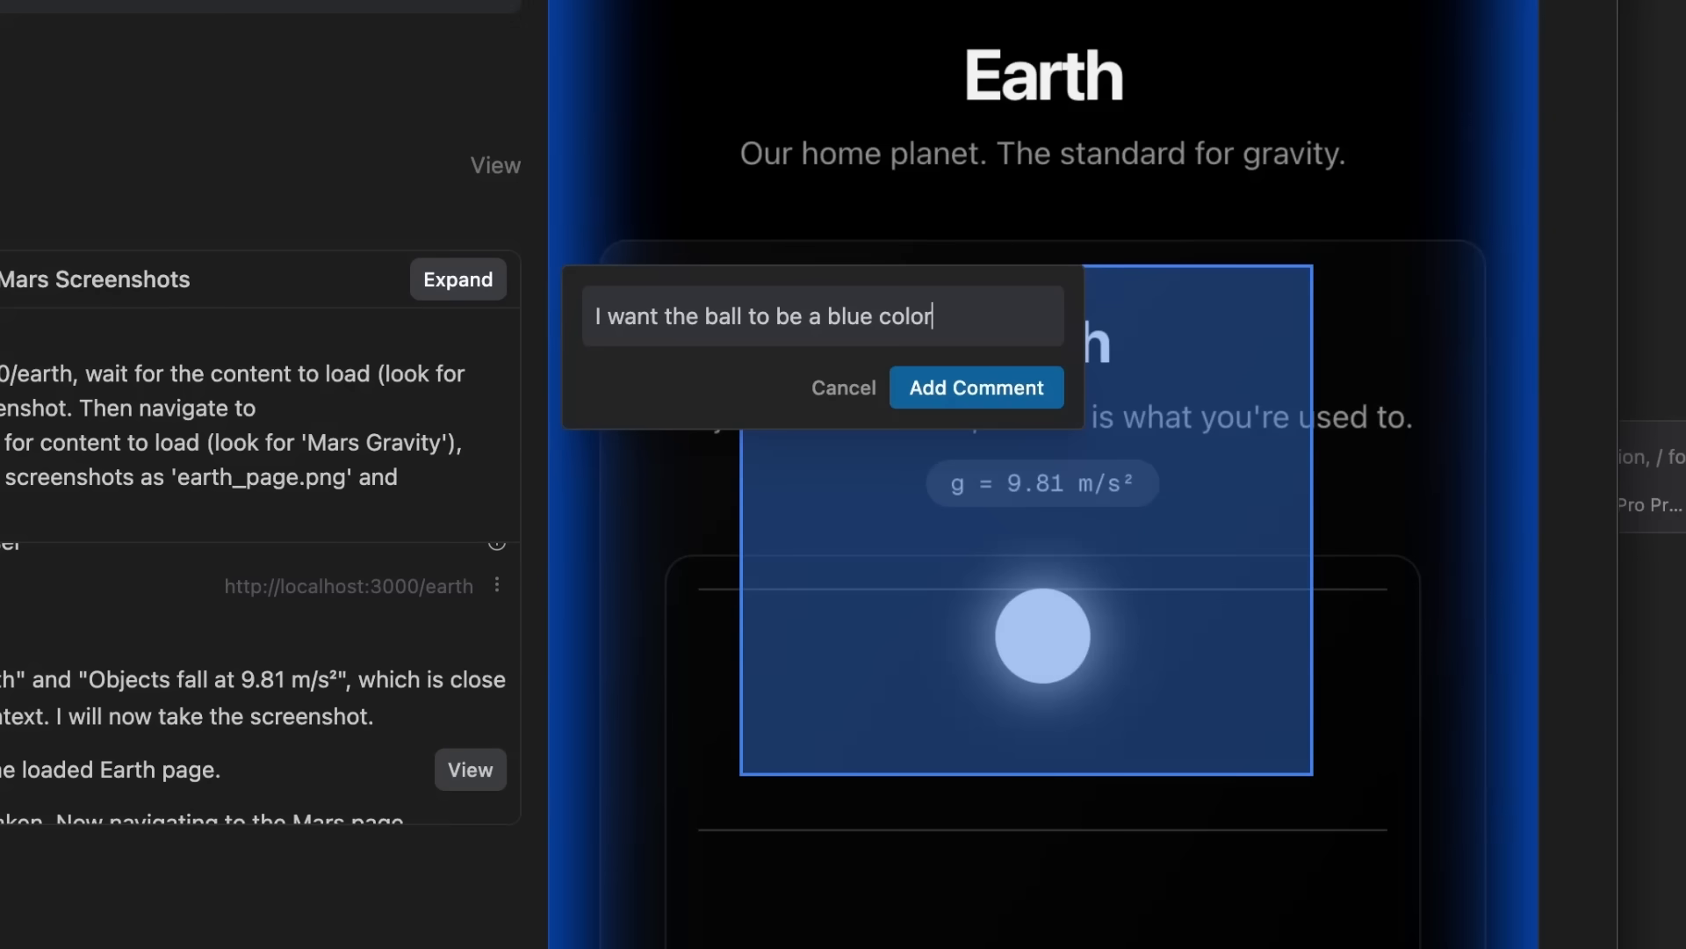
{"action": "type", "text": "and the \"Earth\" ti"}
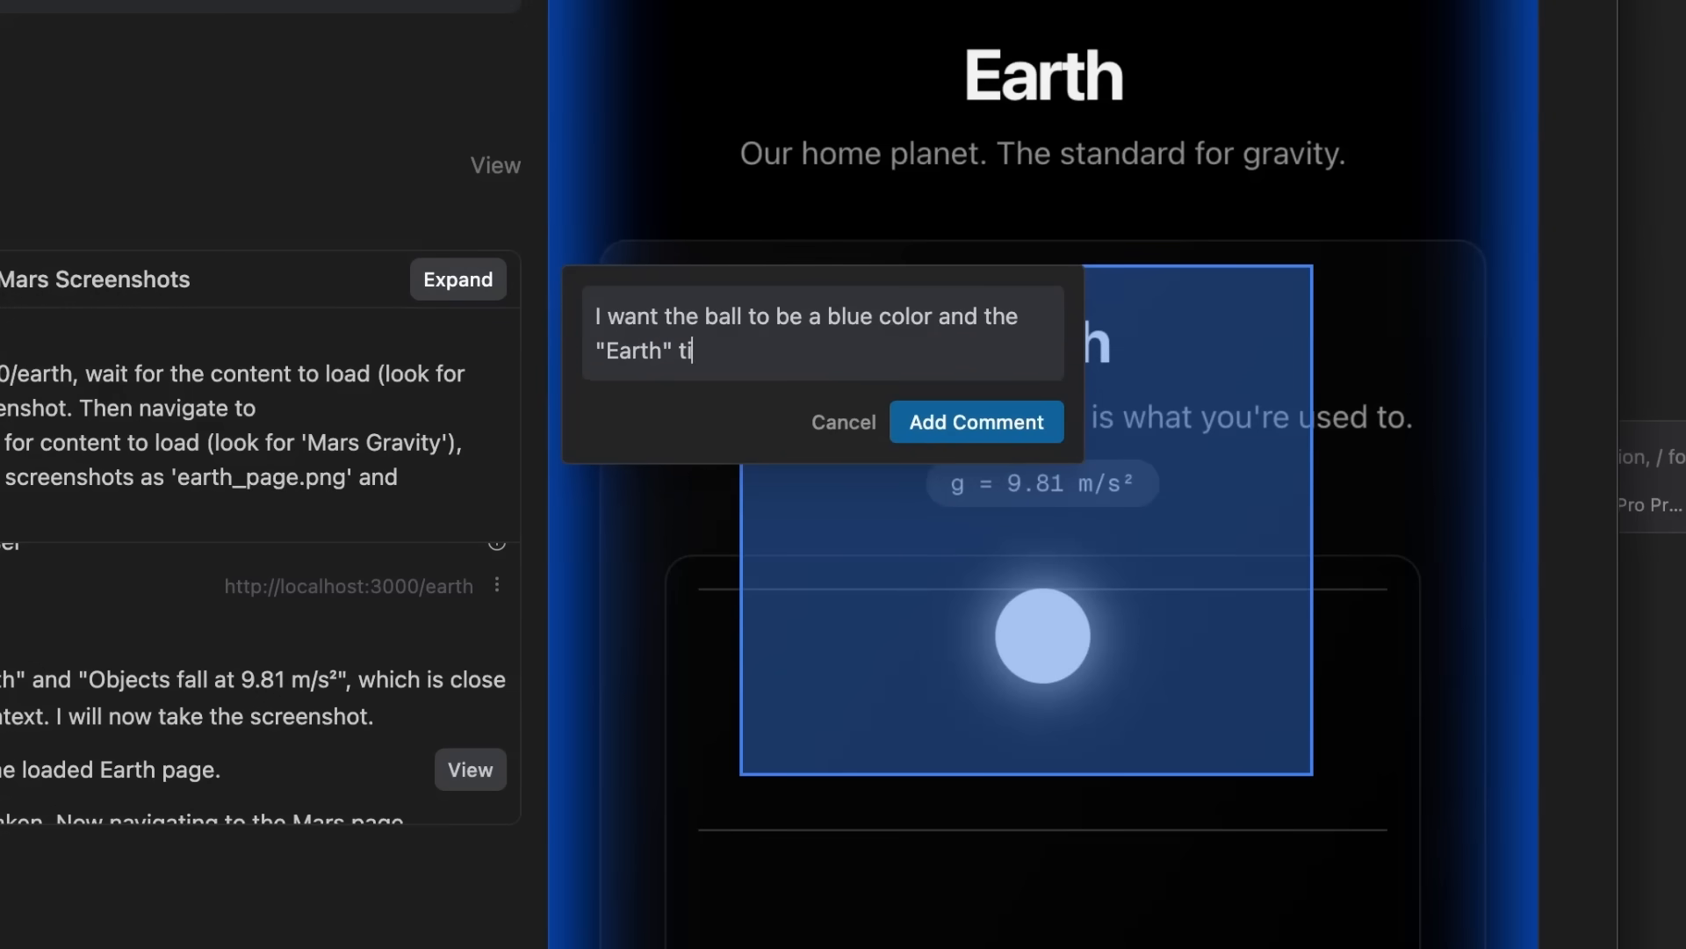
{"action": "type", "text": "tle to be"}
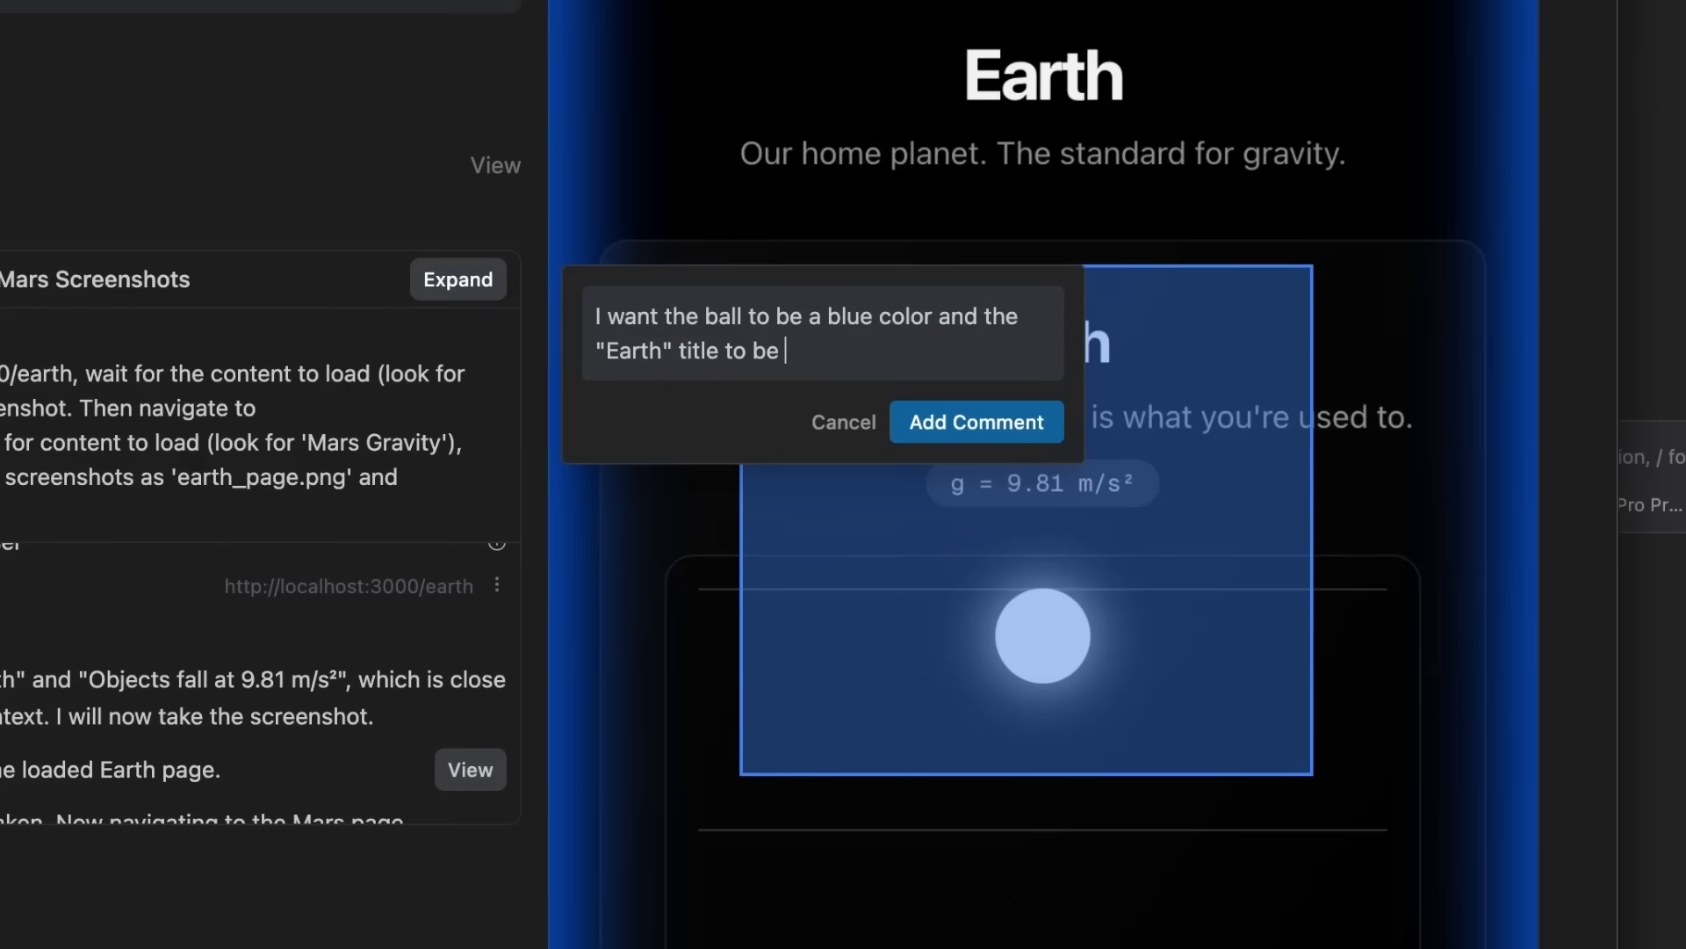
{"action": "type", "text": "the same colo"}
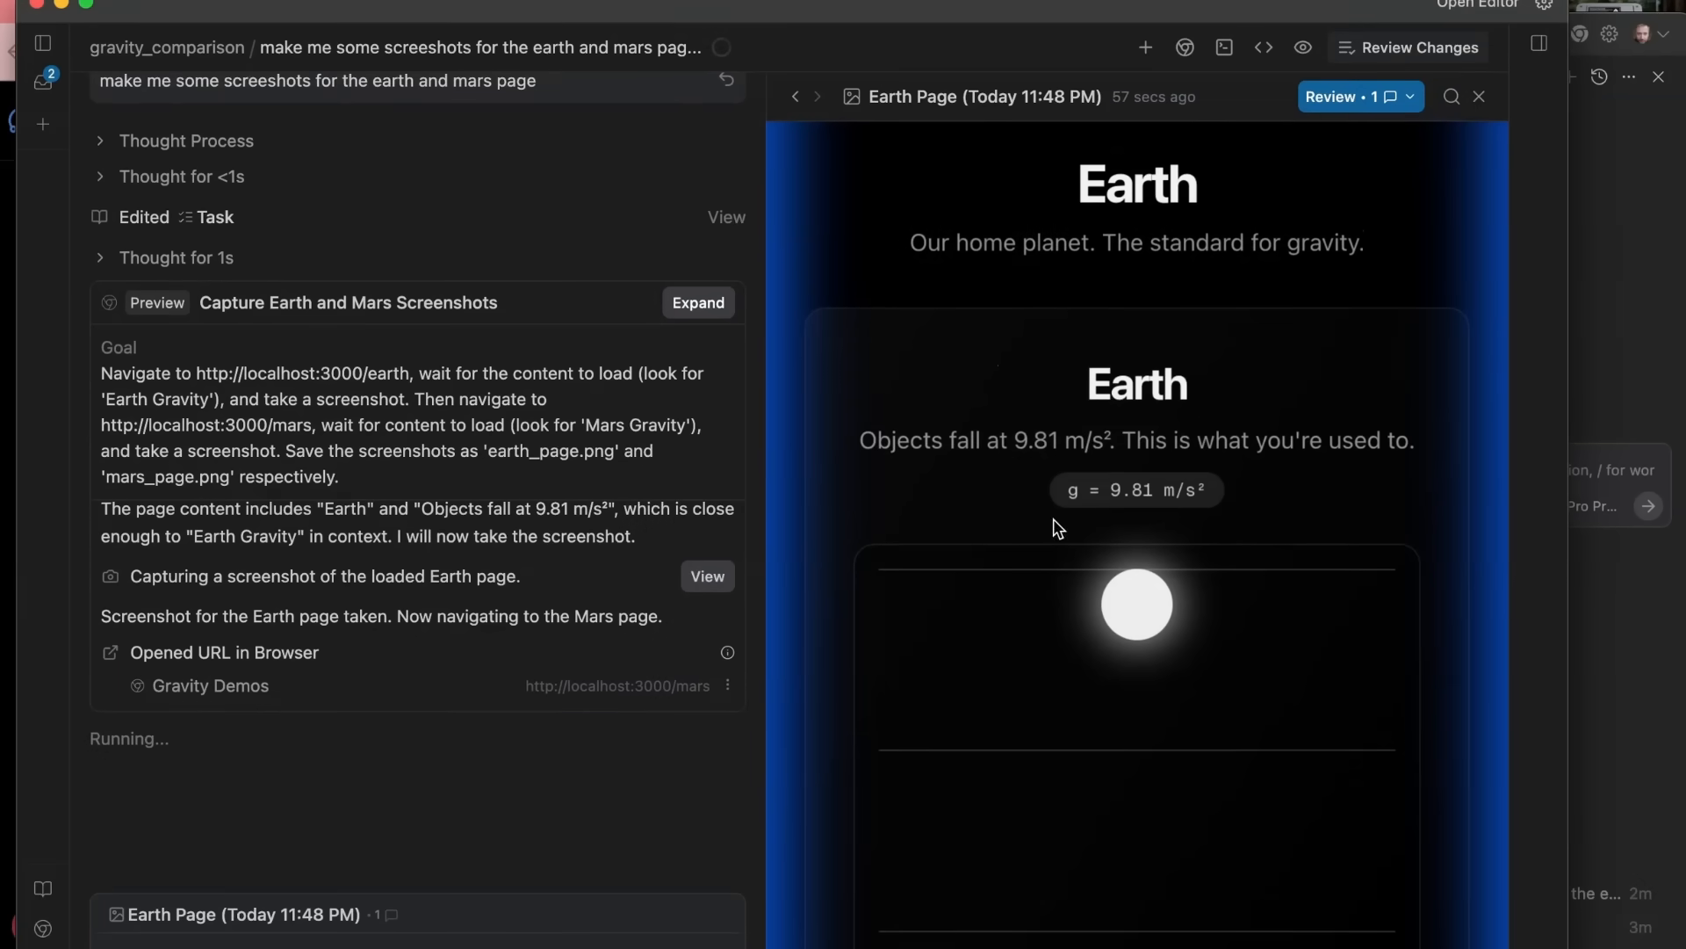
{"action": "mouse_move", "coordinate": [961, 310]}
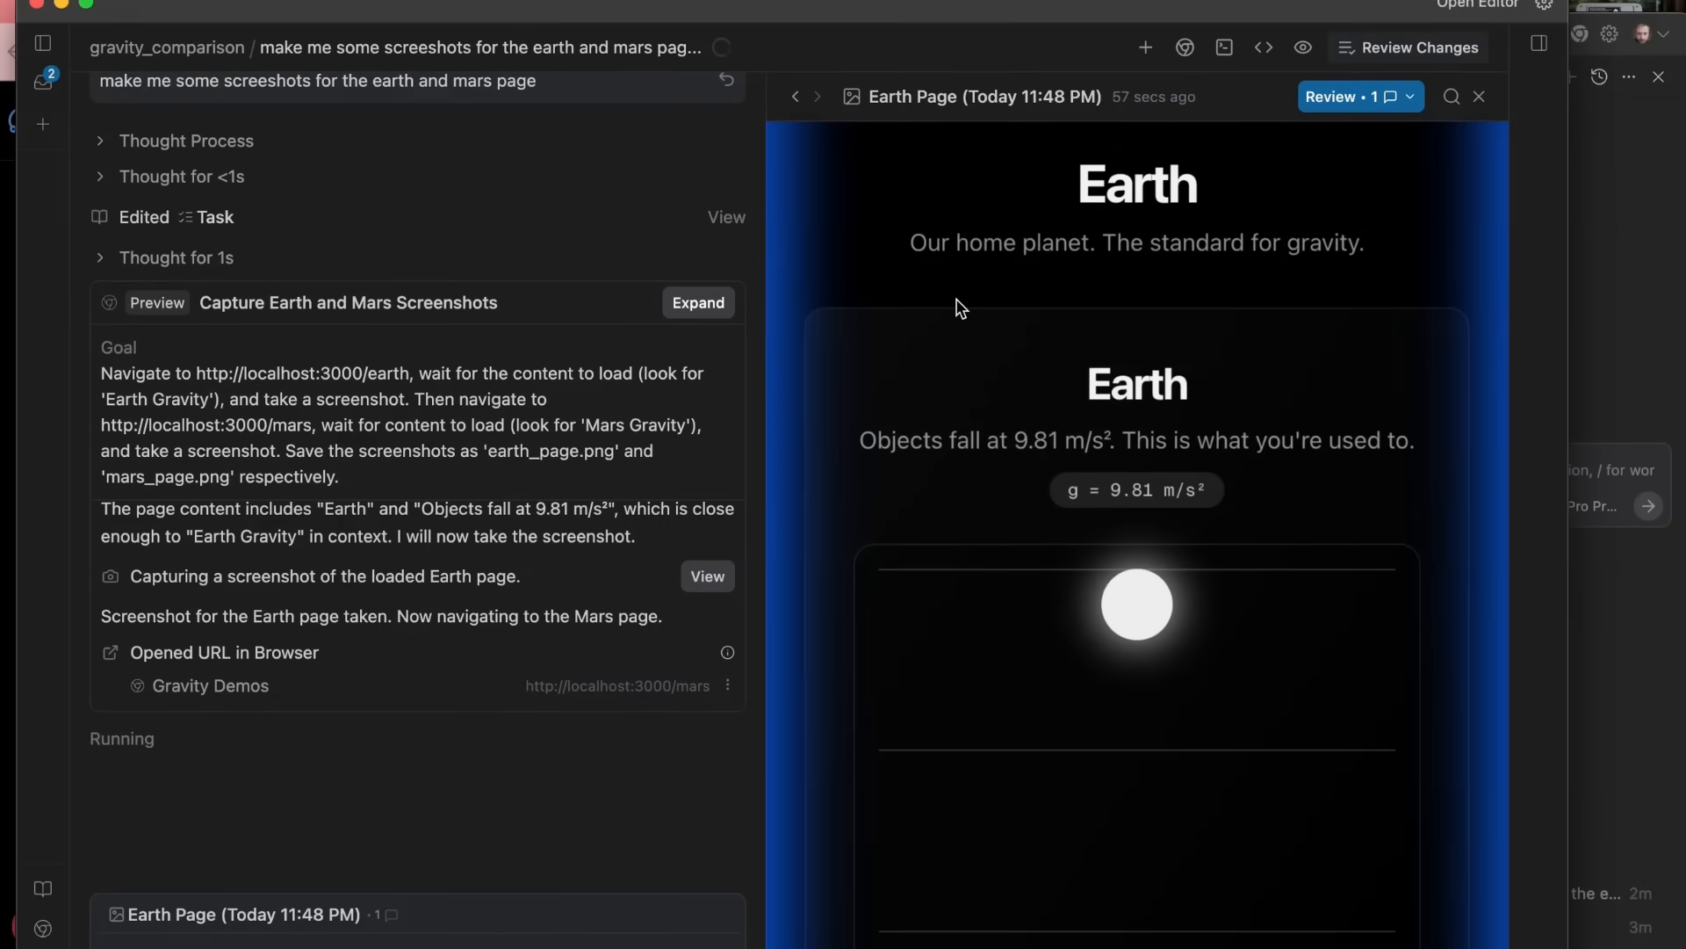
- Show the Inbox listing the running screenshot and Nano Banana UI conversations
{"action": "left_click", "coordinate": [43, 80]}
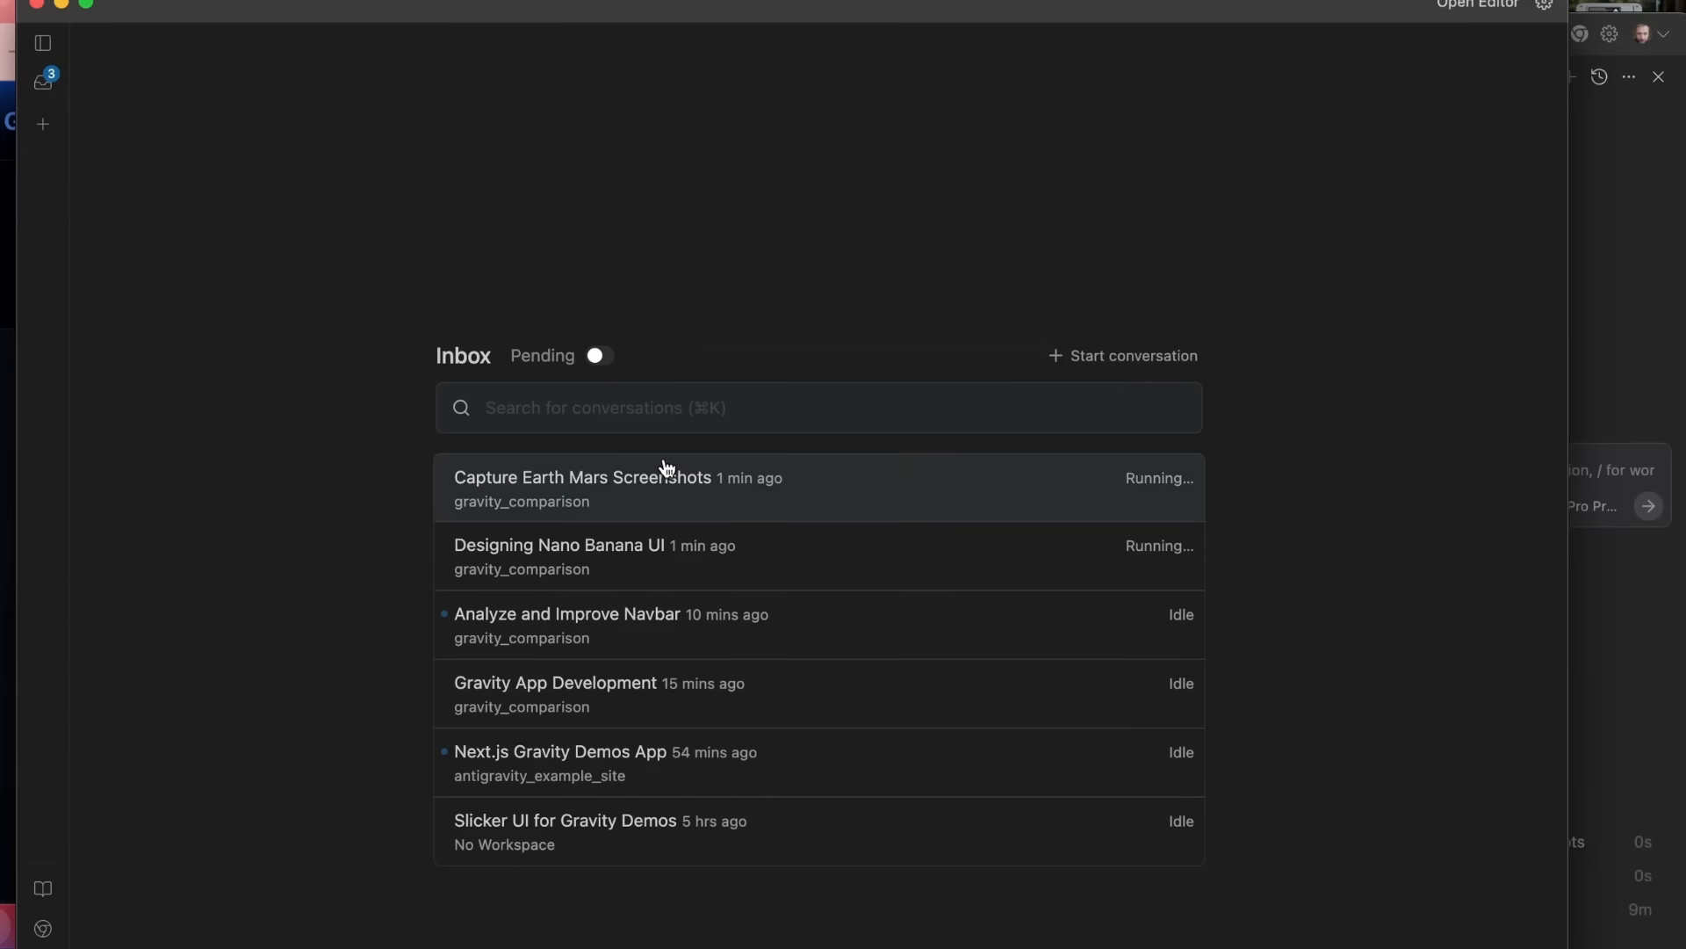
{"action": "mouse_move", "coordinate": [585, 486]}
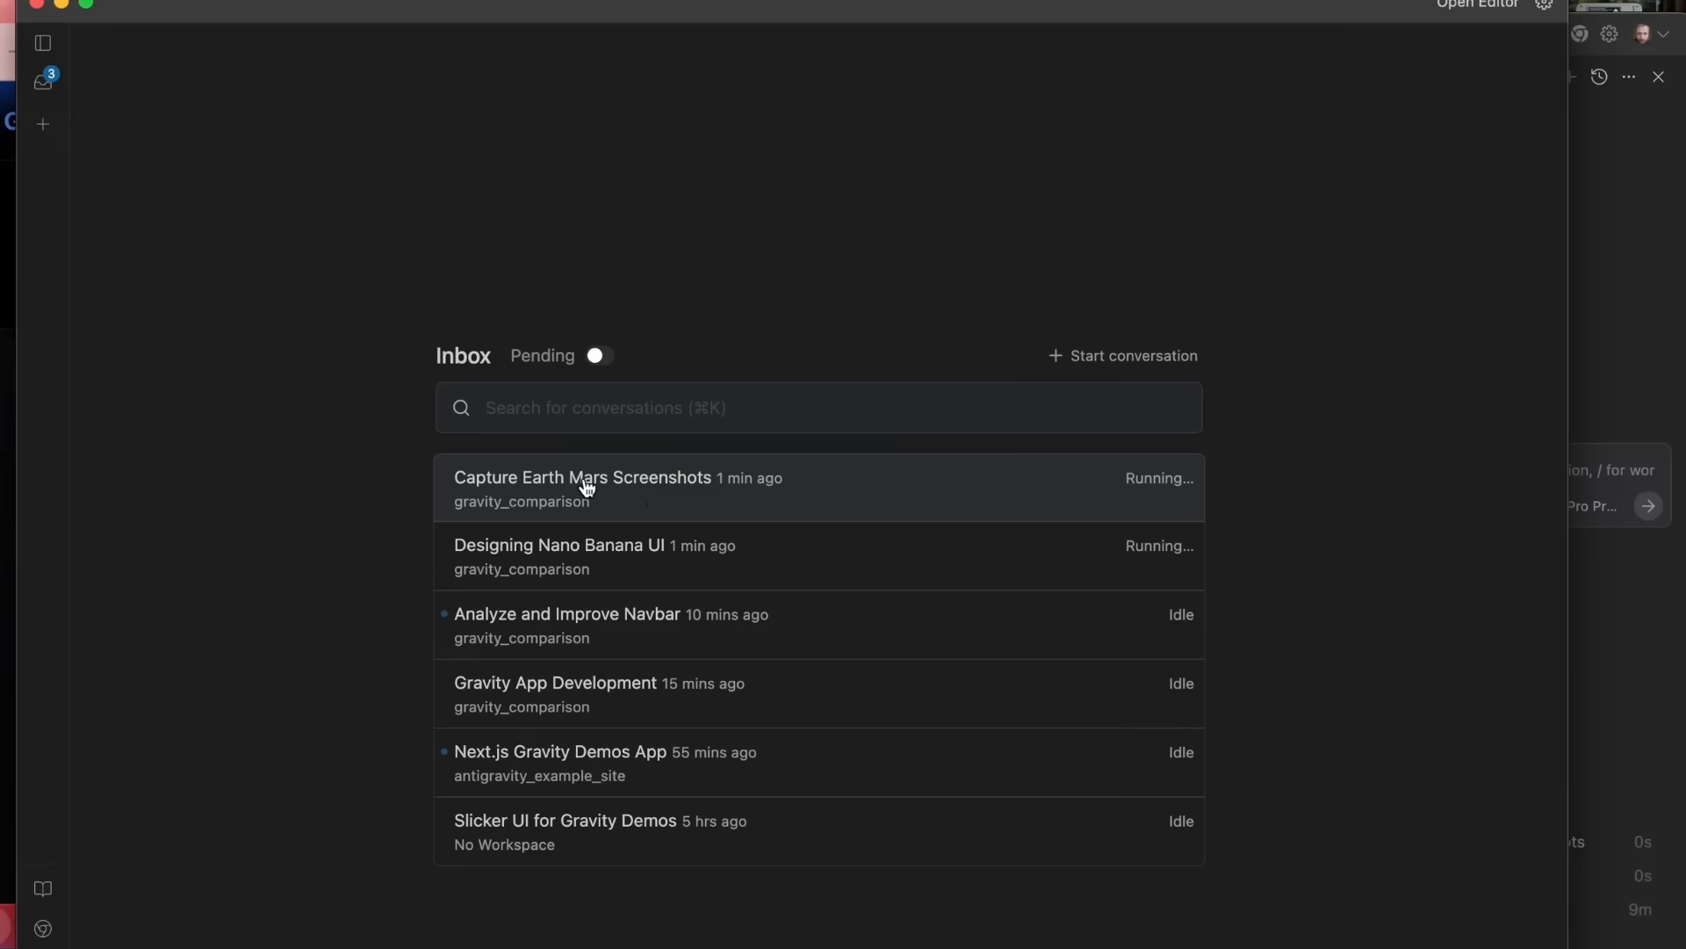
{"action": "mouse_move", "coordinate": [488, 557]}
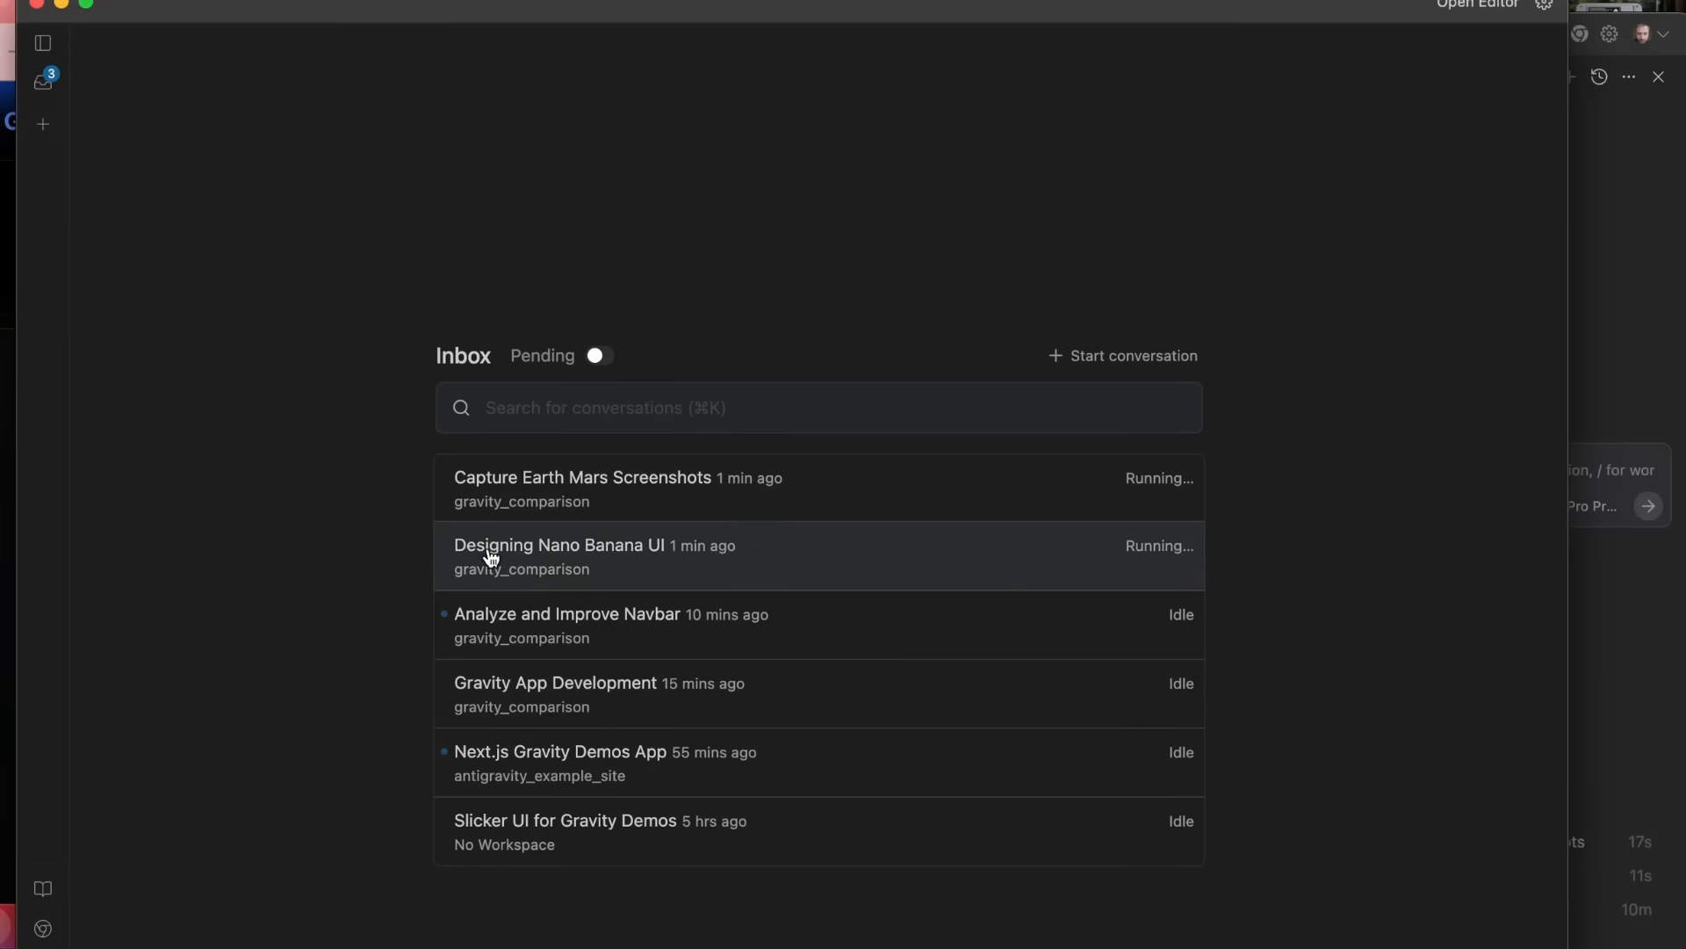
{"action": "mouse_move", "coordinate": [754, 552]}
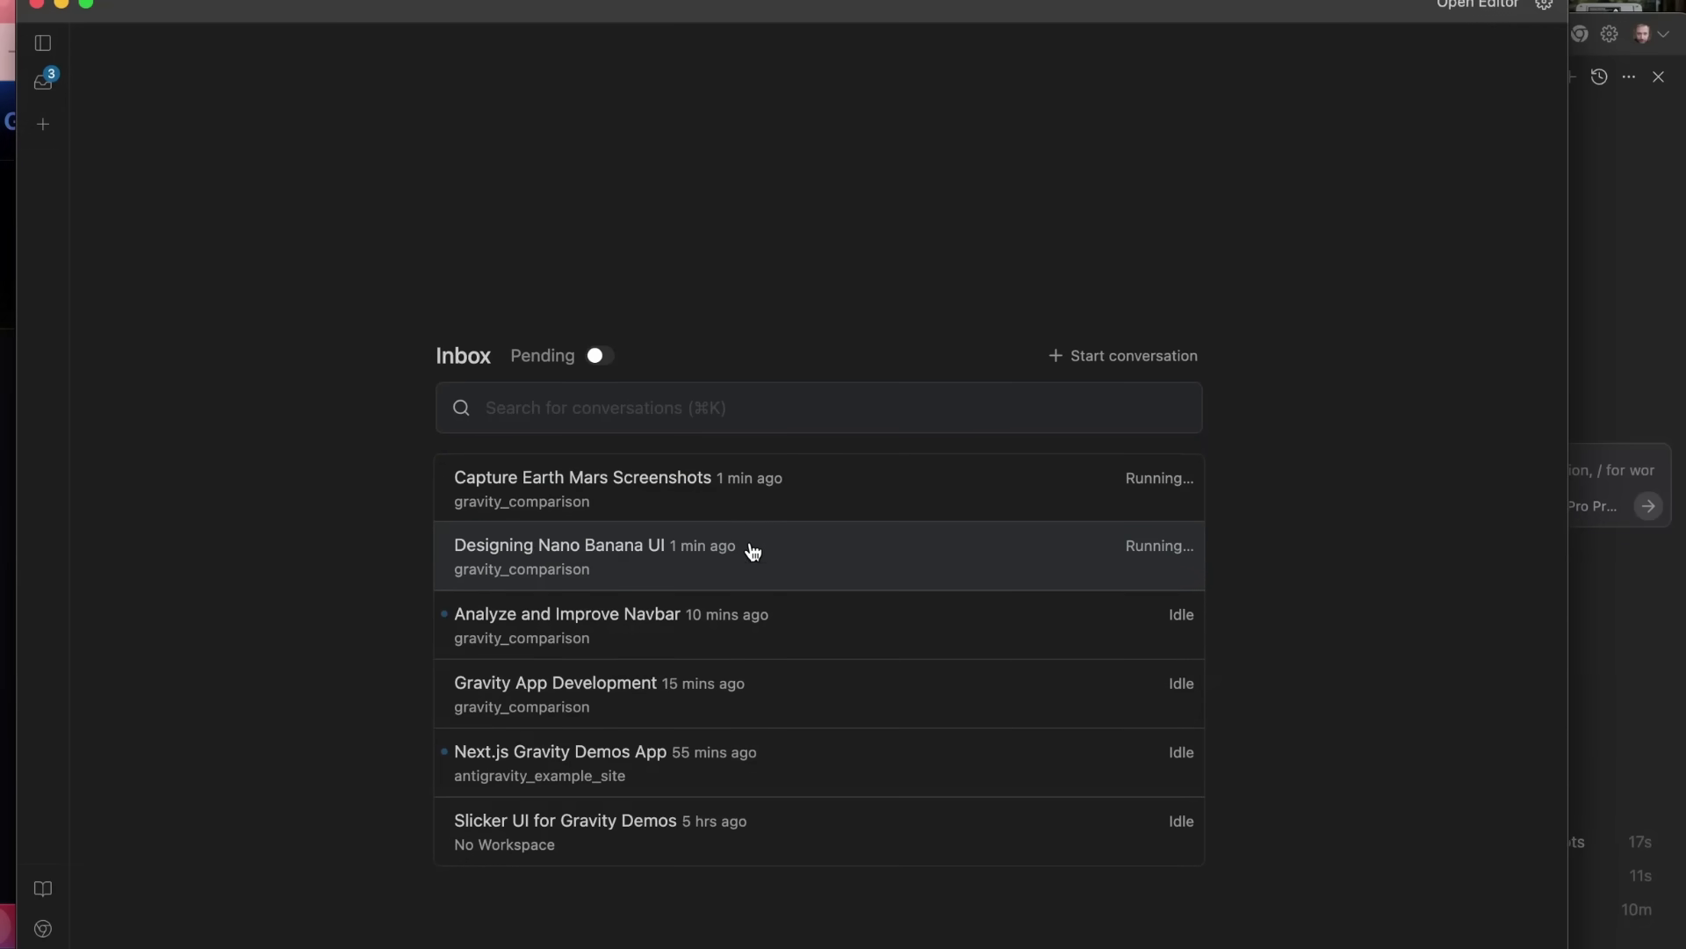
{"action": "mouse_move", "coordinate": [670, 550]}
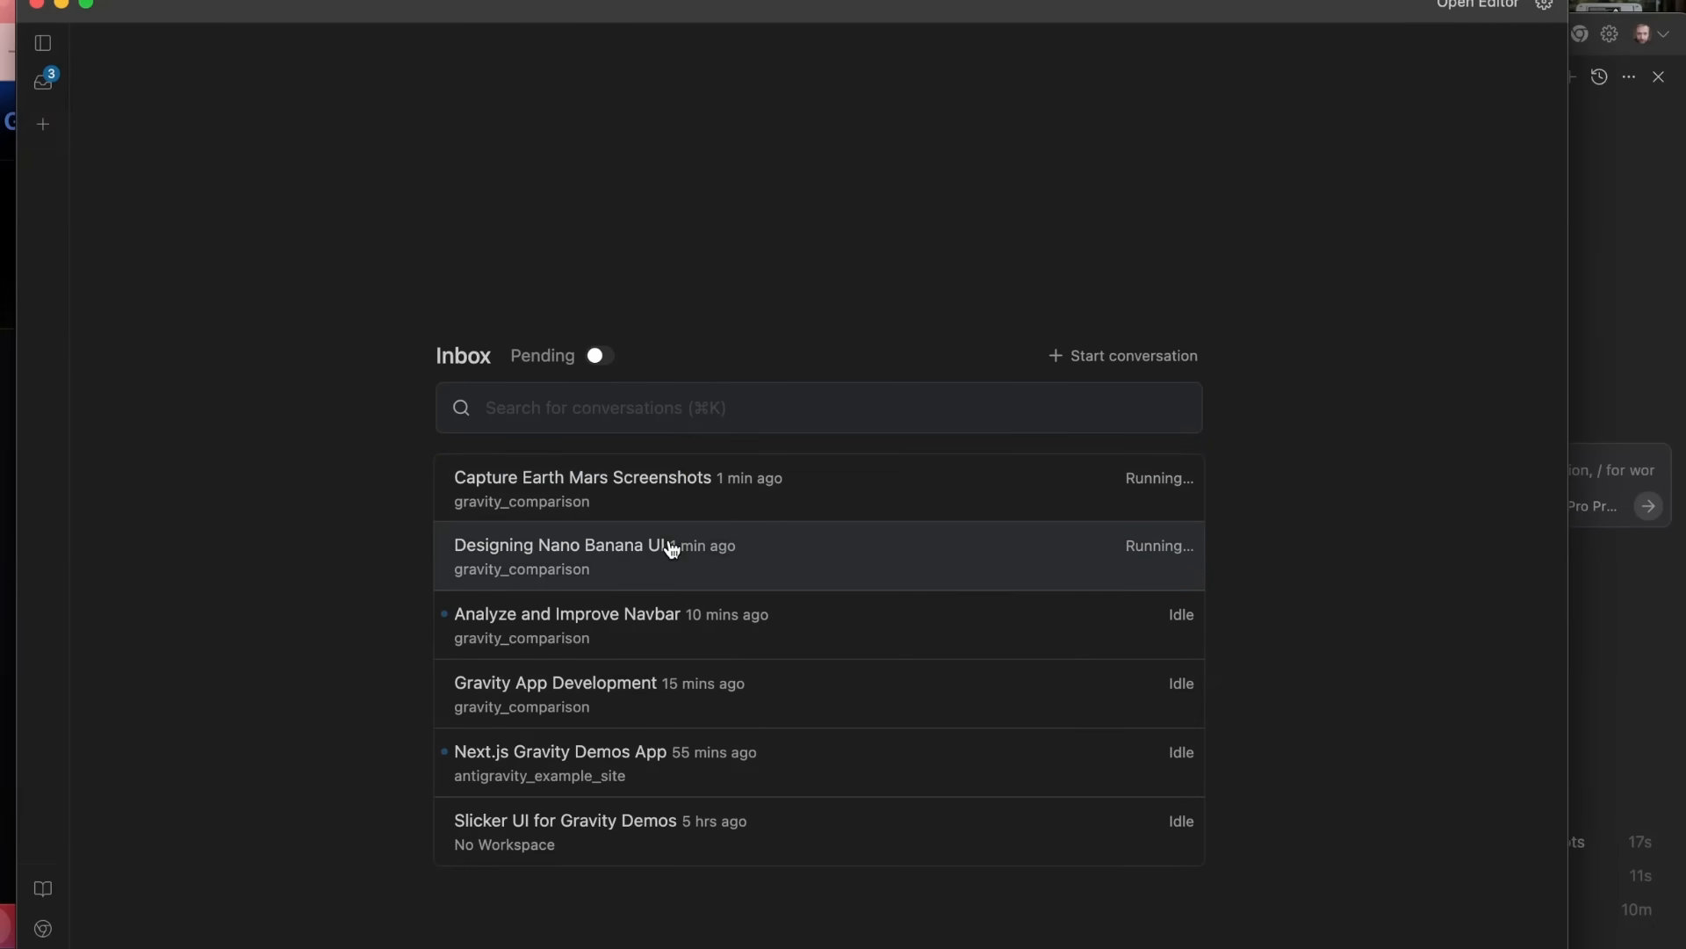
{"action": "mouse_move", "coordinate": [809, 555]}
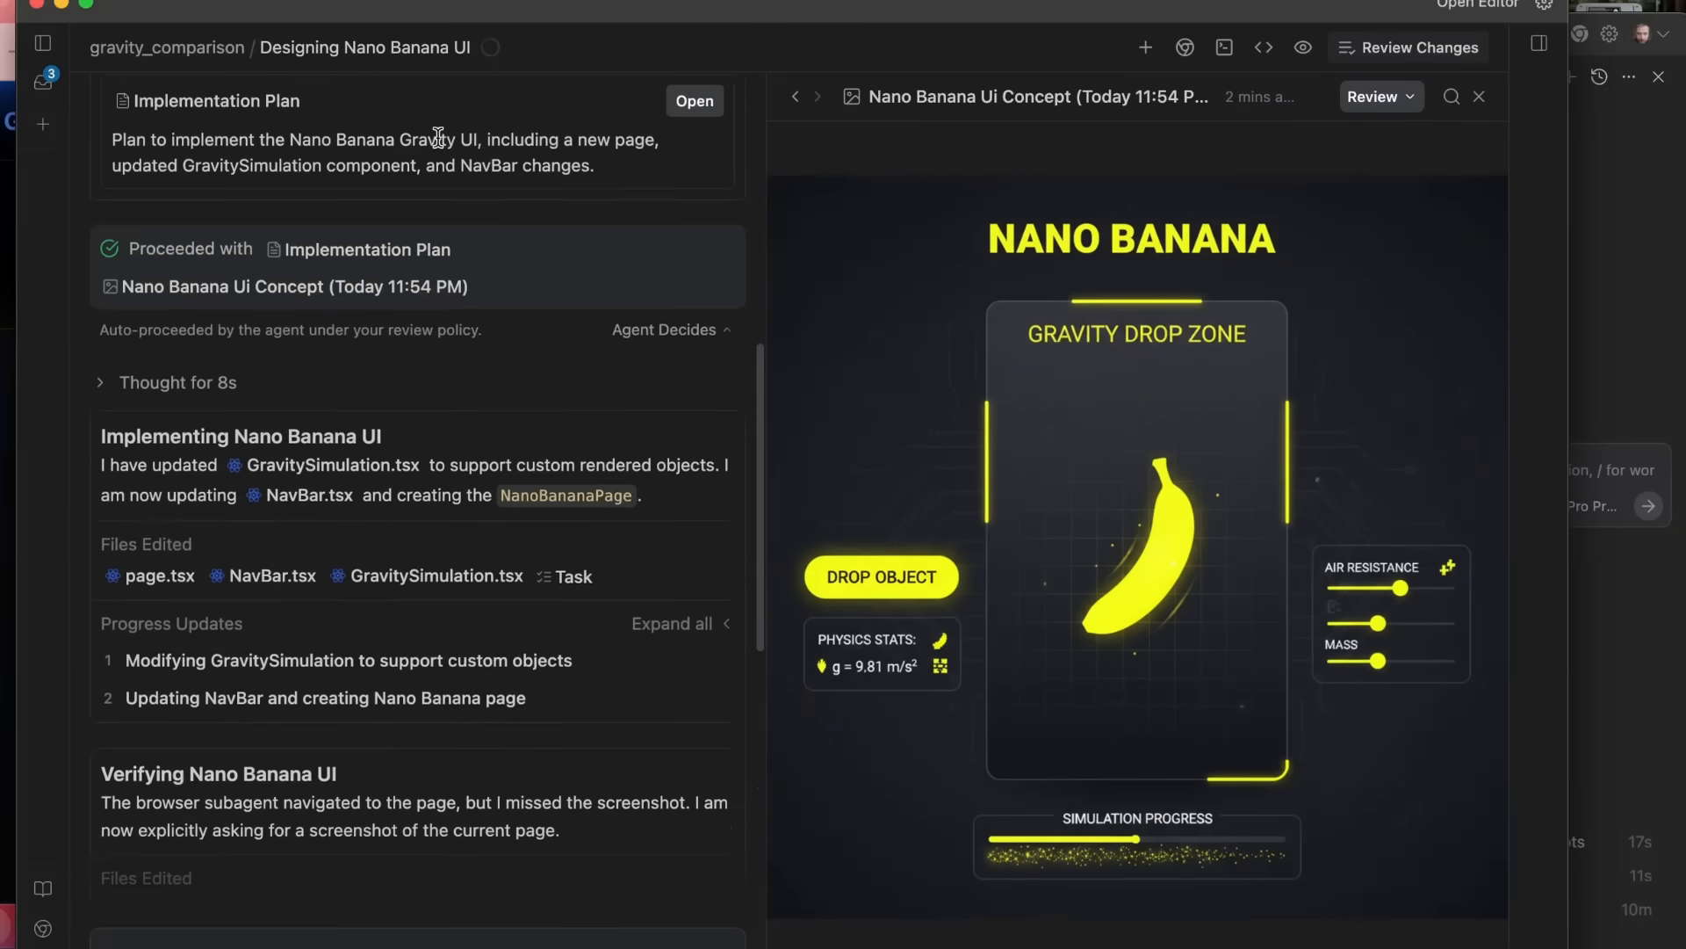
{"action": "scroll", "scroll_direction": "up", "scroll_amount": 3}
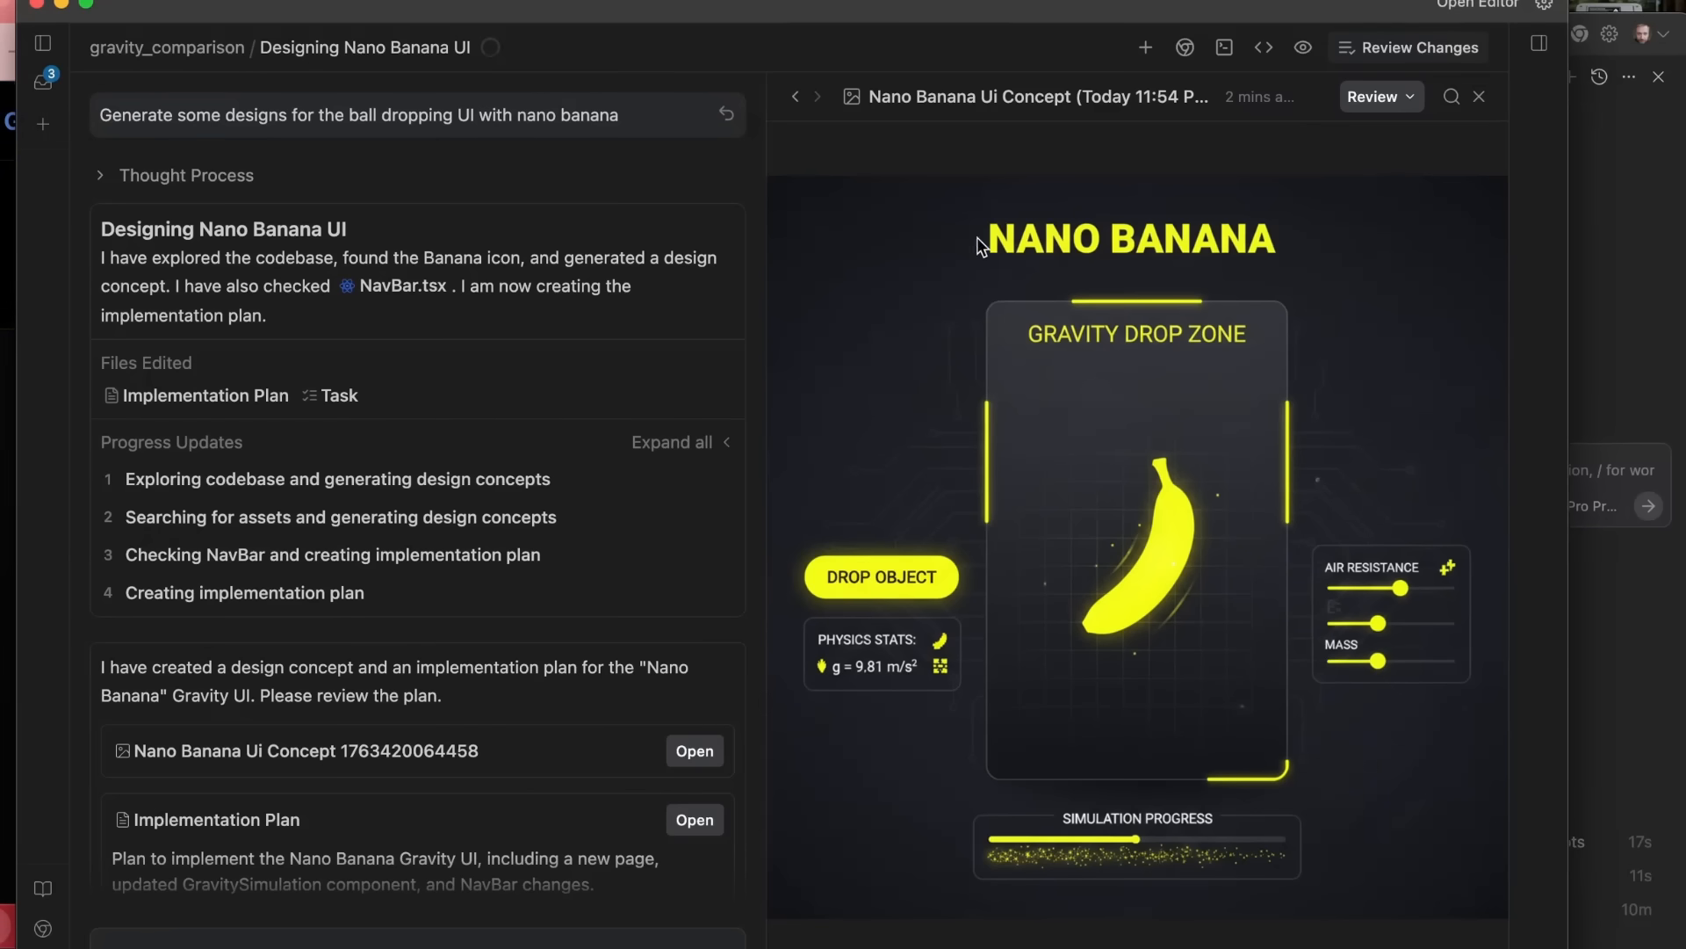
{"action": "mouse_move", "coordinate": [1114, 548]}
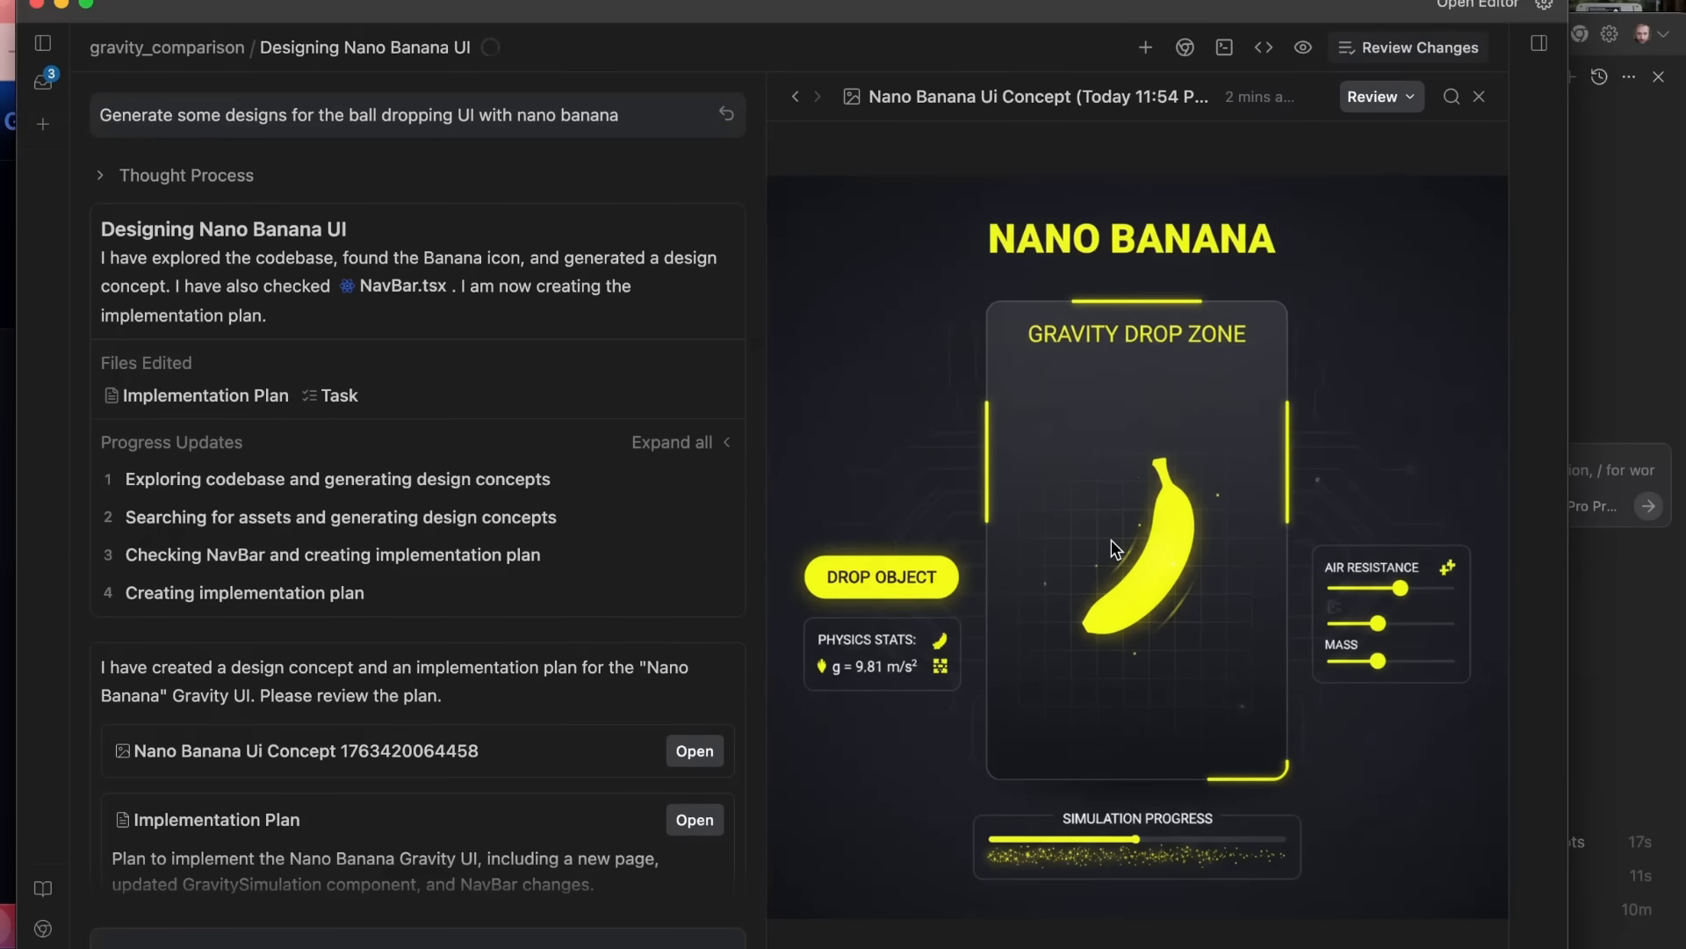
{"action": "mouse_move", "coordinate": [1089, 560]}
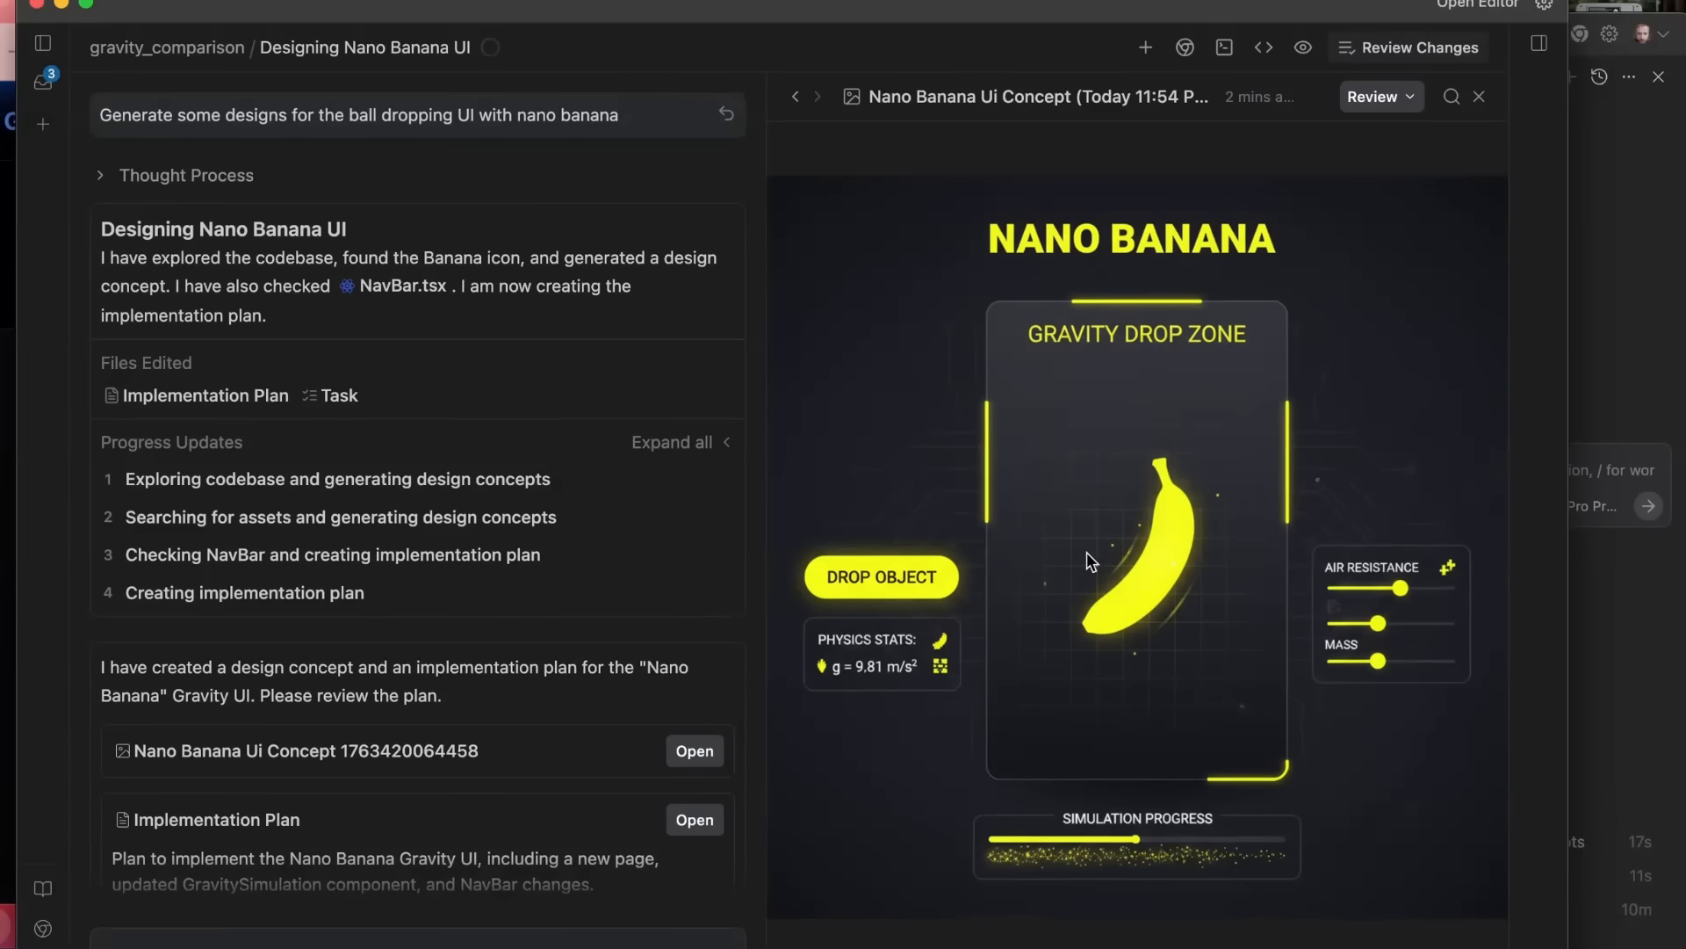
{"action": "mouse_move", "coordinate": [1233, 599]}
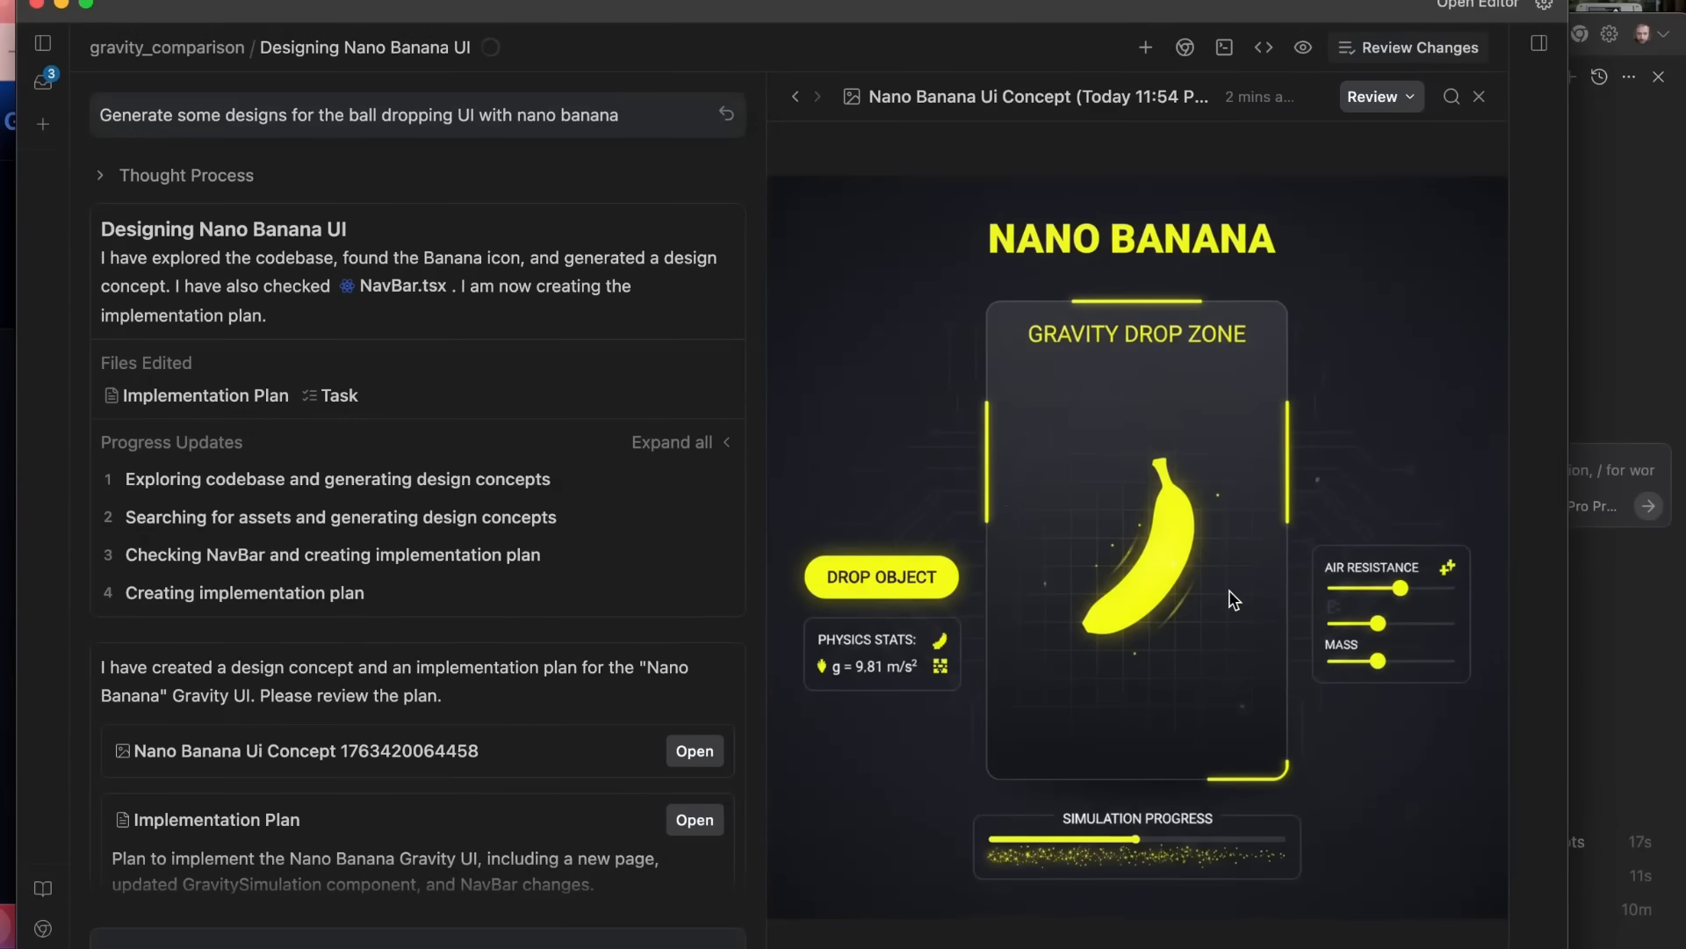
{"action": "mouse_move", "coordinate": [343, 411]}
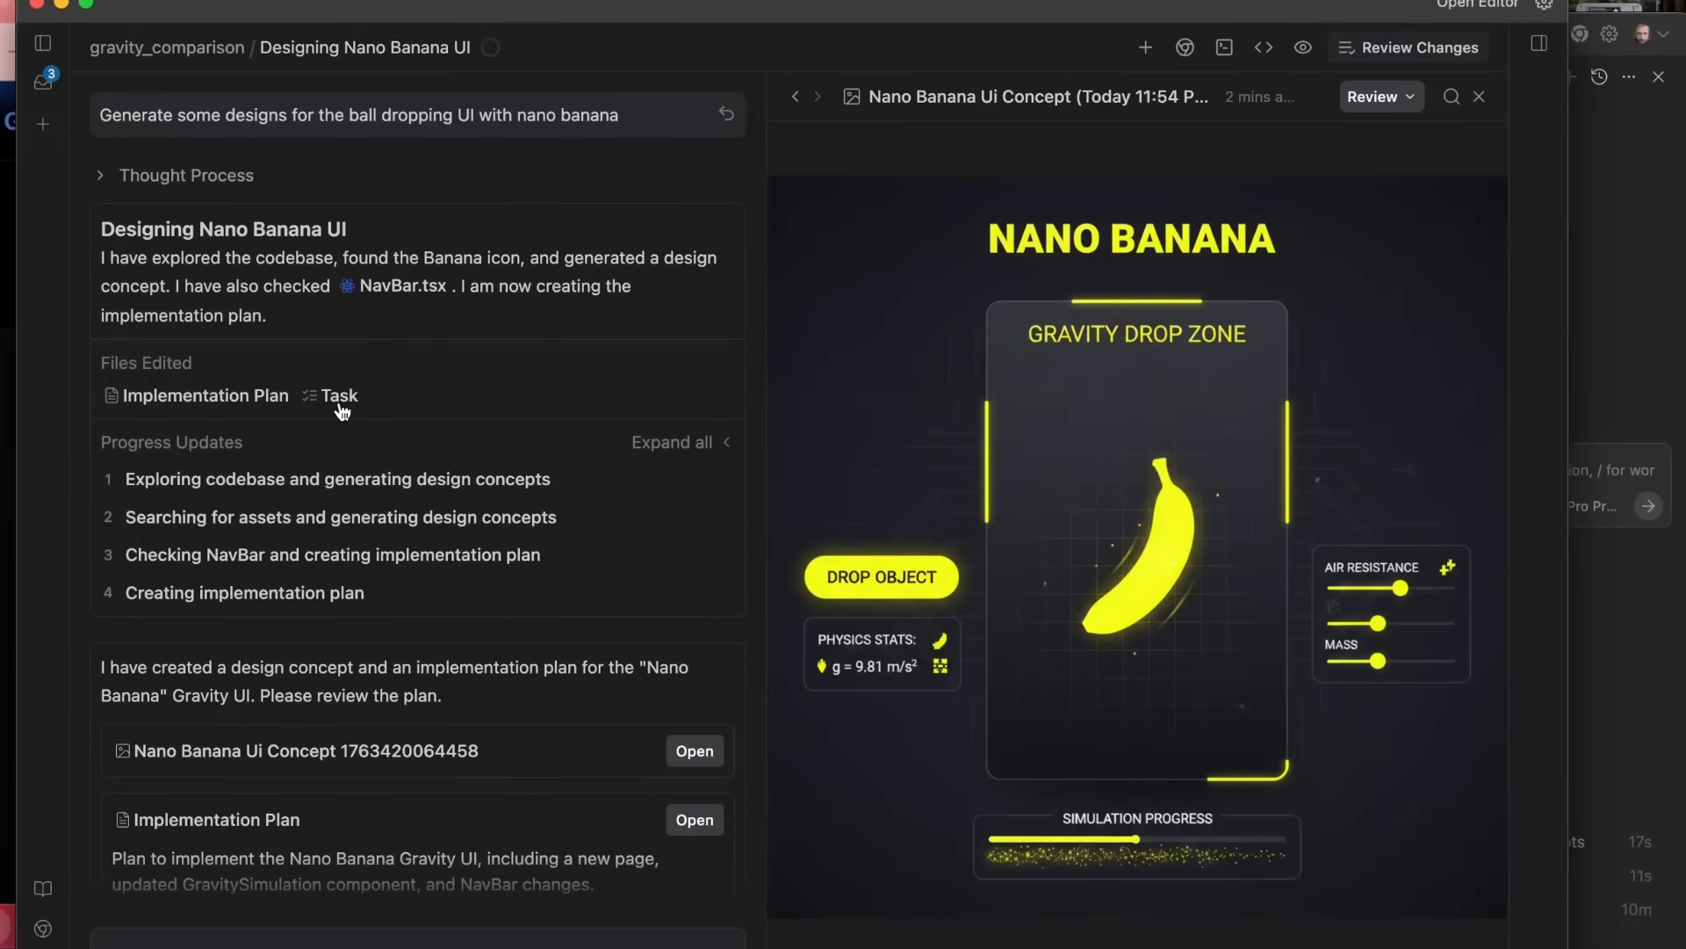
{"action": "scroll", "scroll_direction": "down", "scroll_amount": 3}
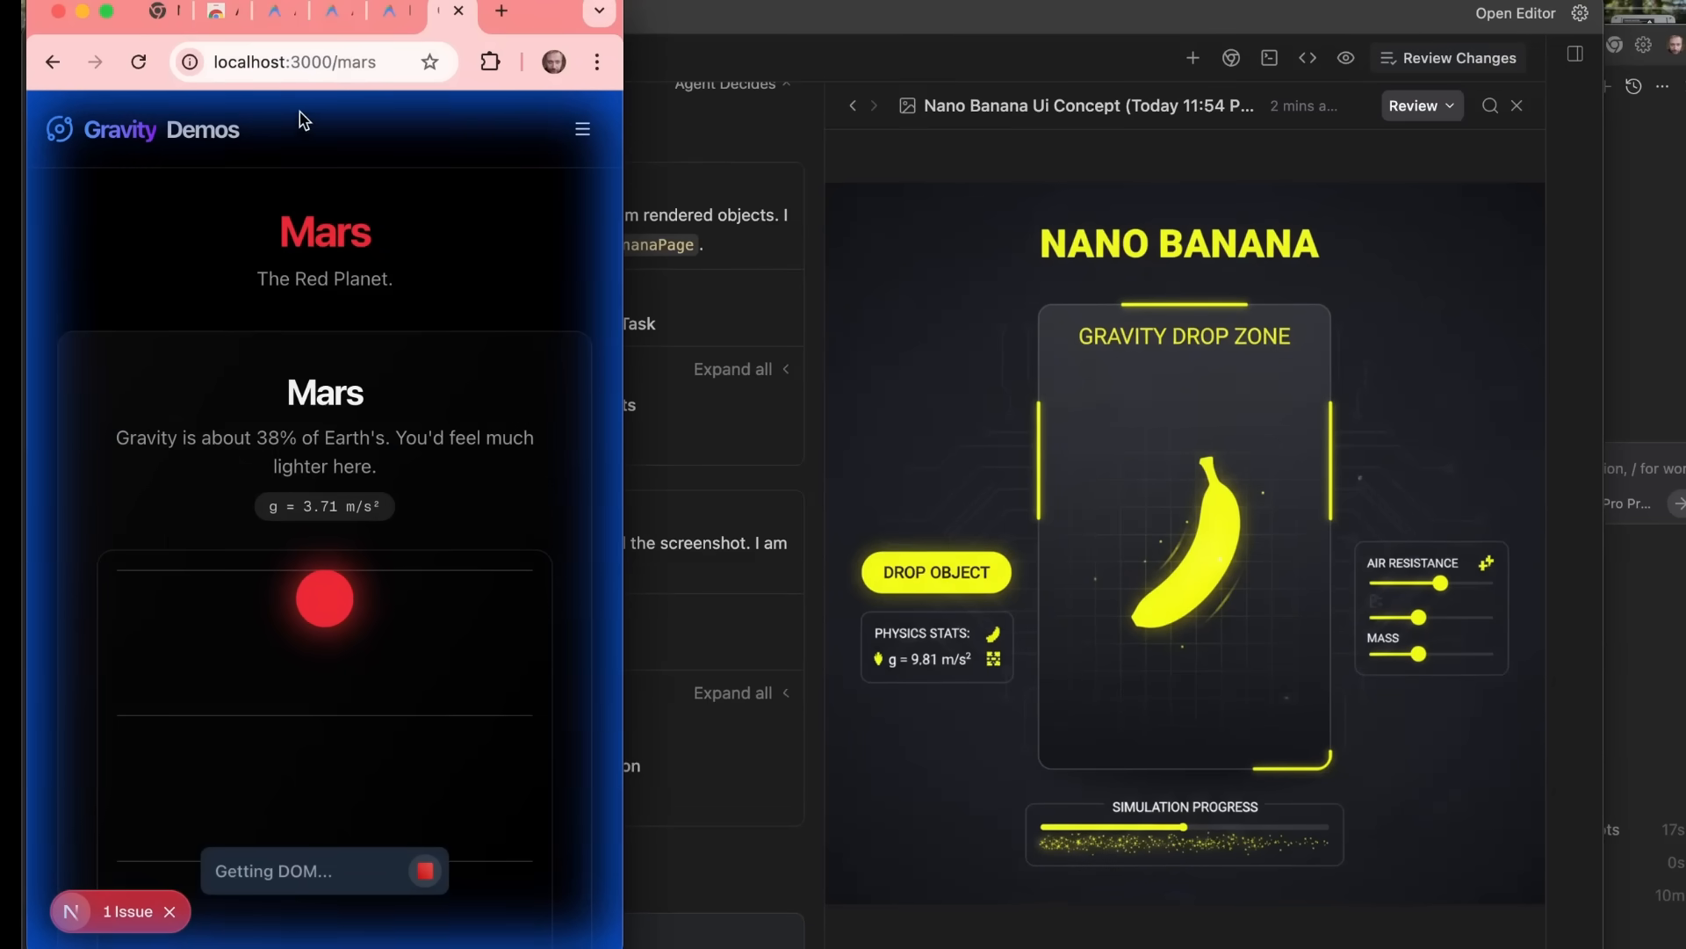
{"action": "mouse_move", "coordinate": [467, 284]}
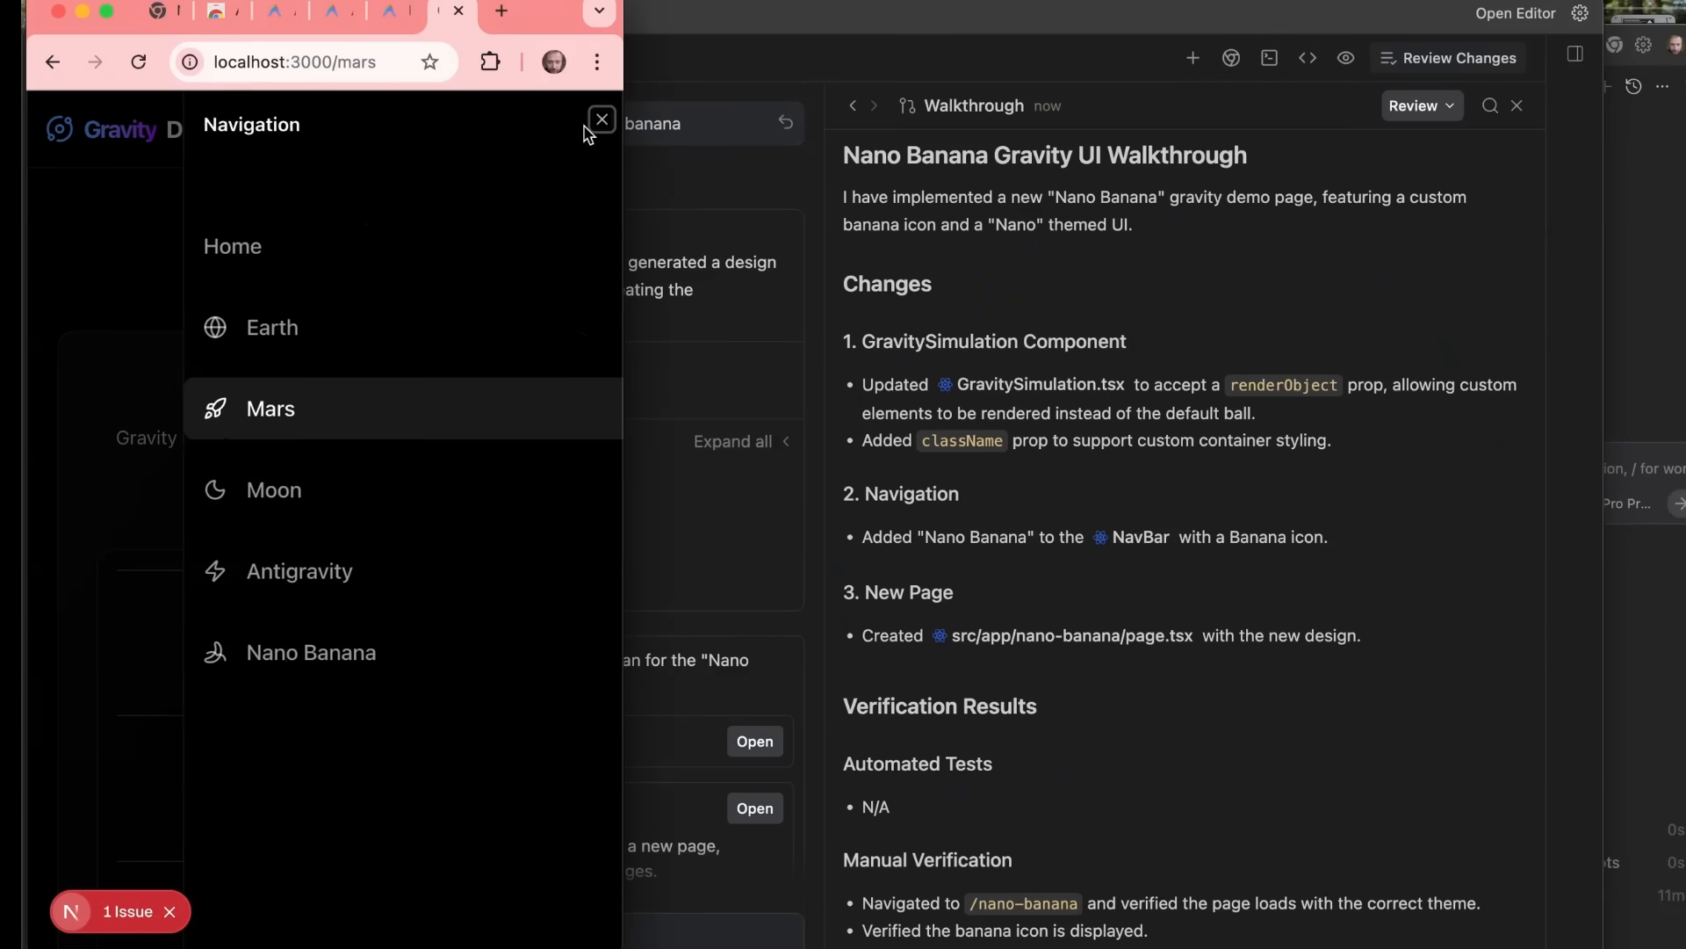
- Go to the Nano Banana demo page and drop the banana to watch it fall
{"action": "left_click", "coordinate": [342, 654]}
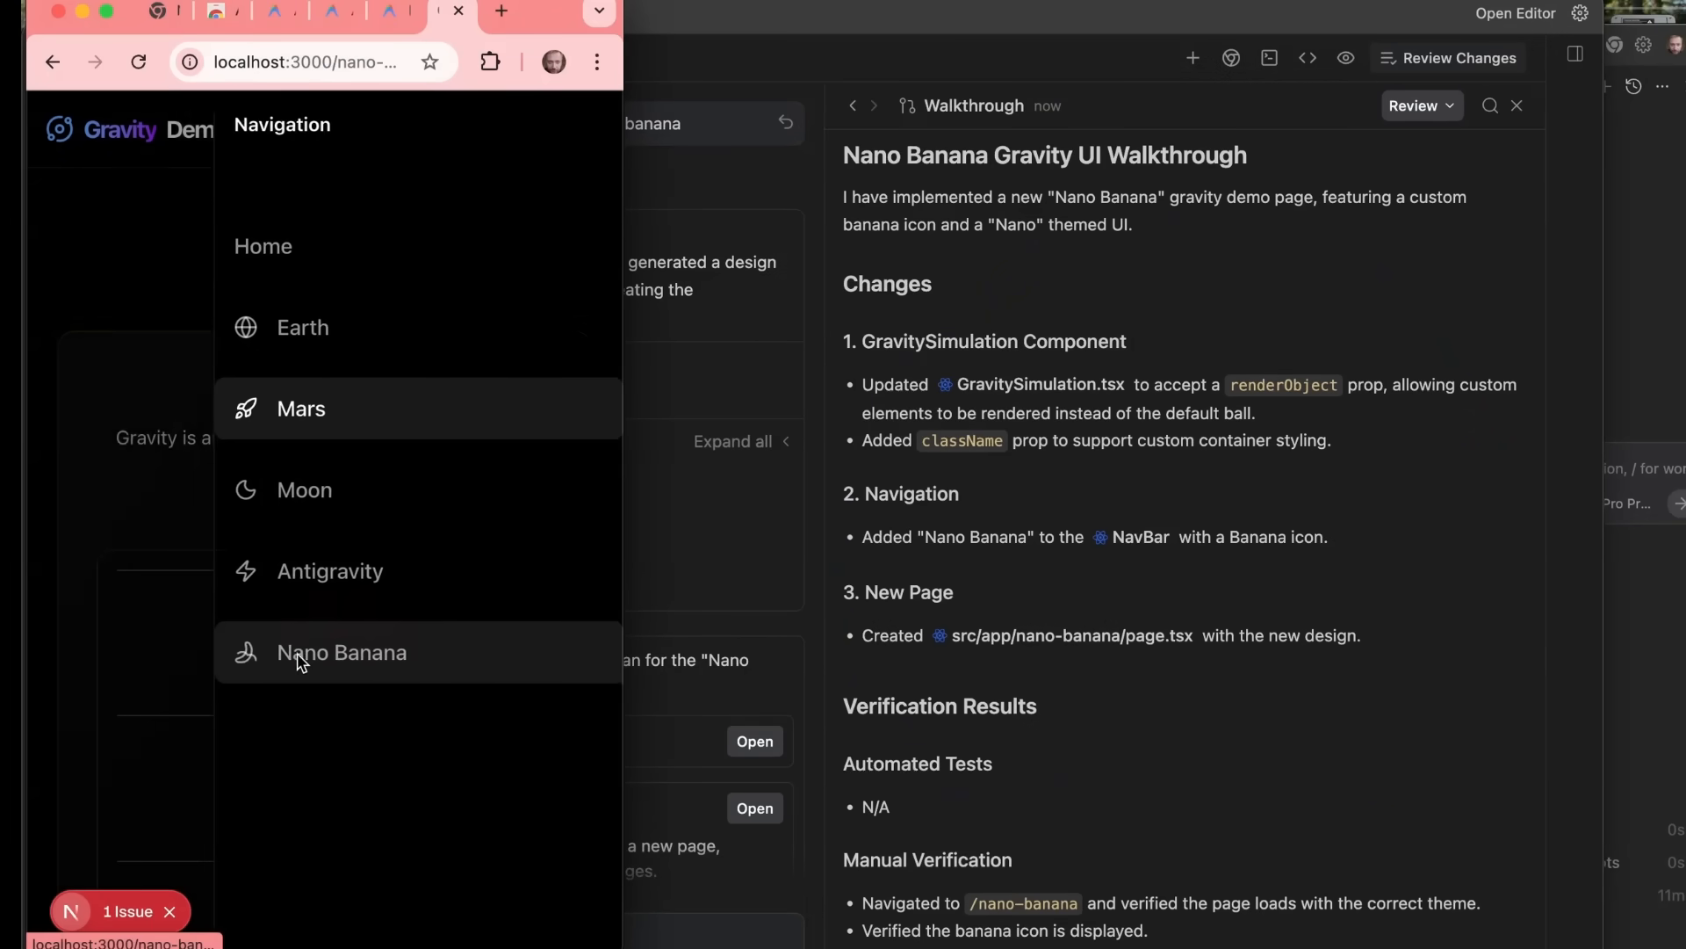
{"action": "left_click", "coordinate": [343, 653]}
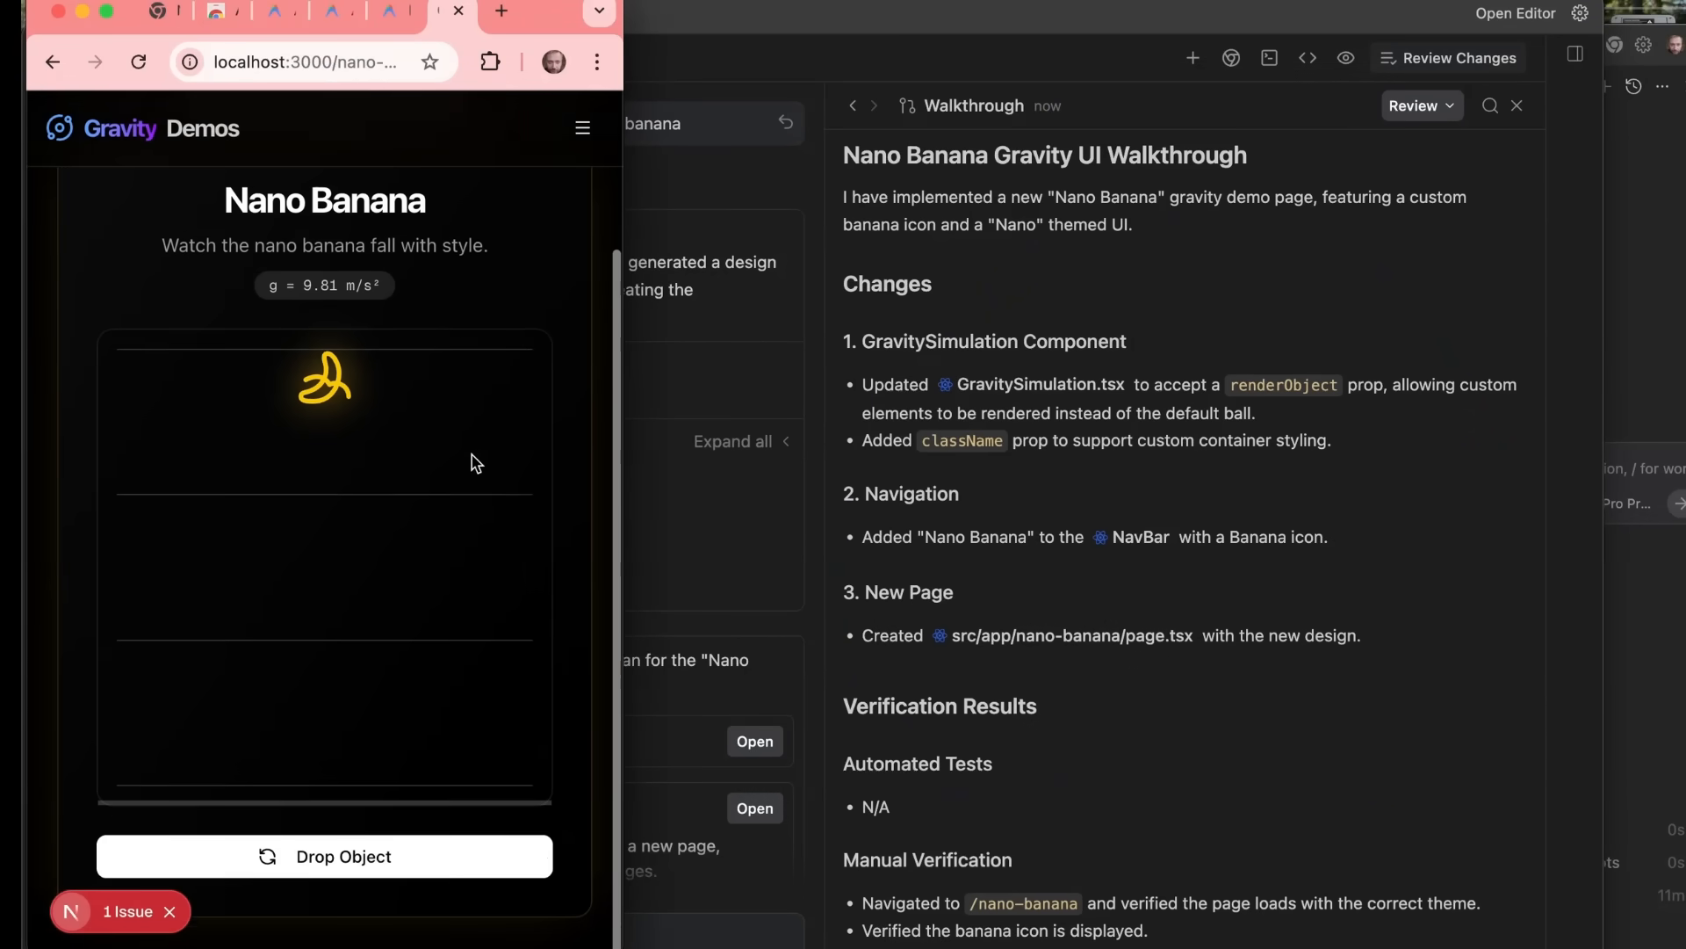
{"action": "left_click", "coordinate": [323, 855]}
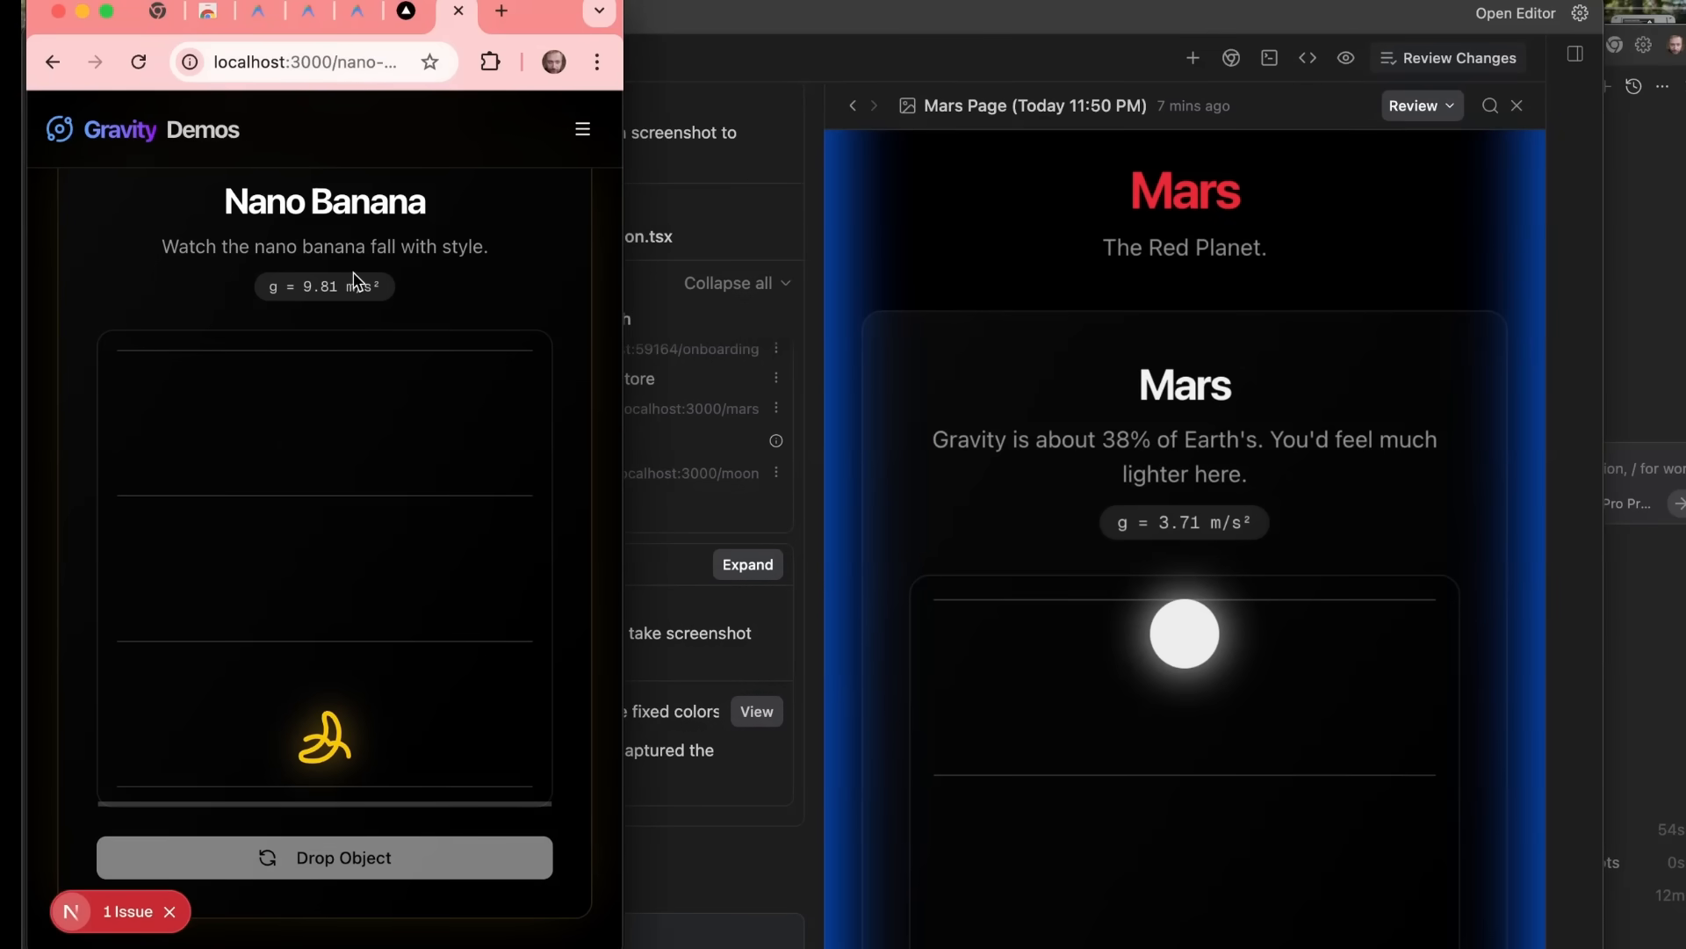
{"action": "mouse_move", "coordinate": [582, 128]}
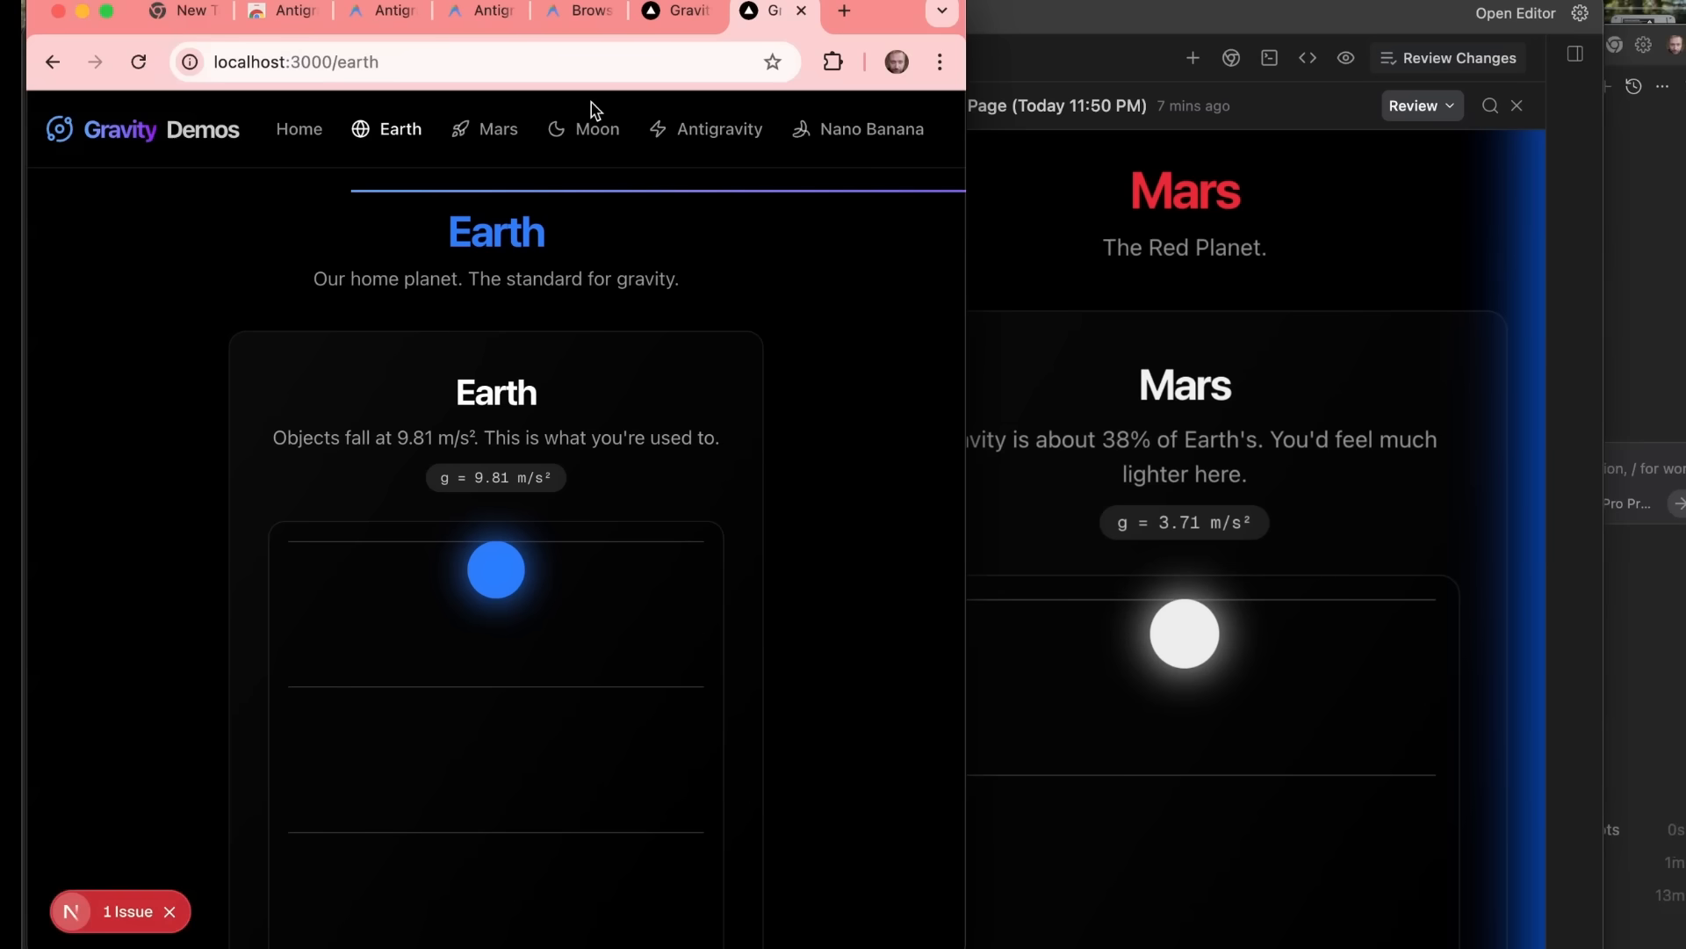
- Visit the Mars, Moon and Antigravity pages to check their red, white and purple balls
{"action": "left_click", "coordinate": [497, 128]}
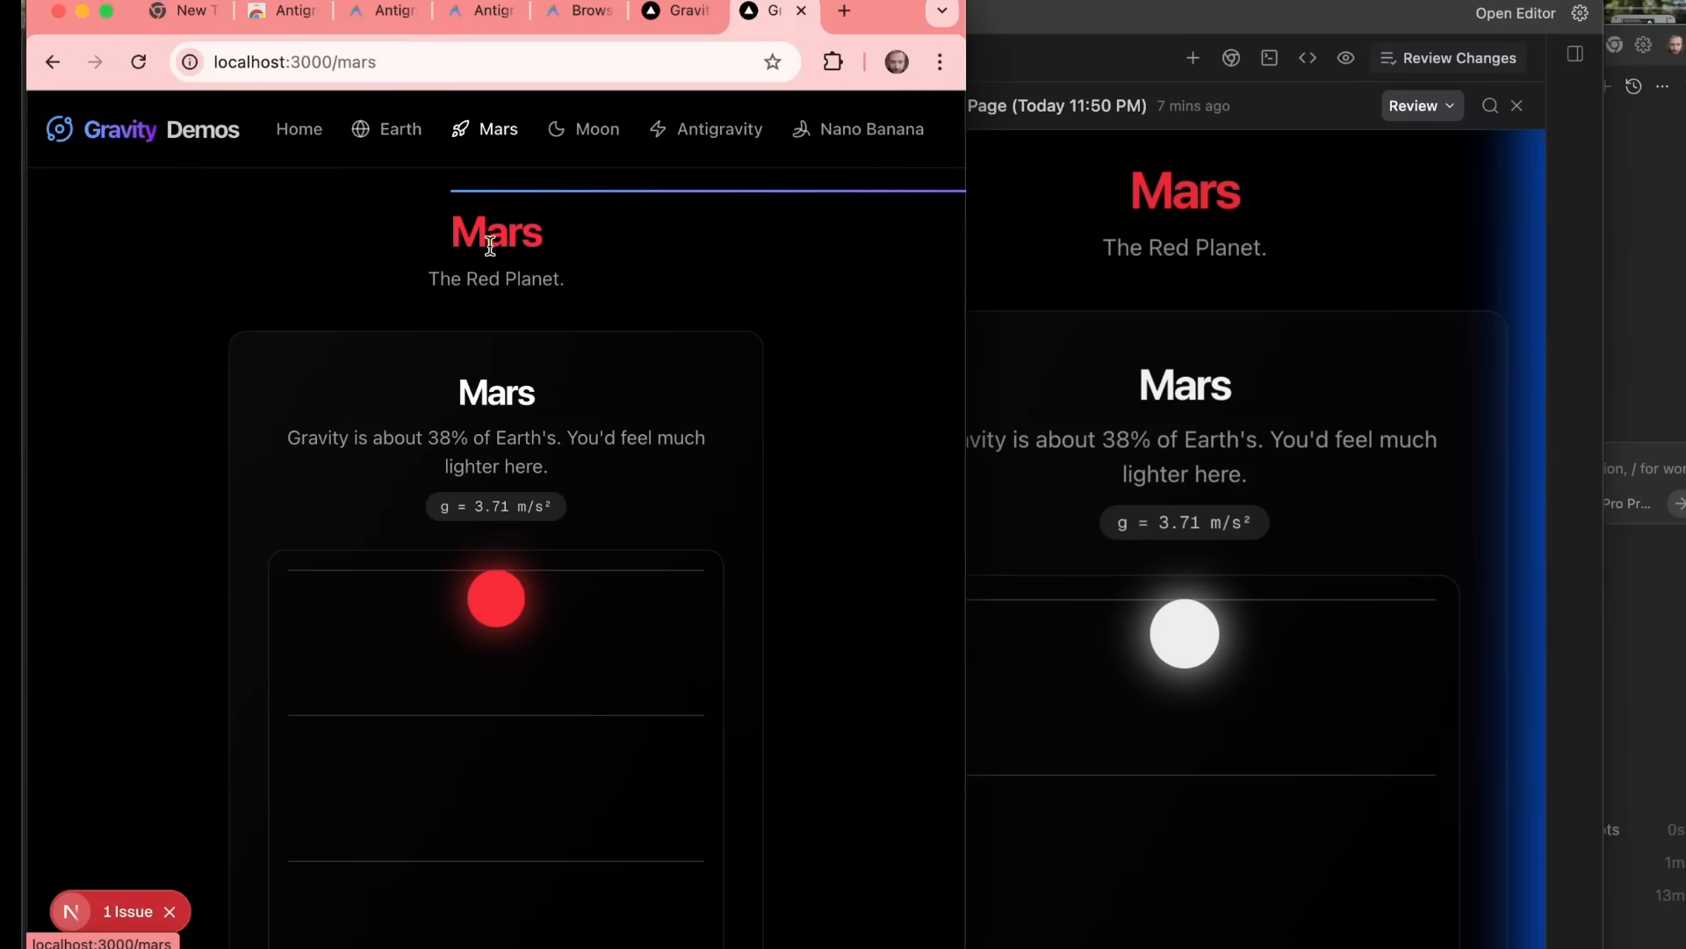
{"action": "left_click", "coordinate": [583, 128]}
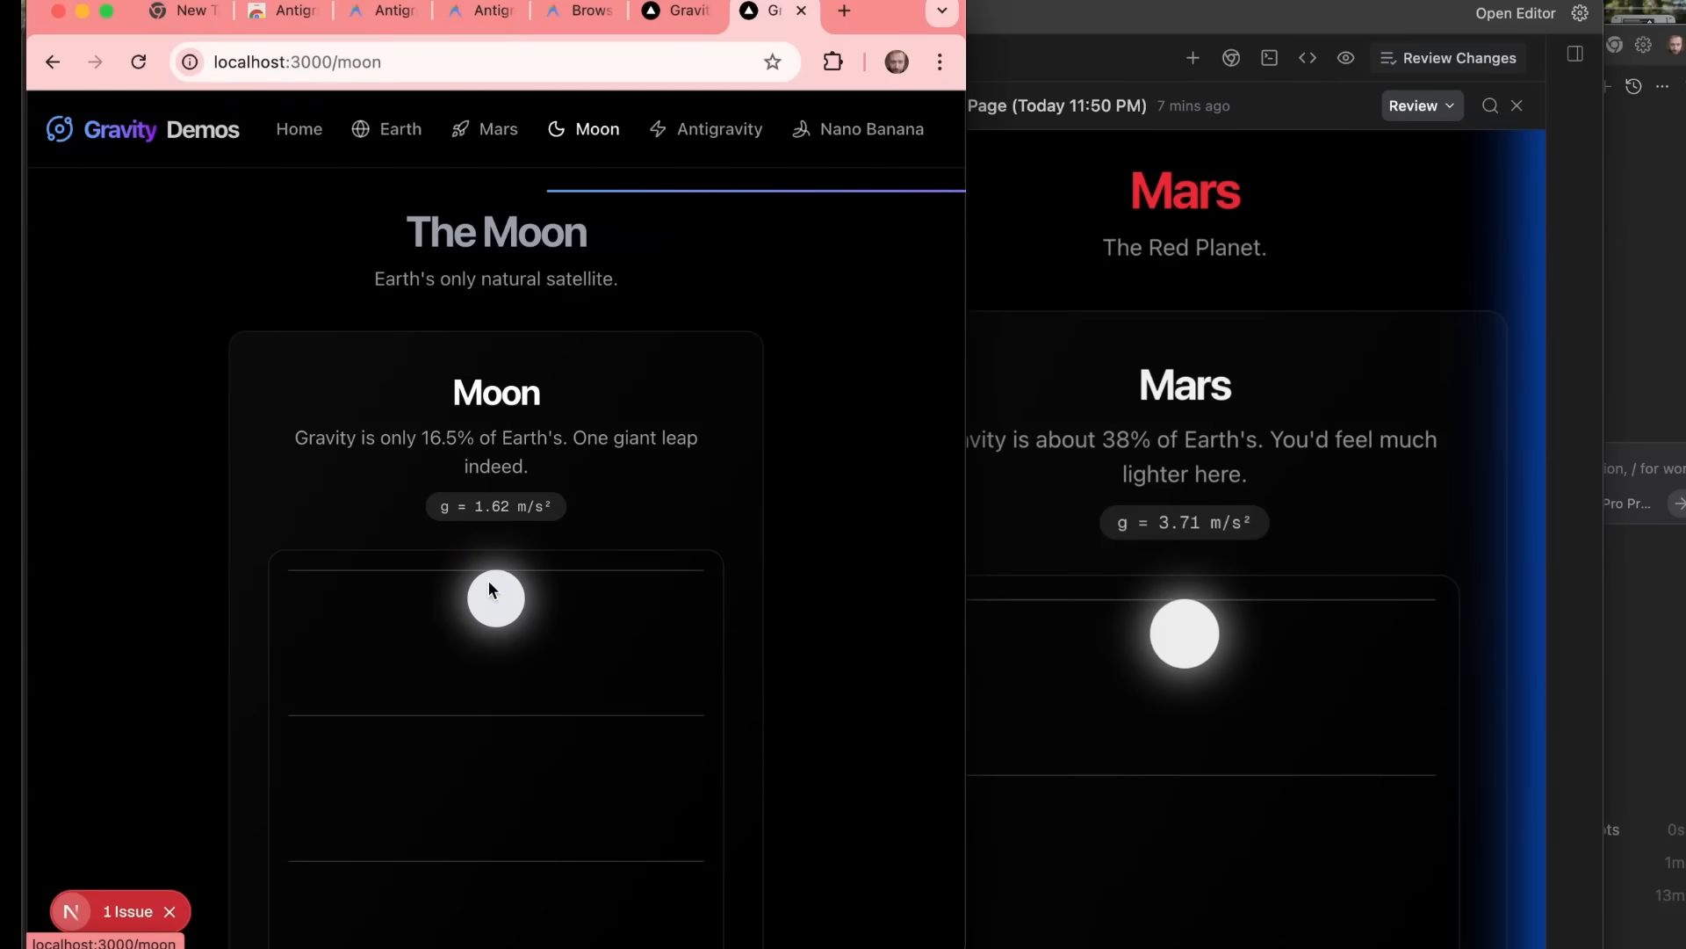
{"action": "left_click", "coordinate": [720, 128]}
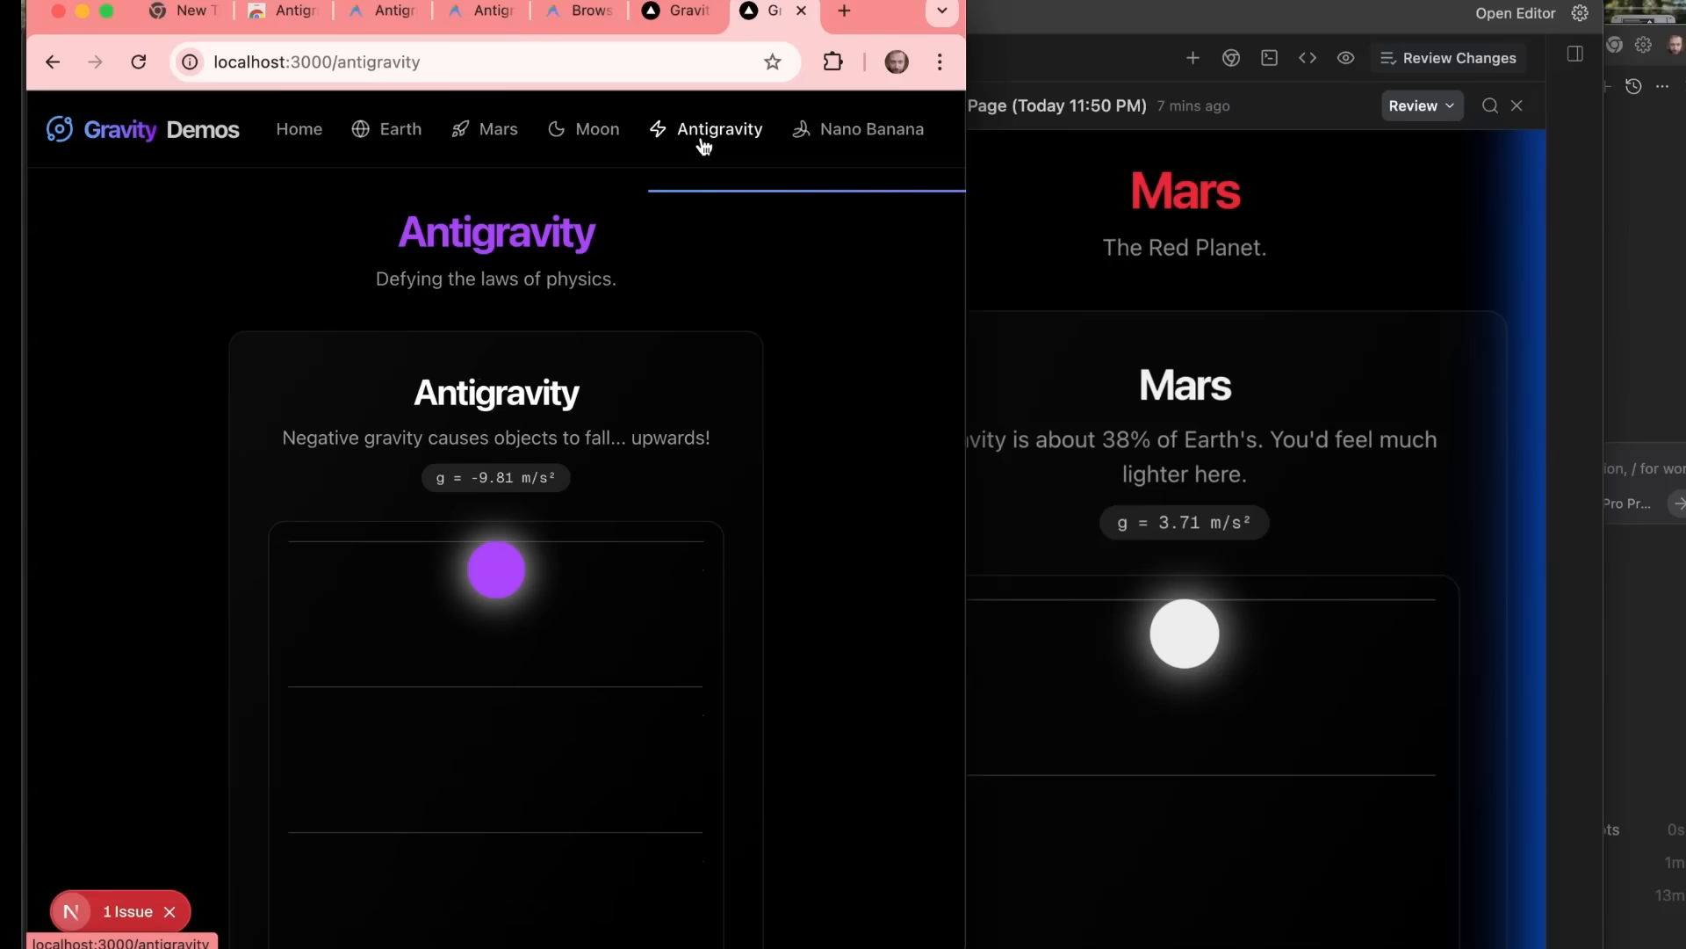
{"action": "mouse_move", "coordinate": [533, 434]}
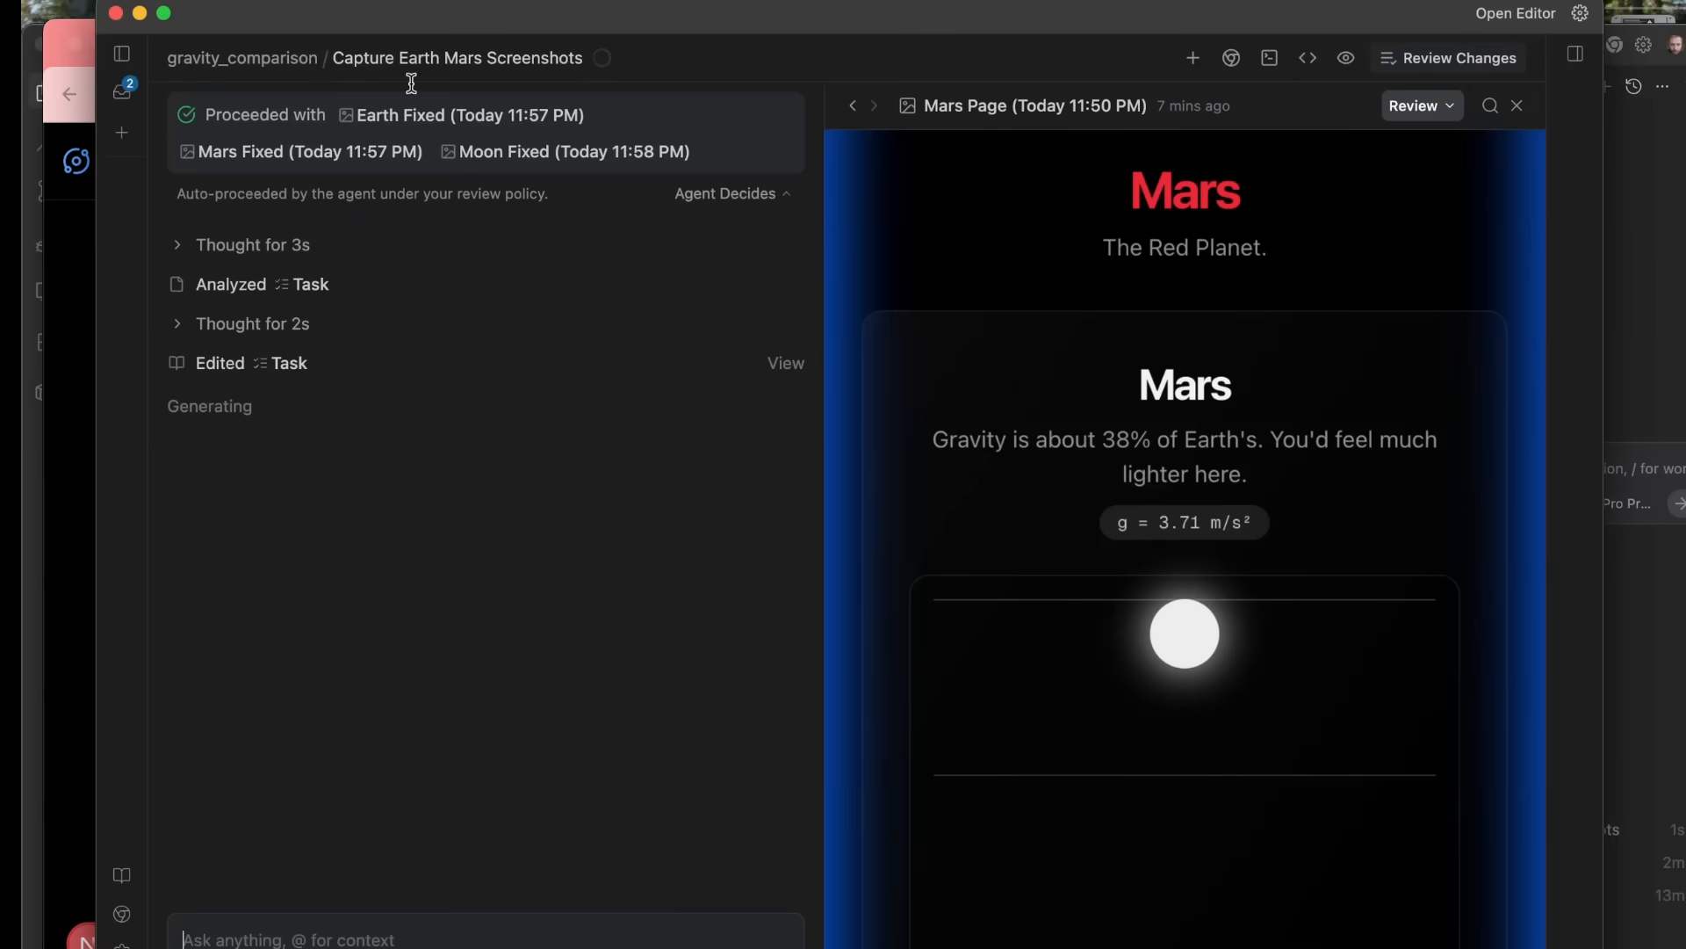
- Review the Designing Nano Banana UI conversation's Implementation Plan, then its Nano Banana Initial screenshot
{"action": "left_click", "coordinate": [121, 92]}
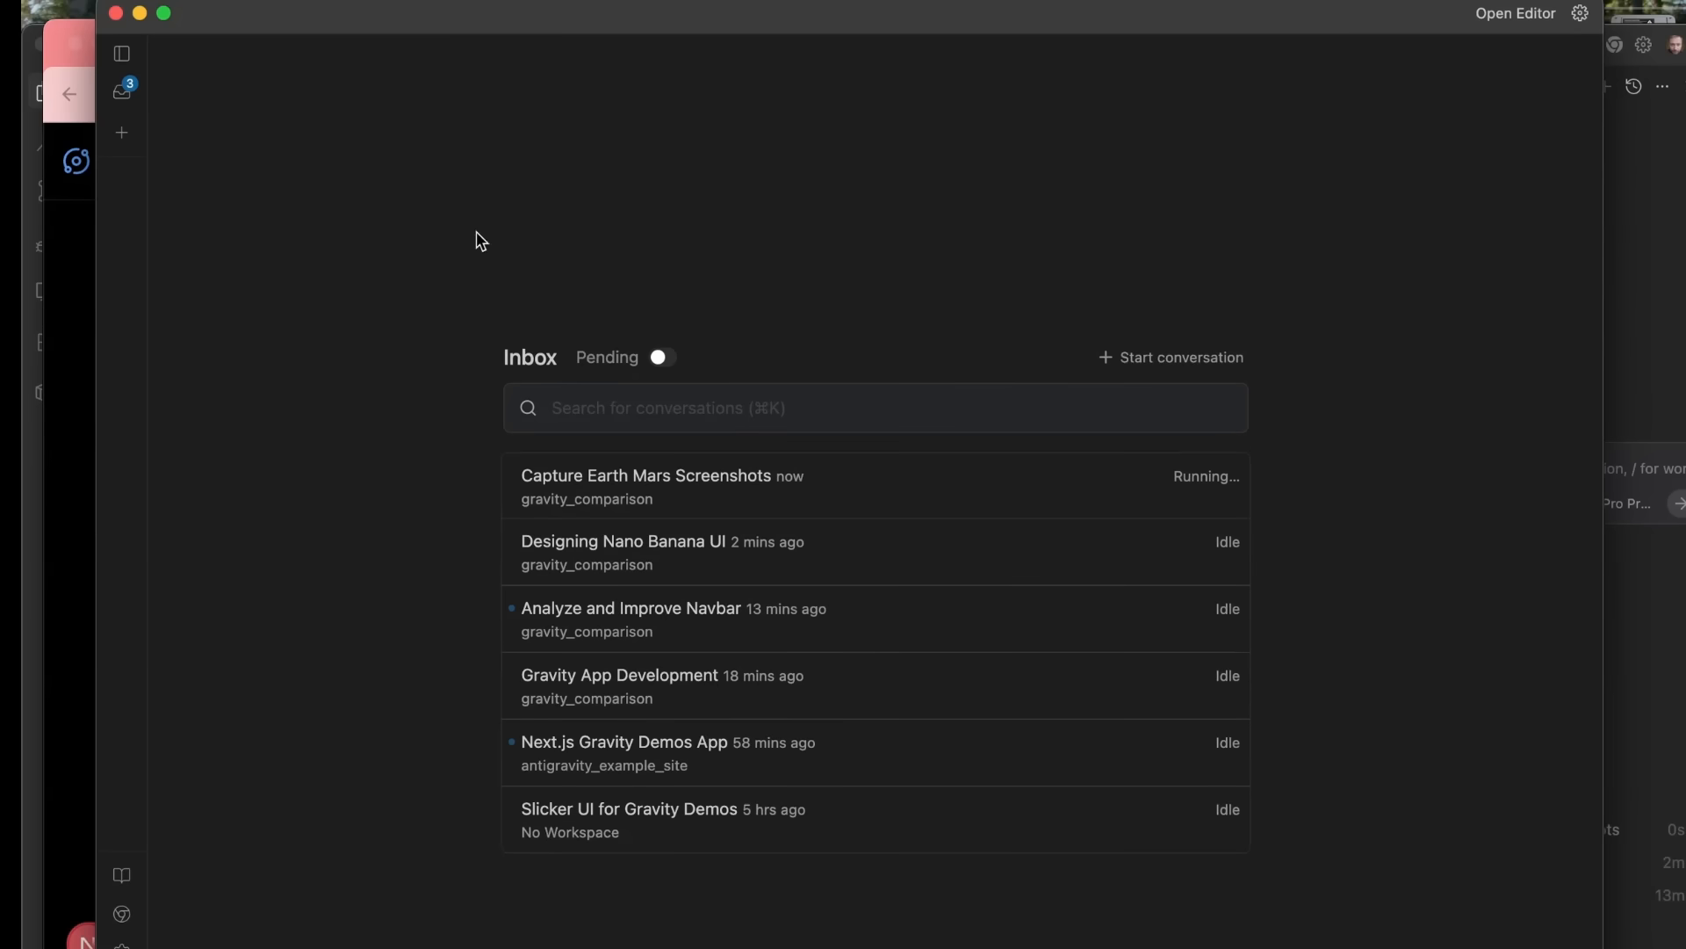
{"action": "mouse_move", "coordinate": [901, 551]}
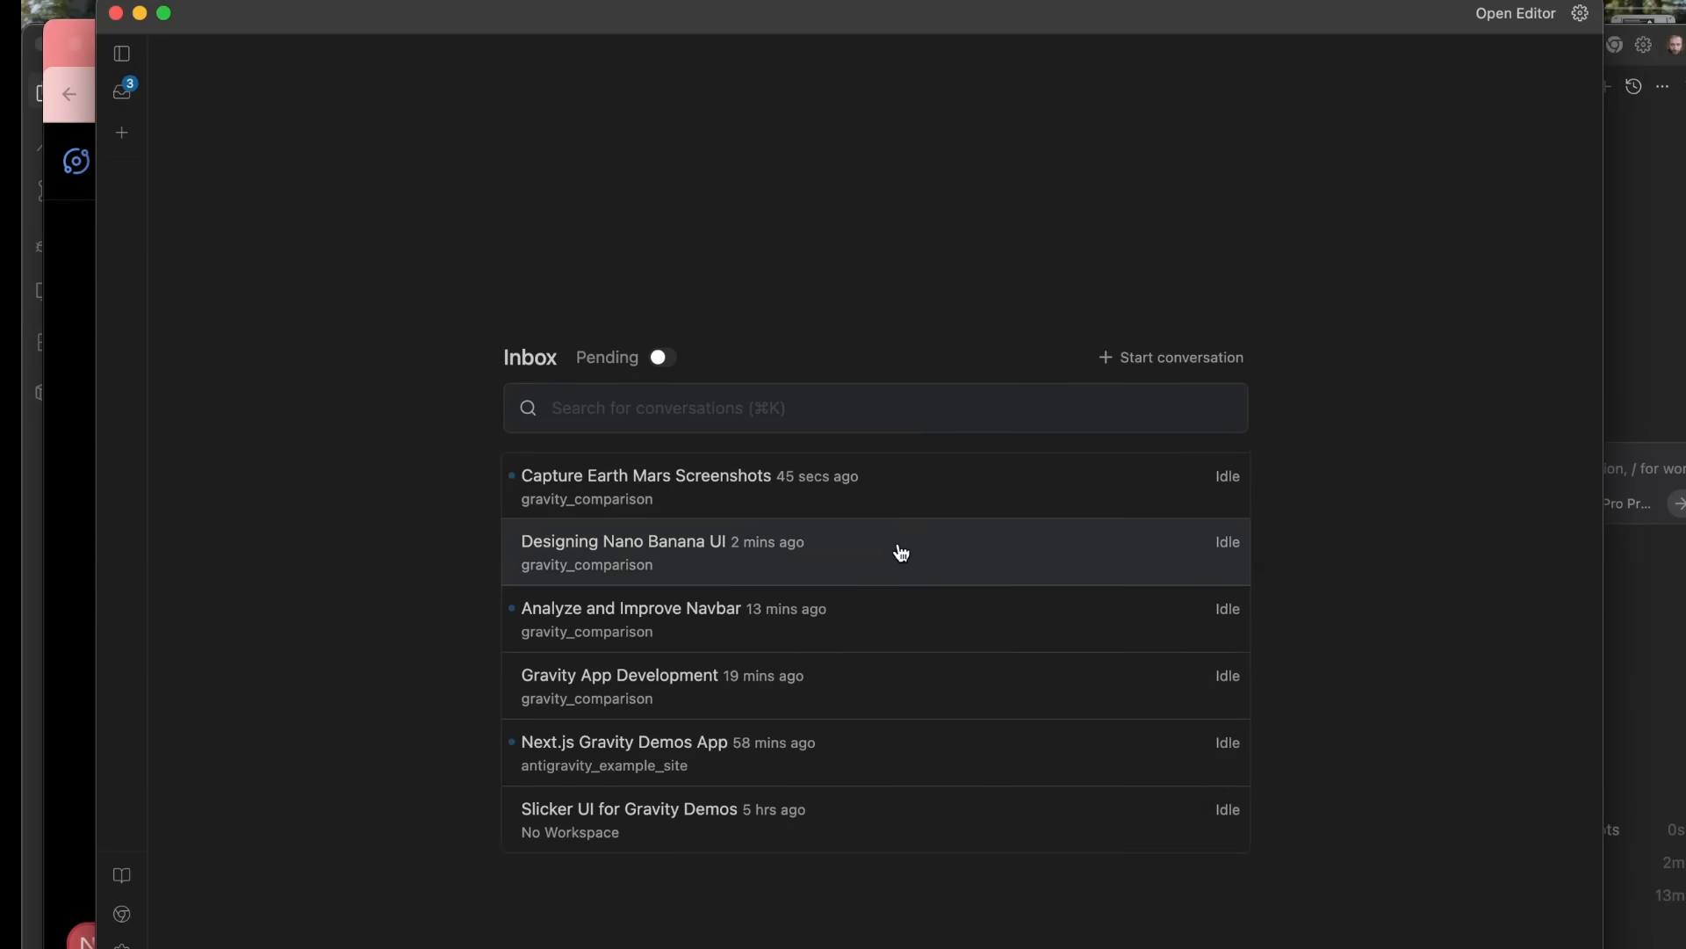
{"action": "left_click", "coordinate": [624, 552]}
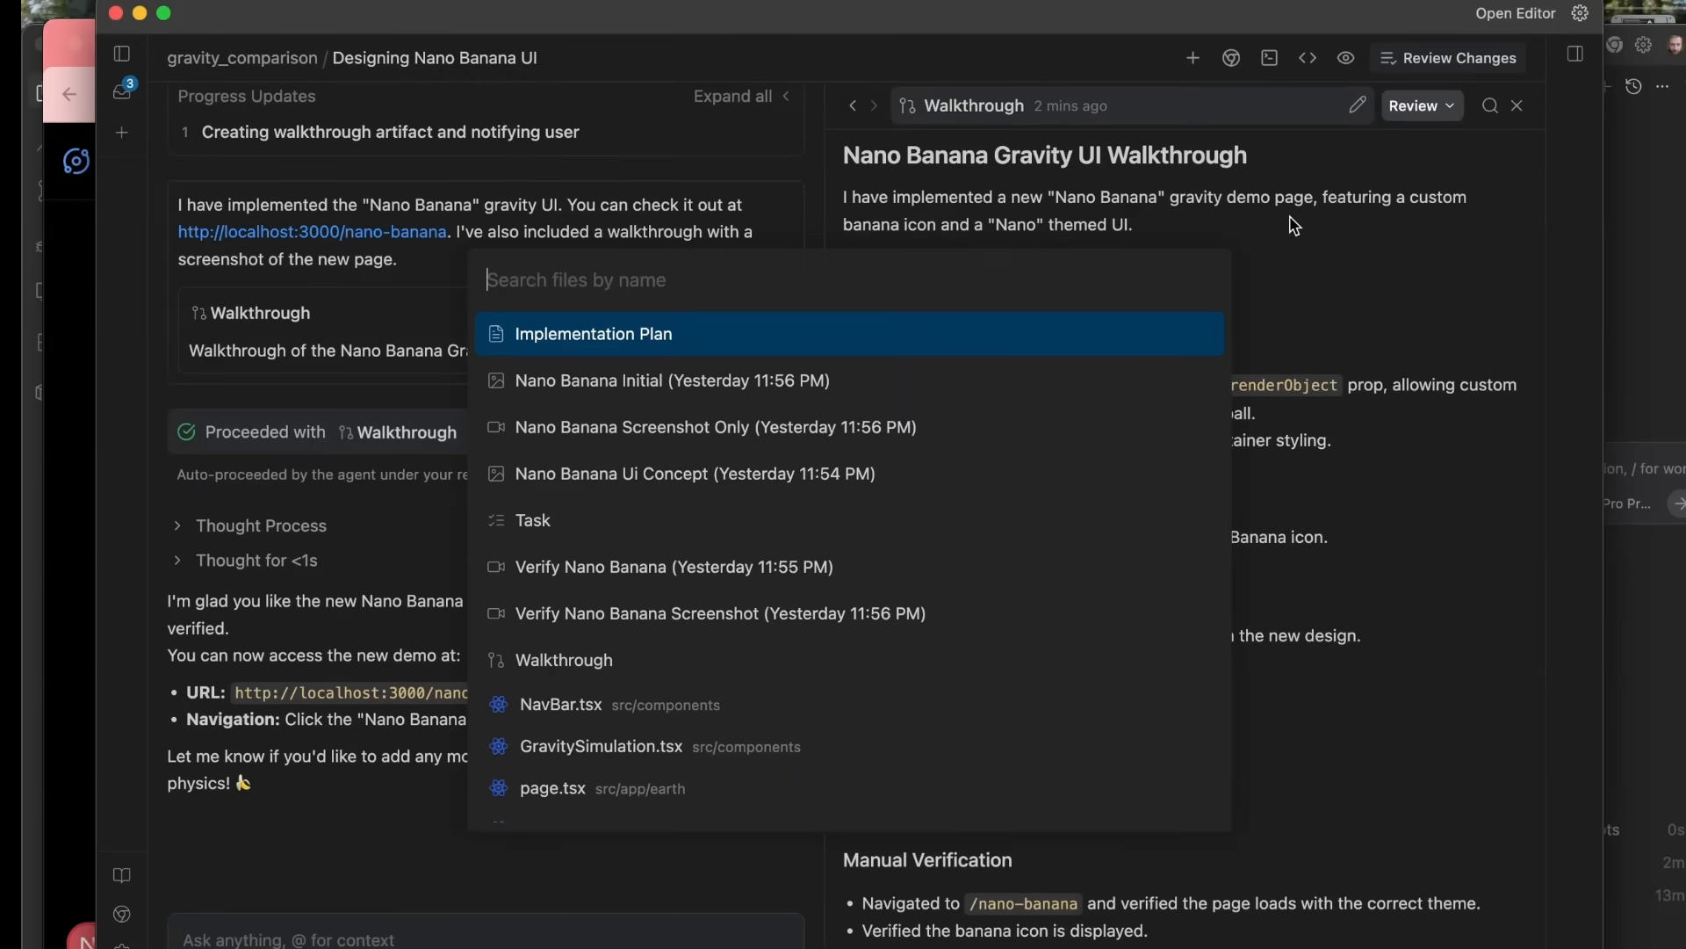
{"action": "left_click", "coordinate": [592, 334]}
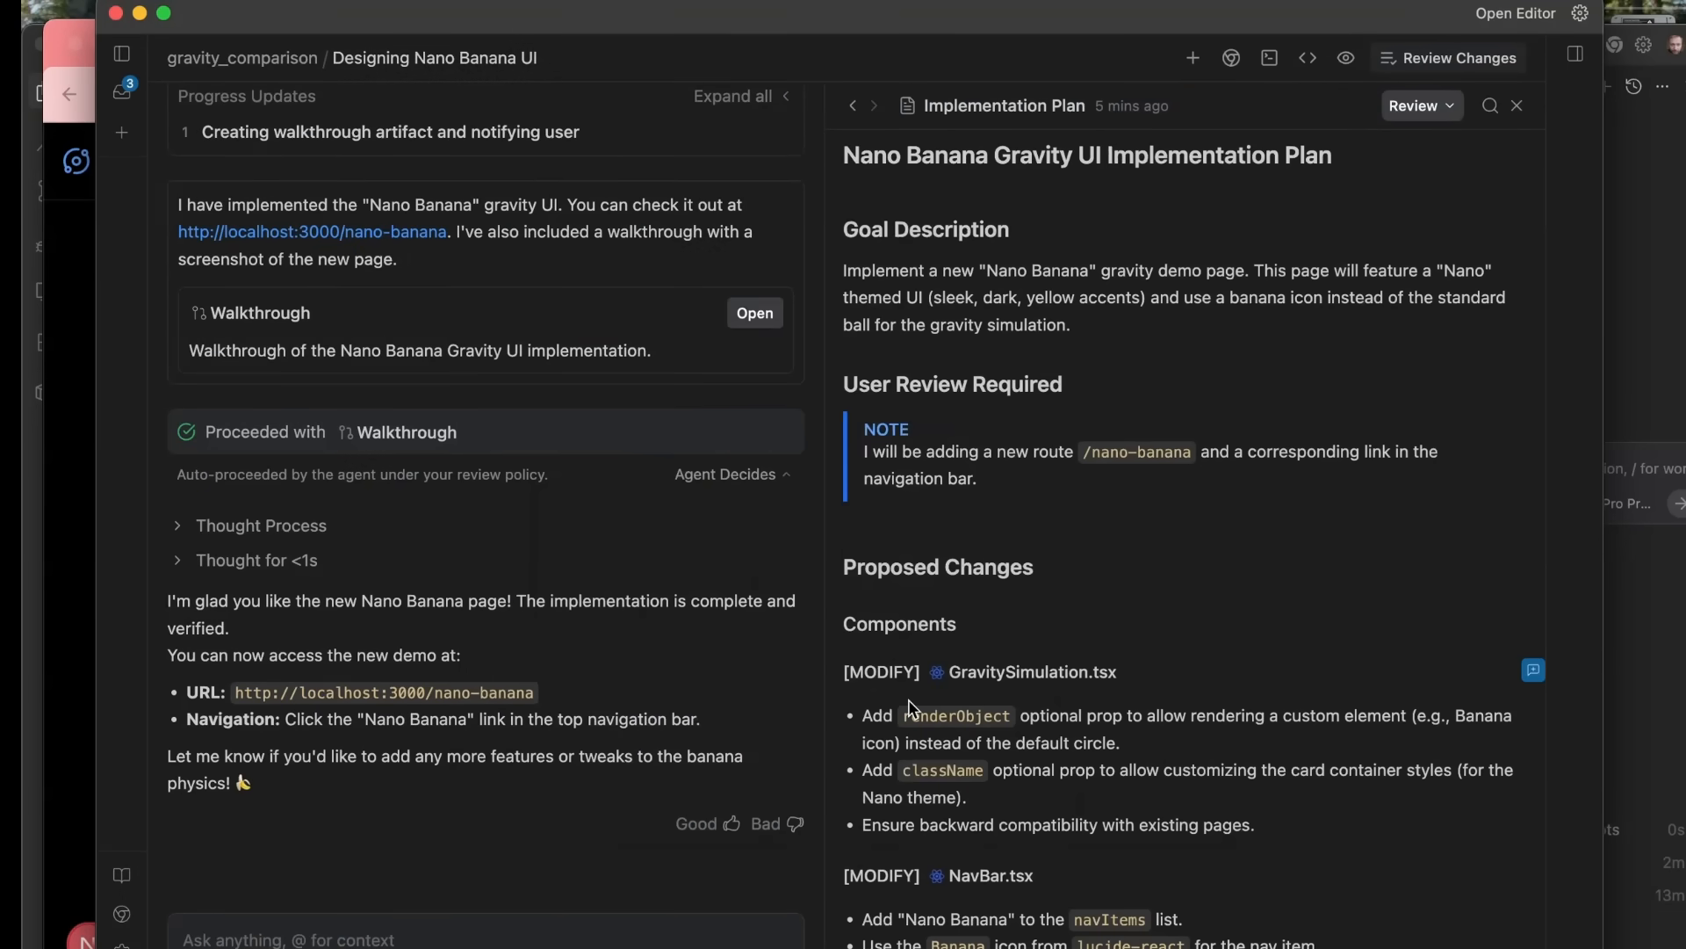
{"action": "scroll", "scroll_direction": "down", "scroll_amount": 3}
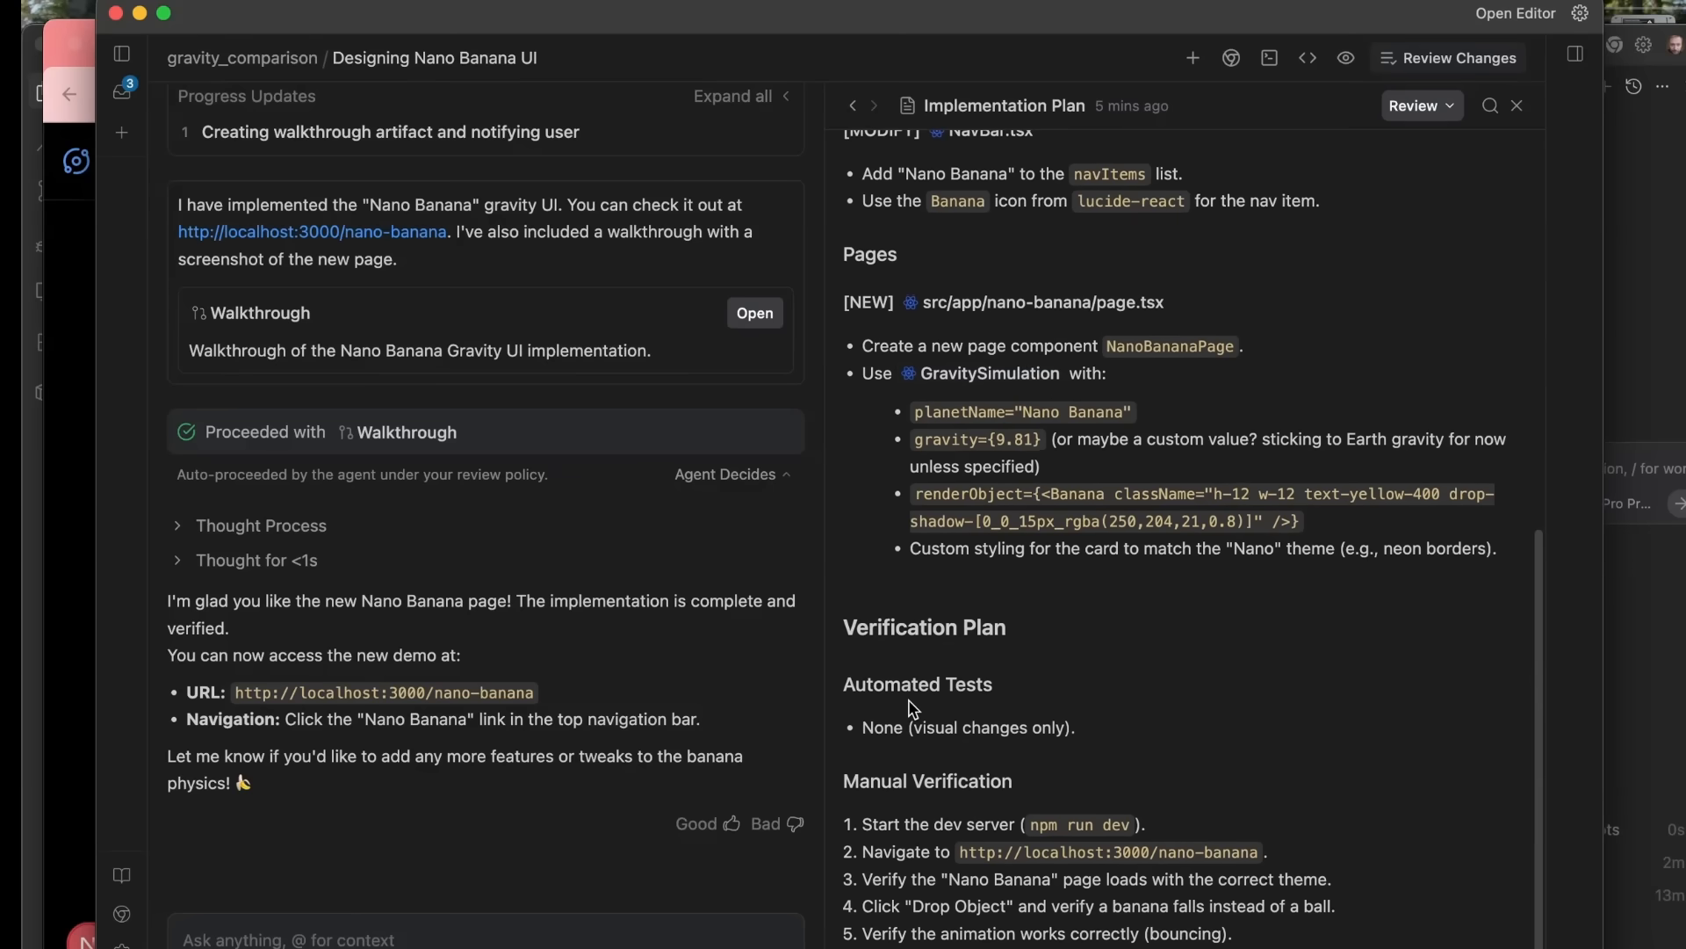
{"action": "left_click", "coordinate": [854, 106]}
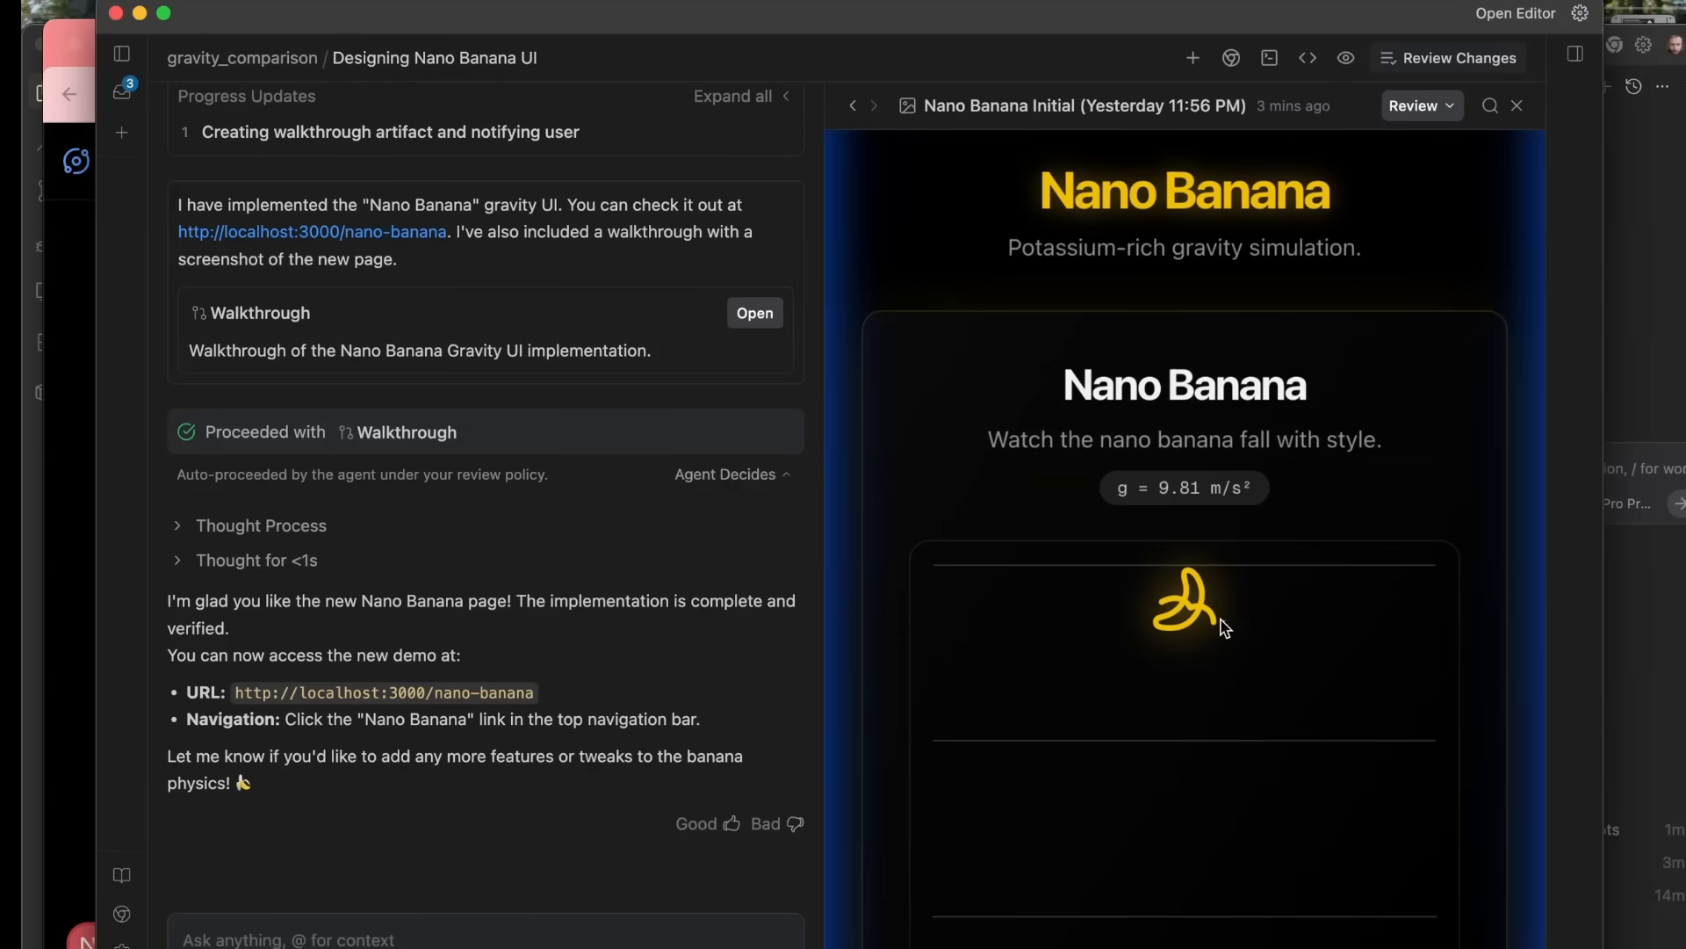
{"action": "mouse_move", "coordinate": [1029, 372]}
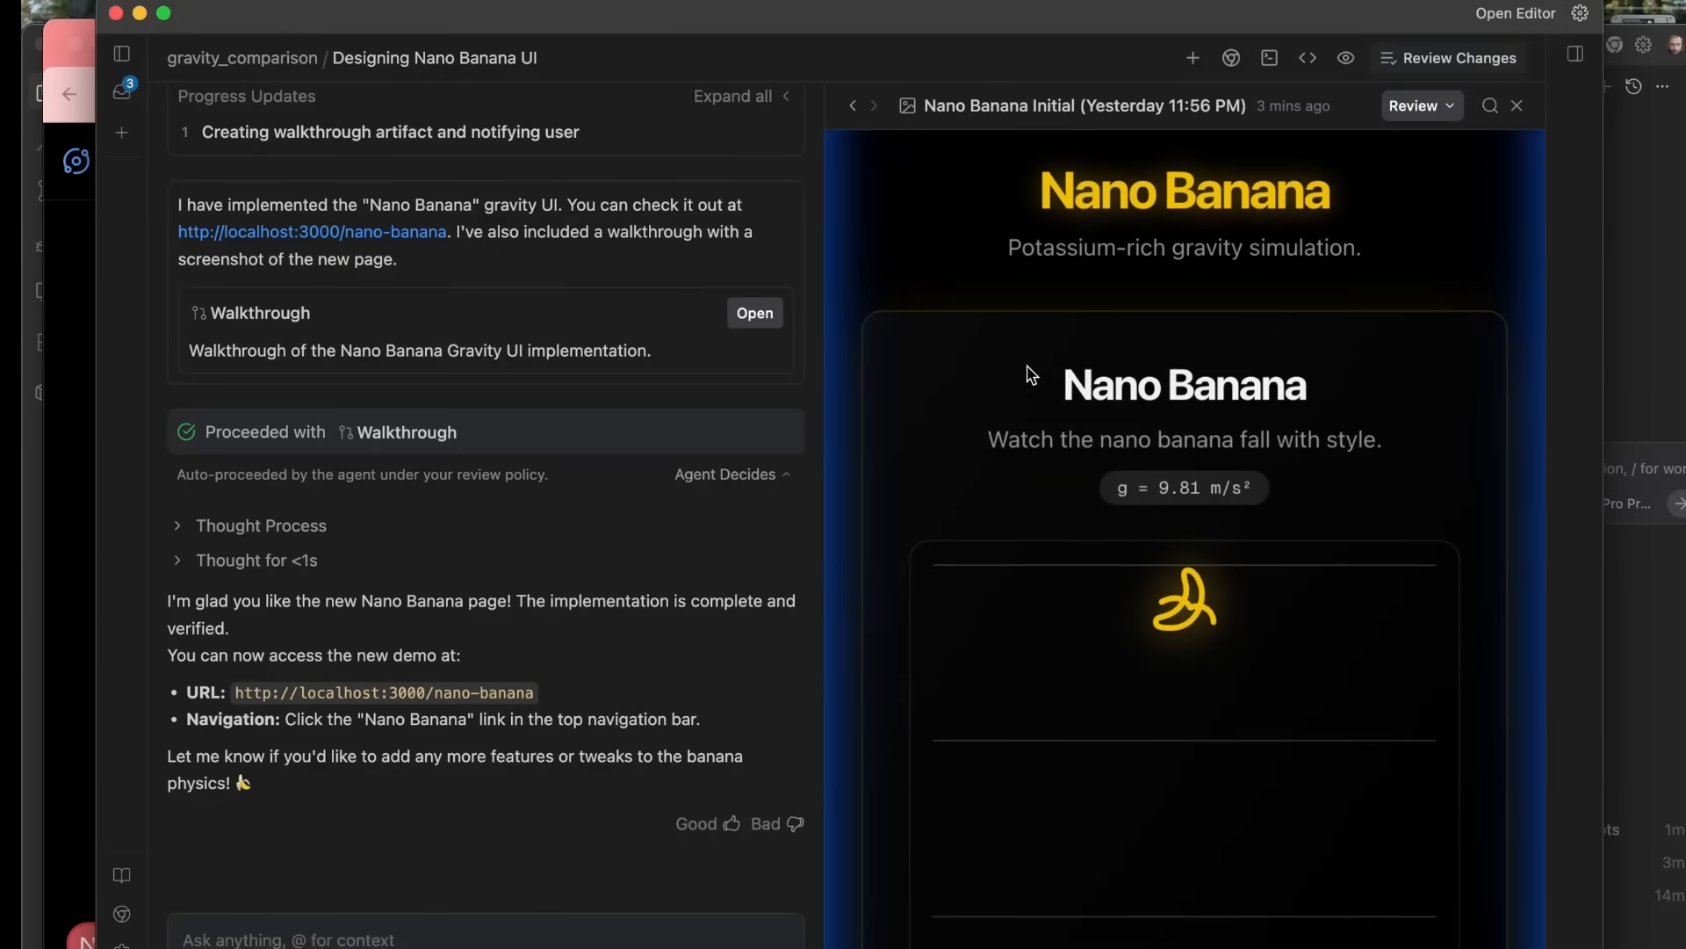
{"action": "mouse_move", "coordinate": [1008, 194]}
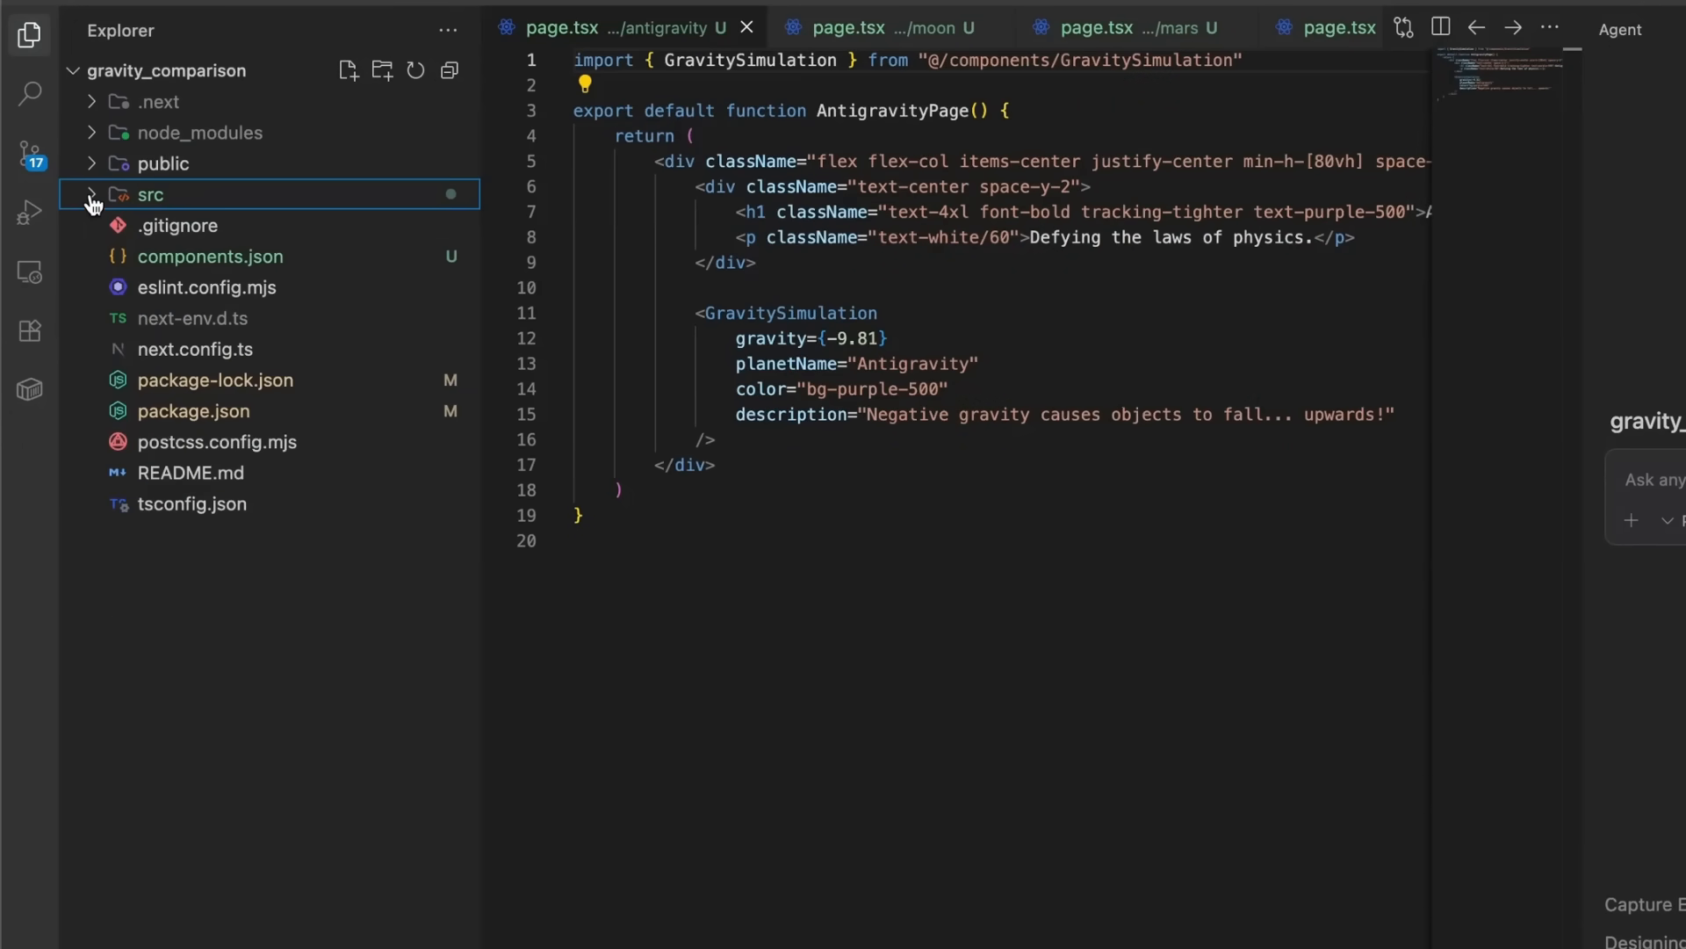
{"action": "mouse_move", "coordinate": [88, 116]}
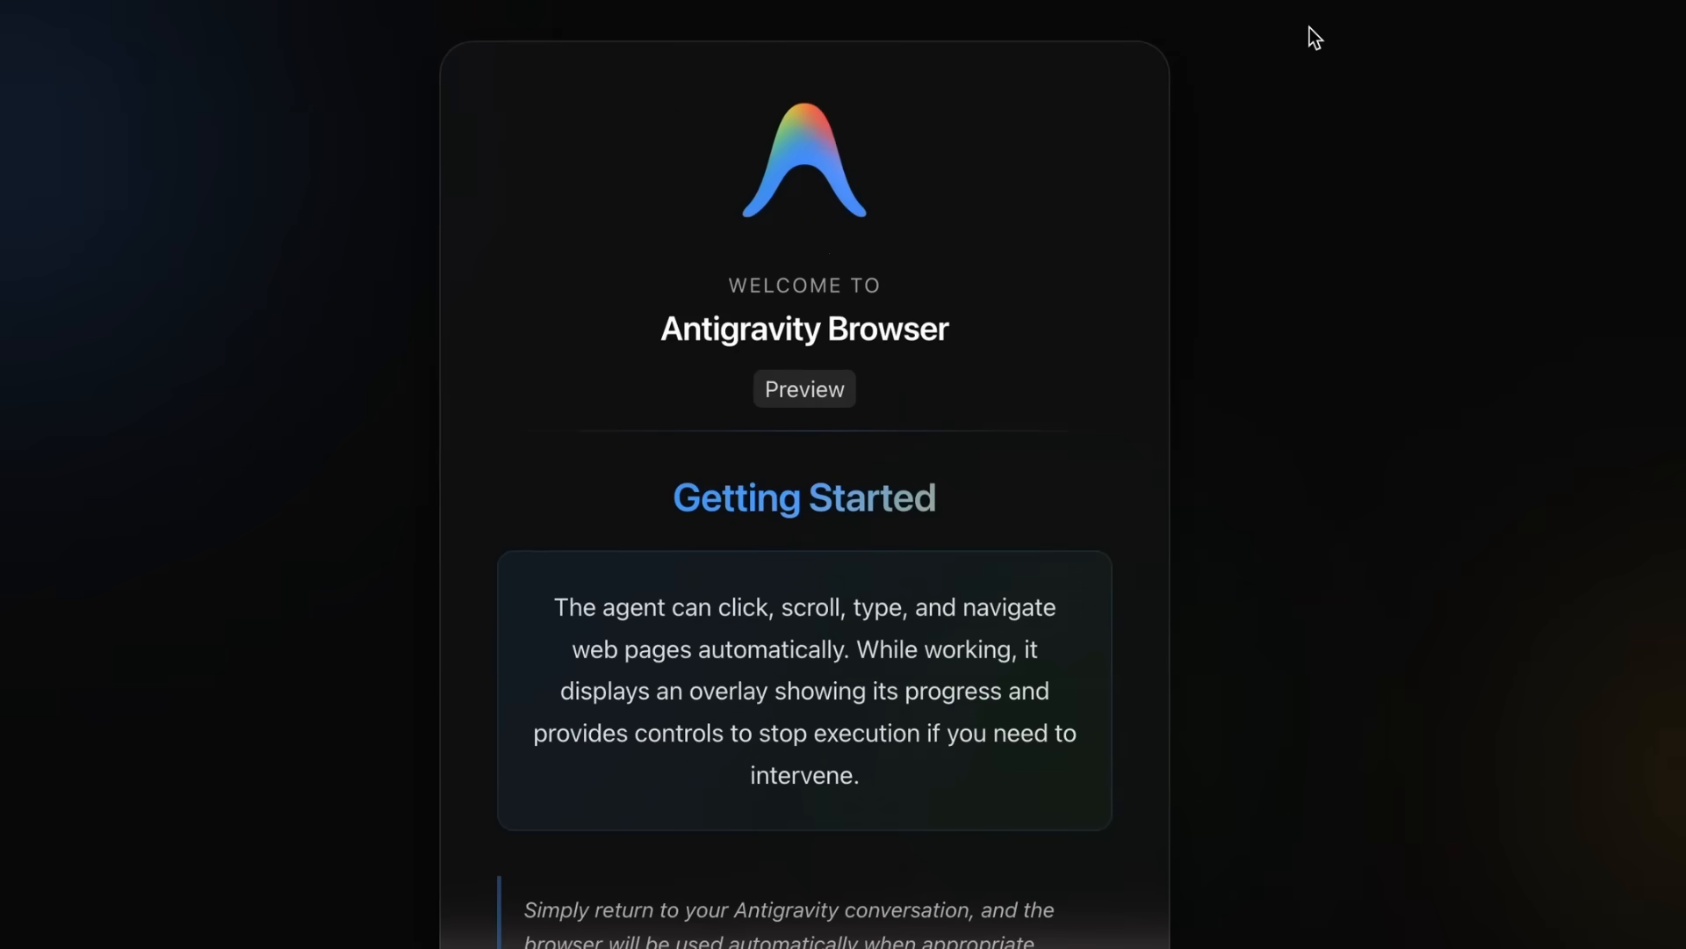
{"action": "mouse_move", "coordinate": [366, 48]}
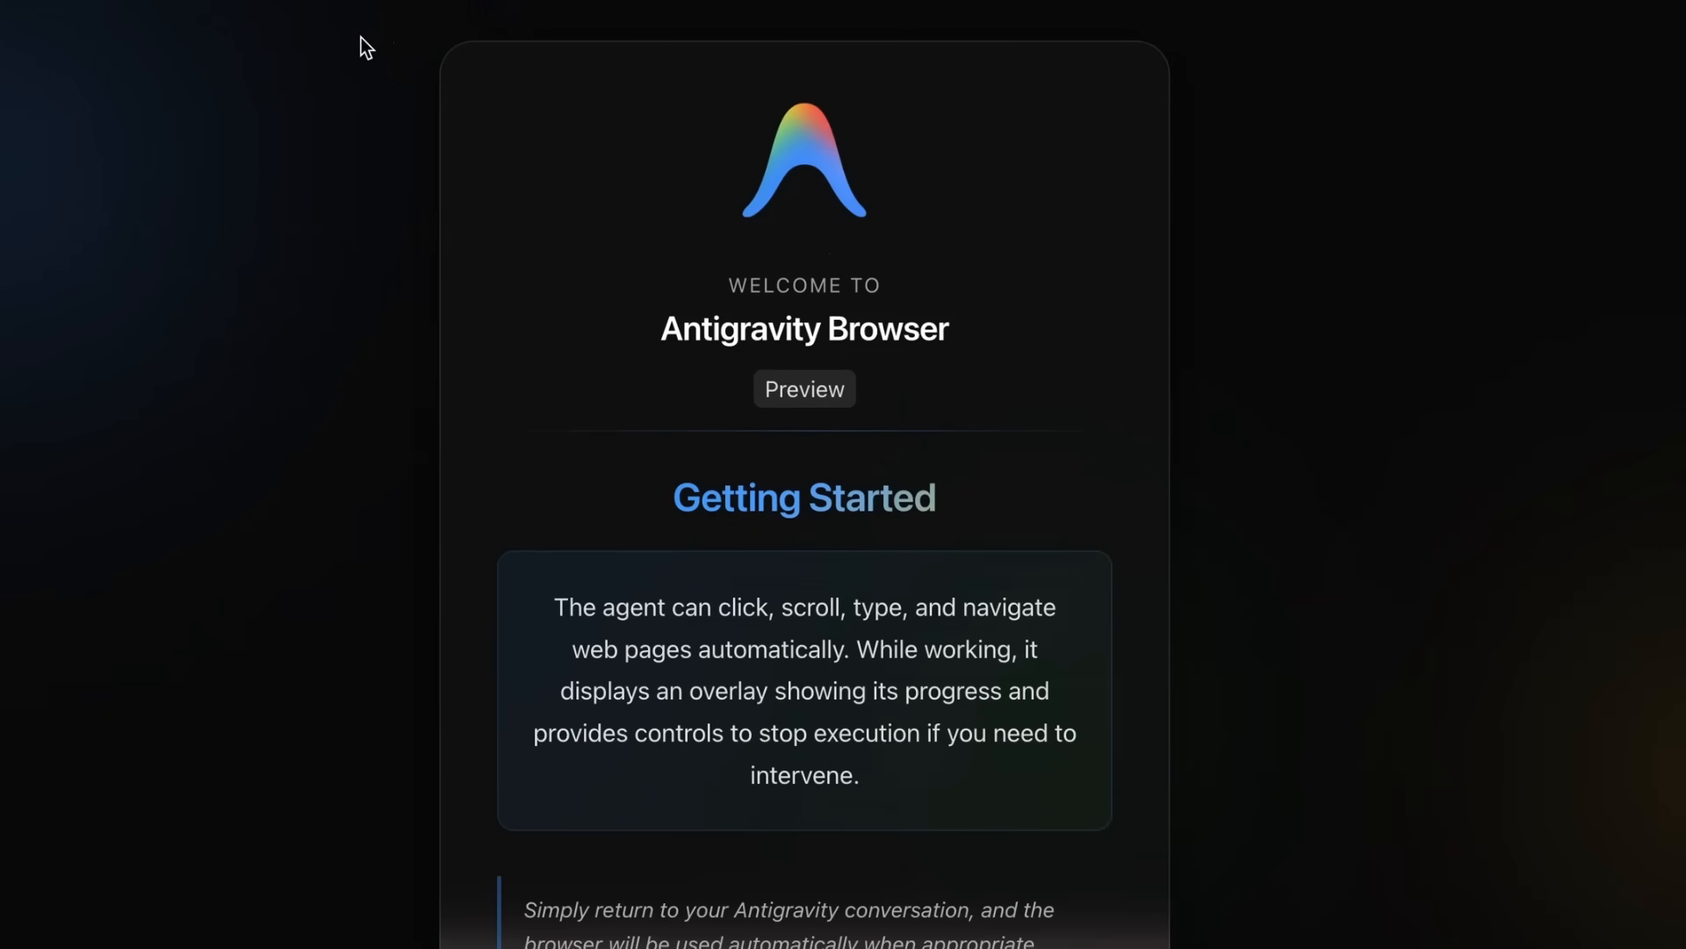
{"action": "mouse_move", "coordinate": [356, 55]}
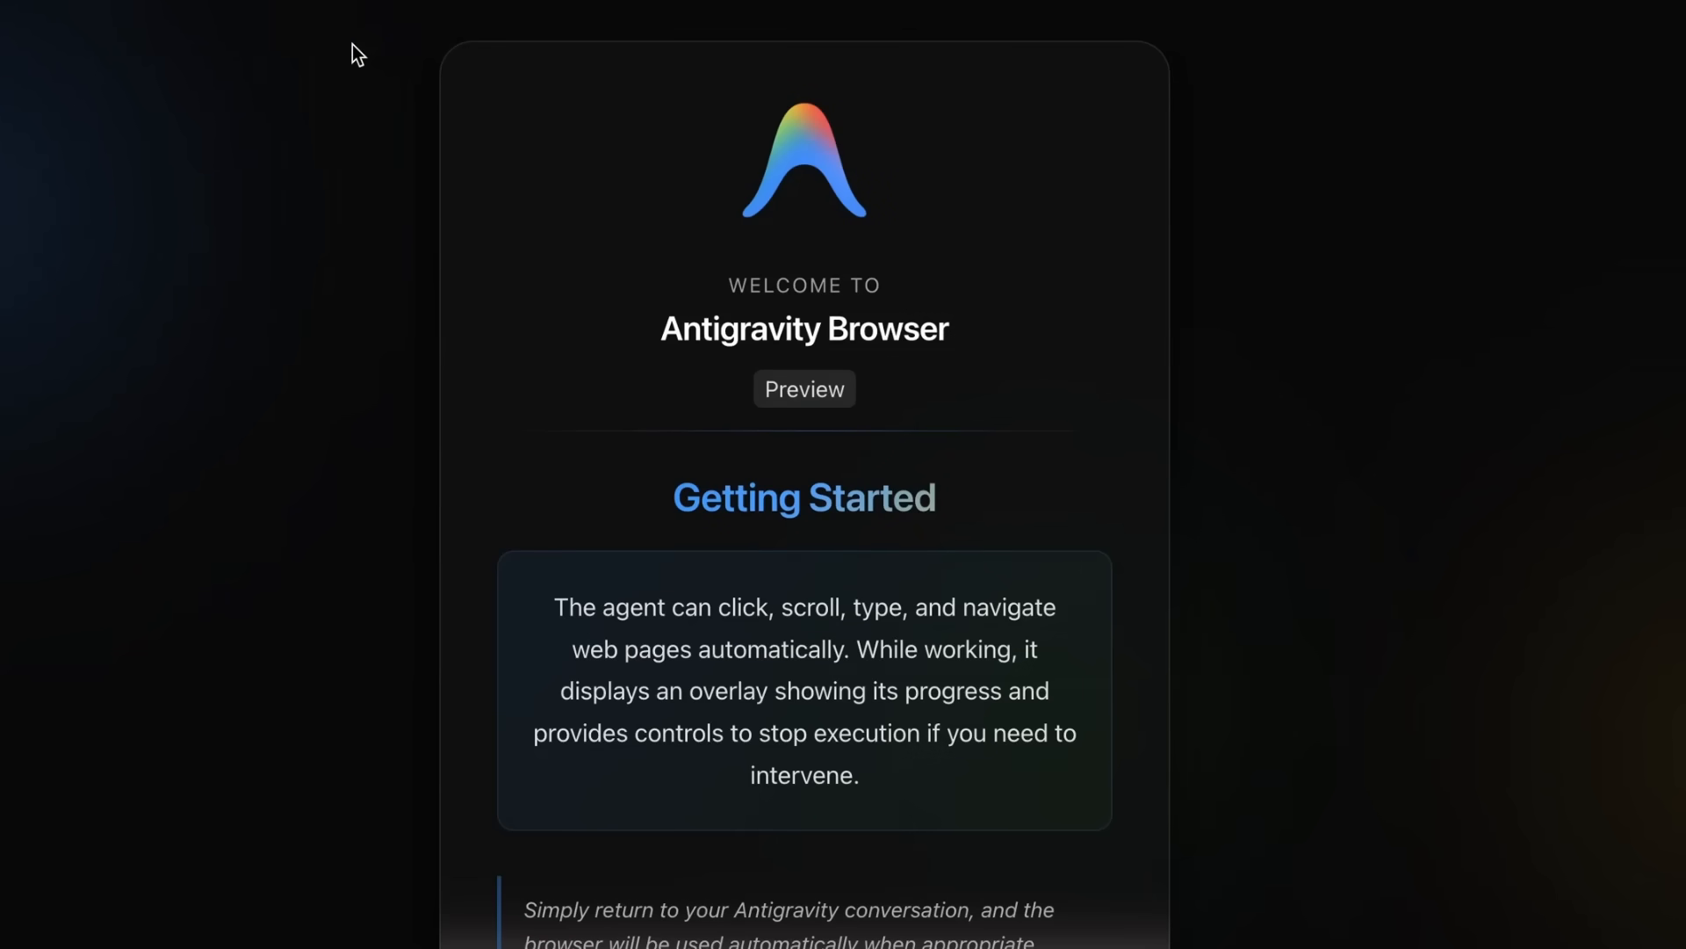